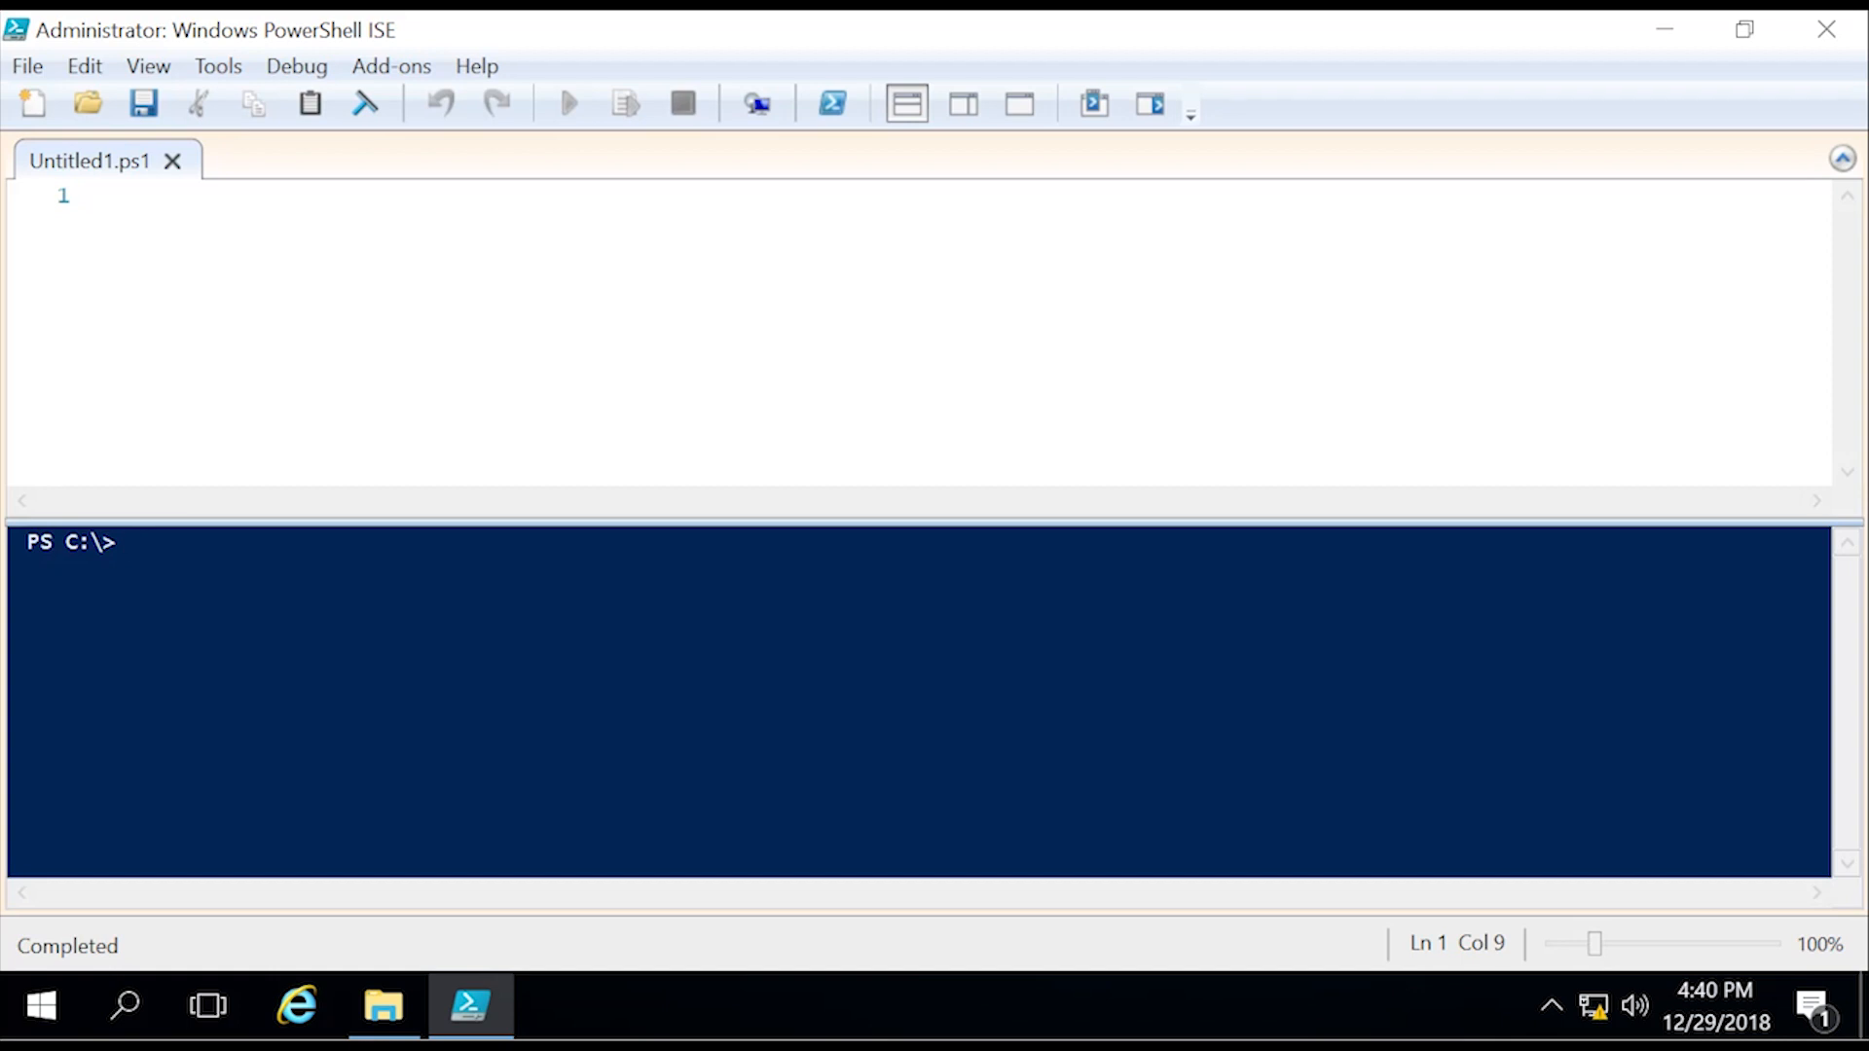
# Step: Run (get-command).count in the console, which reports 2134 commands
pyautogui.click(146, 543)
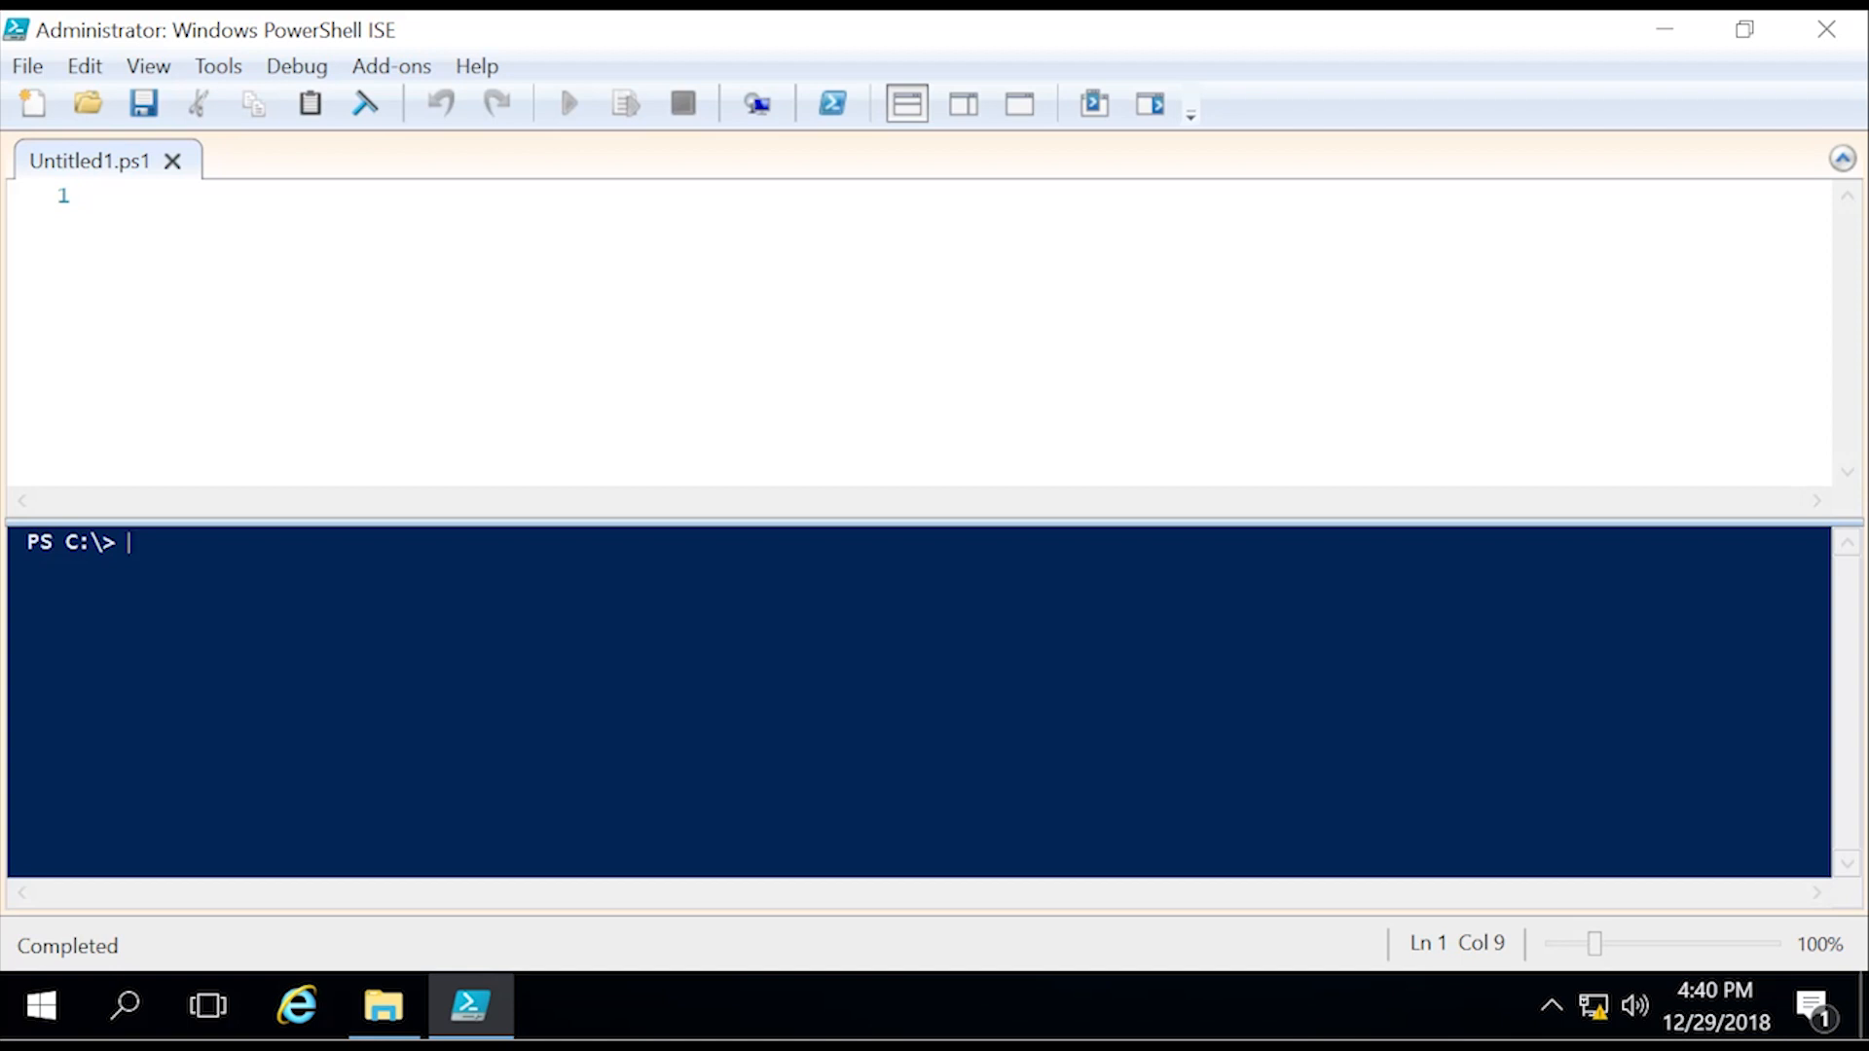
pyautogui.write('(get')
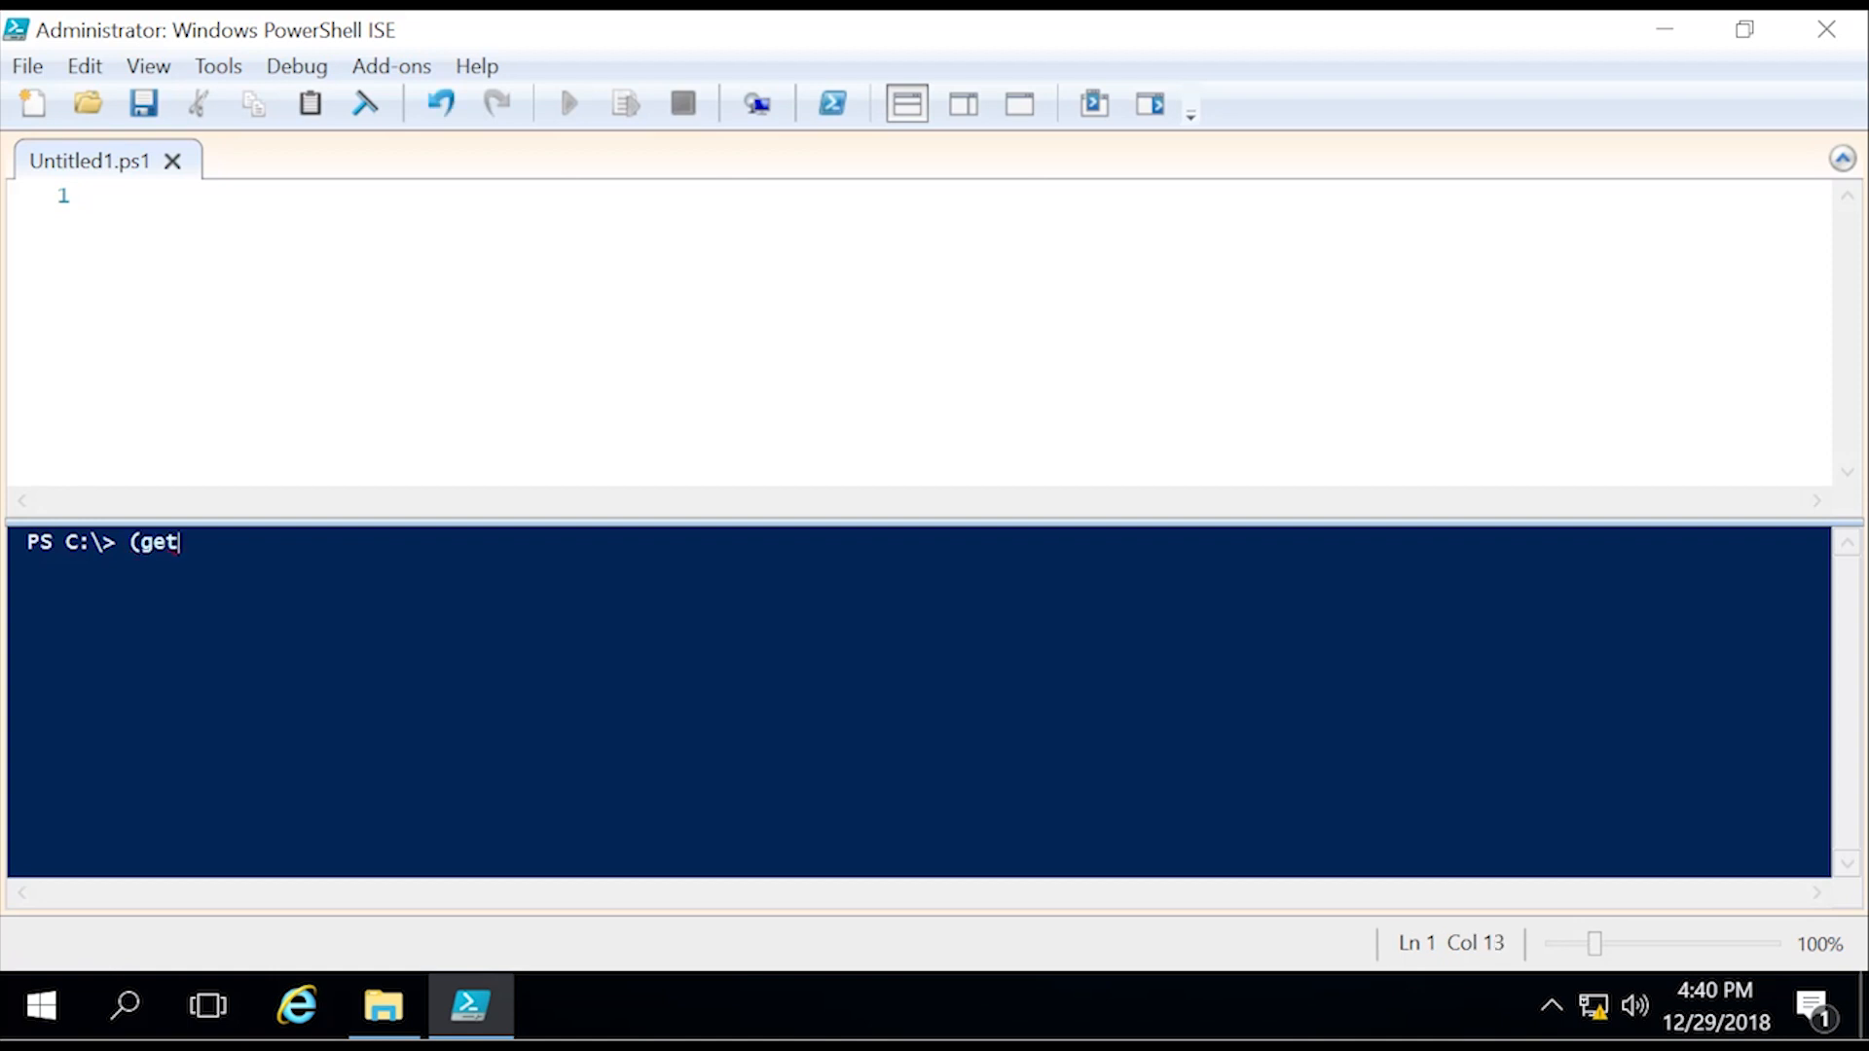
pyautogui.write('-command).coun')
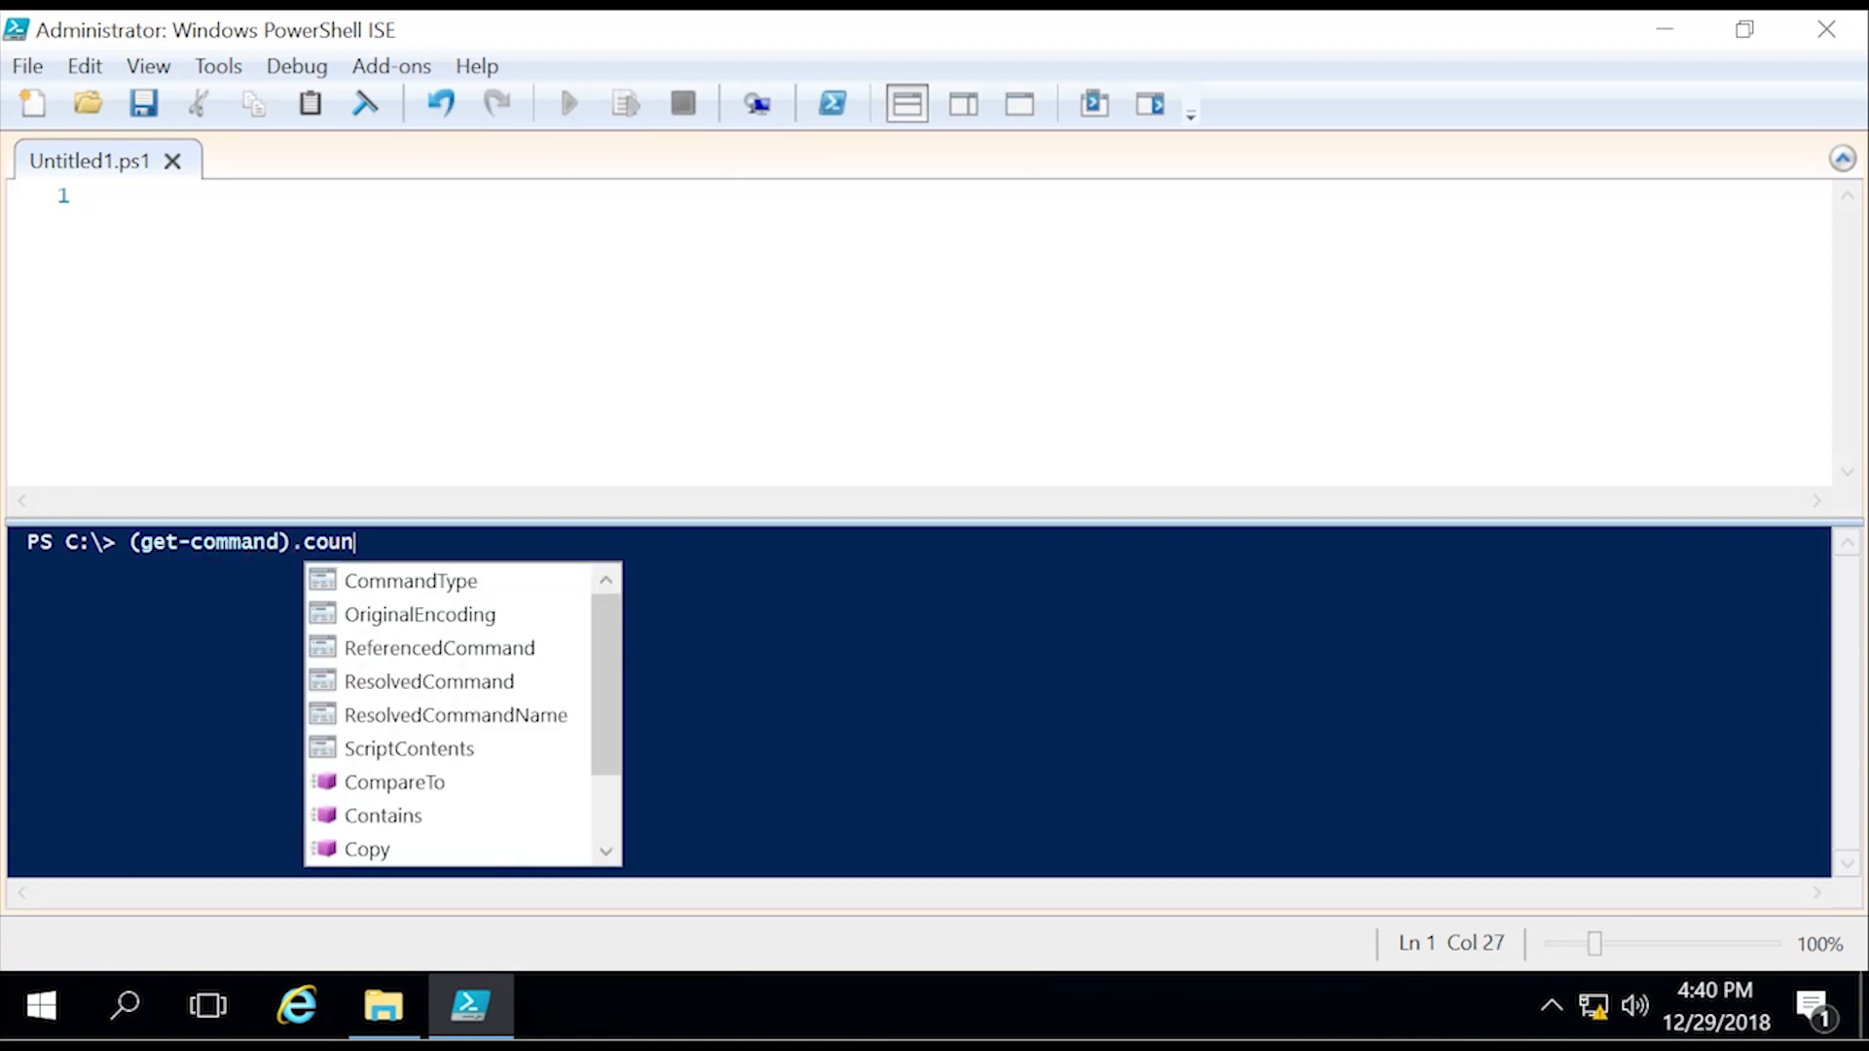
pyautogui.press('Enter')
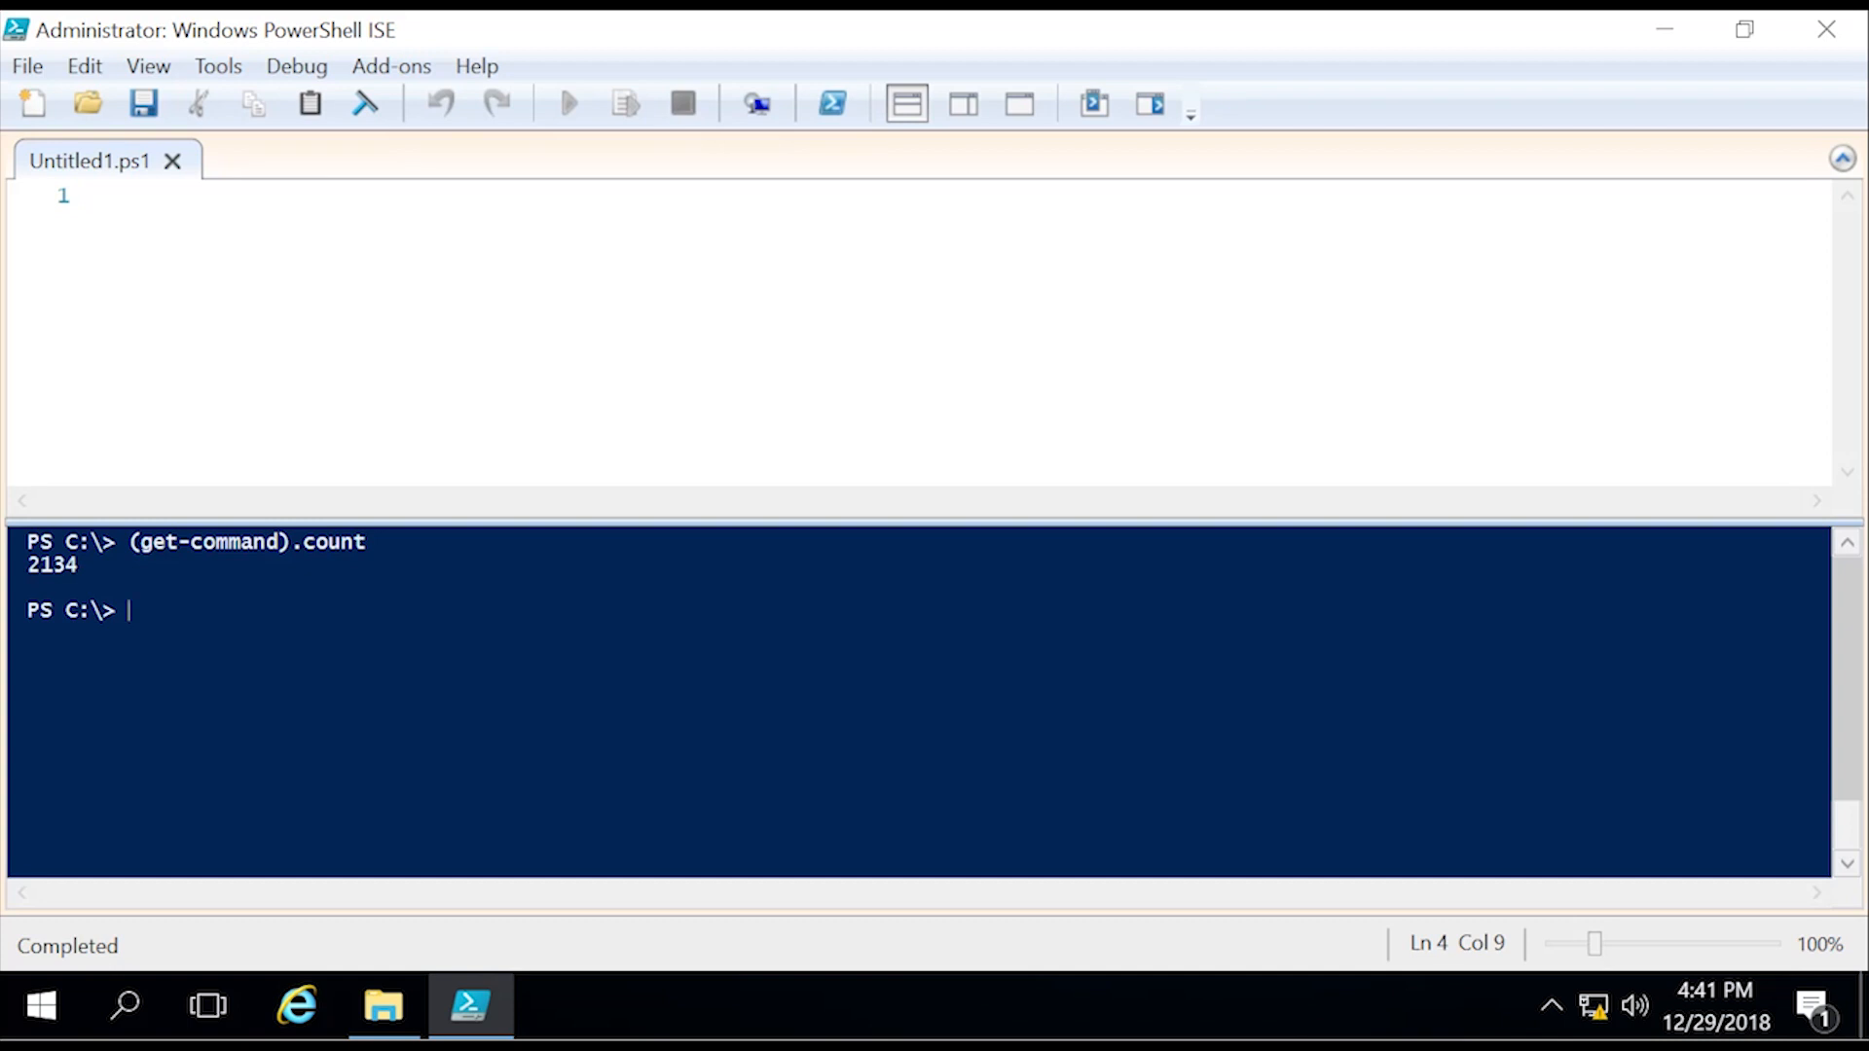
# Step: Run New-PSRoleCapabilityFile for 'C:\Program Files\WindowsPowerShell\Modules\dctest\RoleCapabilities\dcrole.psrc'
pyautogui.write('new-')
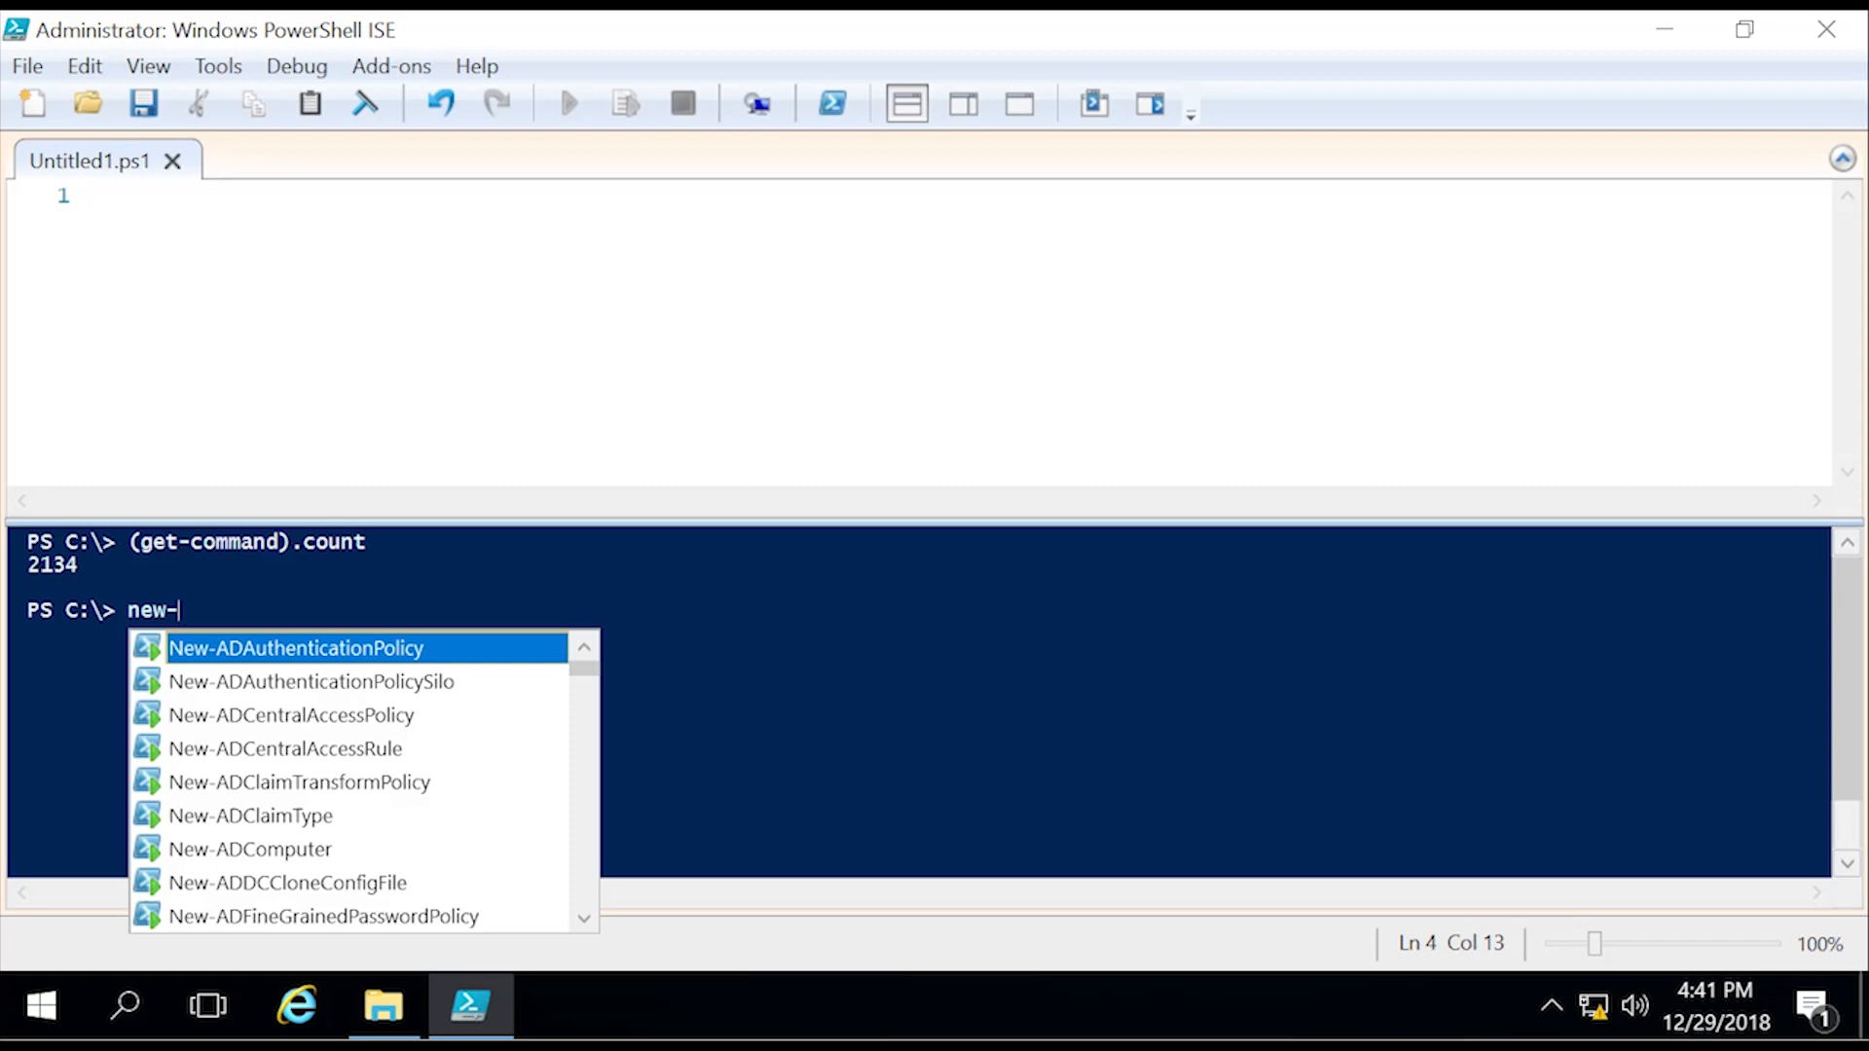
pyautogui.write("pabilityFile -path '")
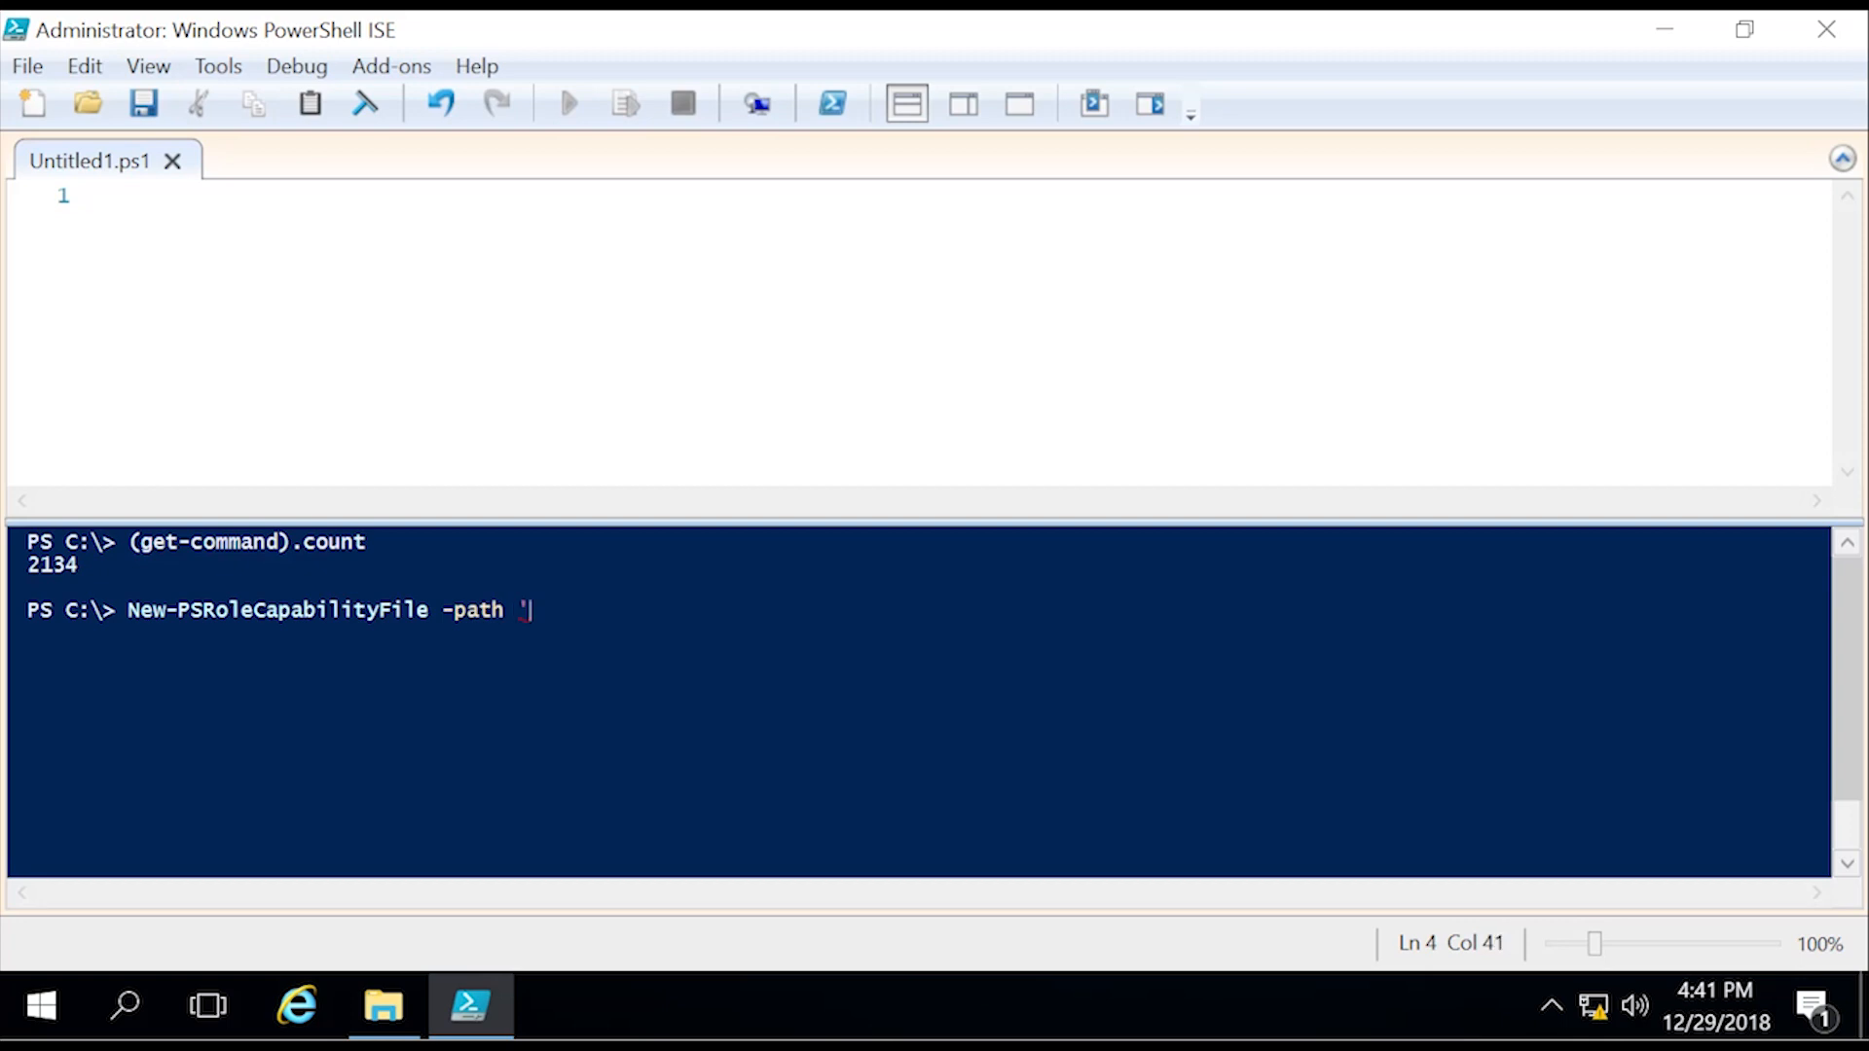
pyautogui.write("c:\\program Files'")
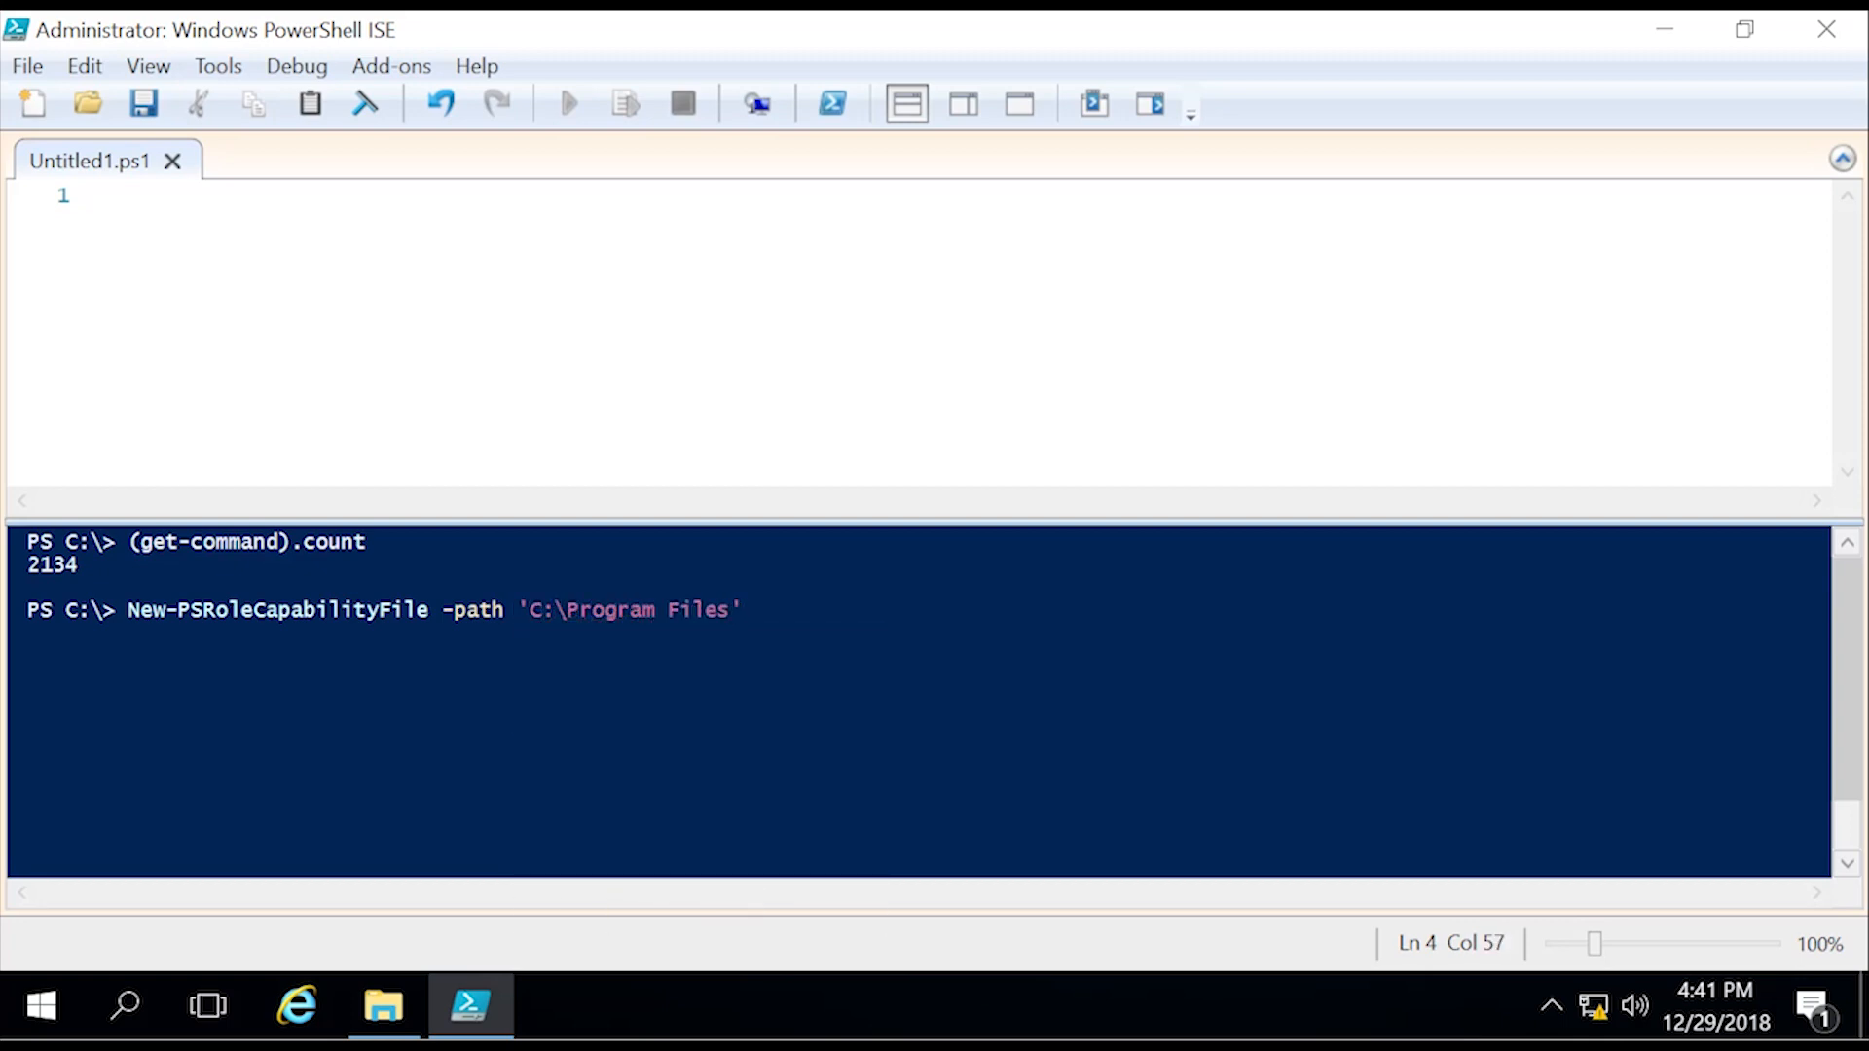
pyautogui.write('windows')
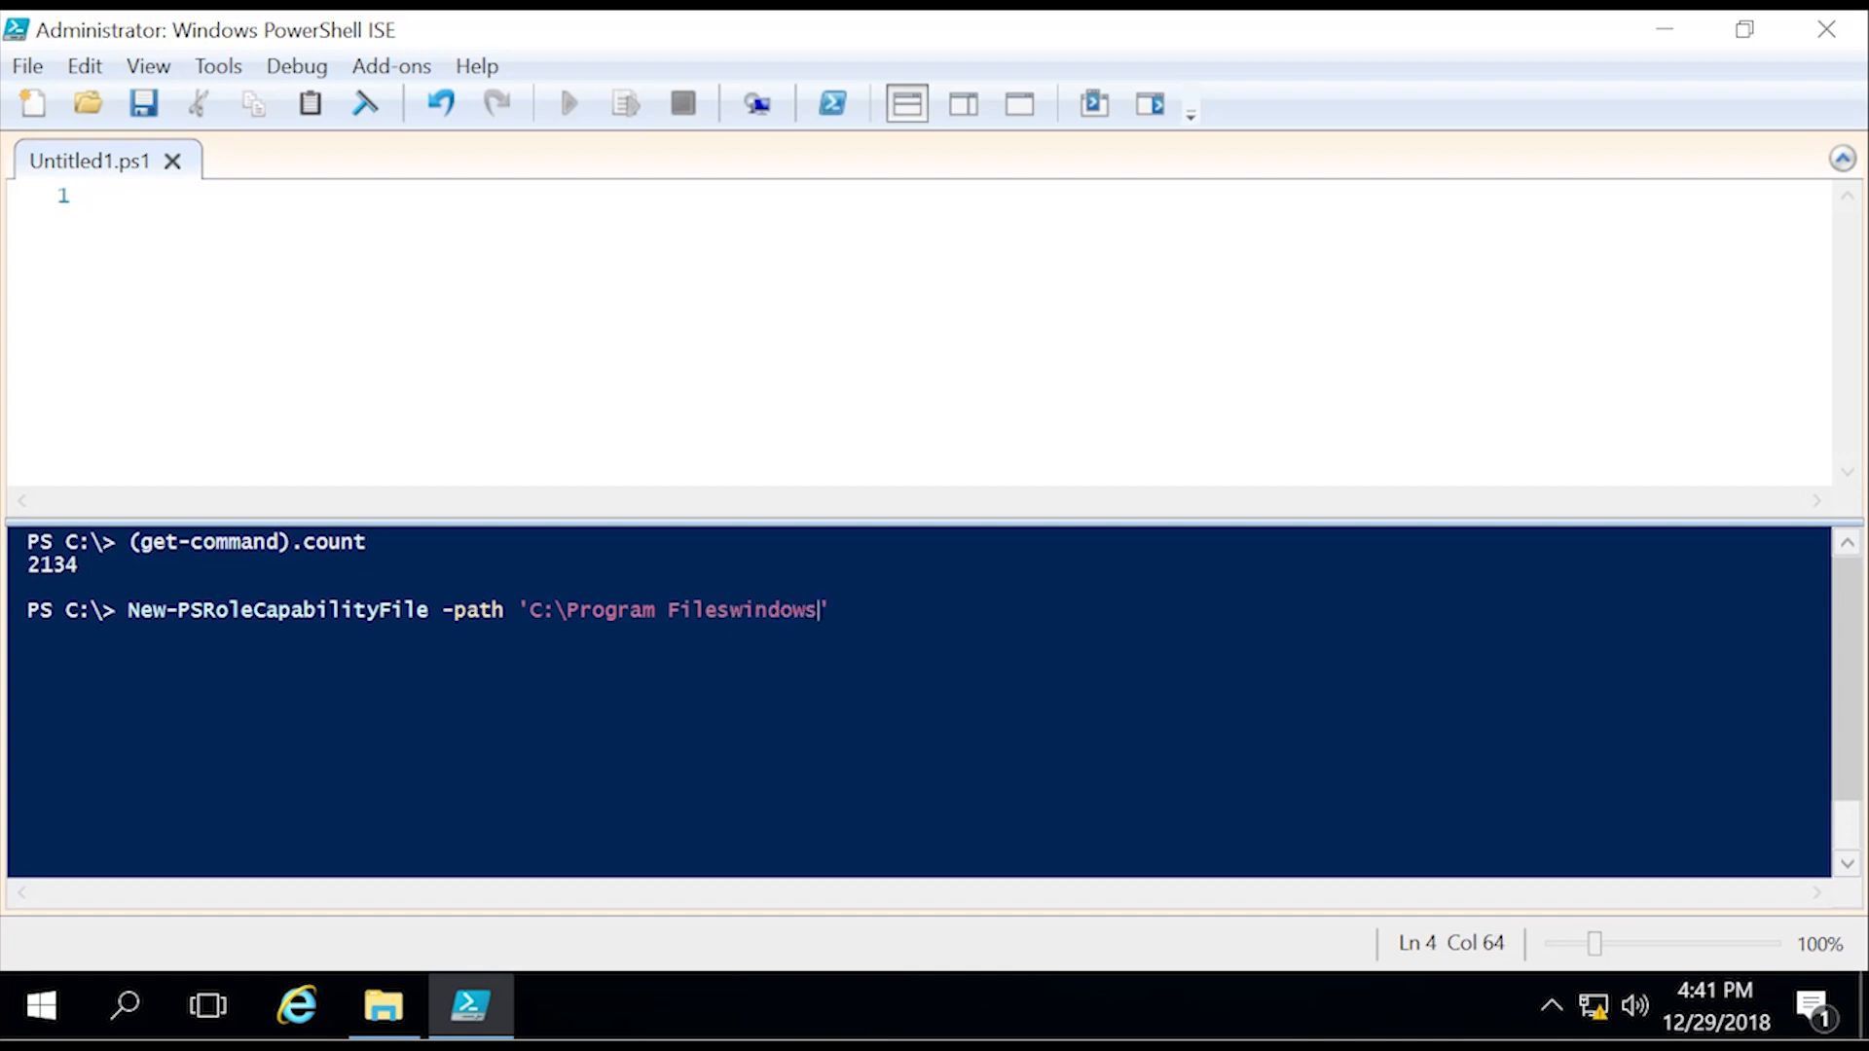
pyautogui.press('Backspace')
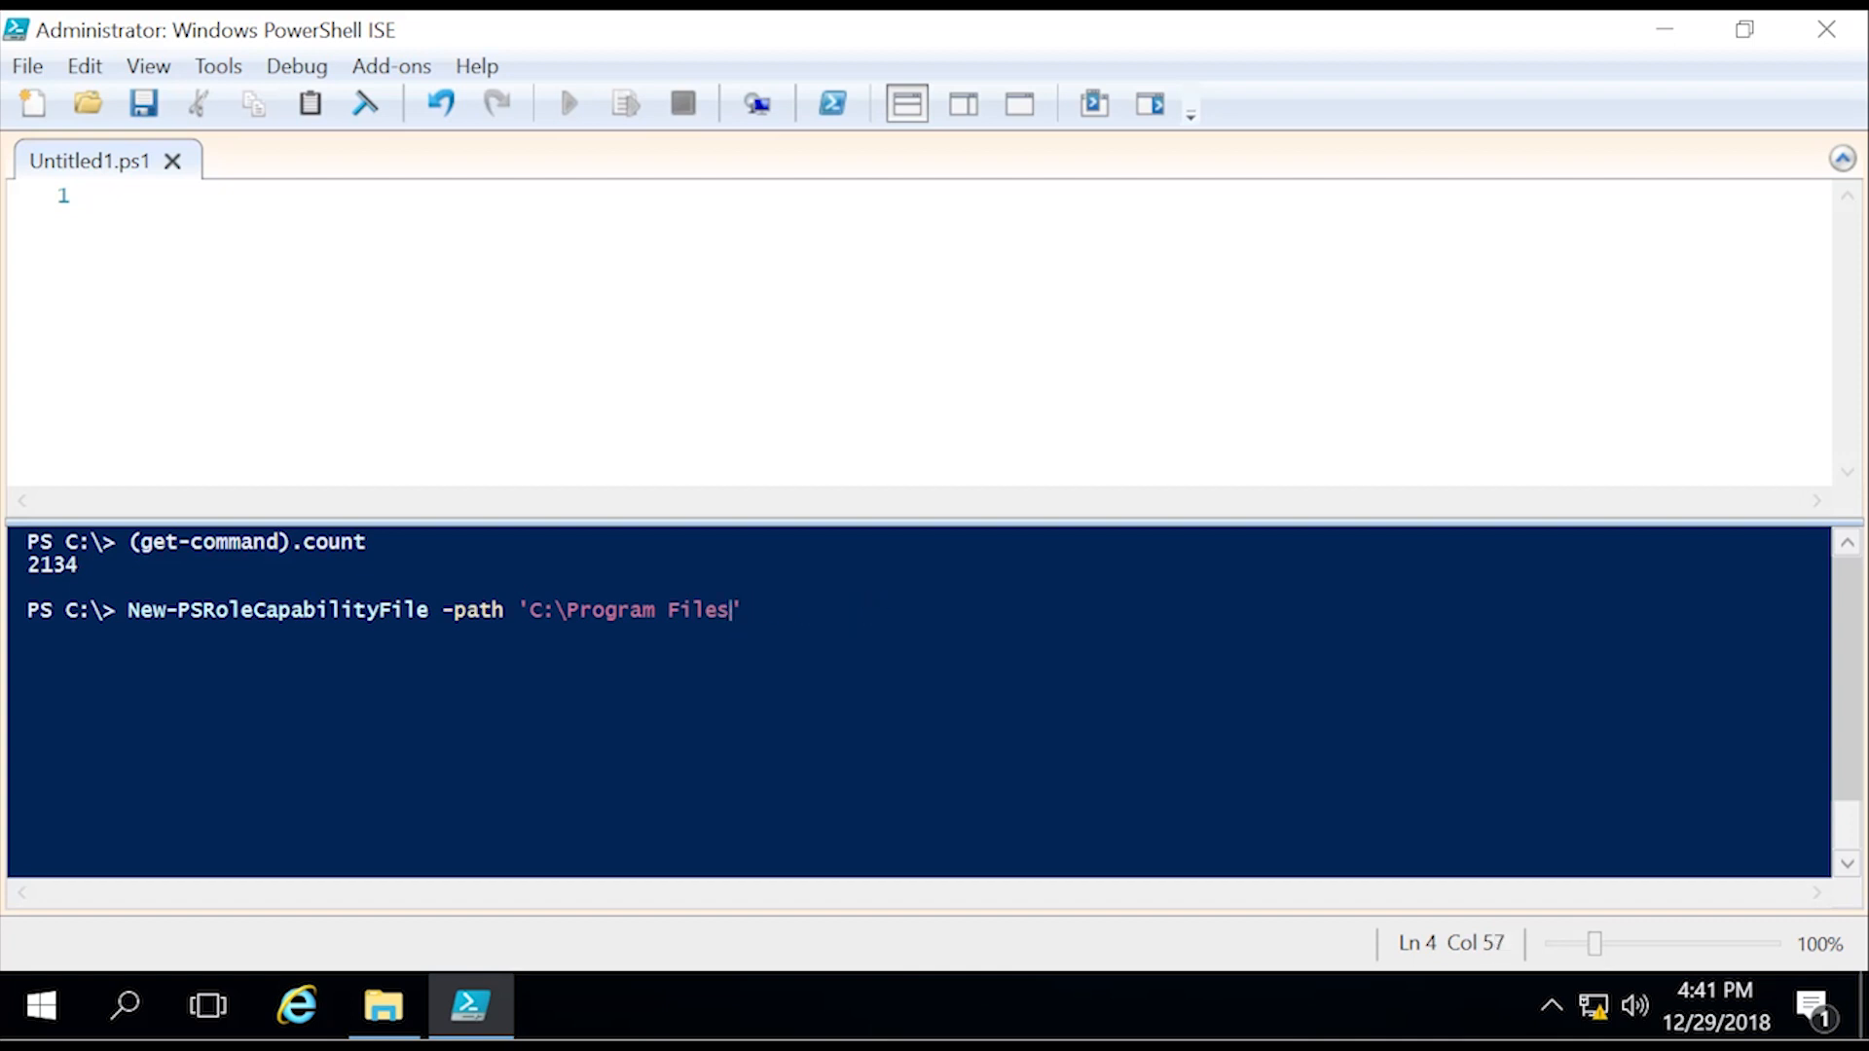
pyautogui.write('\\windowspowershell')
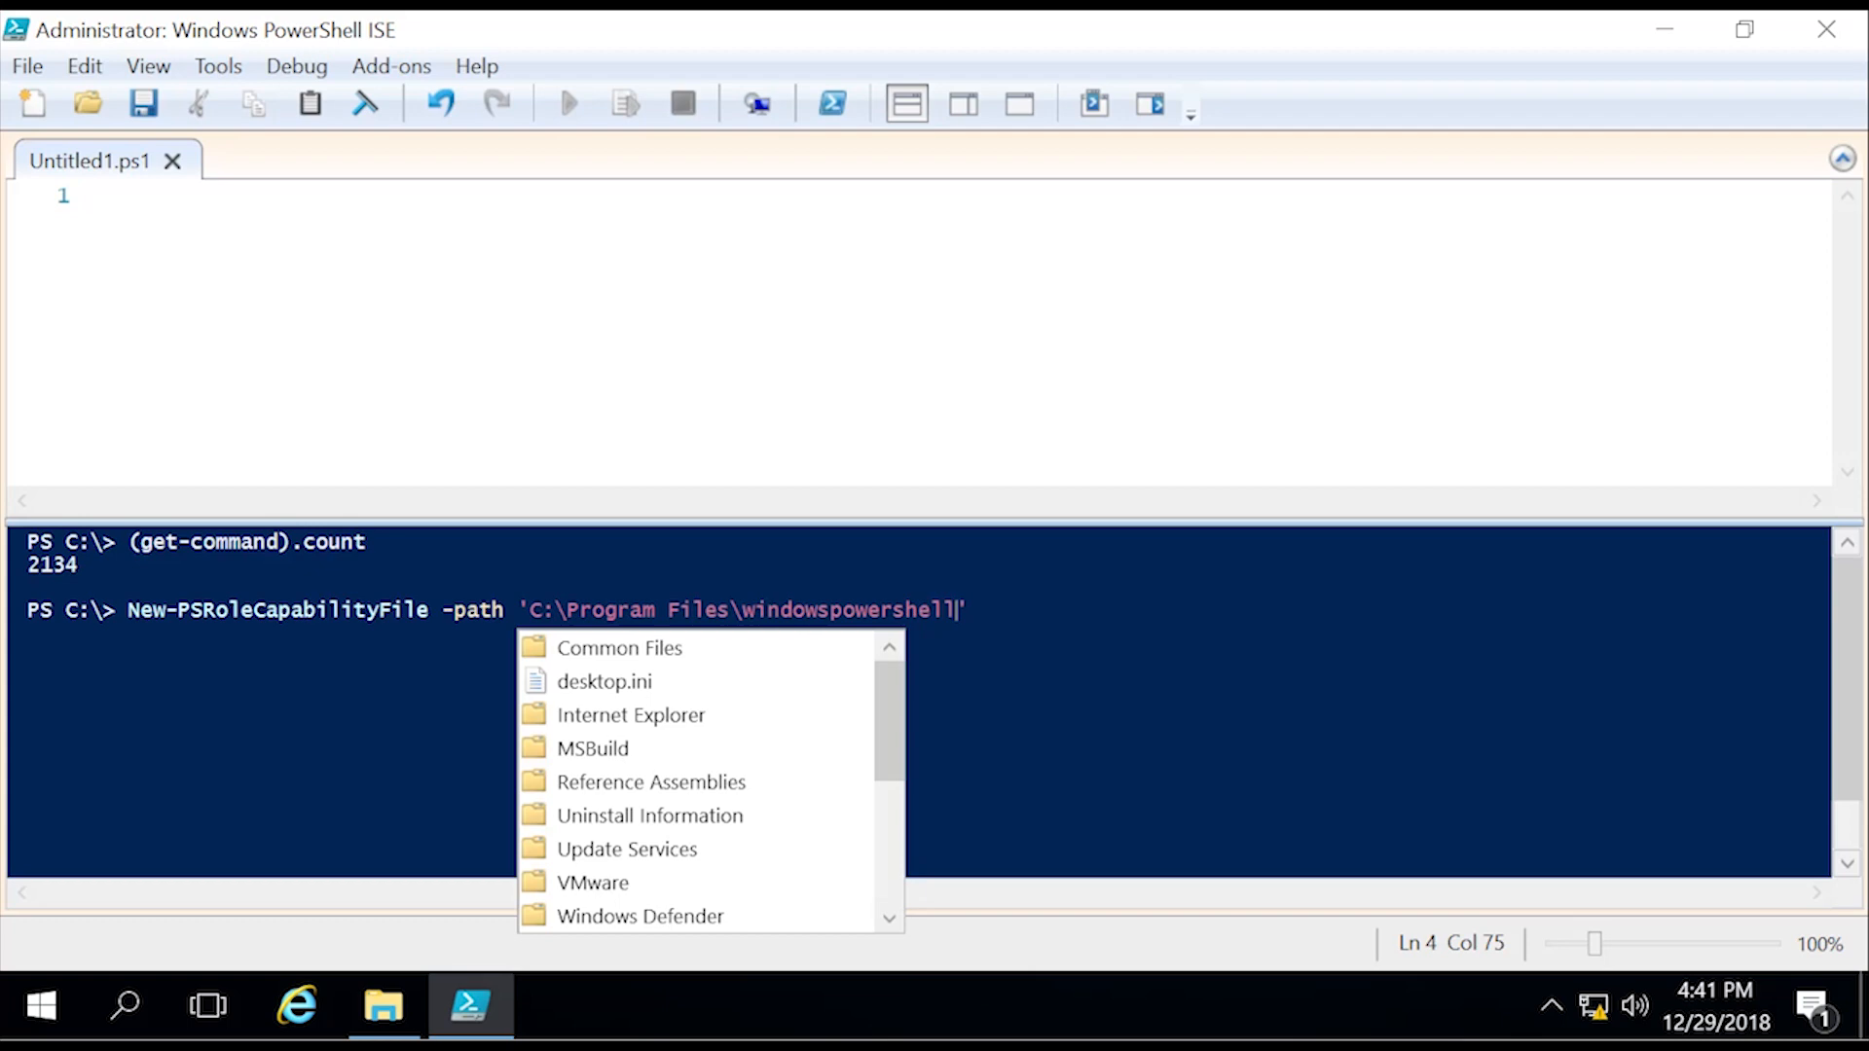
pyautogui.write('\\modules\\')
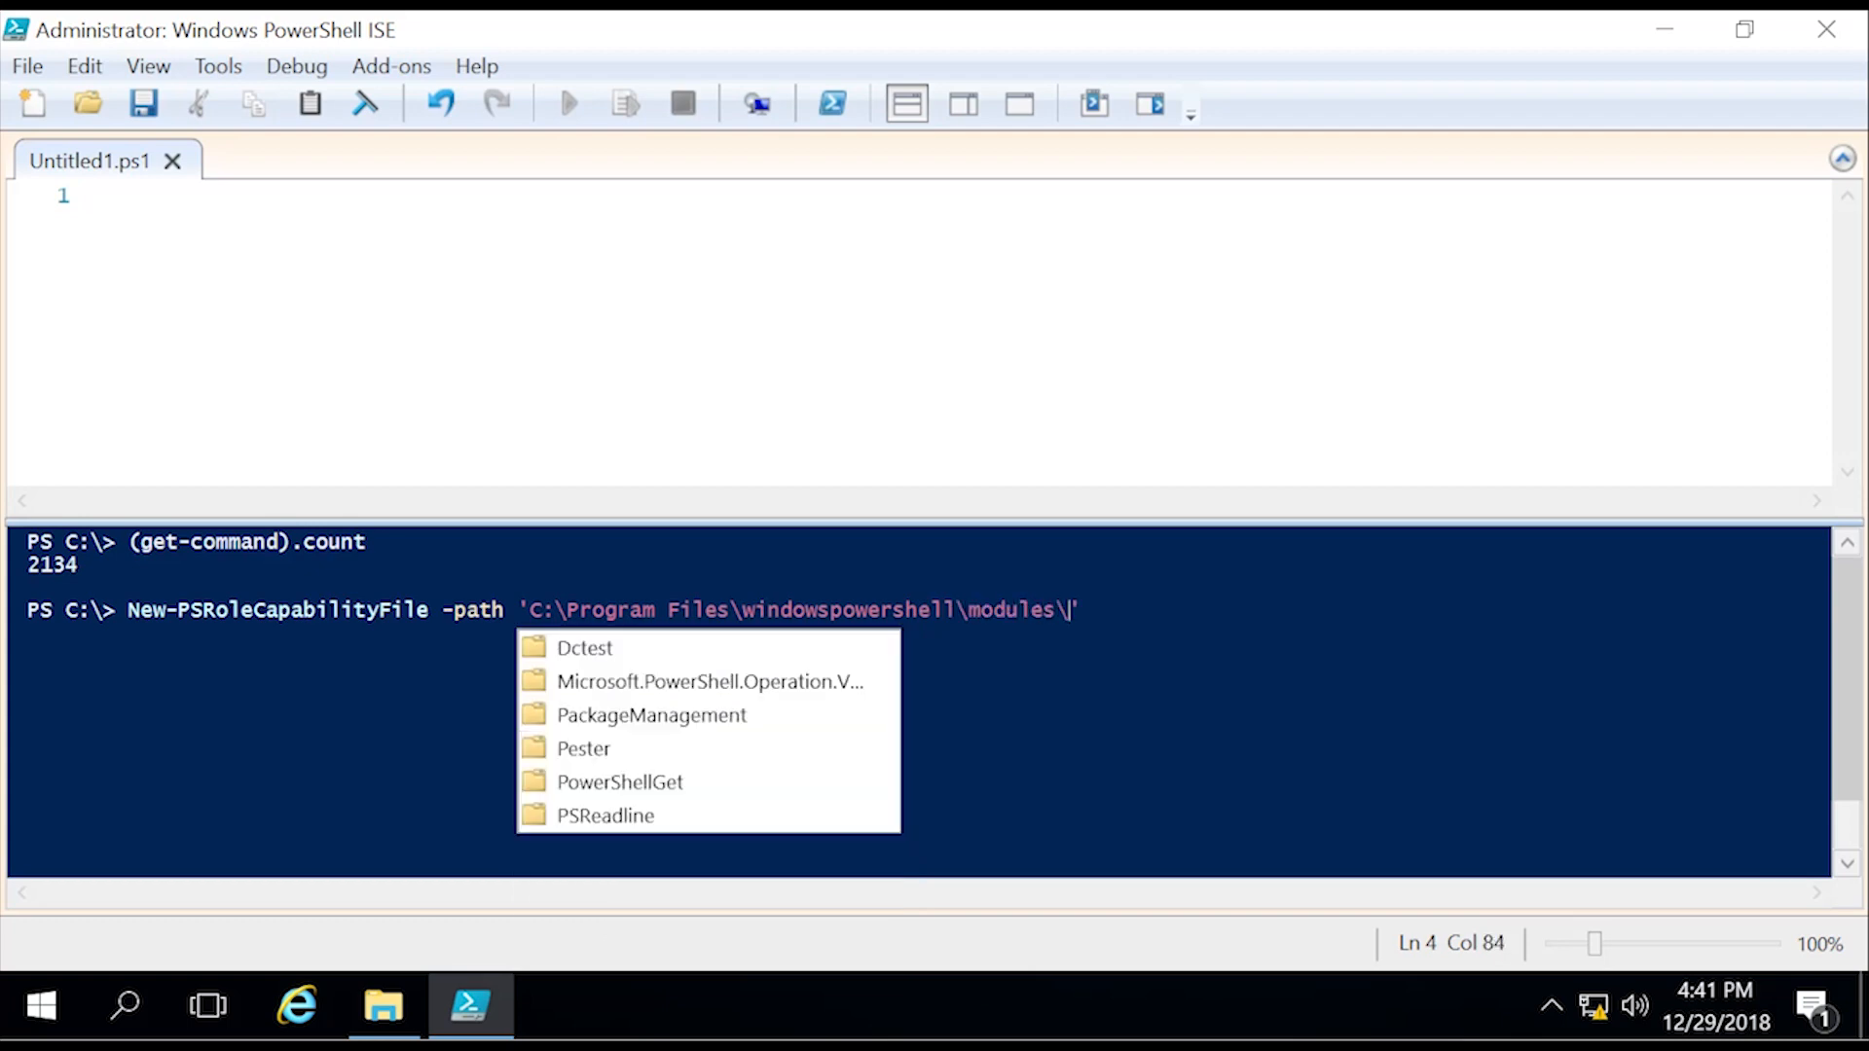
pyautogui.write('dctest\\roleCapabilities')
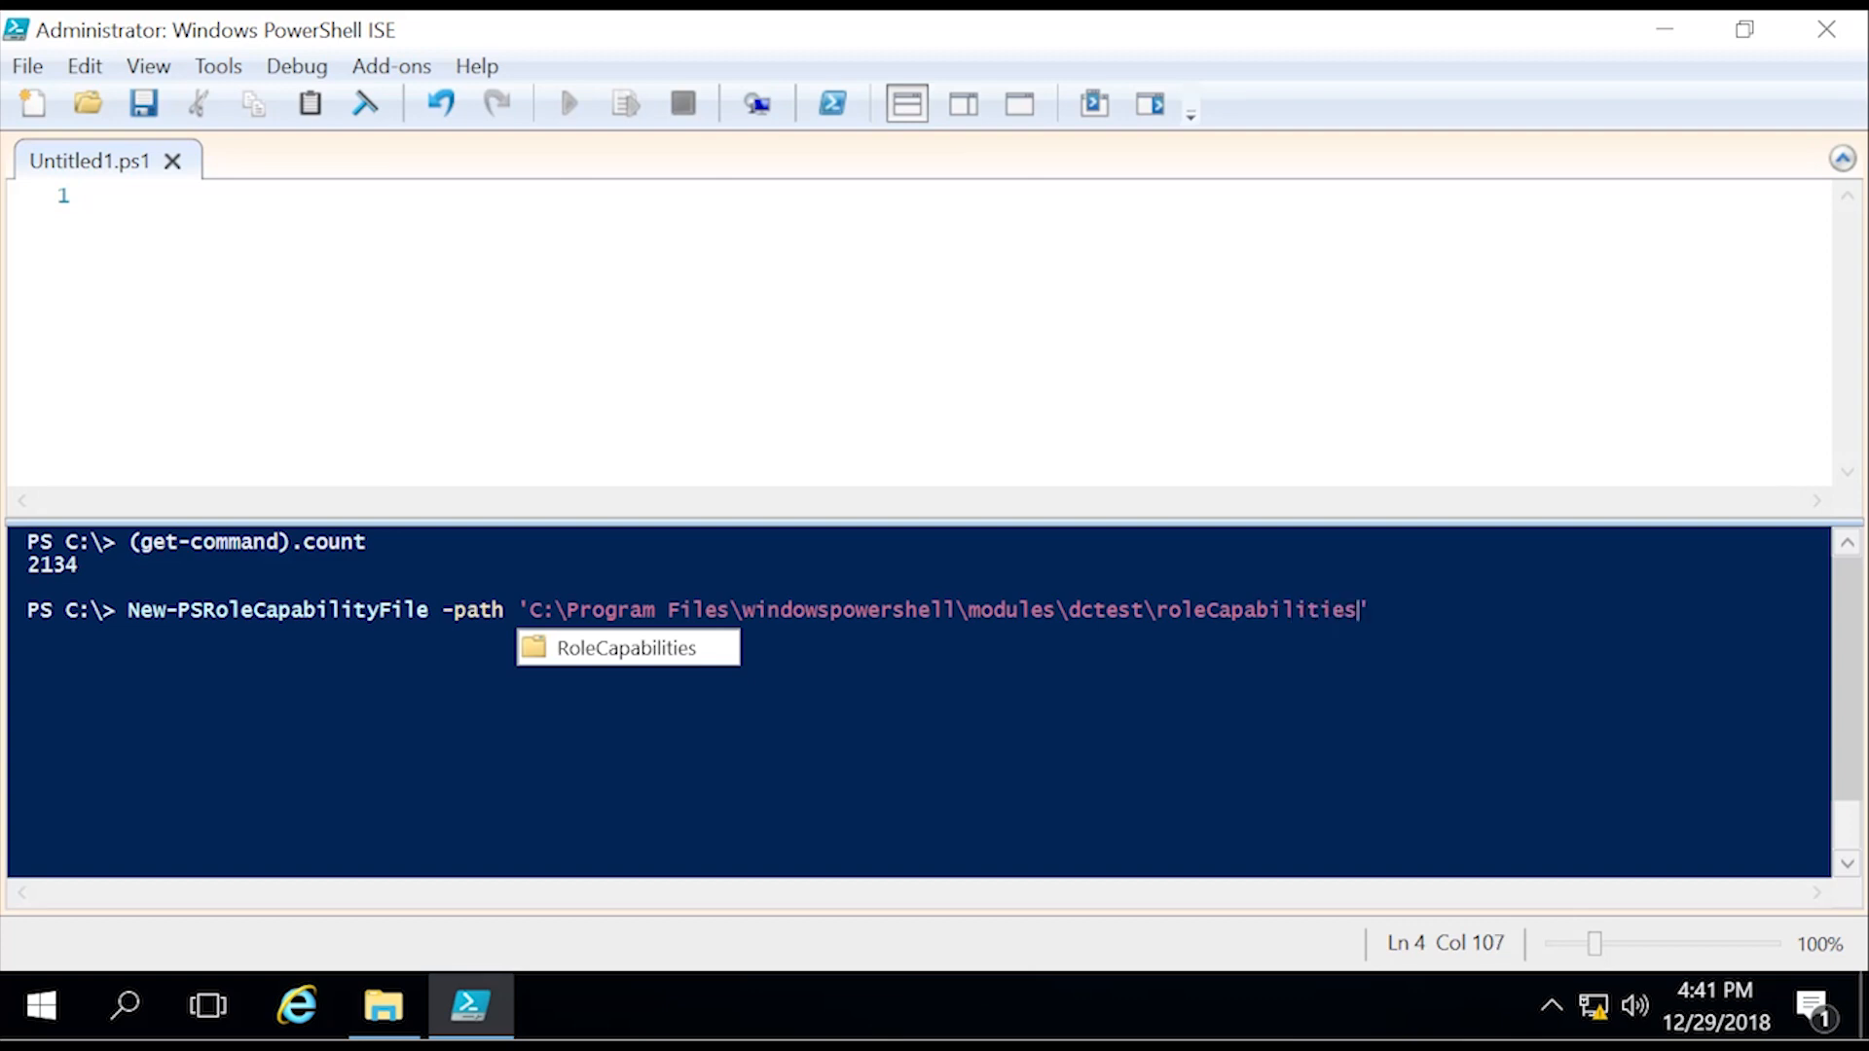
pyautogui.write('\\dcrole')
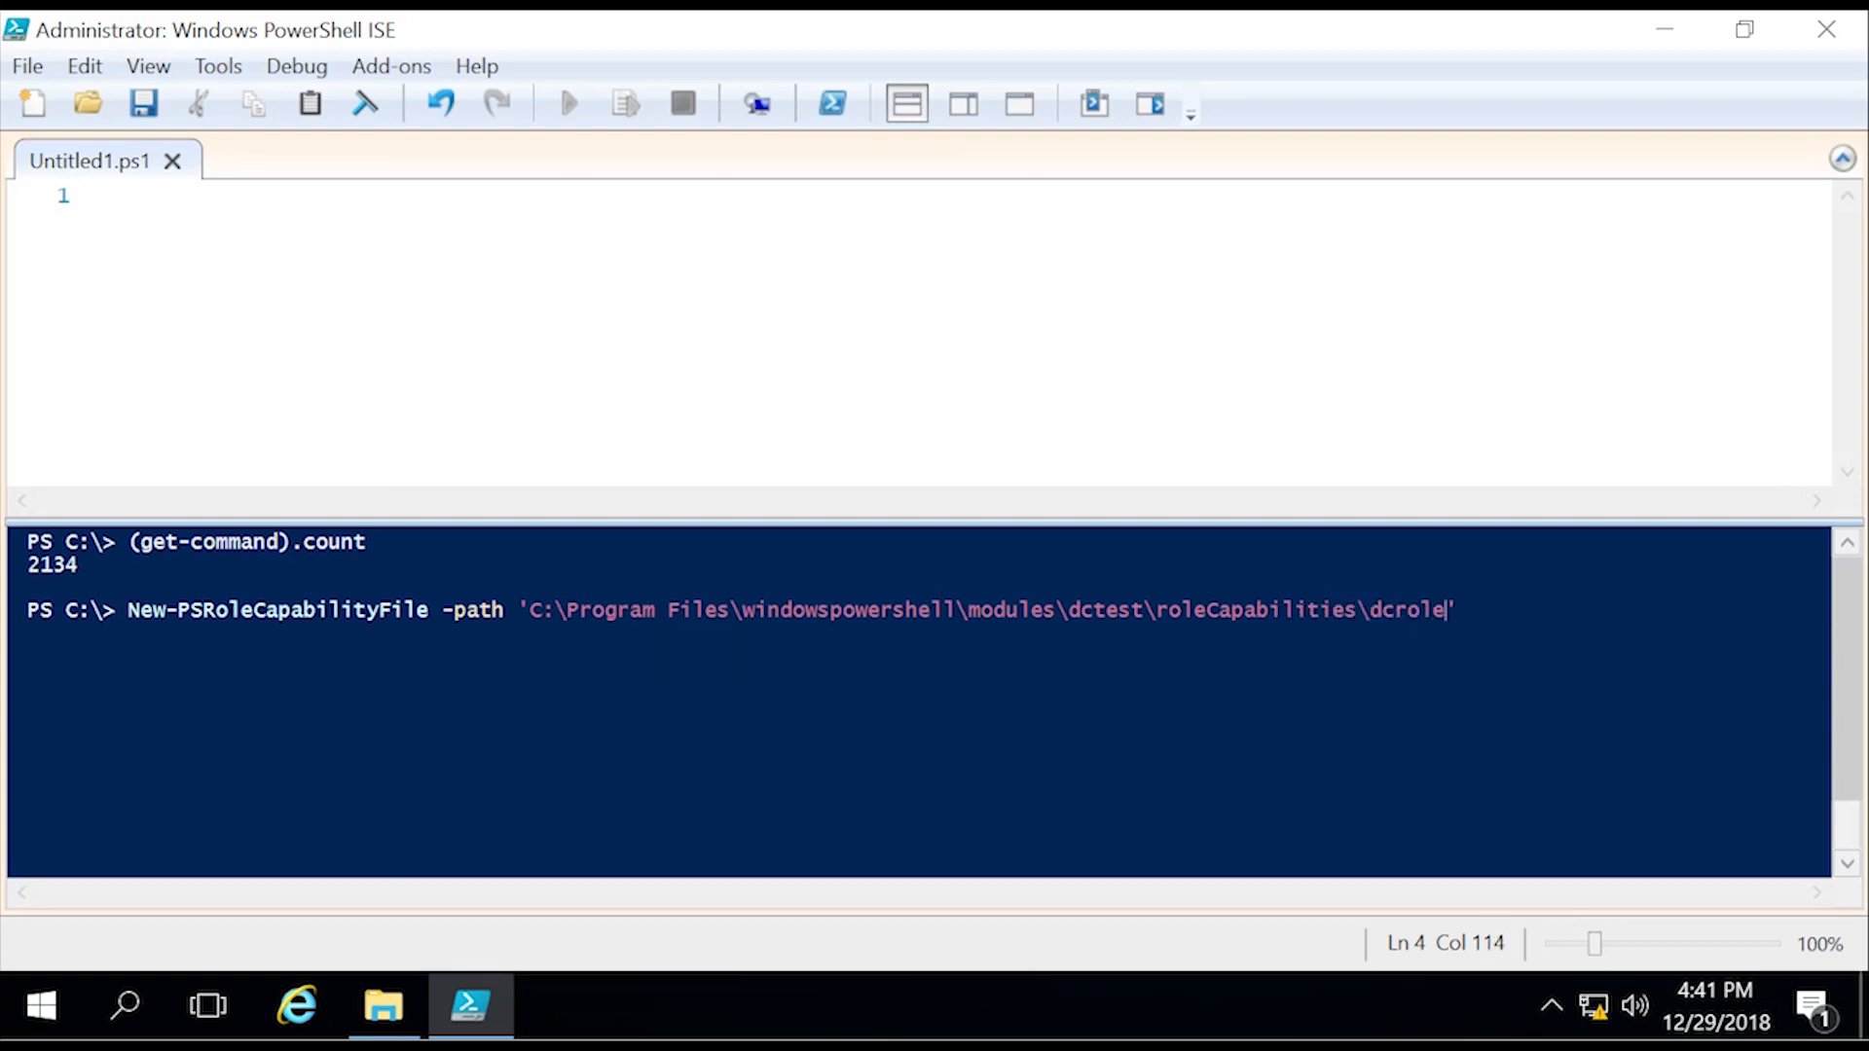
pyautogui.write('.psrc')
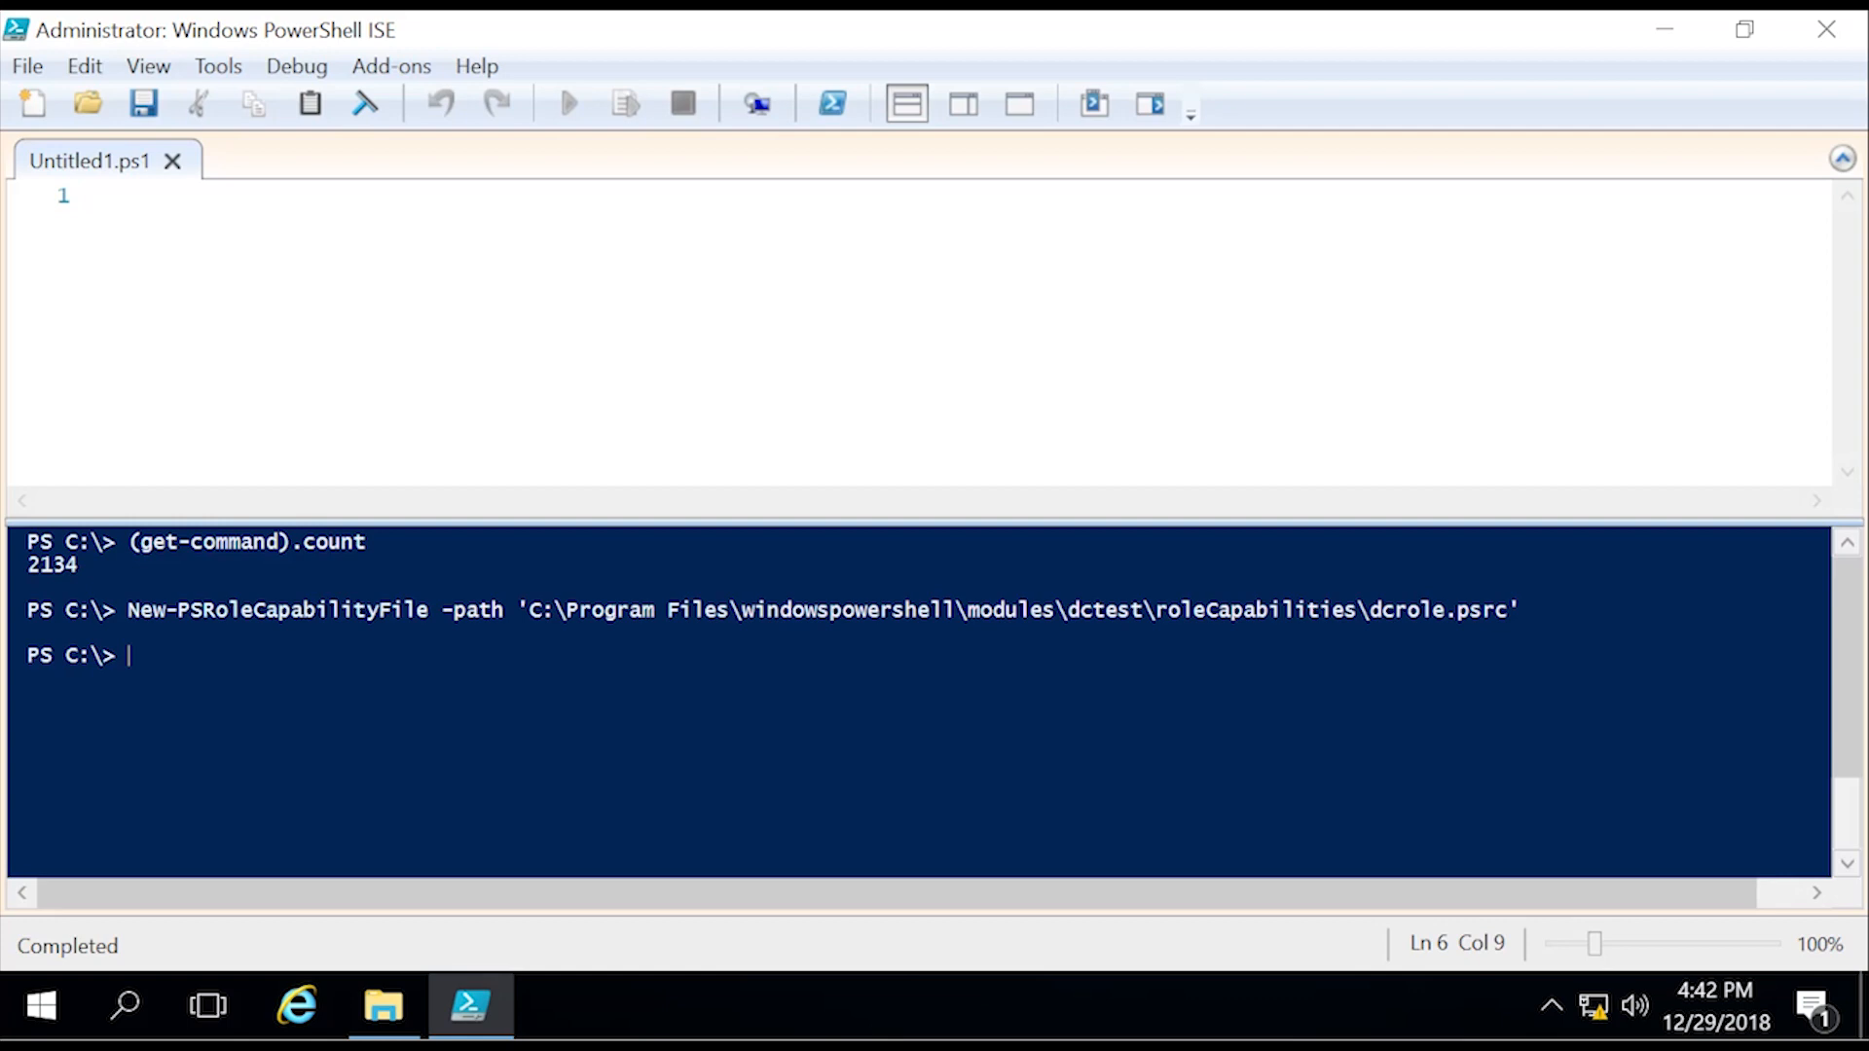
pyautogui.write('ise')
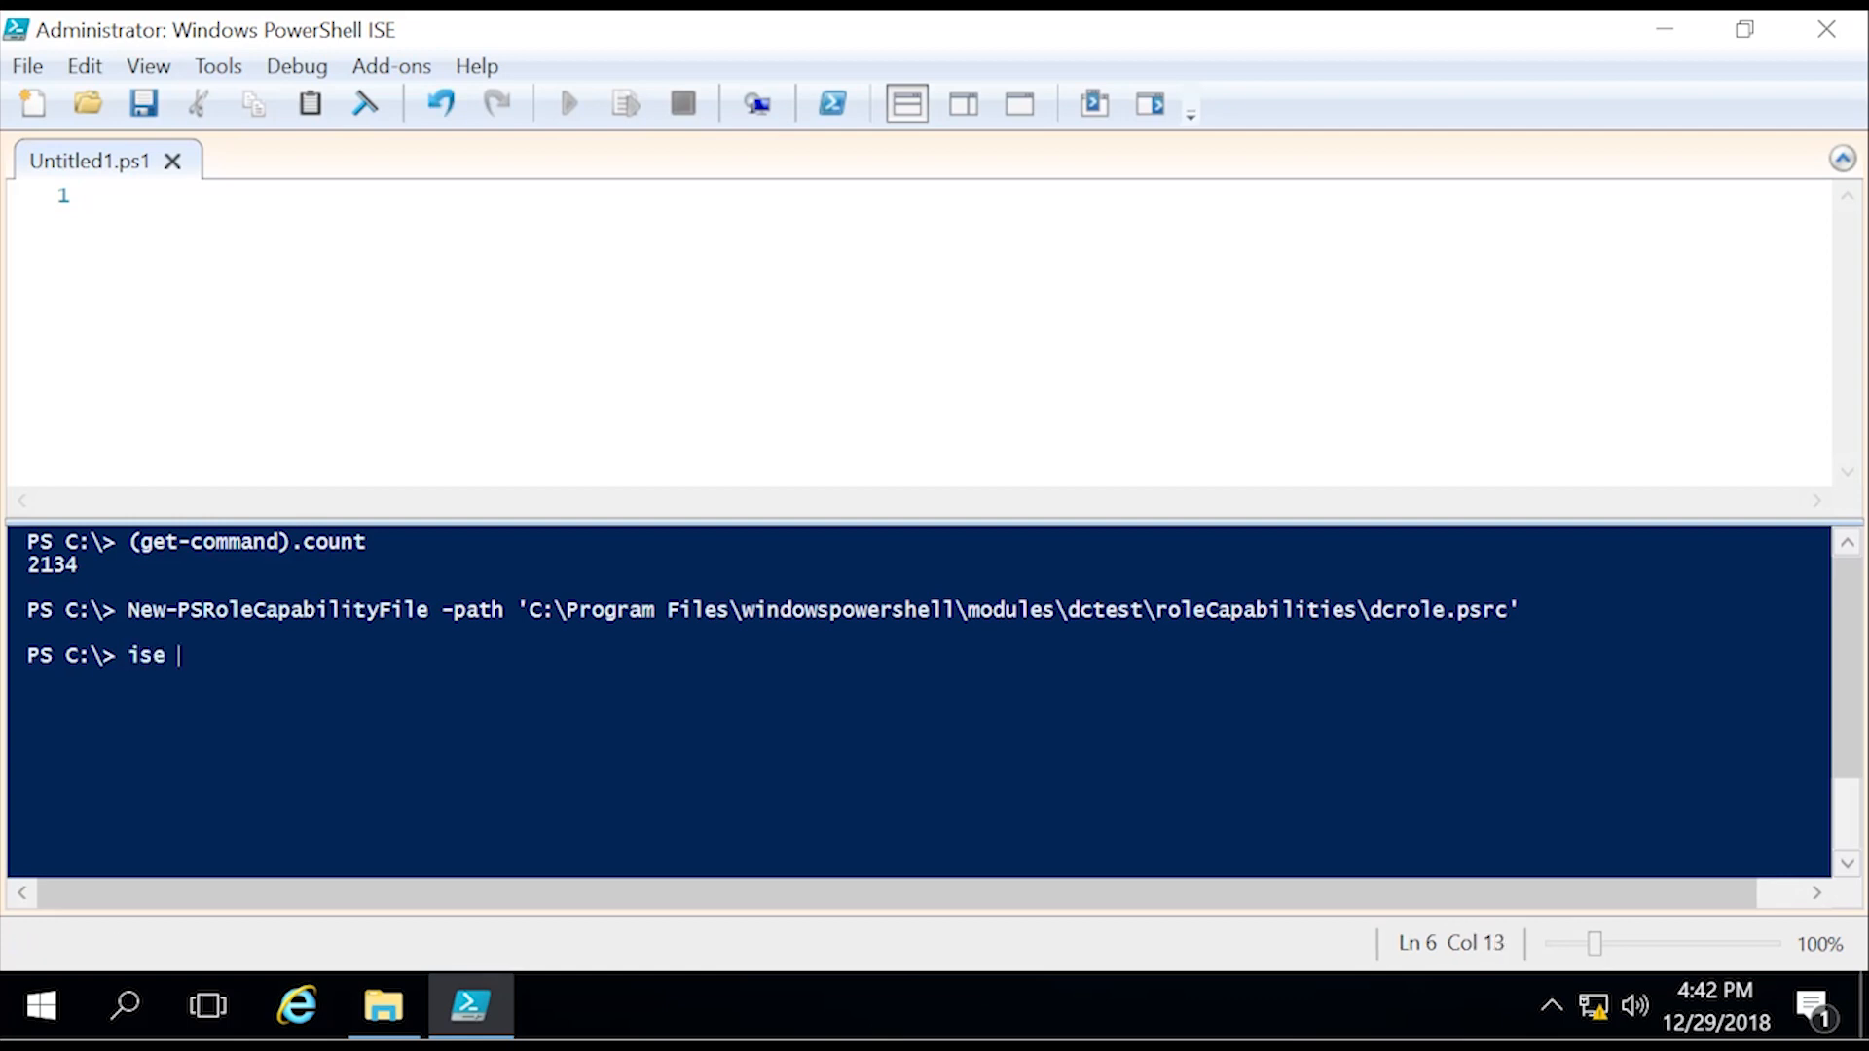
# Step: Open dcrole.psrc in an editor tab and scroll through its default commented settings
pyautogui.moveTo(519, 609); pyautogui.dragTo(1440, 609)
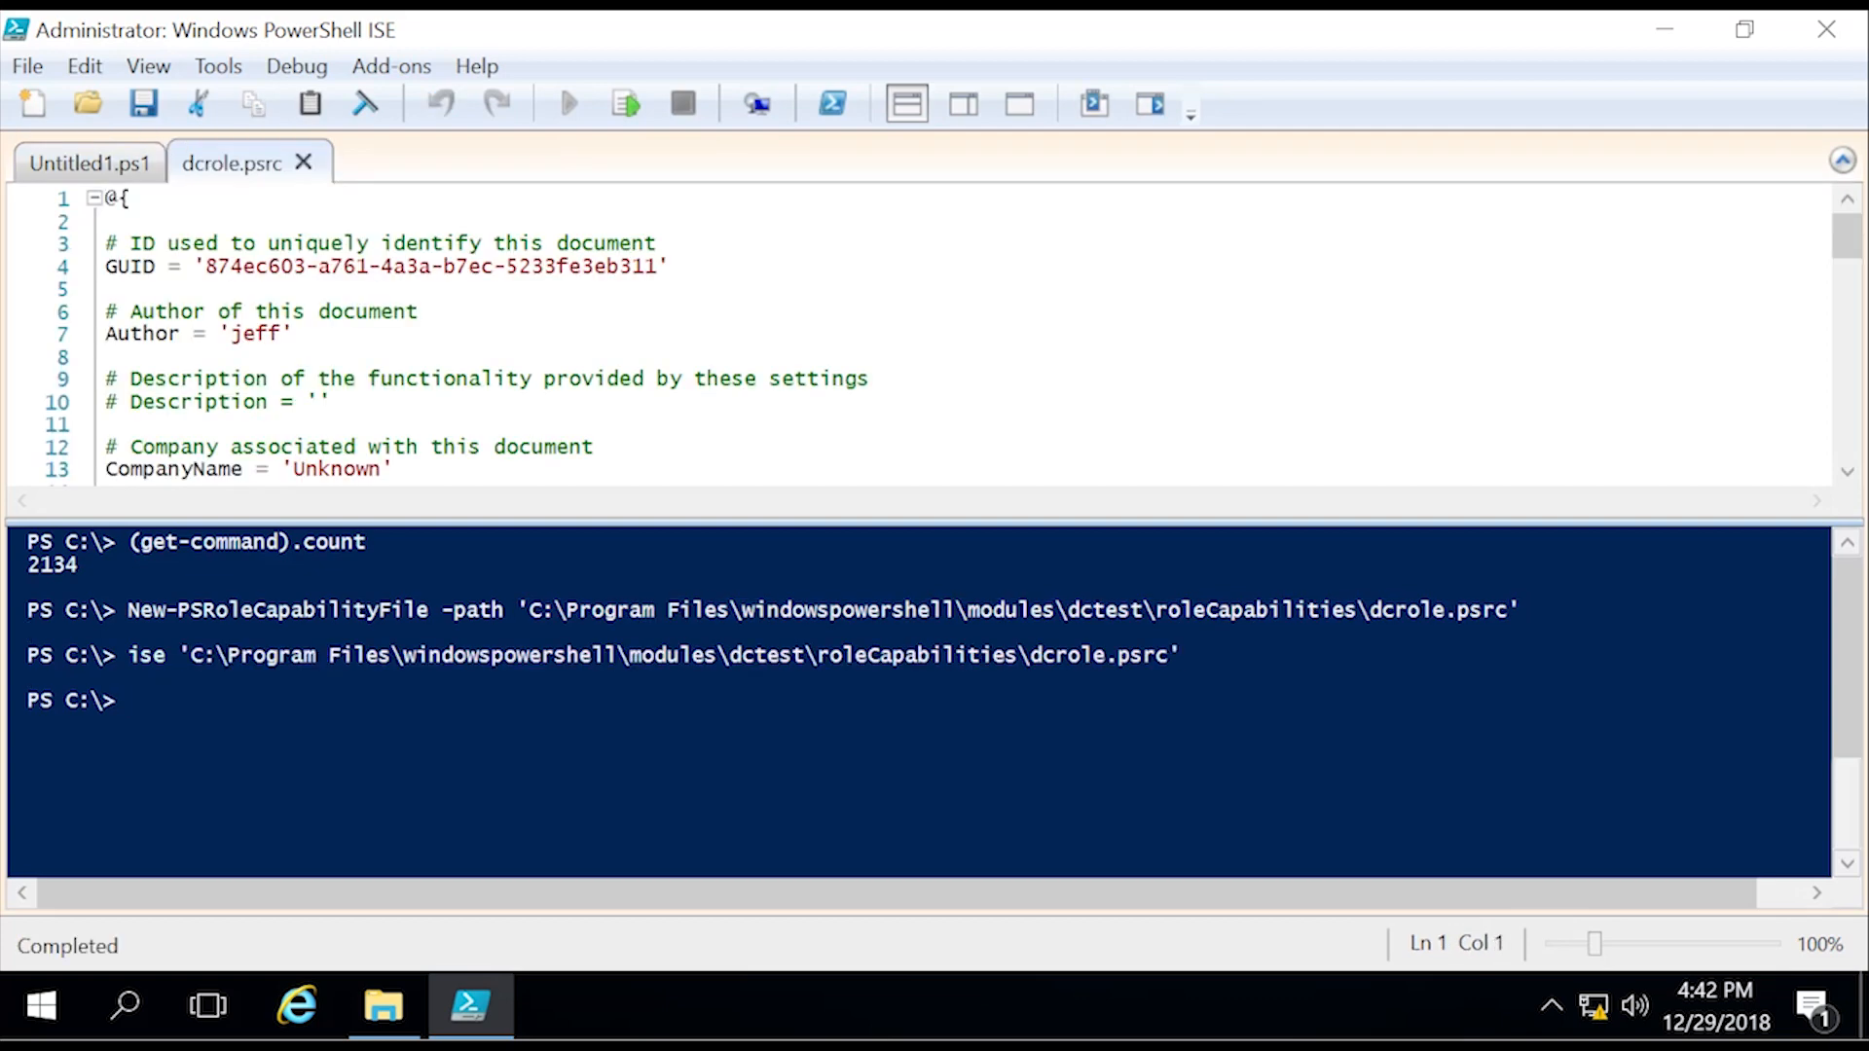
pyautogui.click(421, 311)
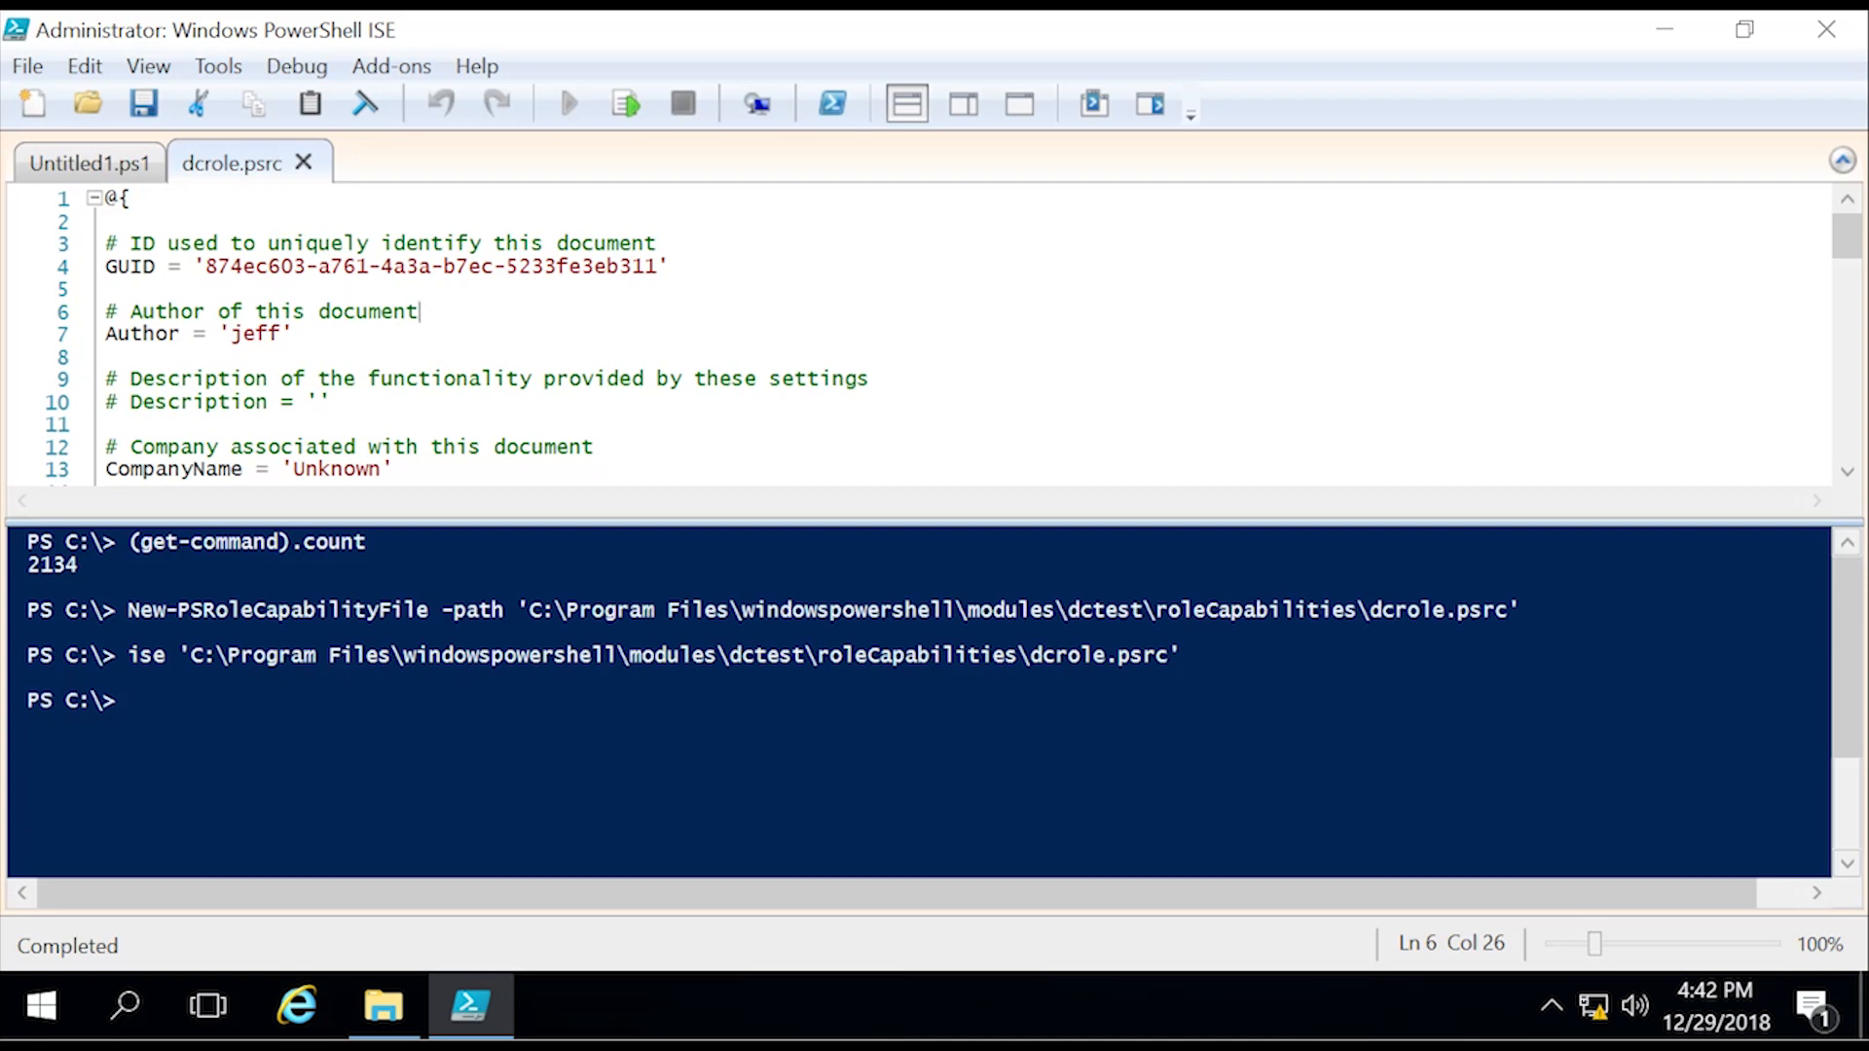
pyautogui.scroll(-3)
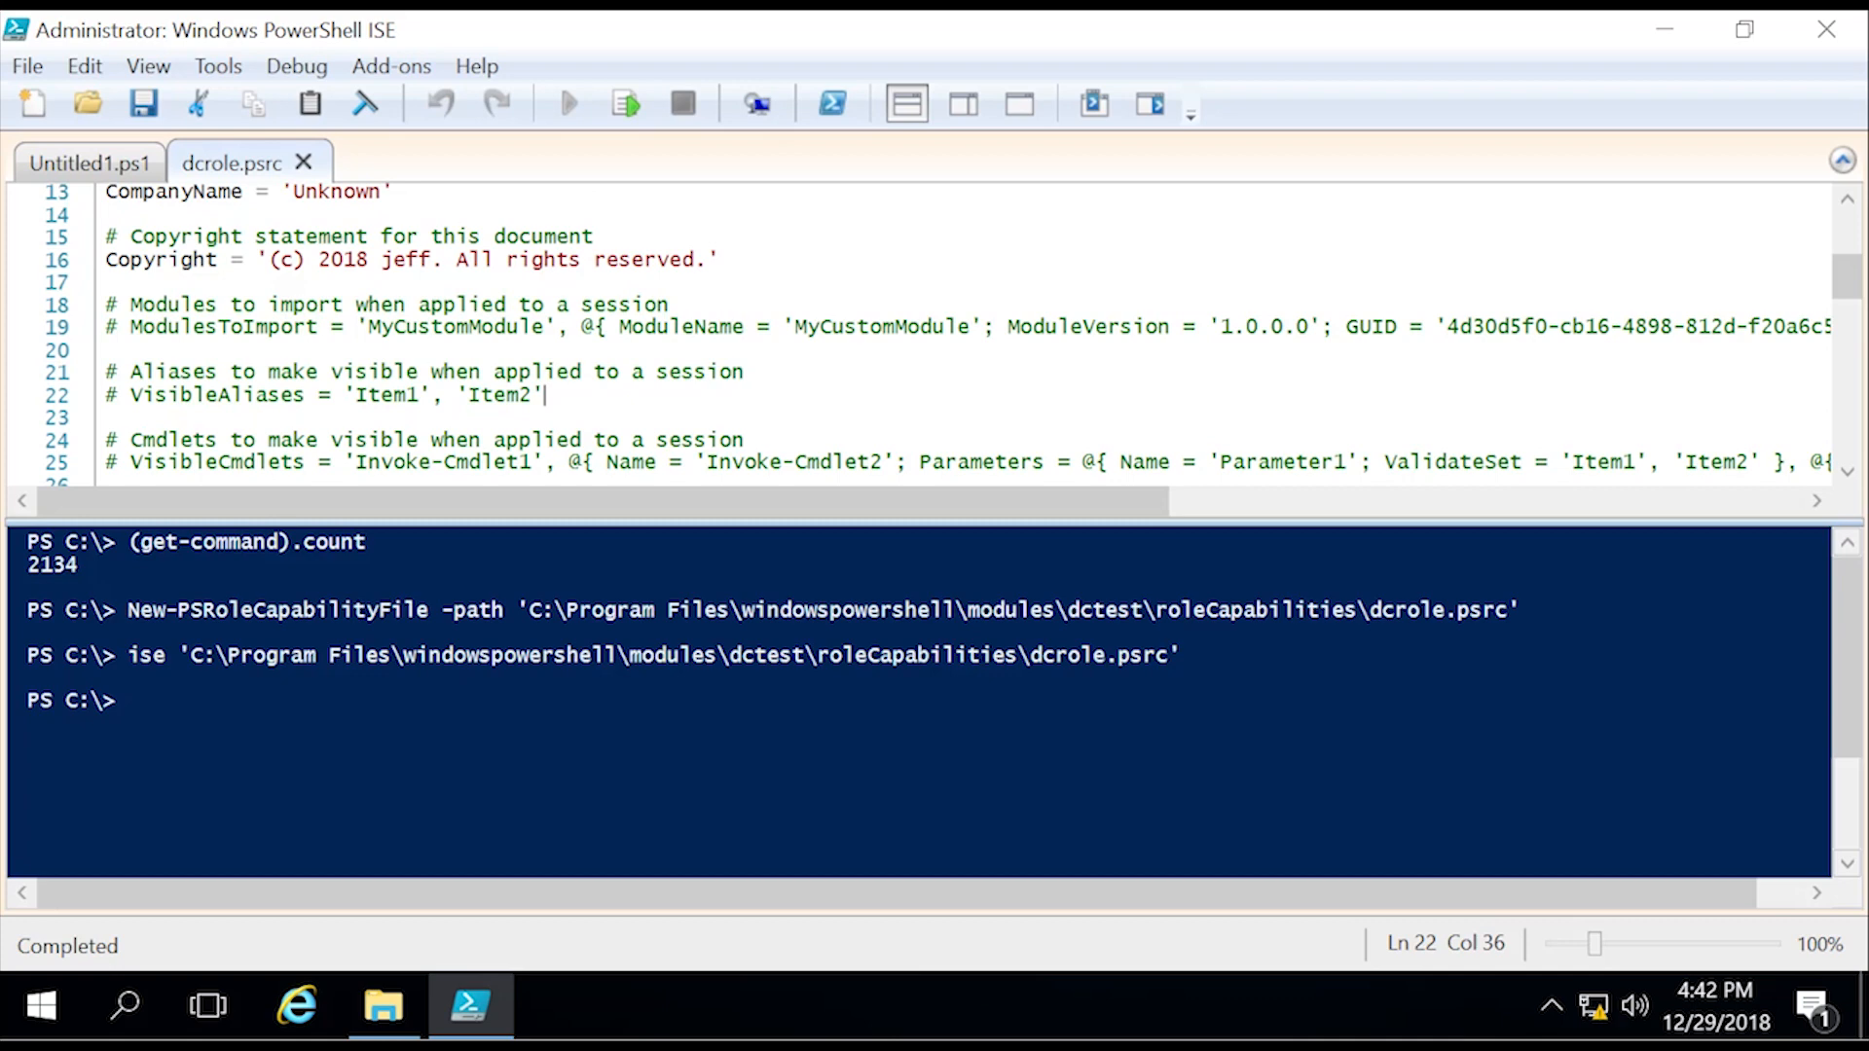
pyautogui.scroll(-3)
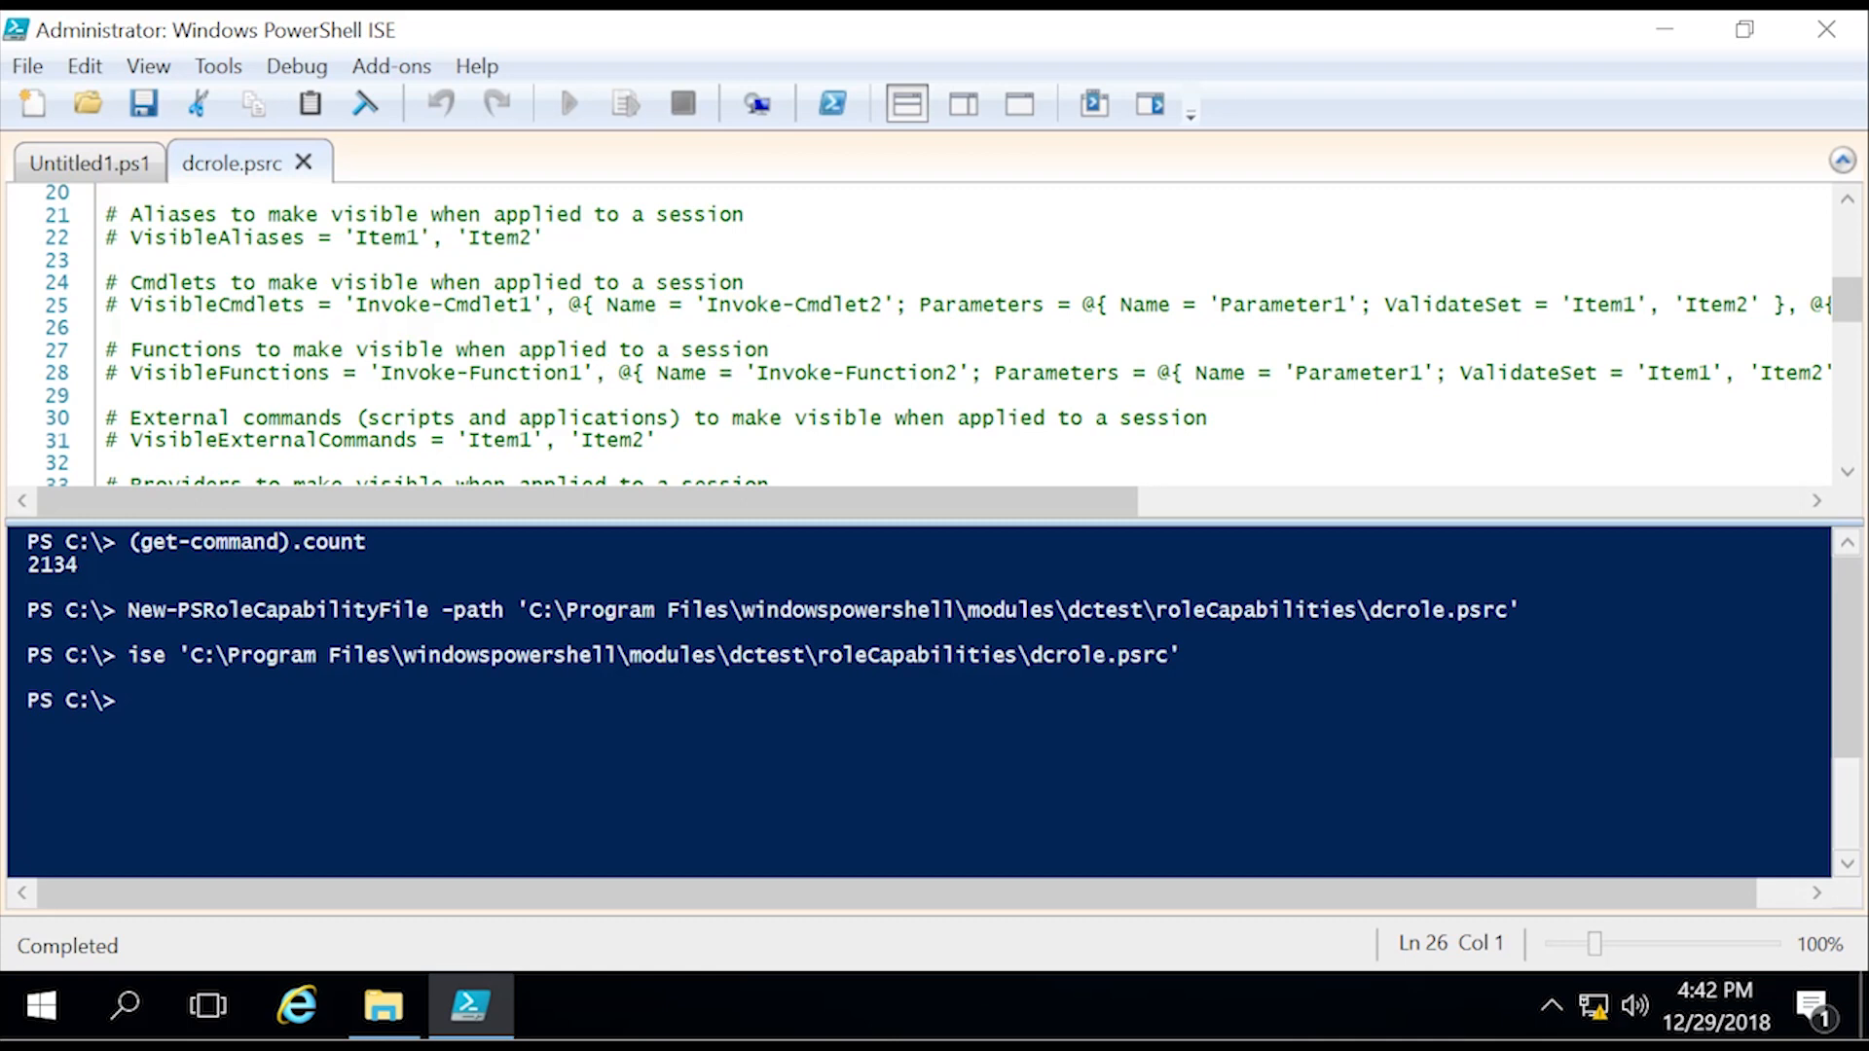
# Step: Add the line VisibleCmdlets = 'Restart-Computer' below the commented example
pyautogui.write('Visible')
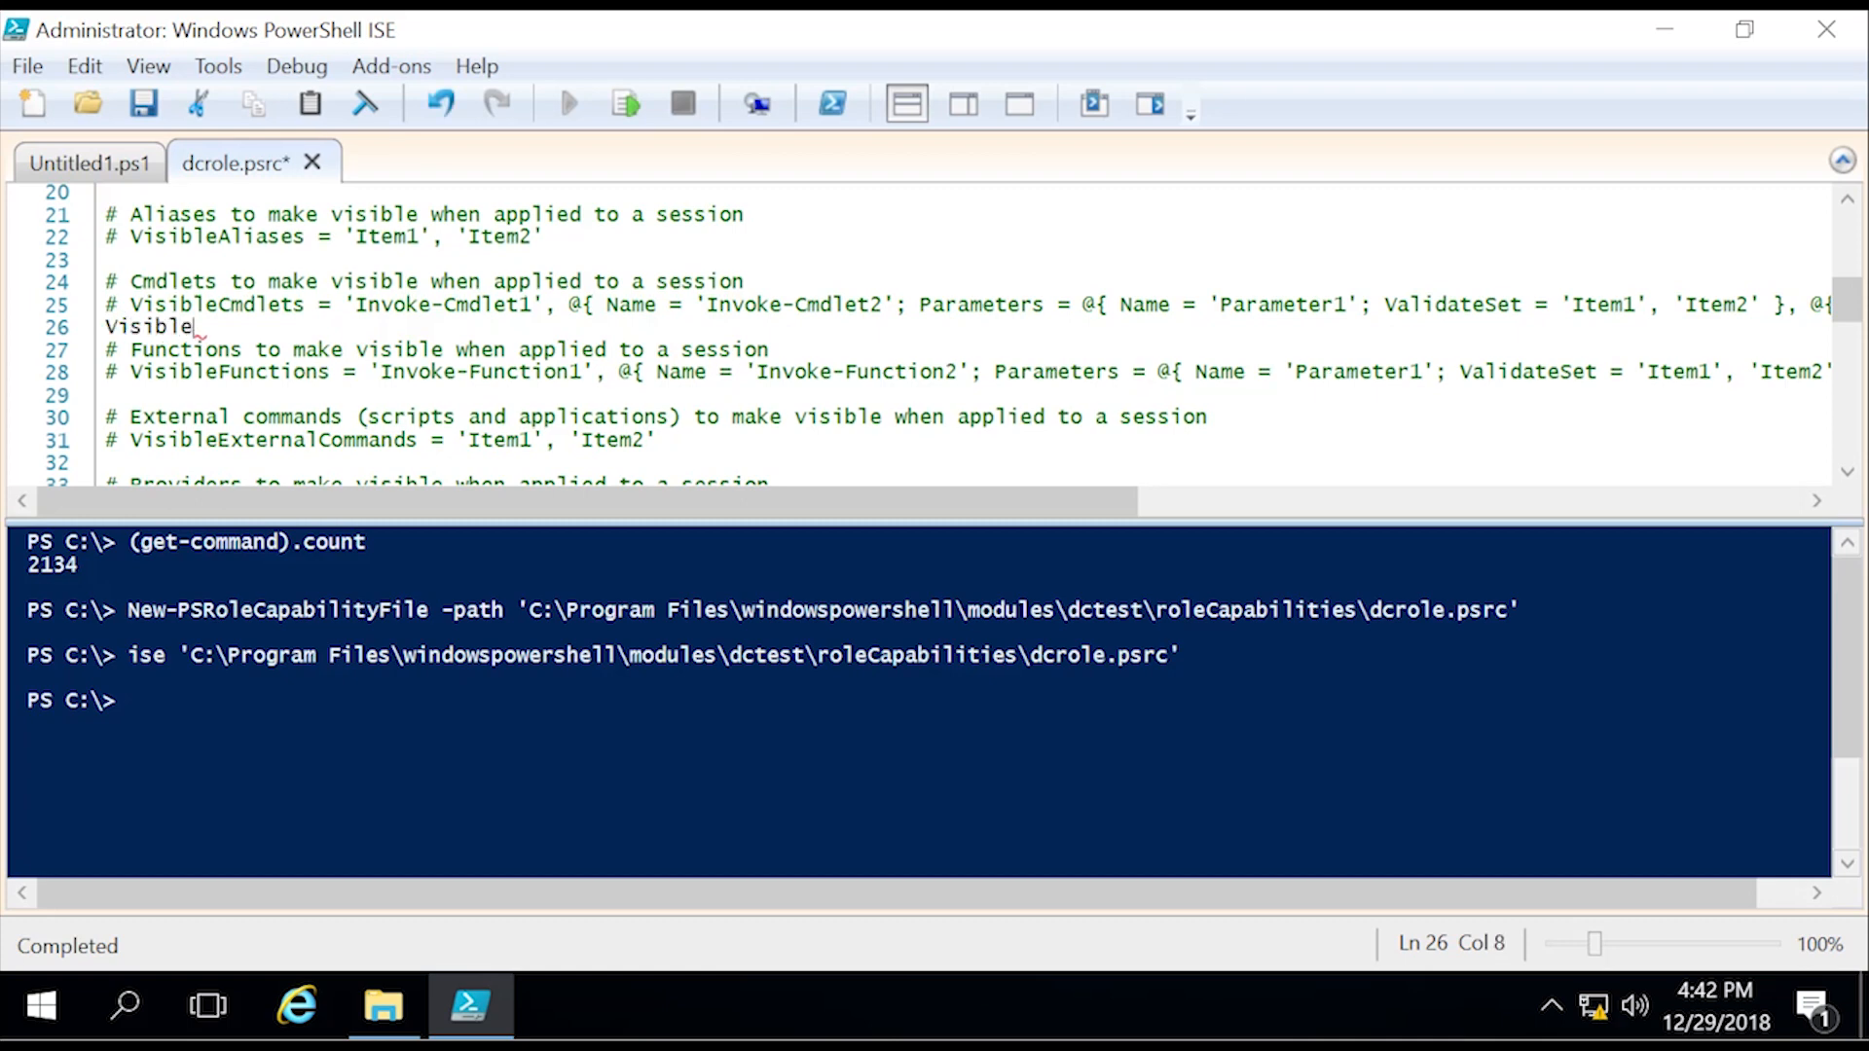
pyautogui.write('Cmdlets_')
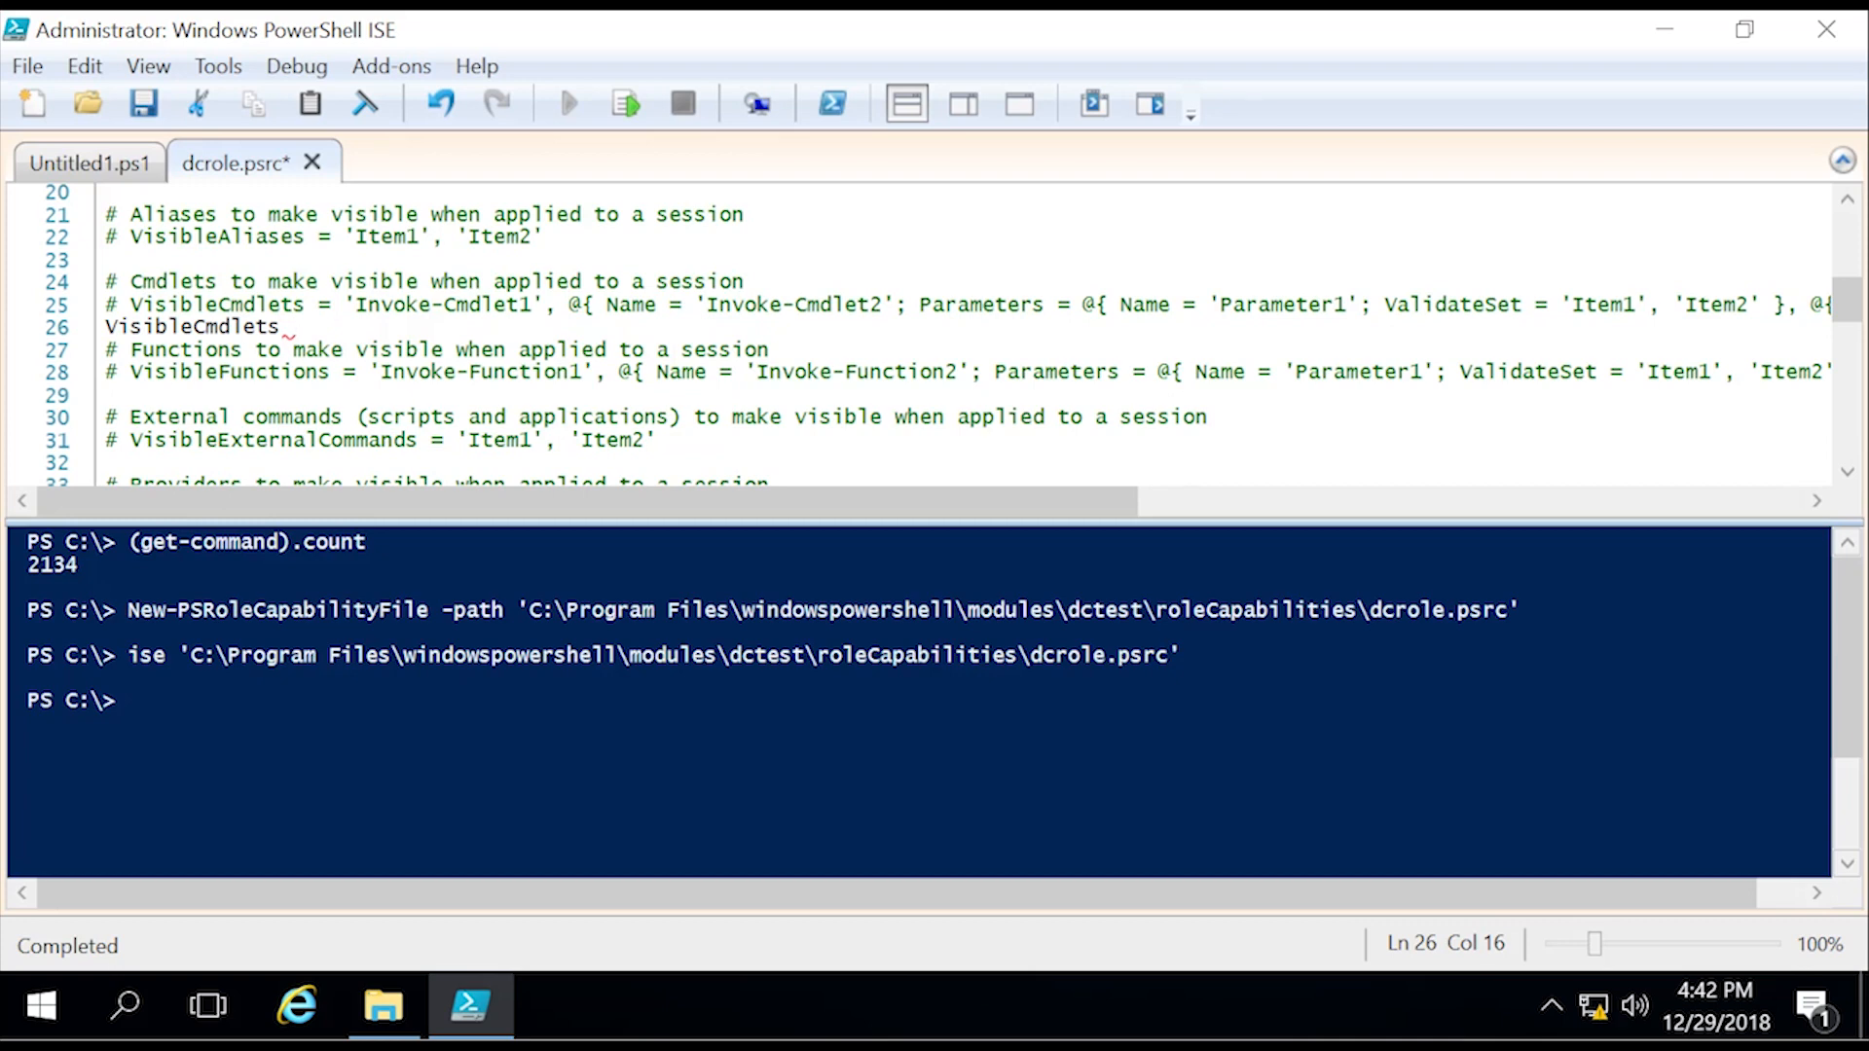
pyautogui.write('=')
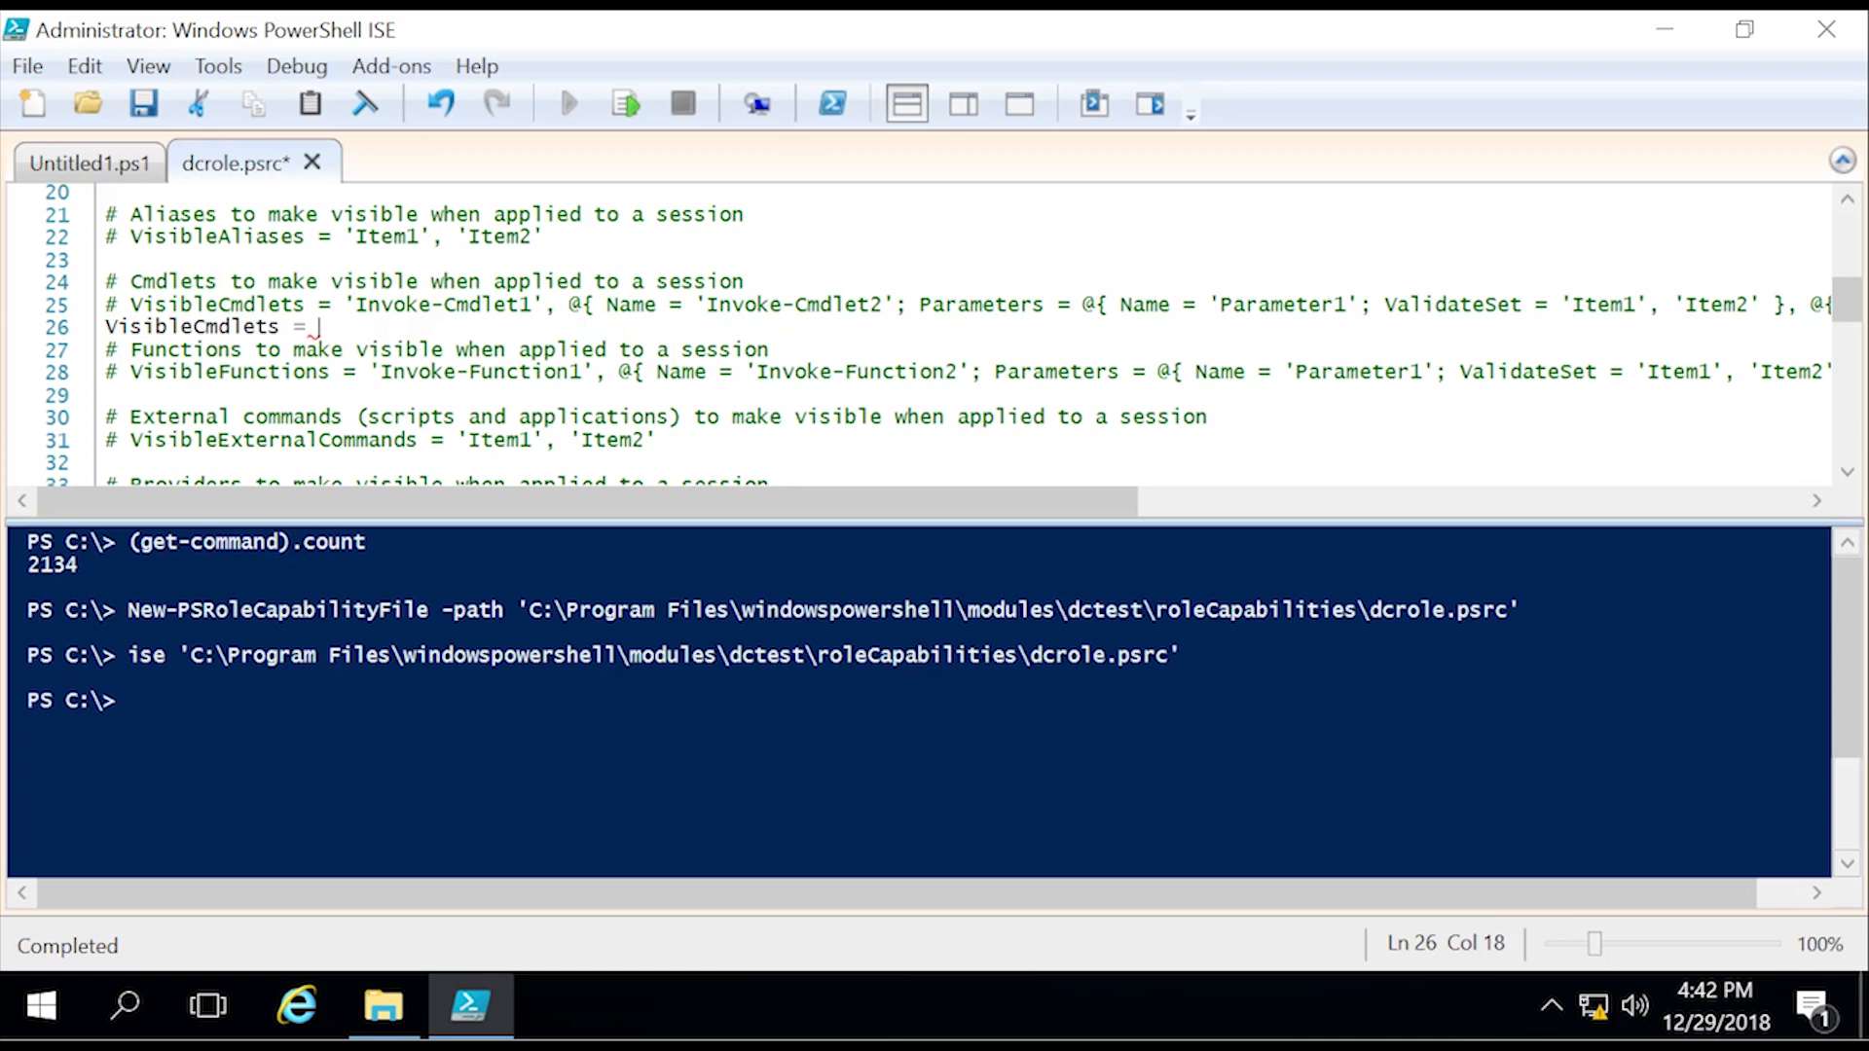
pyautogui.write("'")
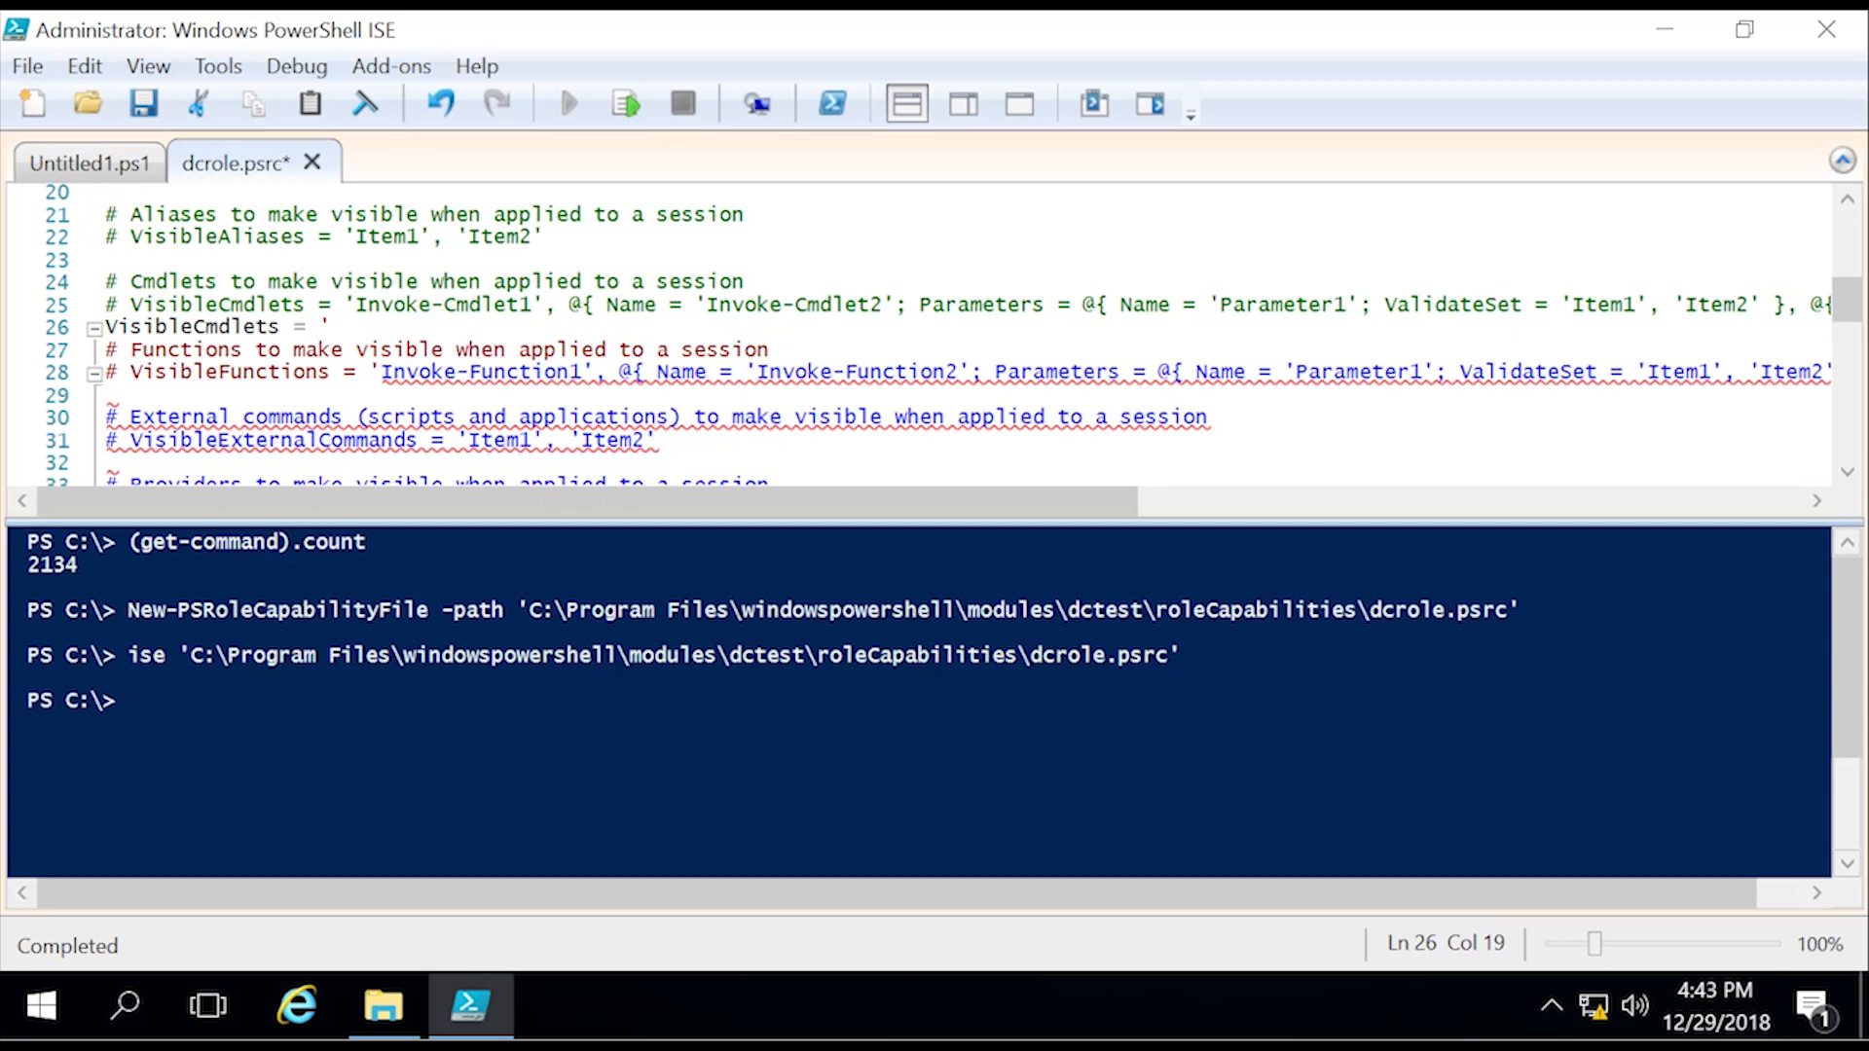
pyautogui.write('Res')
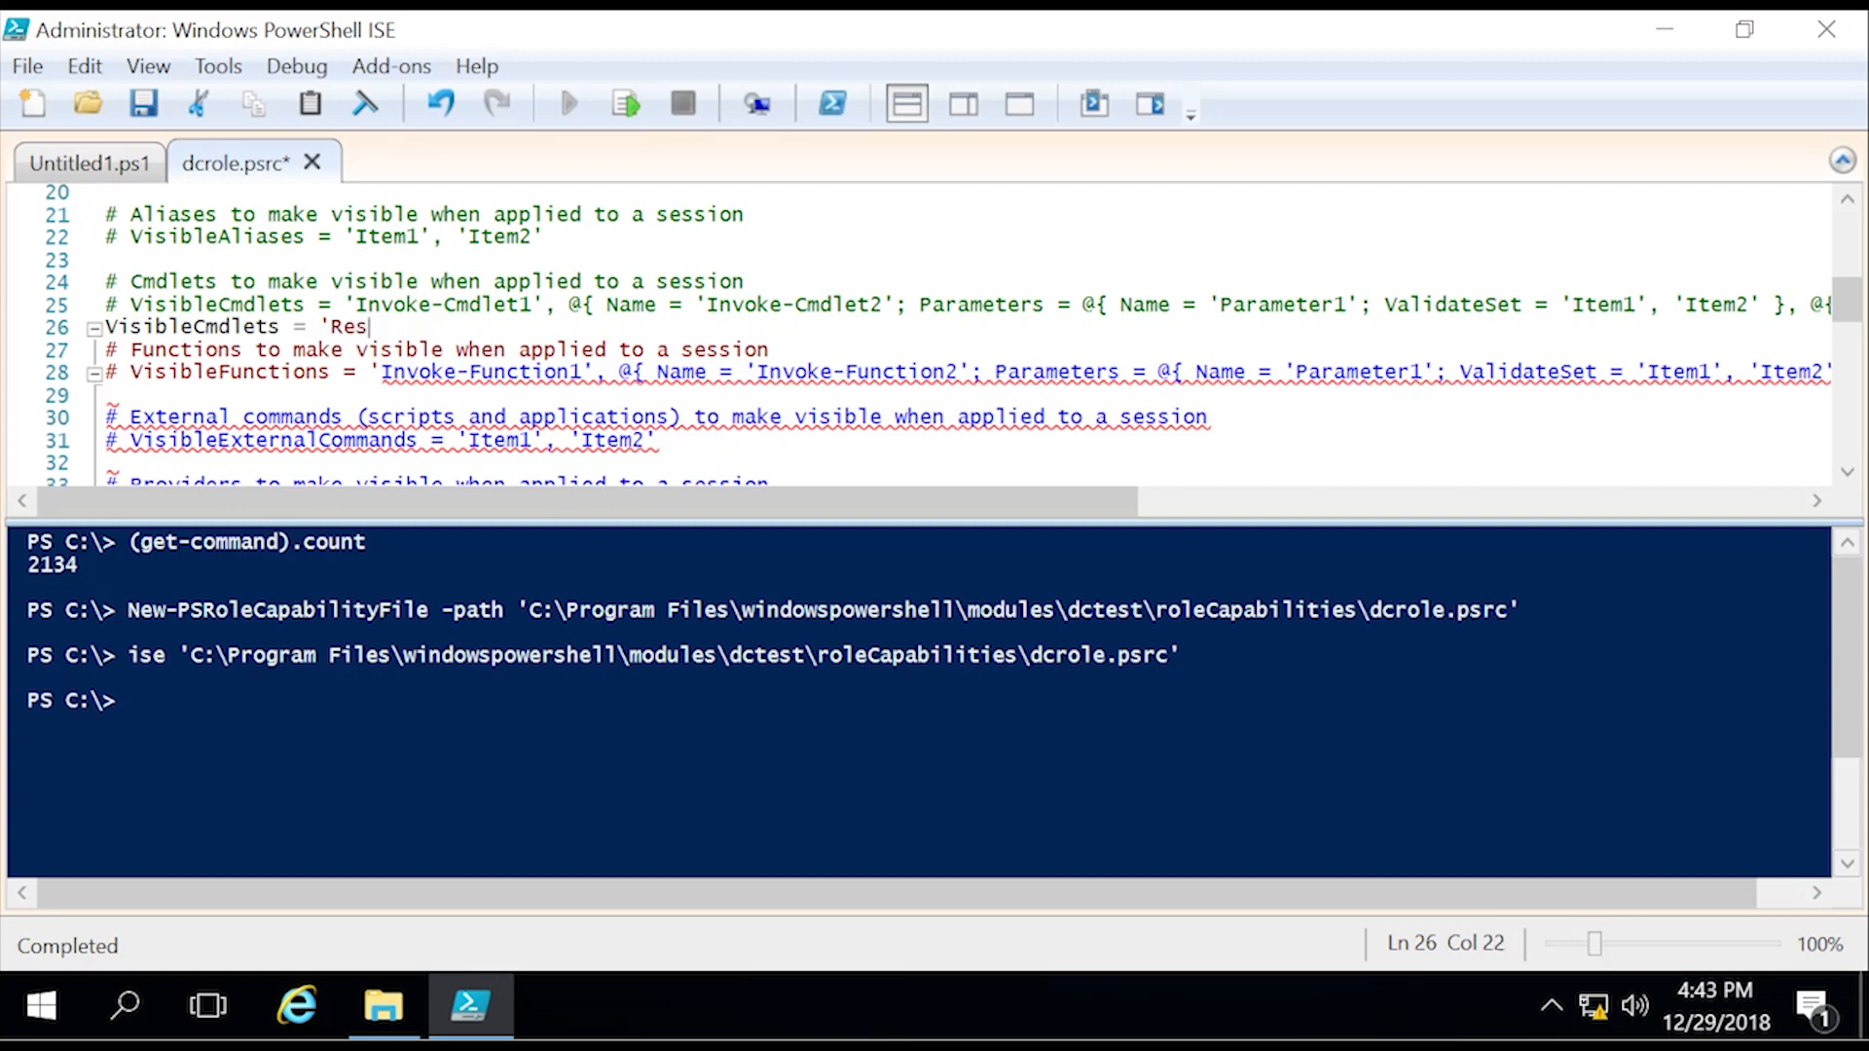
pyautogui.write('tart-Compute')
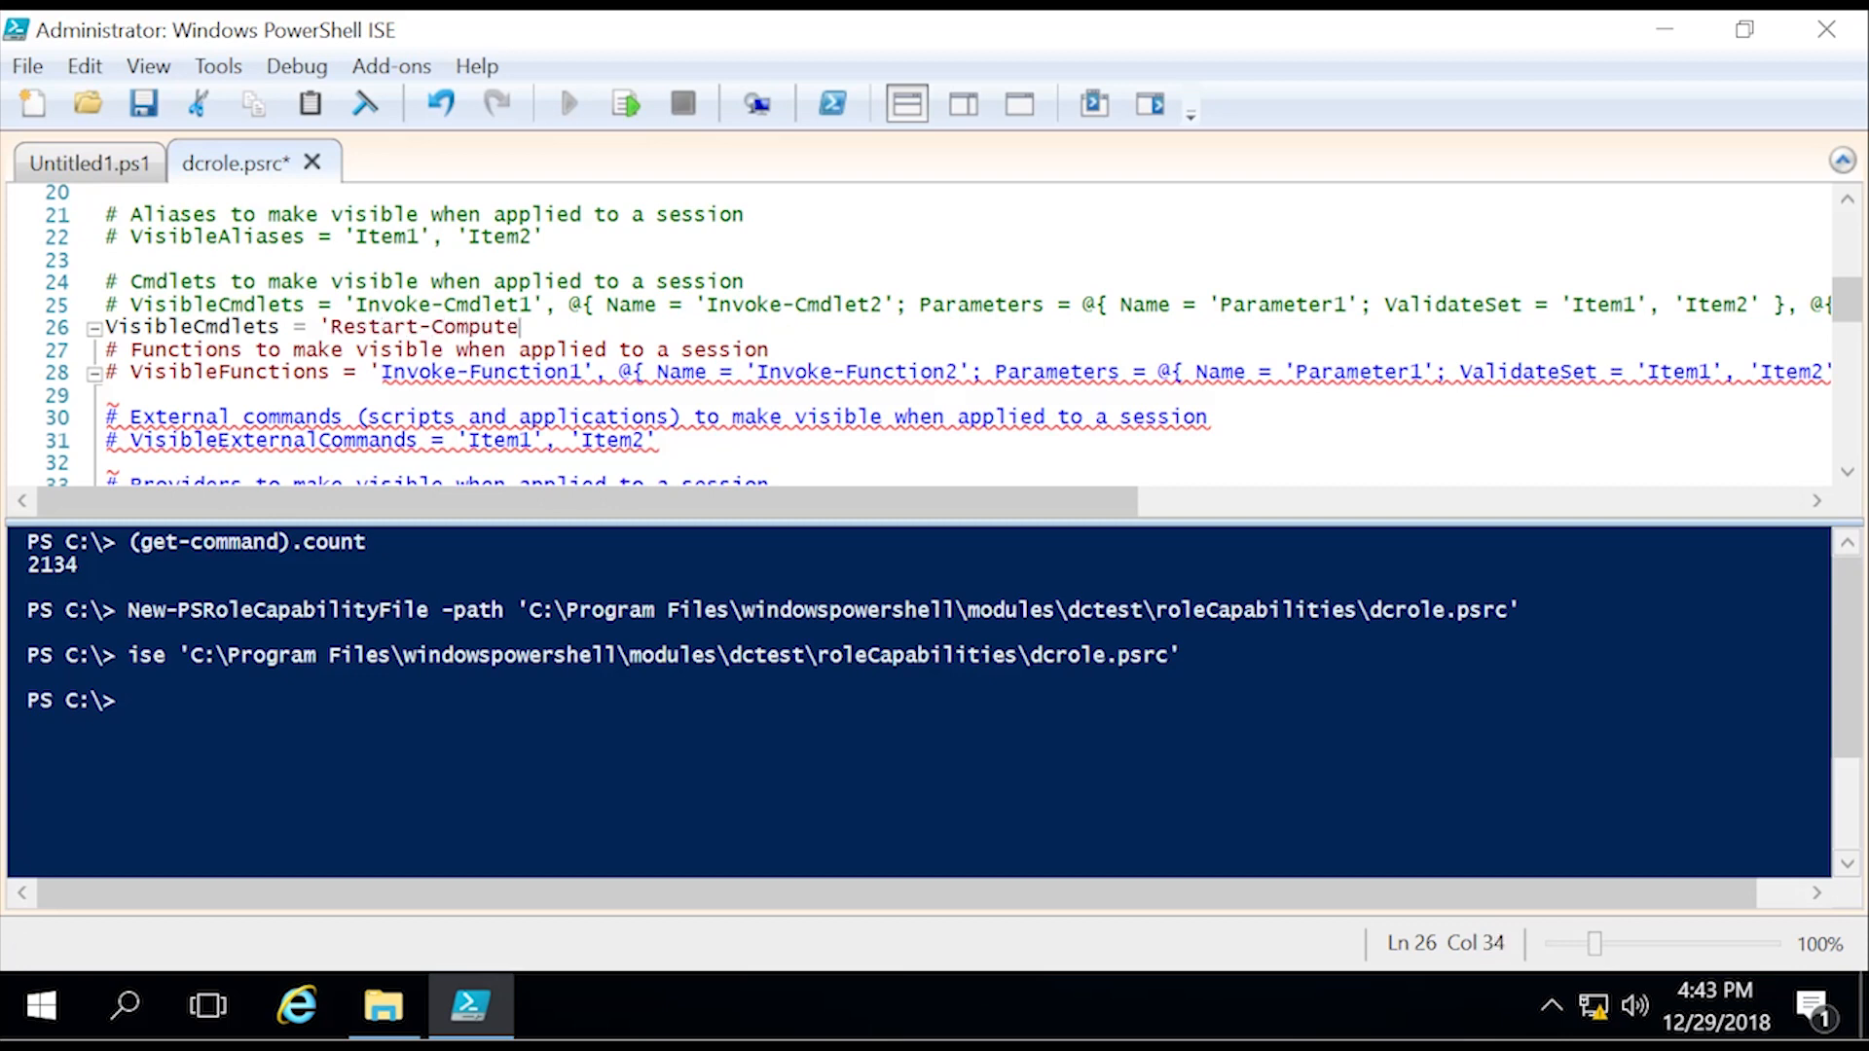
pyautogui.write("r'")
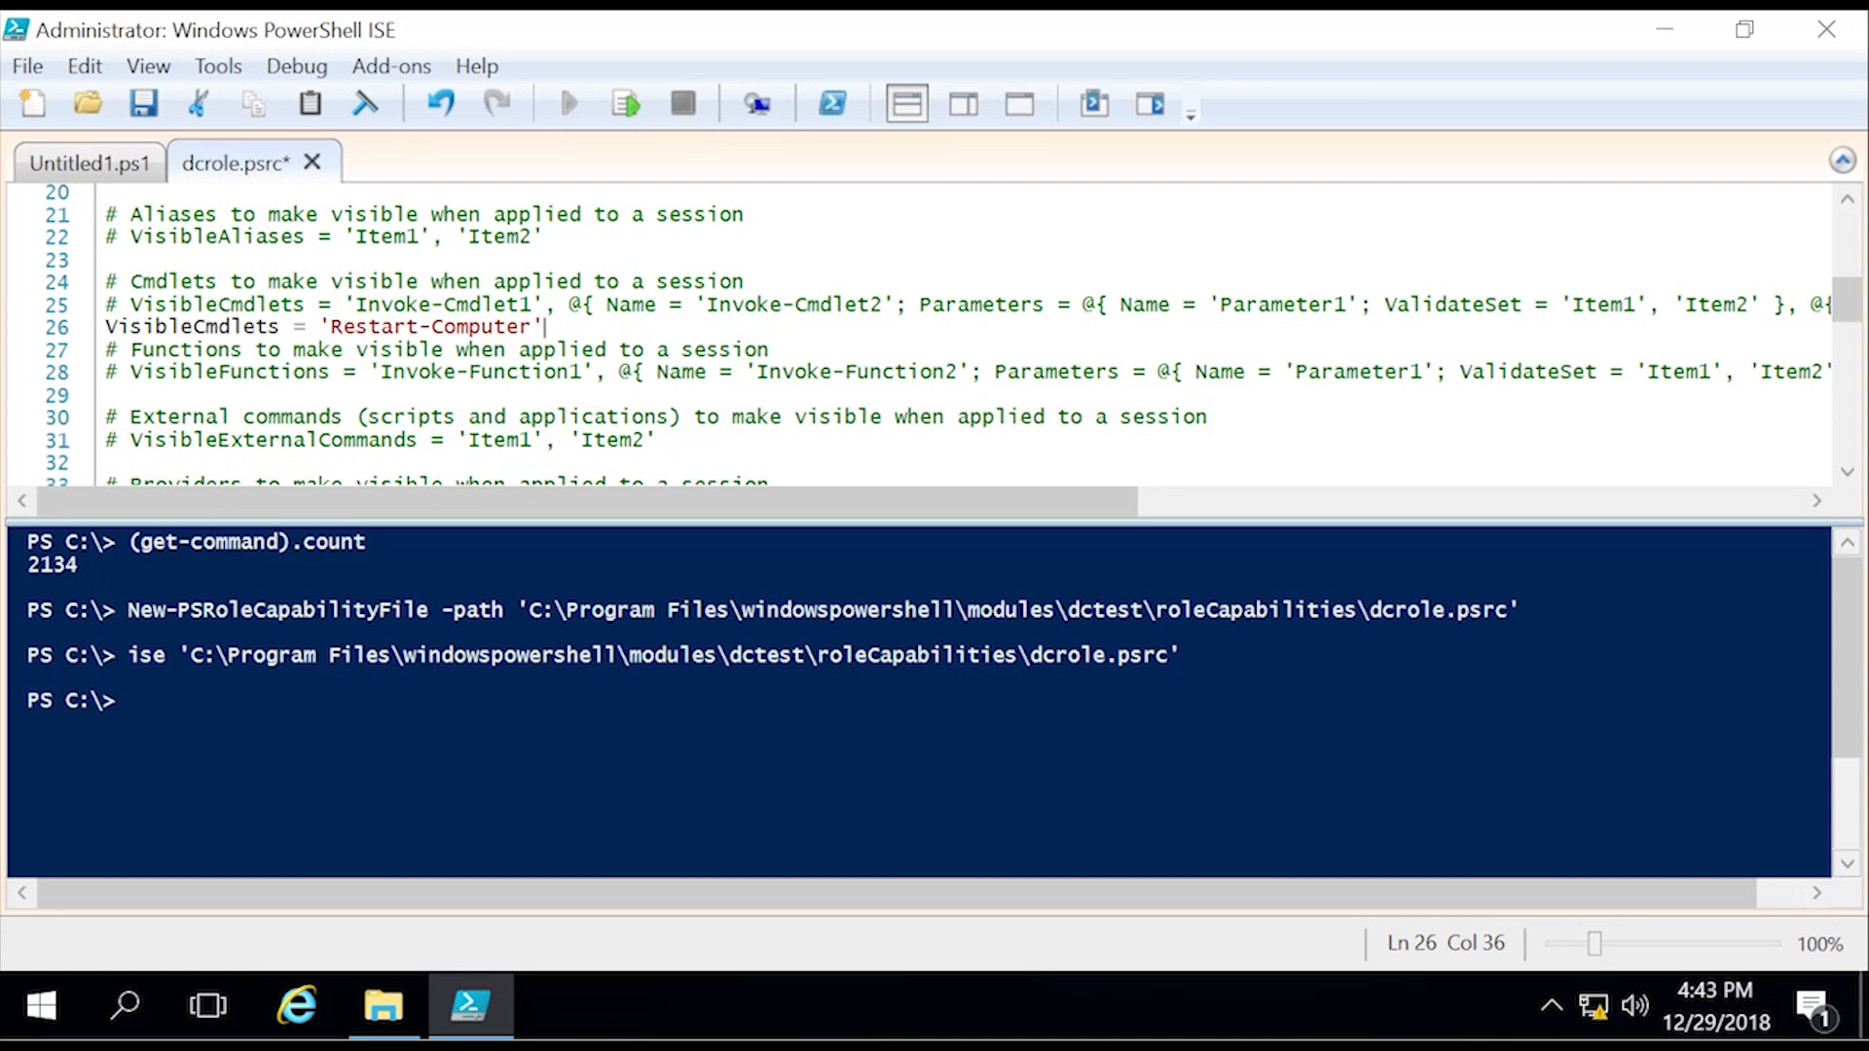
pyautogui.press('Enter')
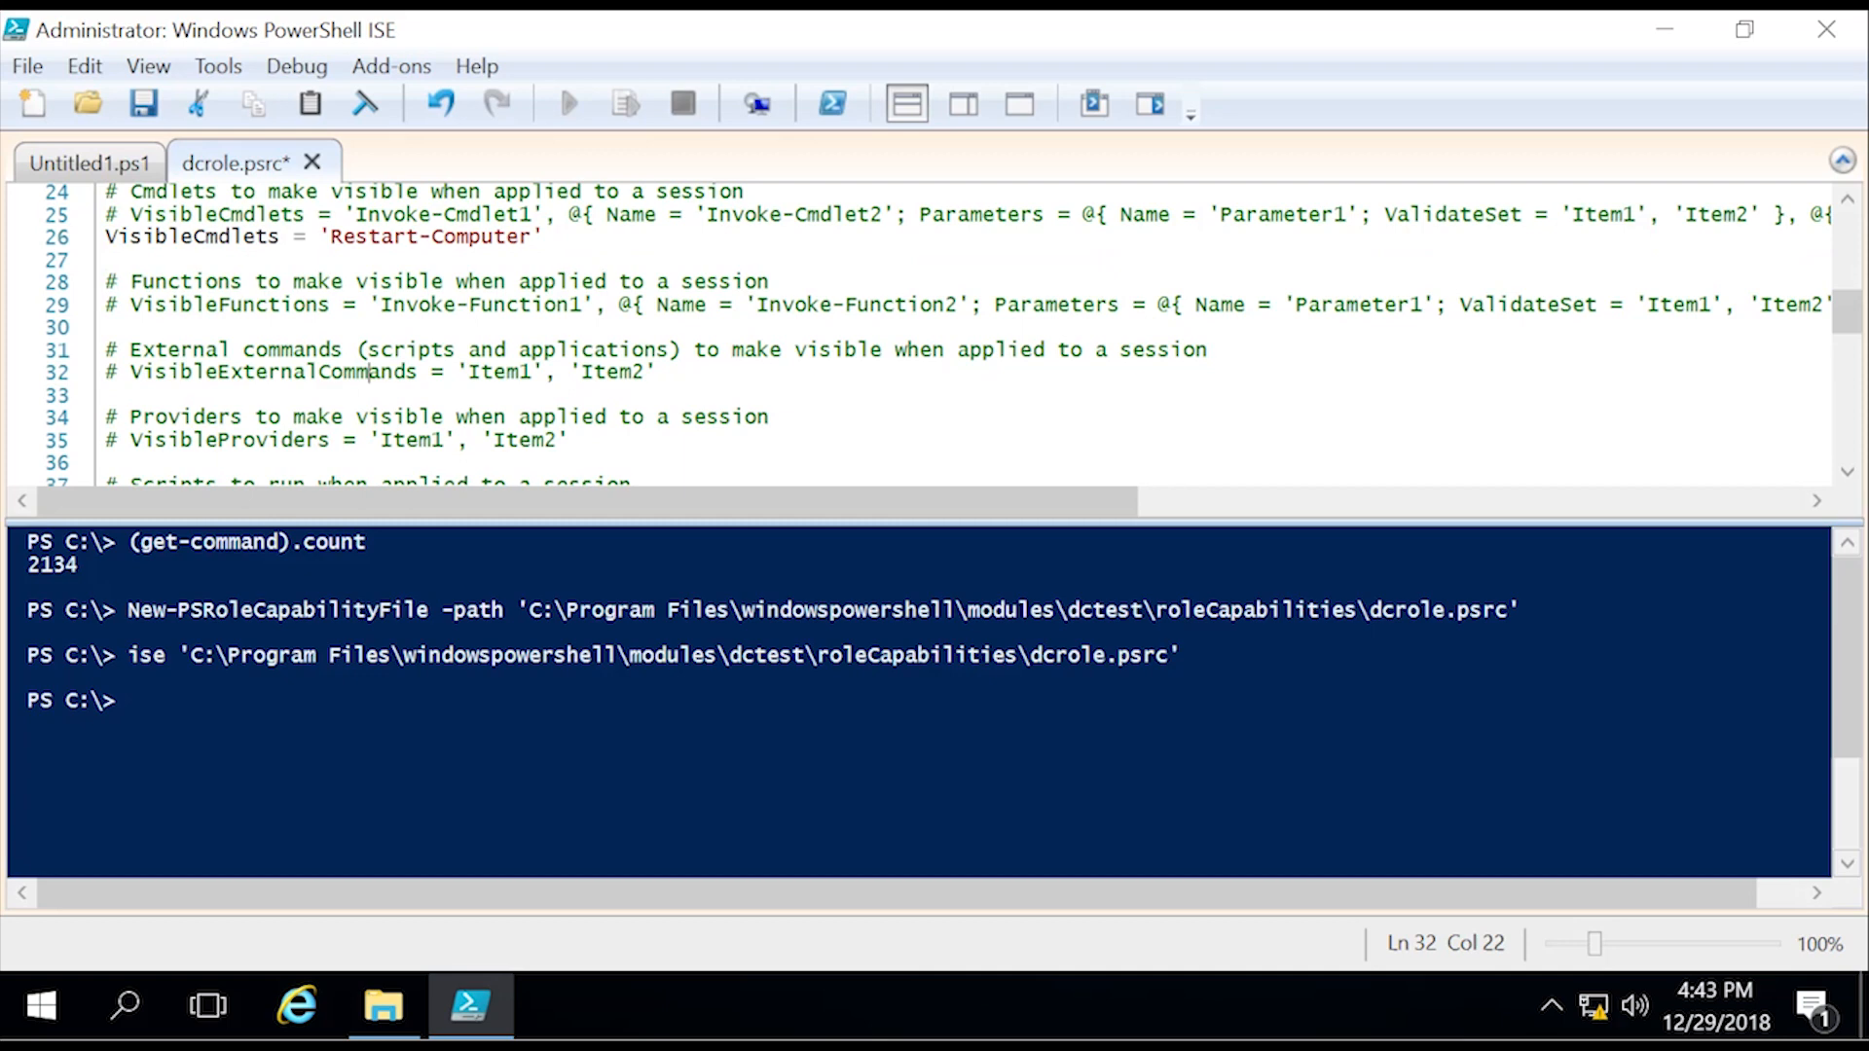
# Step: Add VisibleExternalCommands = 'c:\windows\system32\whoami.exe' on line 33 of dcrole.psrc
pyautogui.click(92, 395)
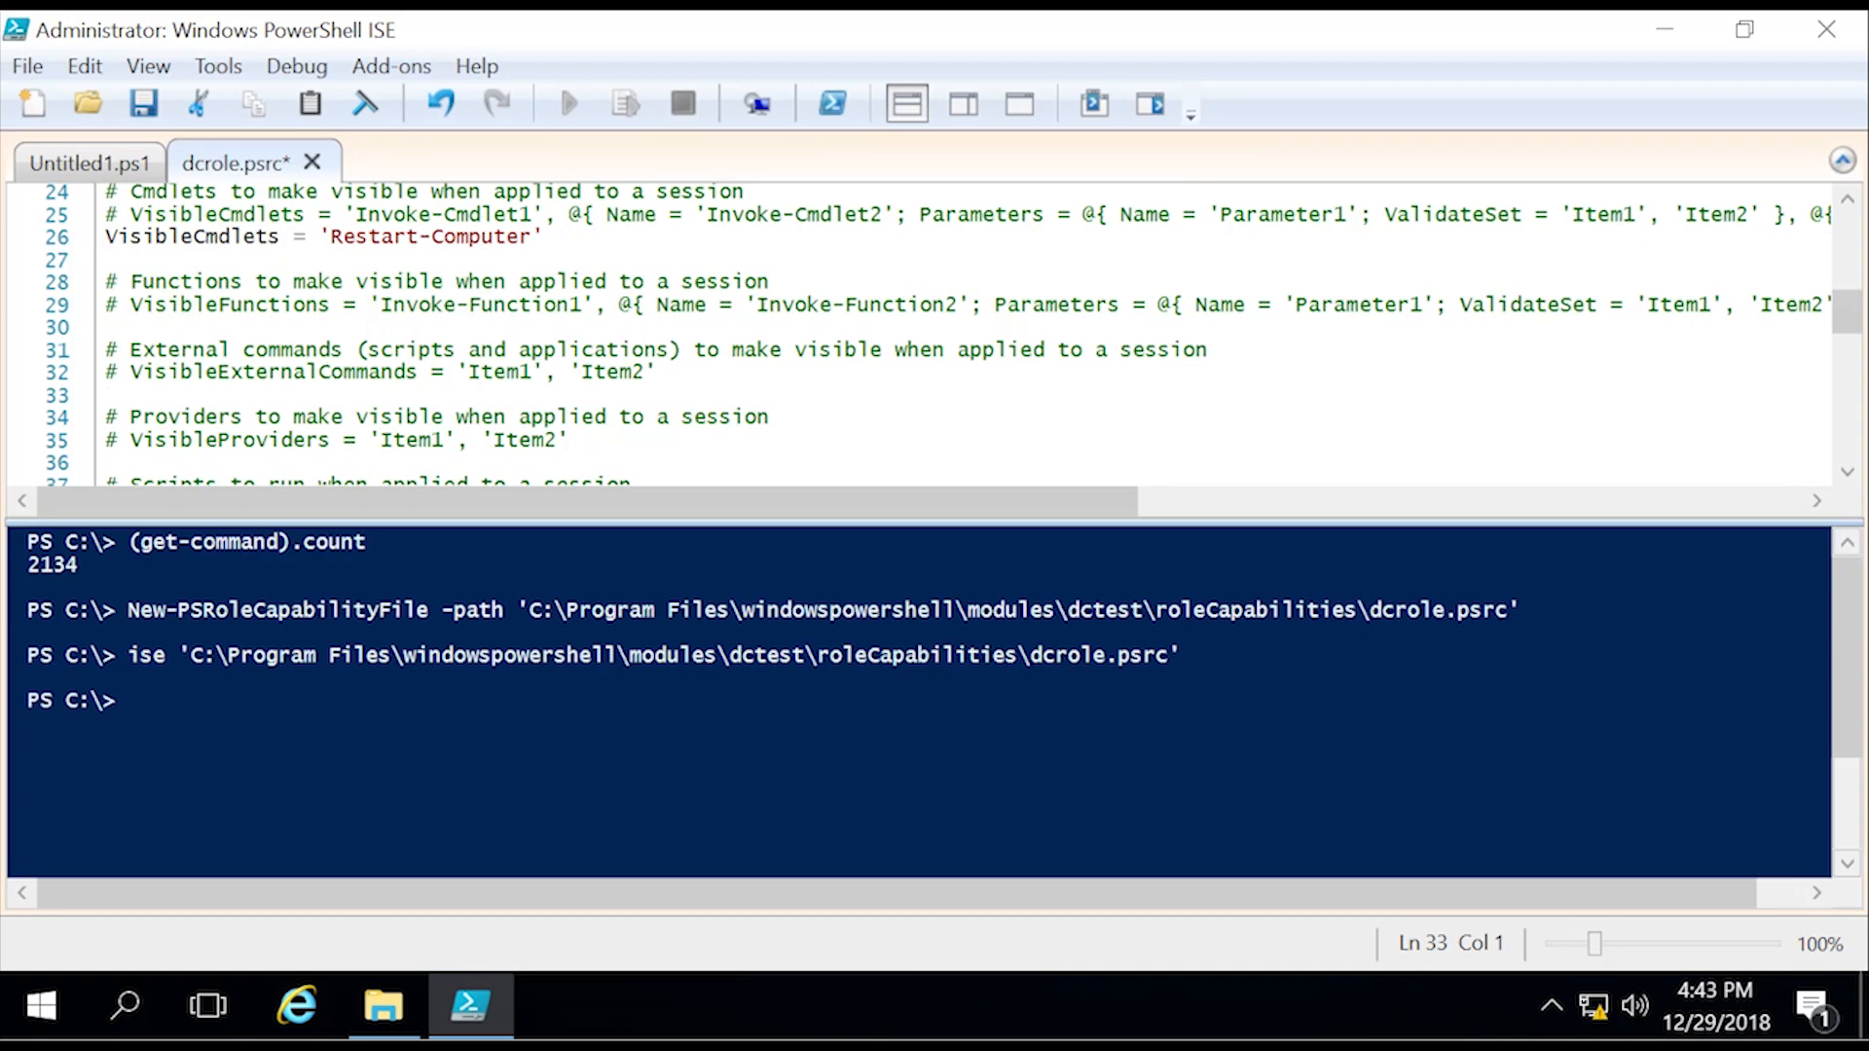
pyautogui.write('Visible')
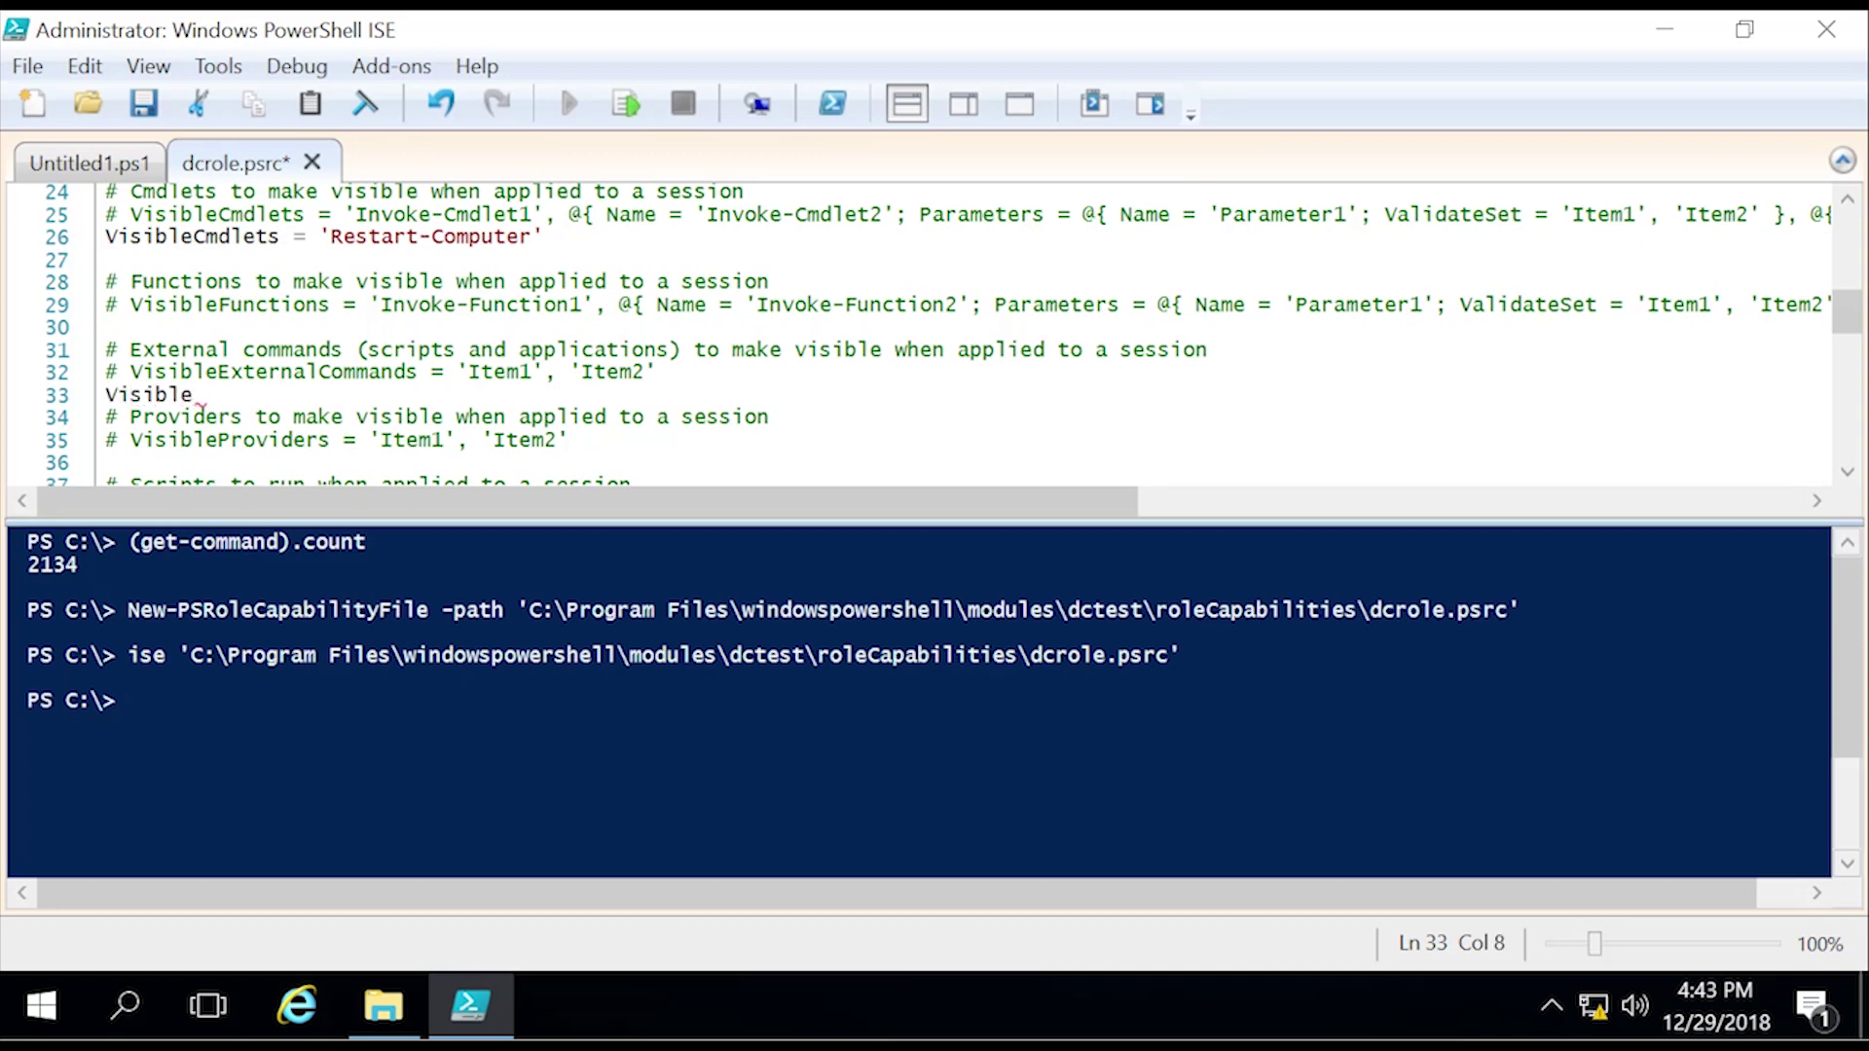
pyautogui.write('E')
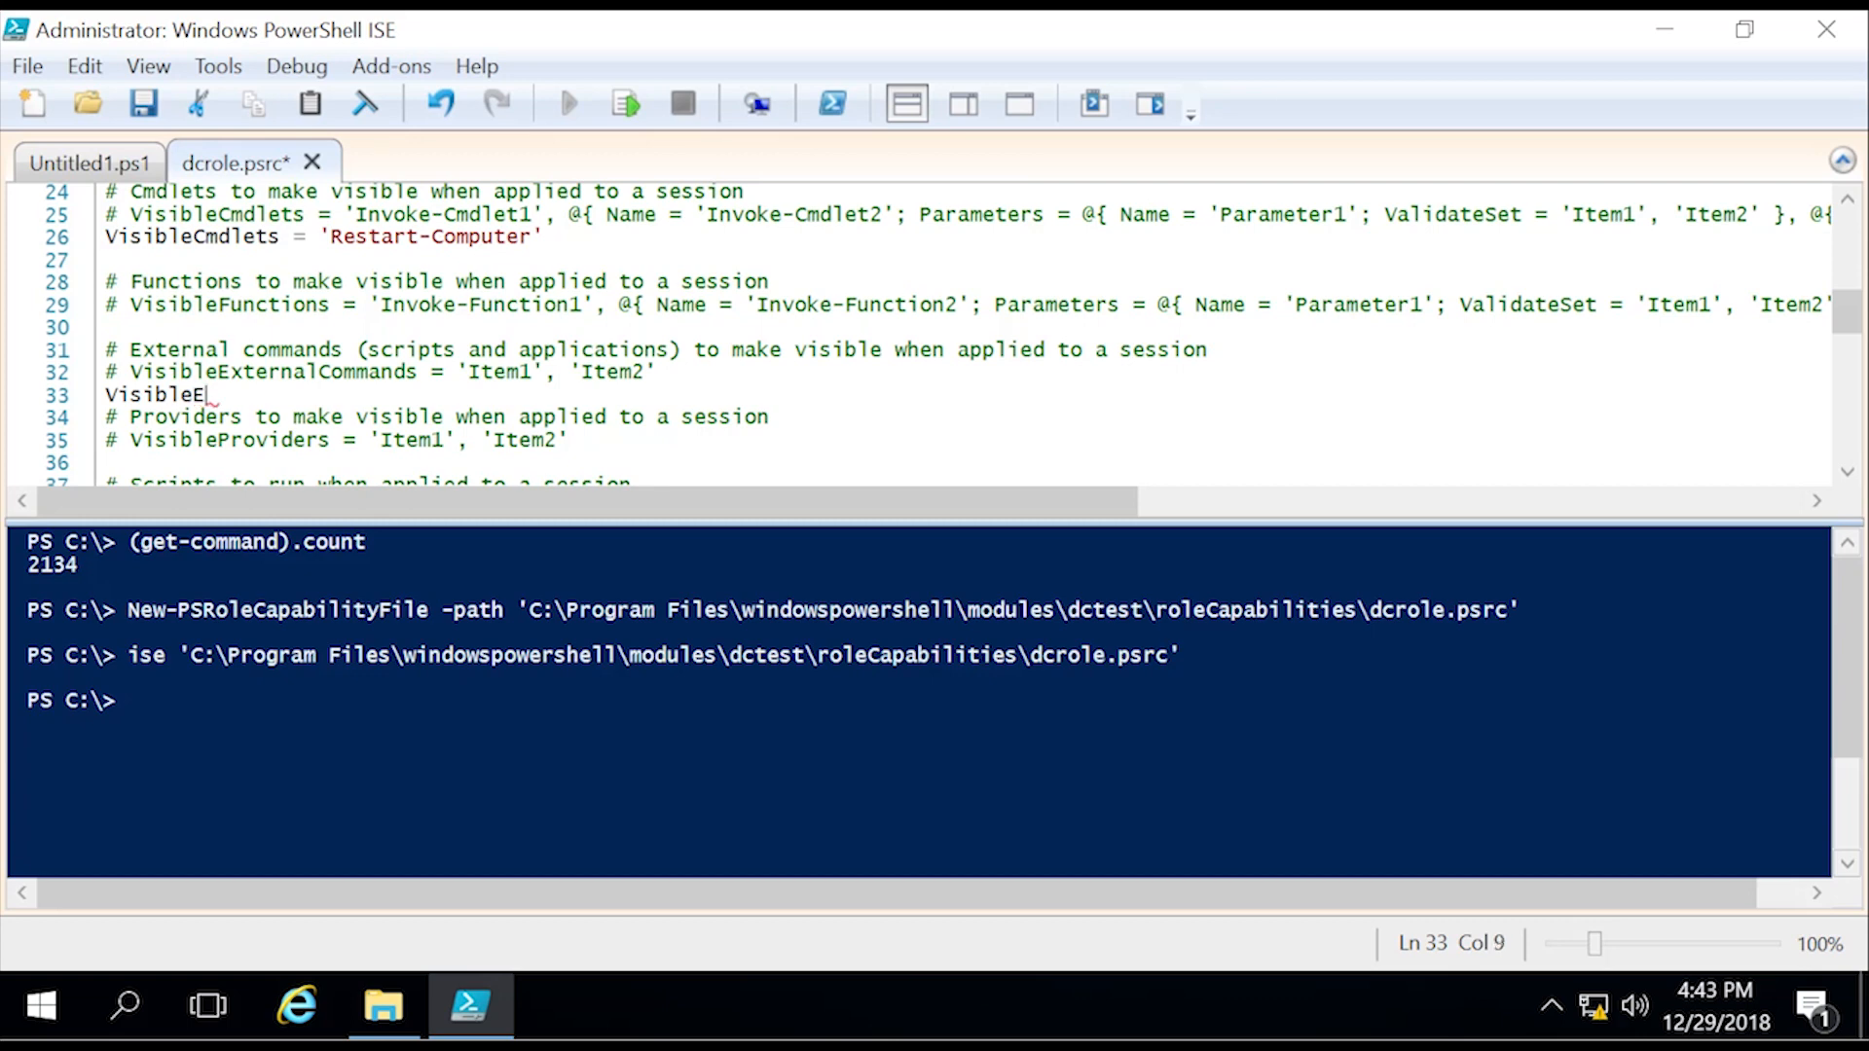
pyautogui.write('xternalCommands')
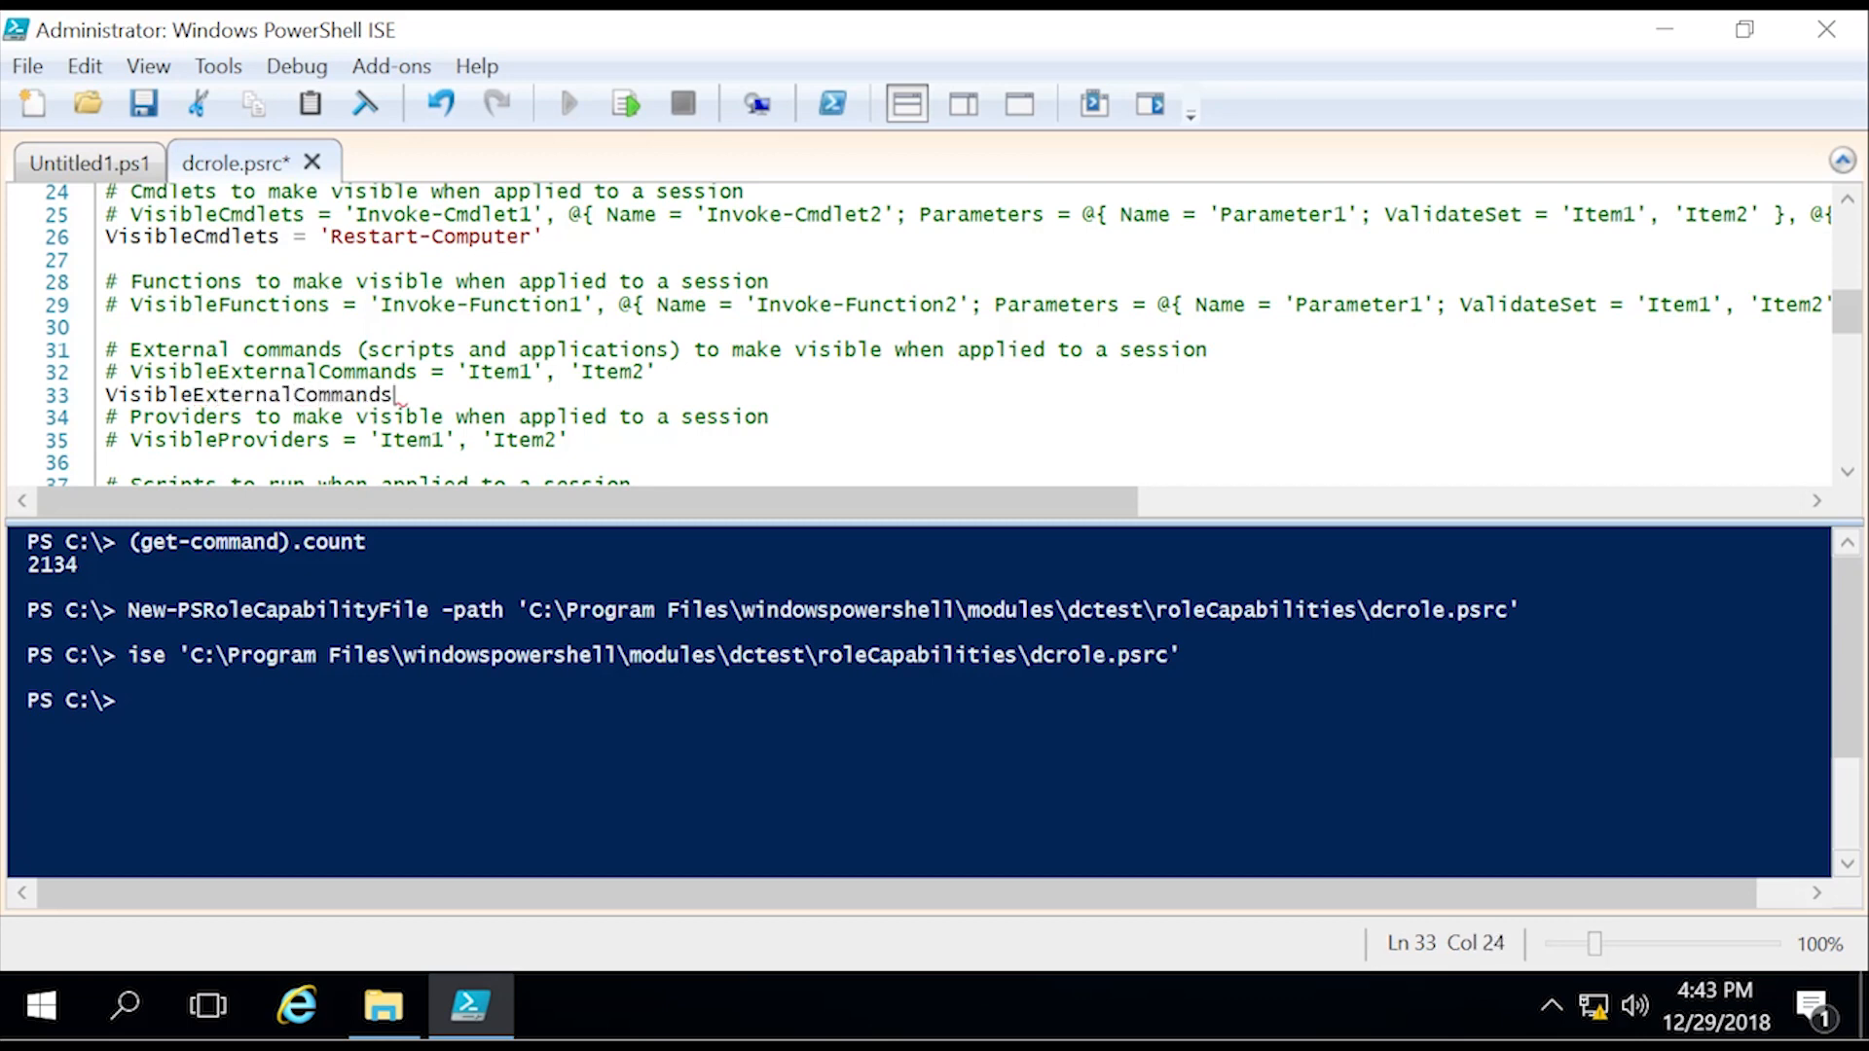
pyautogui.write("= '")
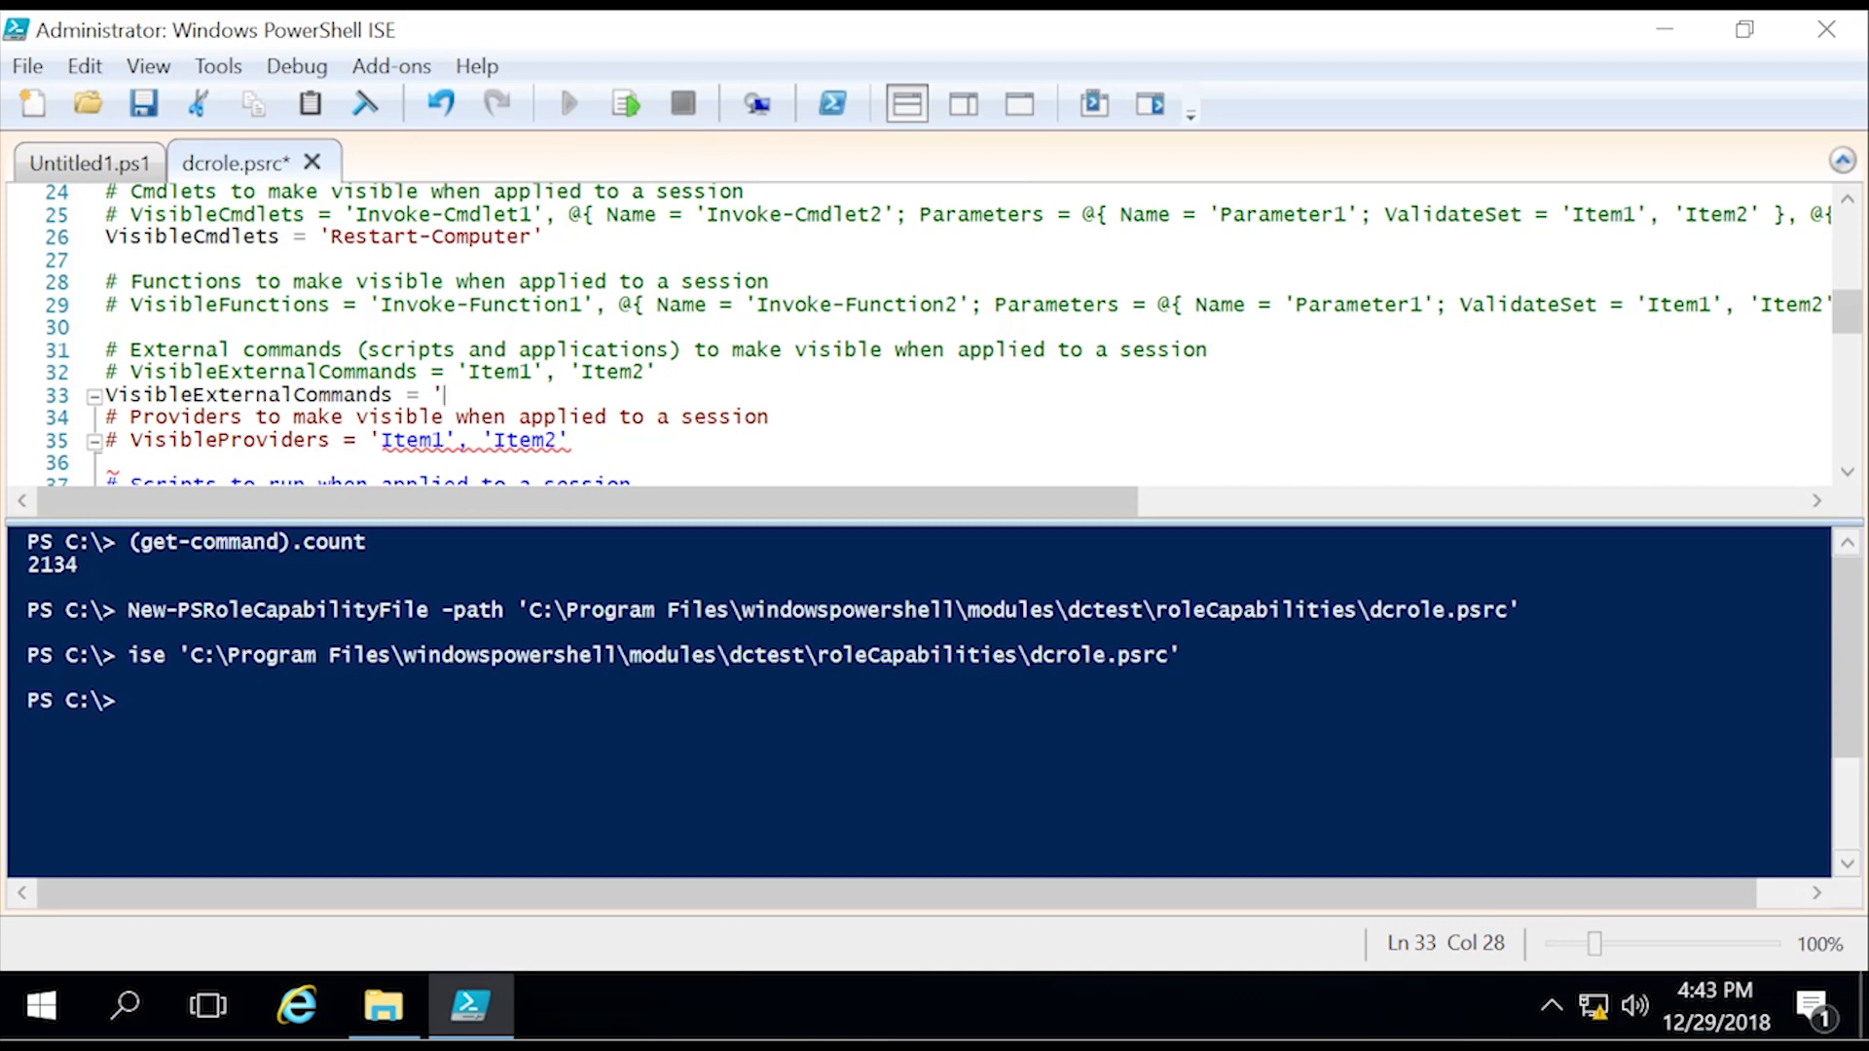
pyautogui.write('c:\\')
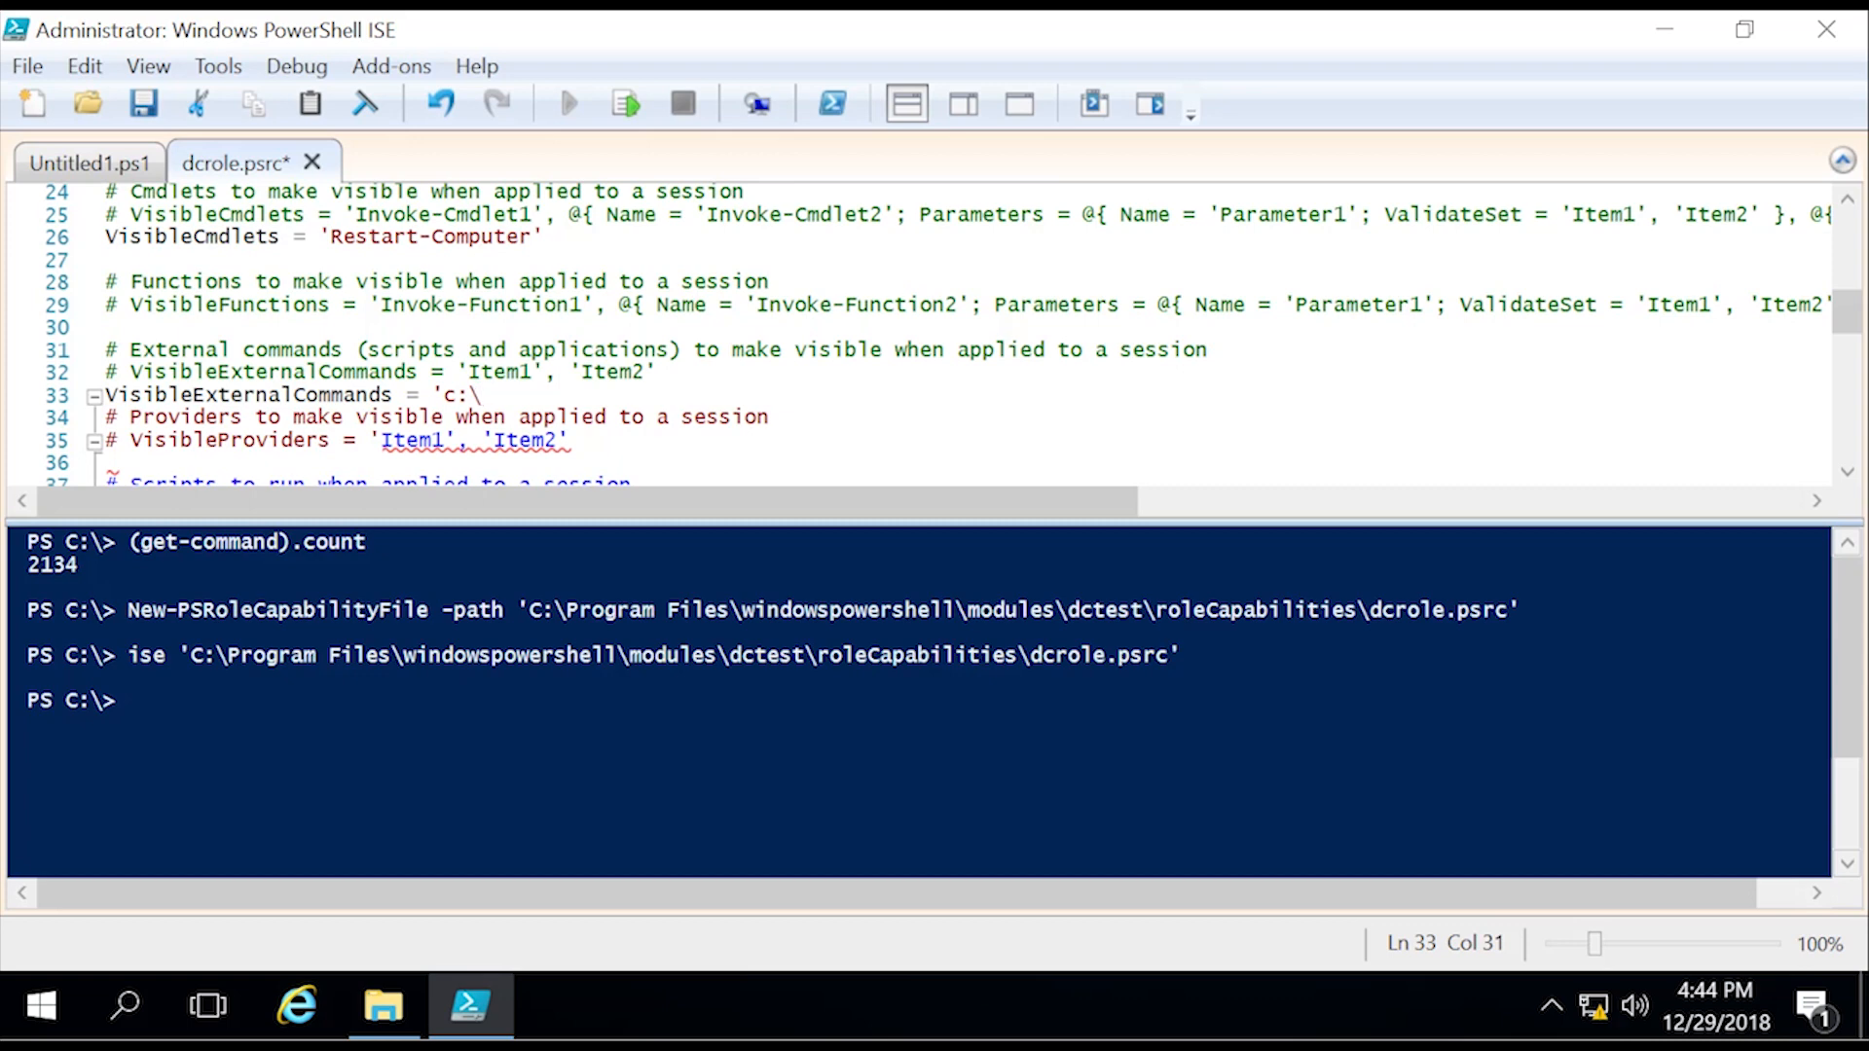
pyautogui.write('w')
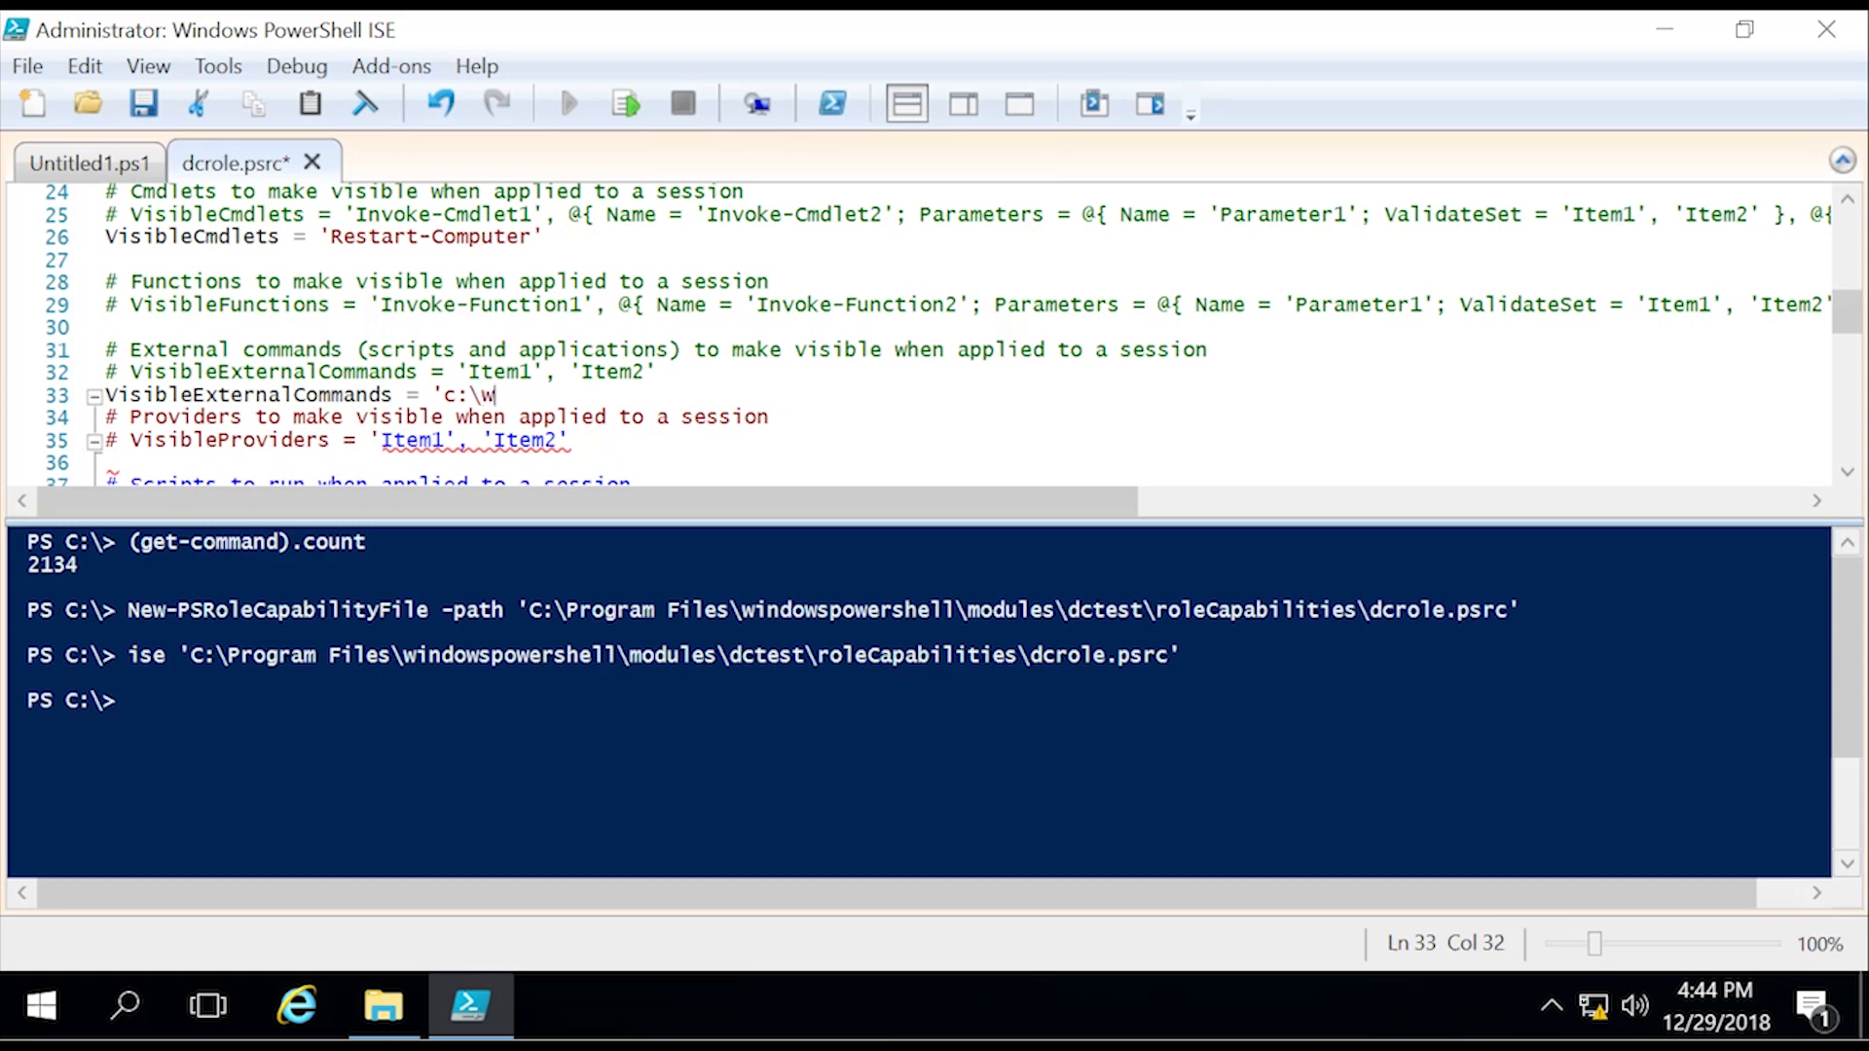
pyautogui.write('indows\\system')
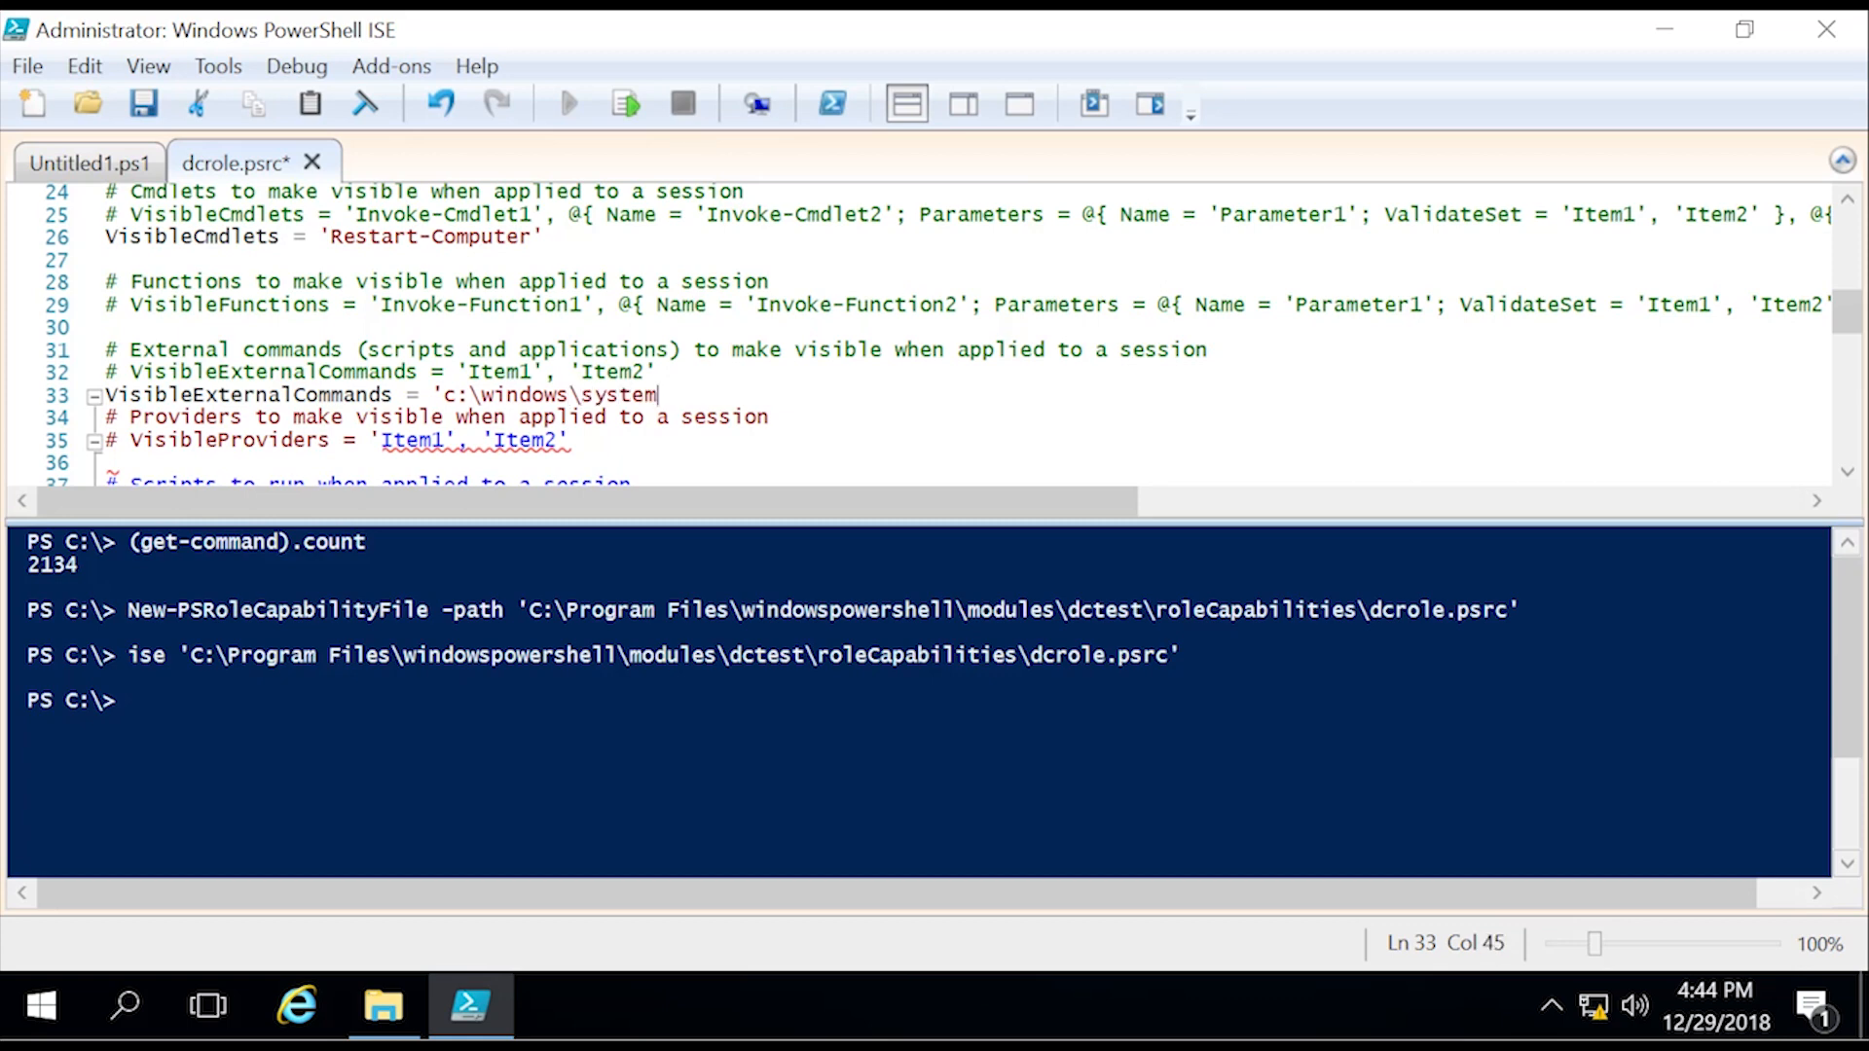
pyautogui.write('32\\whoami.exe')
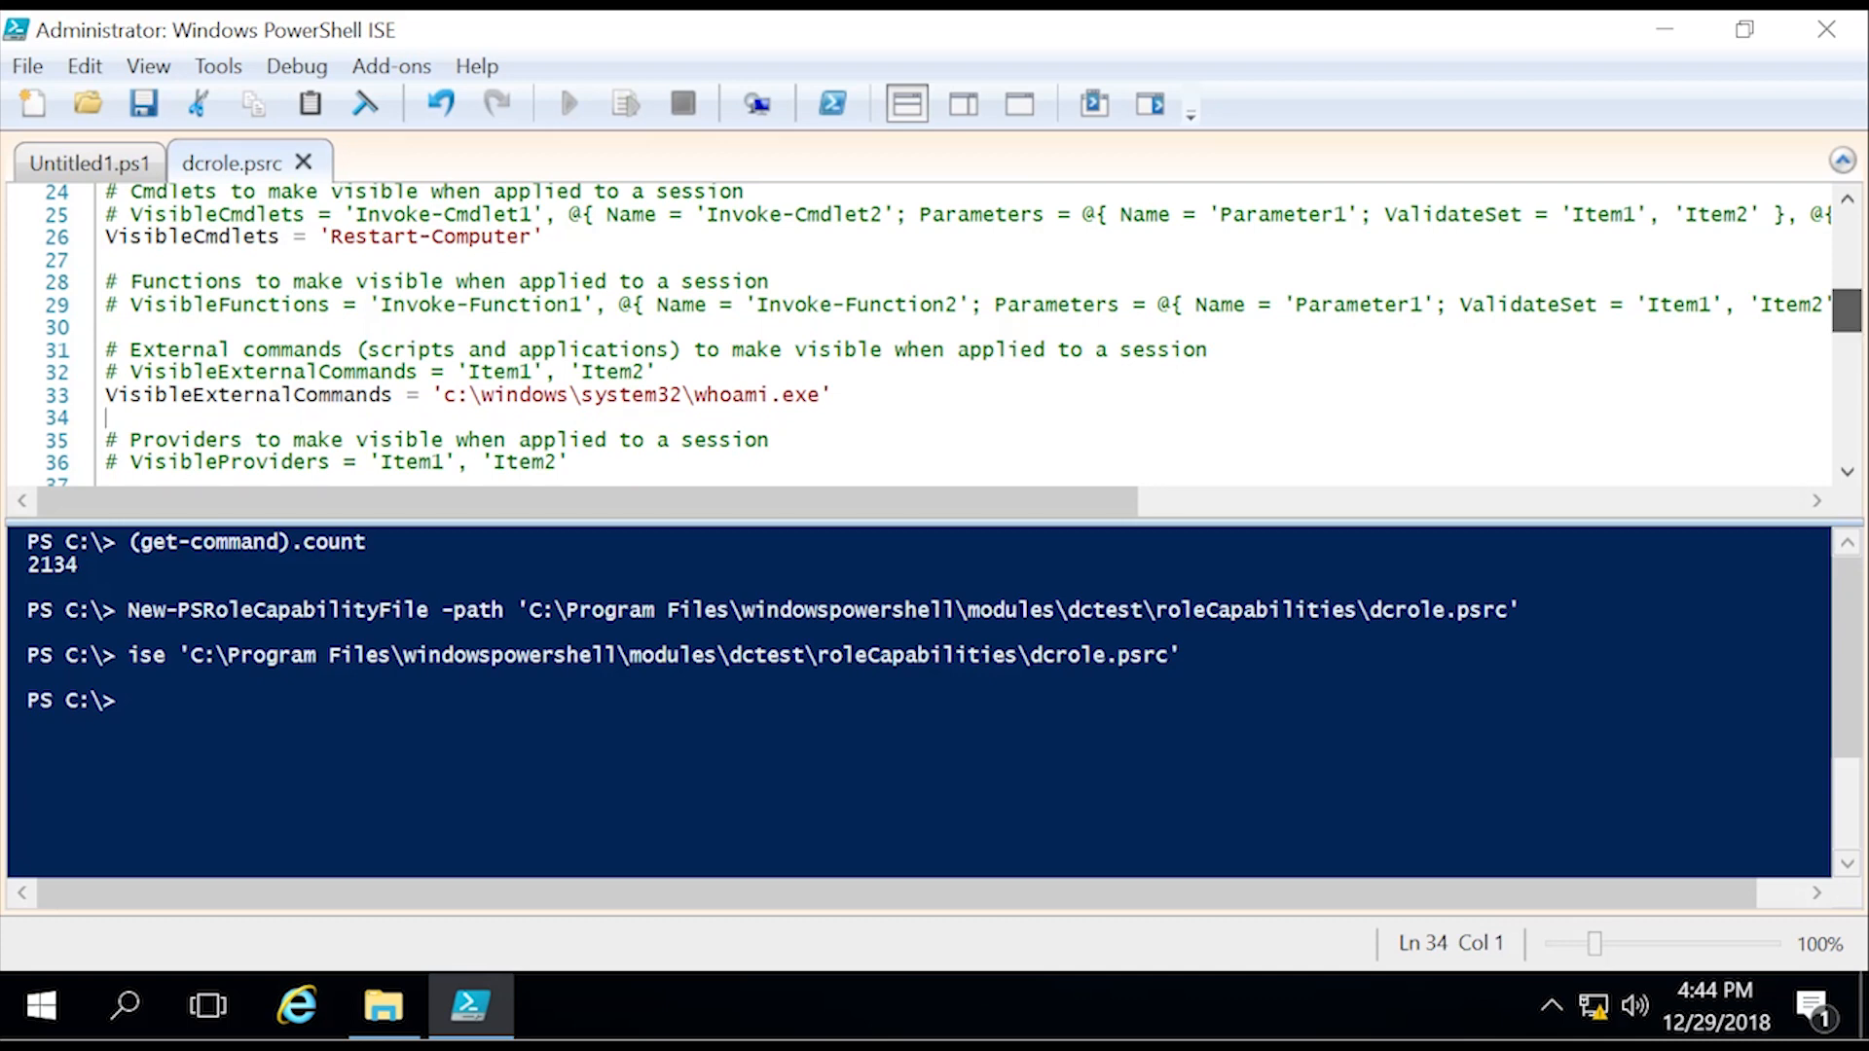
pyautogui.scroll(-3)
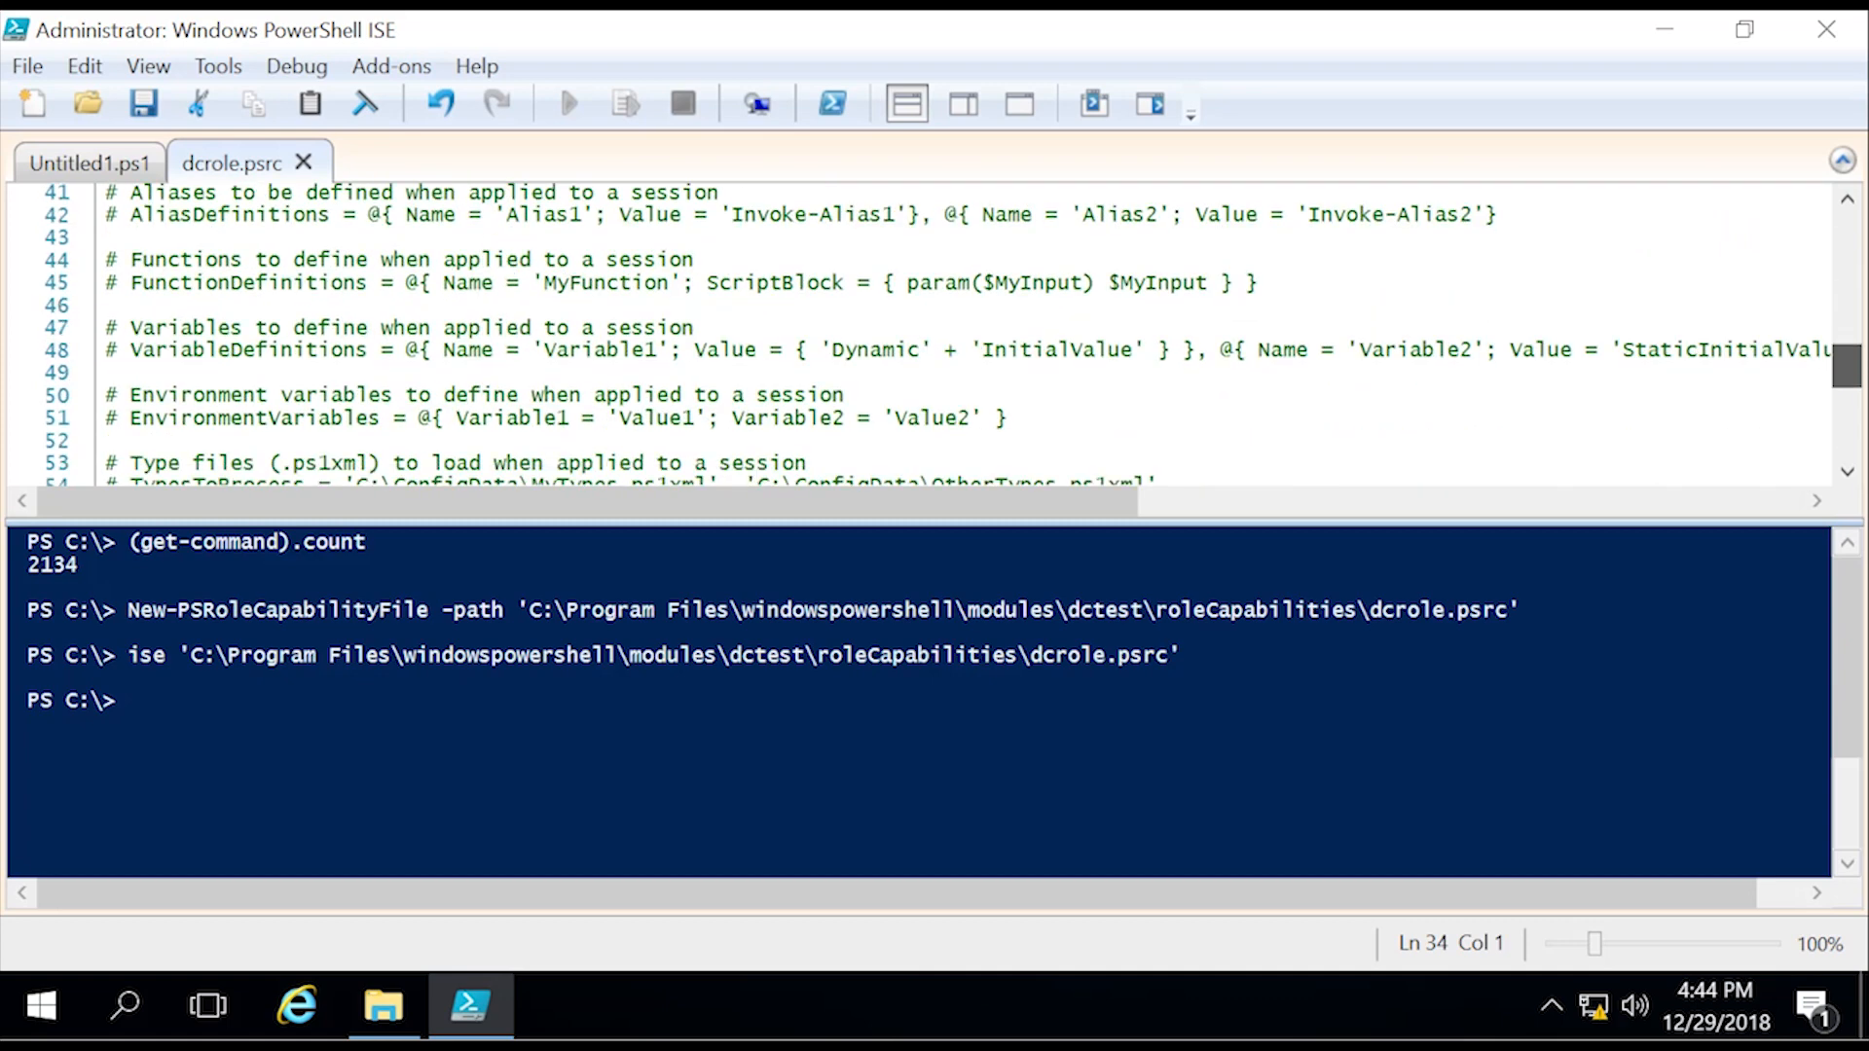
pyautogui.scroll(-3)
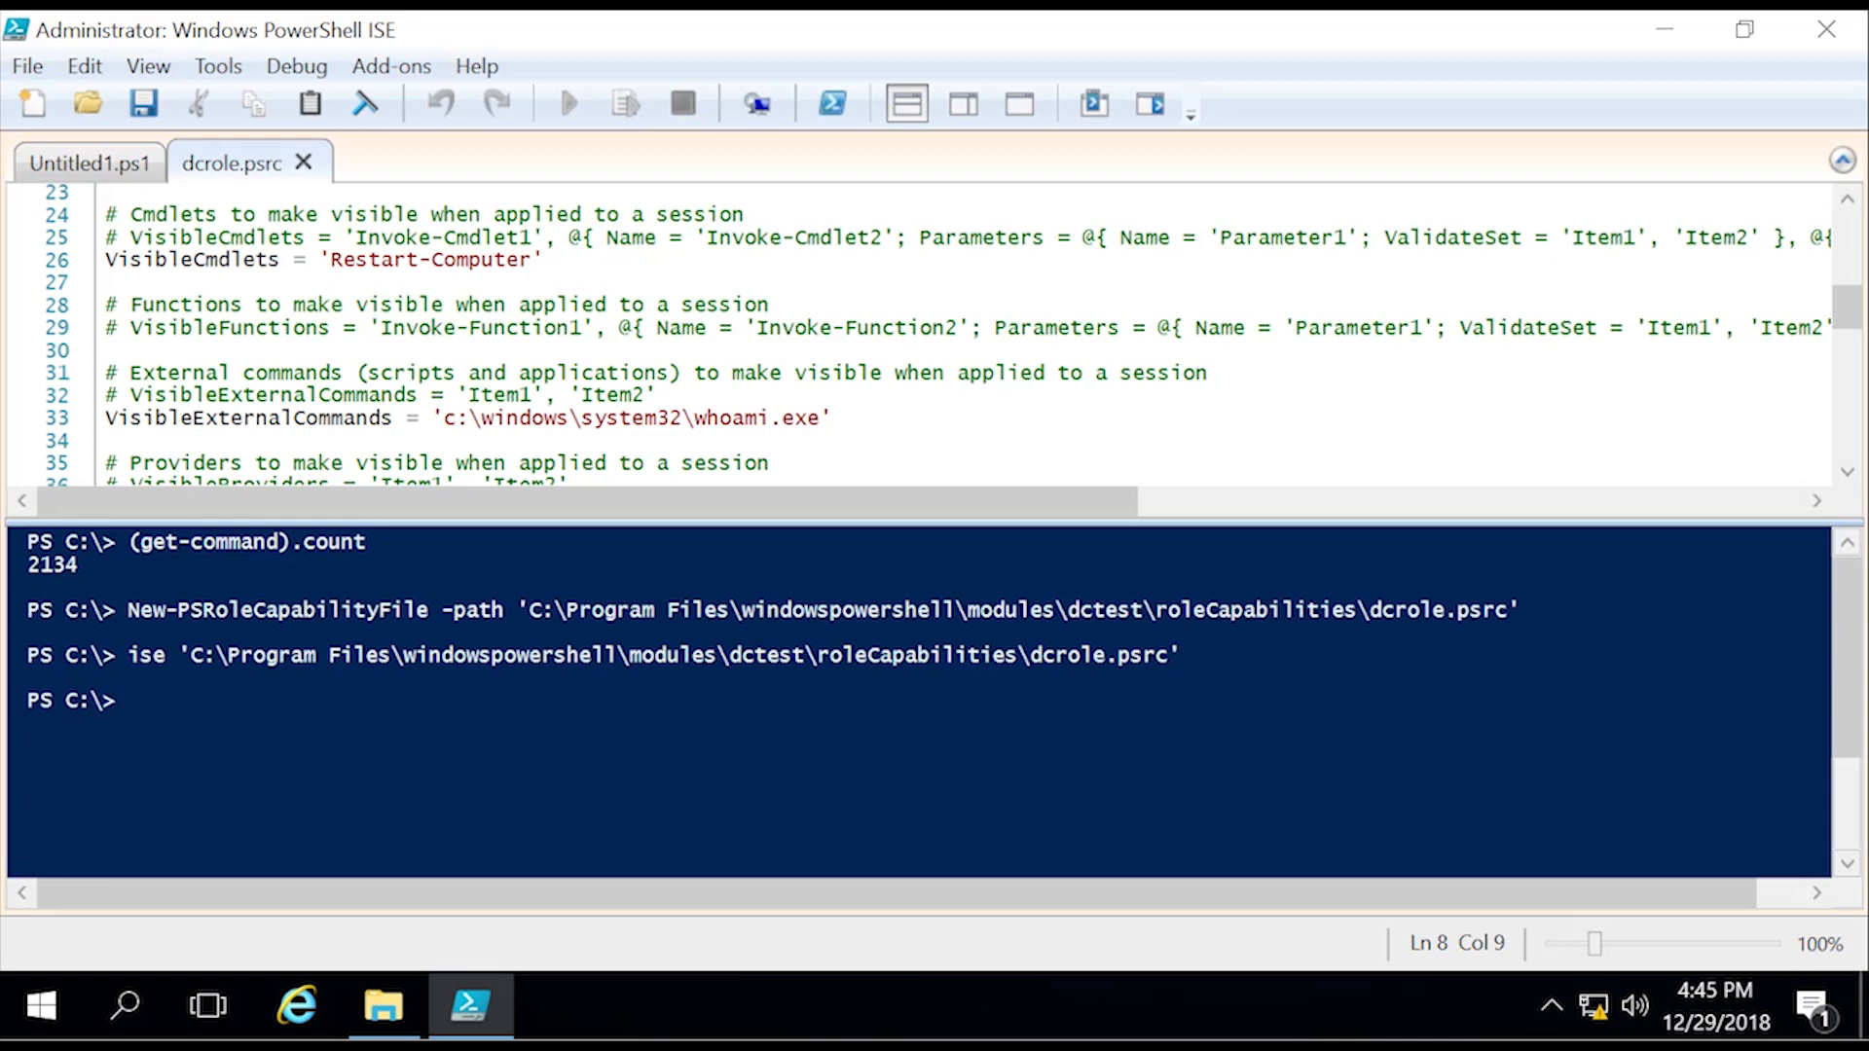
# Step: Create the session configuration file with New-PSSessionConfigurationFile -Path 'c:\dctest.pssc'
pyautogui.write('new')
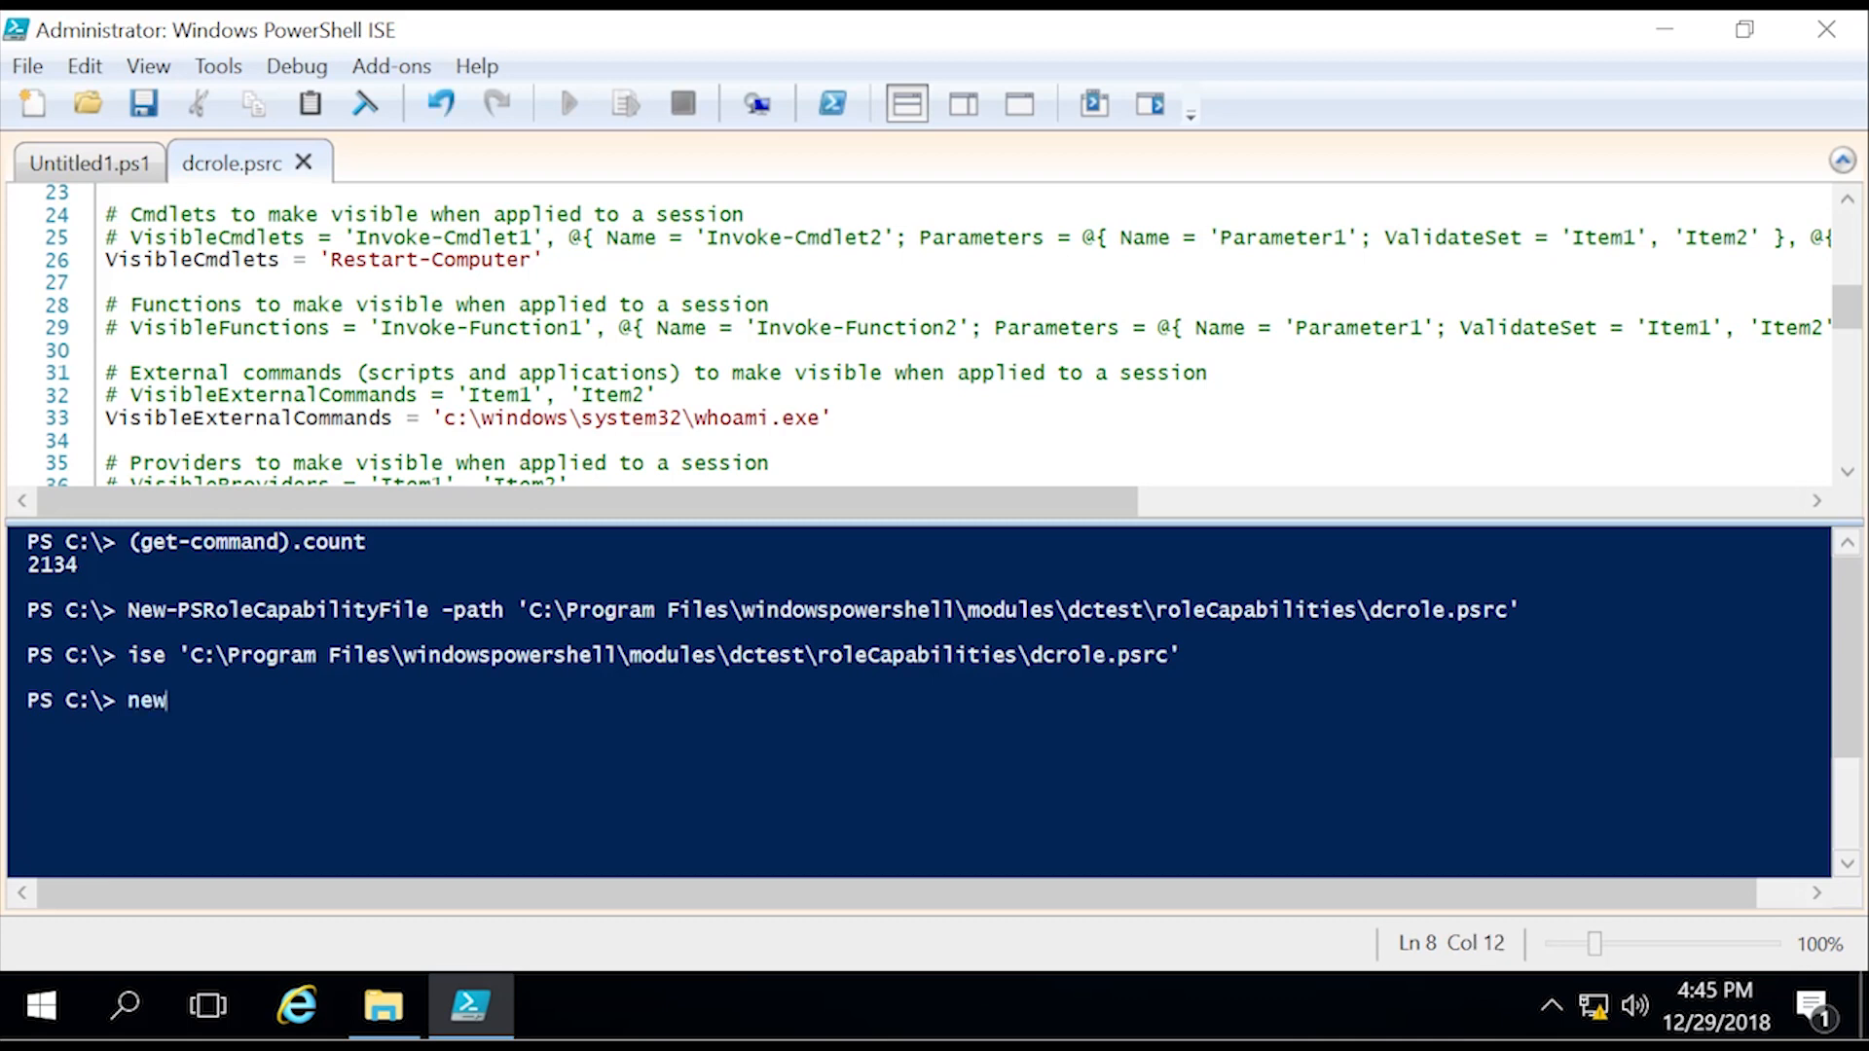
pyautogui.write('-ps')
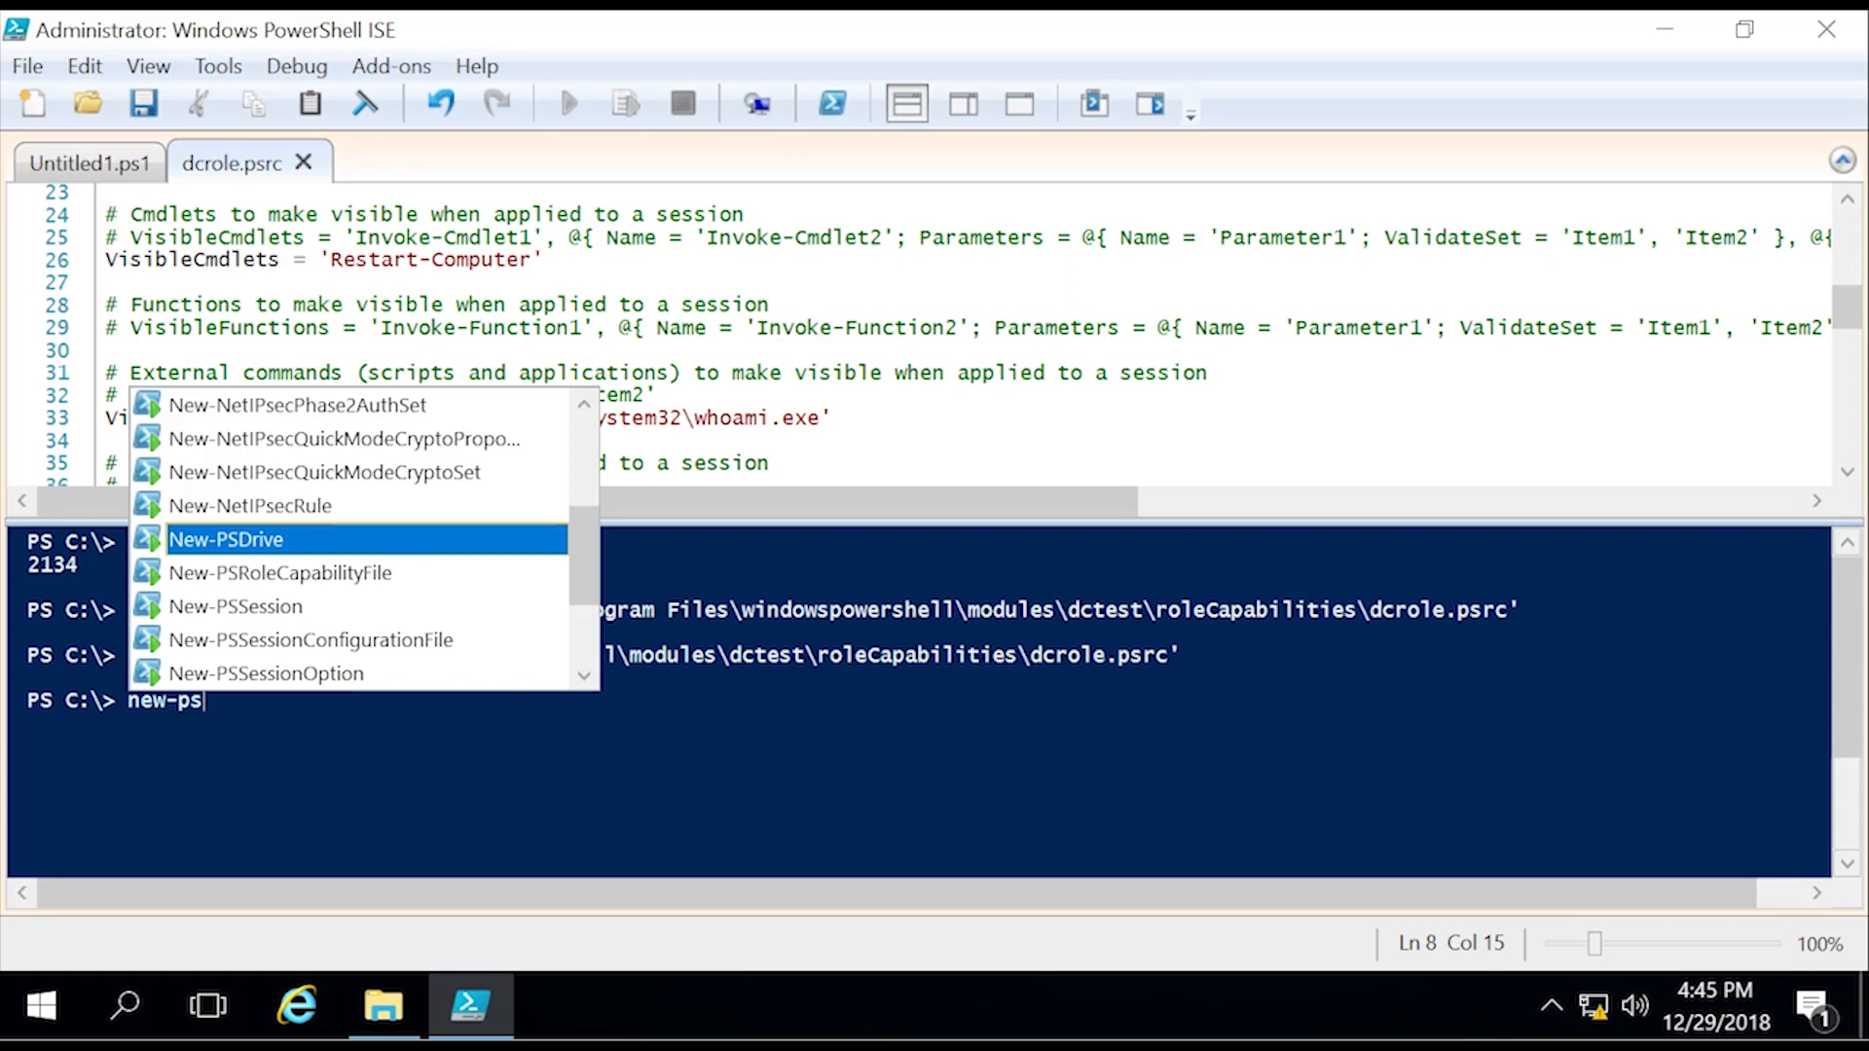
pyautogui.write('sess')
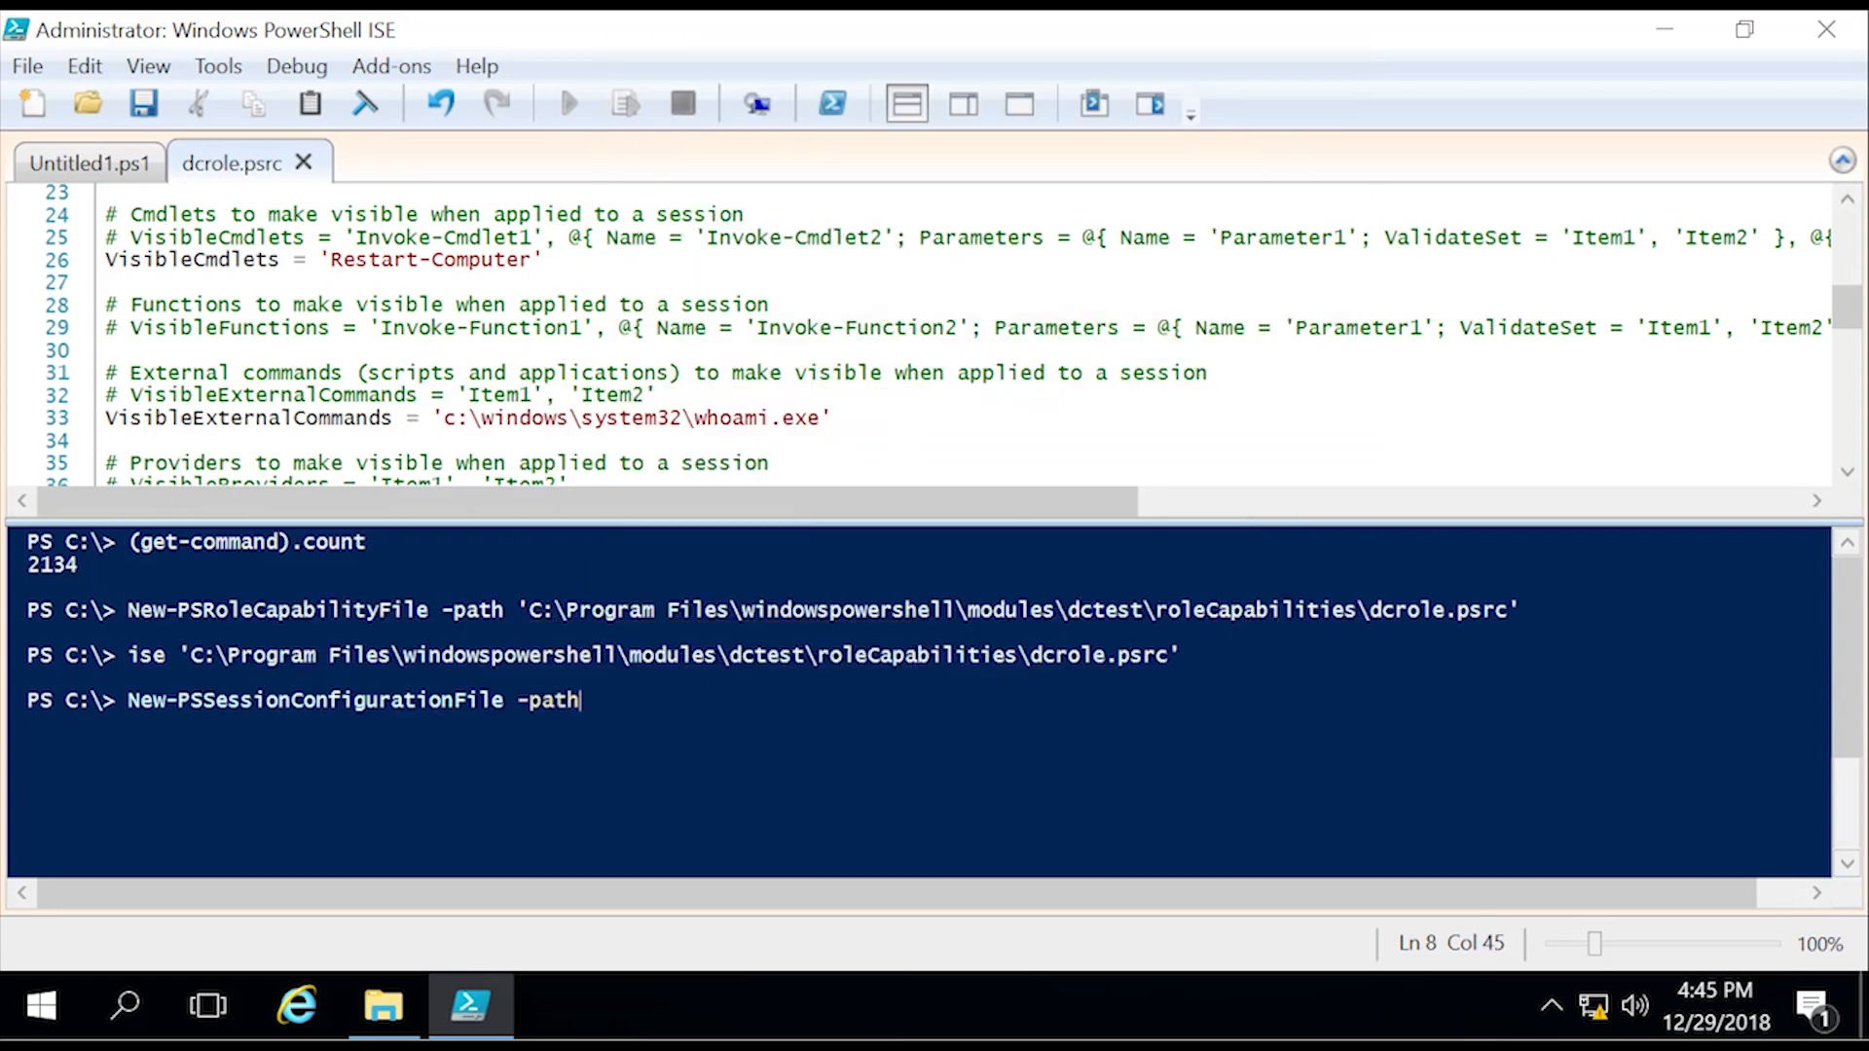
pyautogui.write("'c:\\dct")
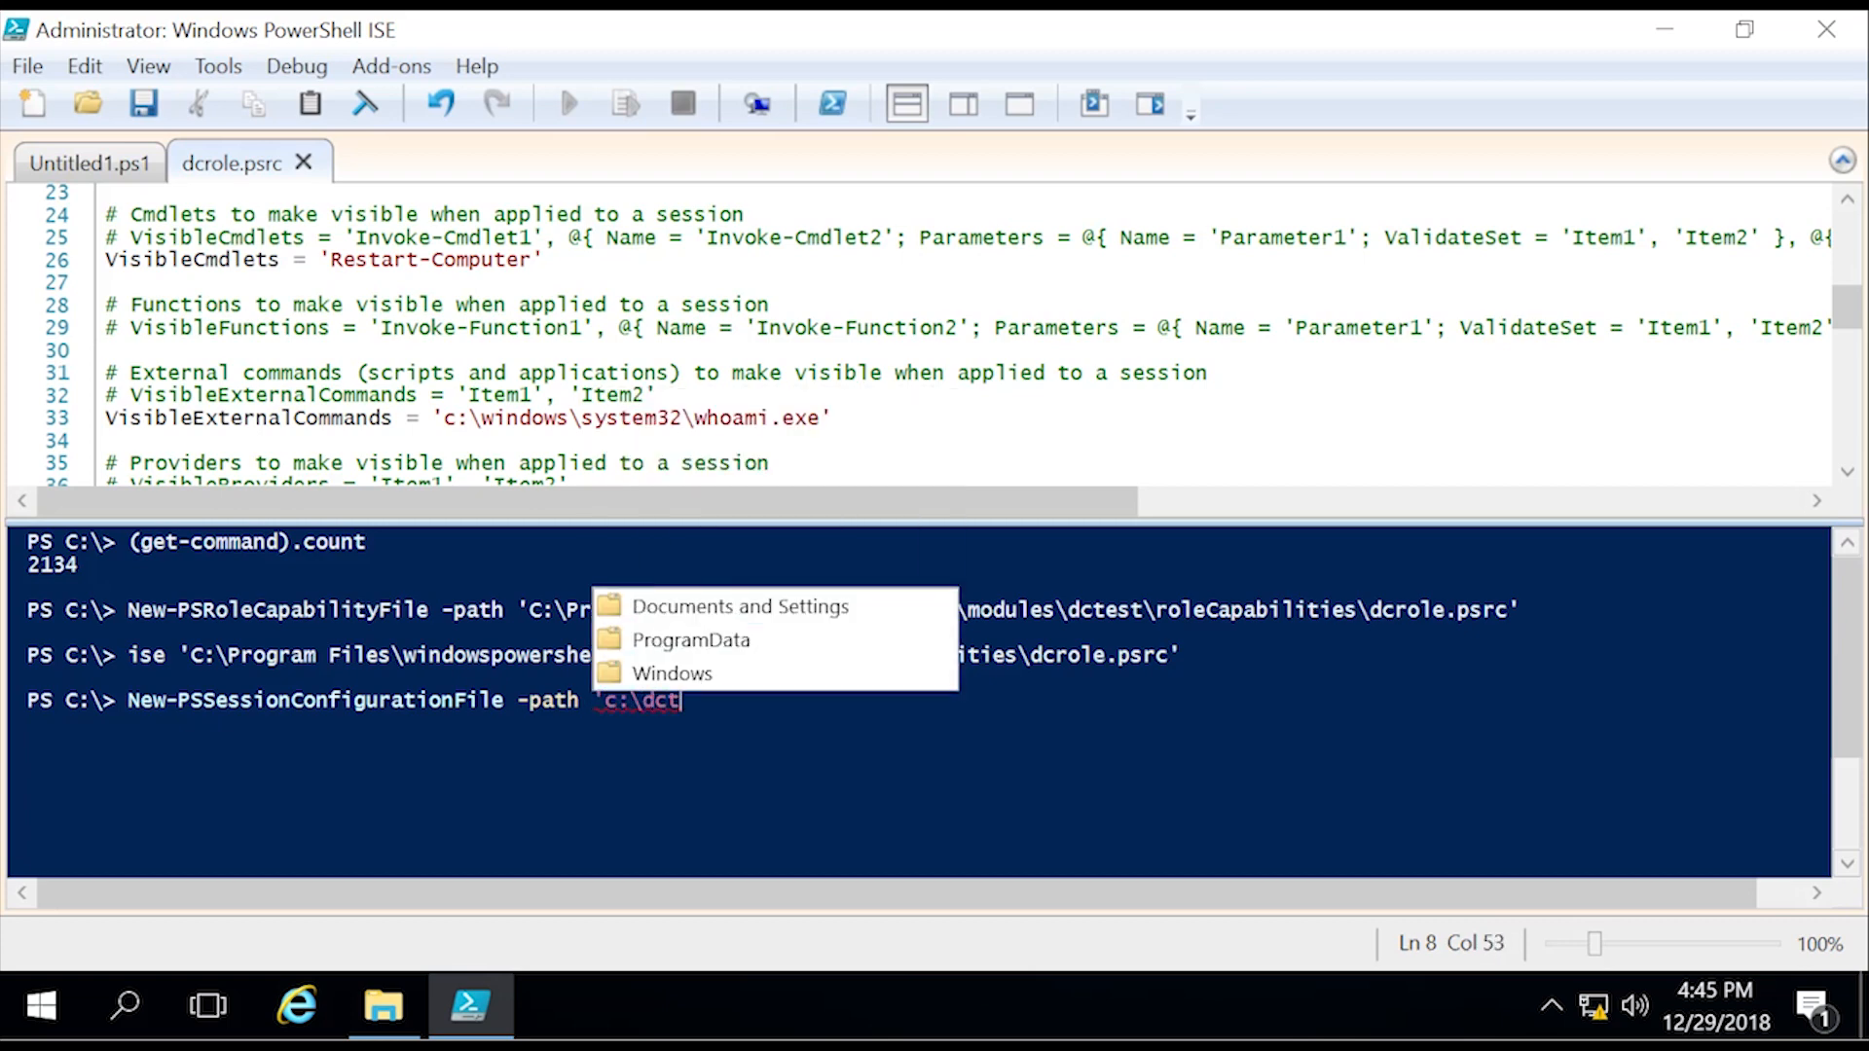
pyautogui.write("est.pssc'")
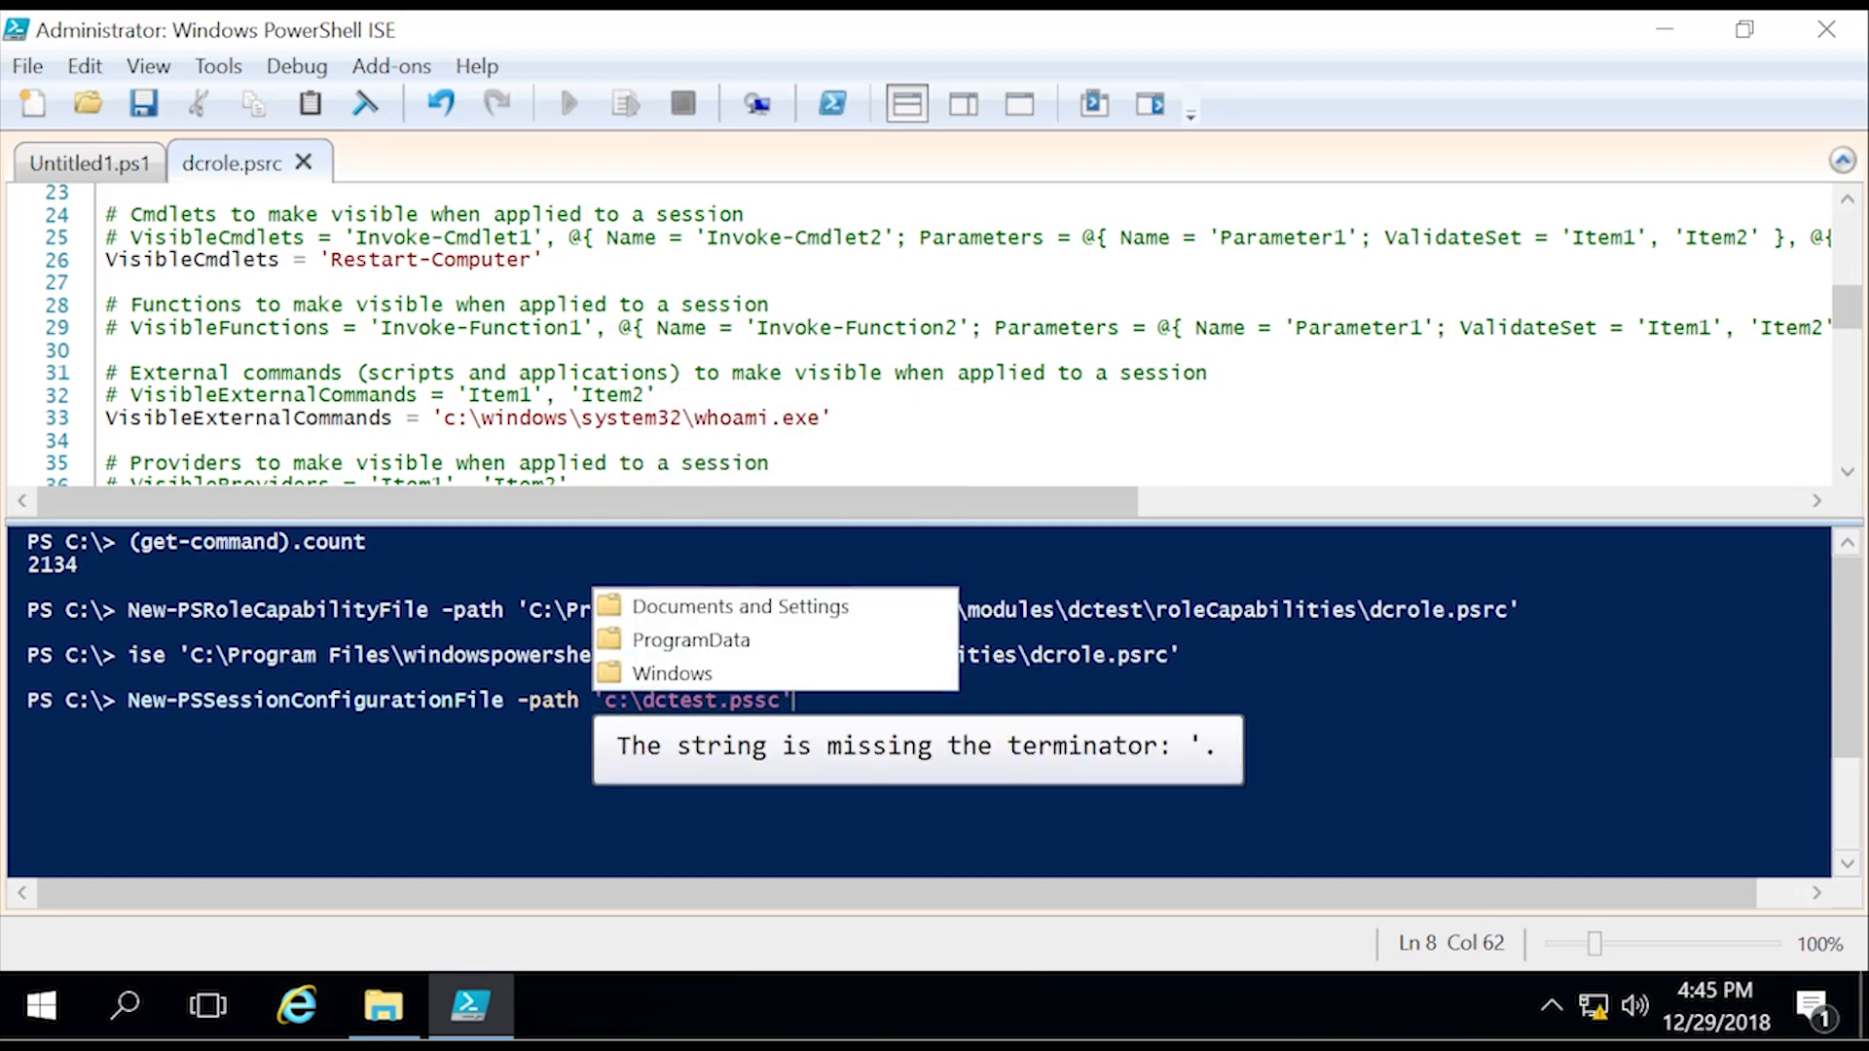
pyautogui.press('Enter')
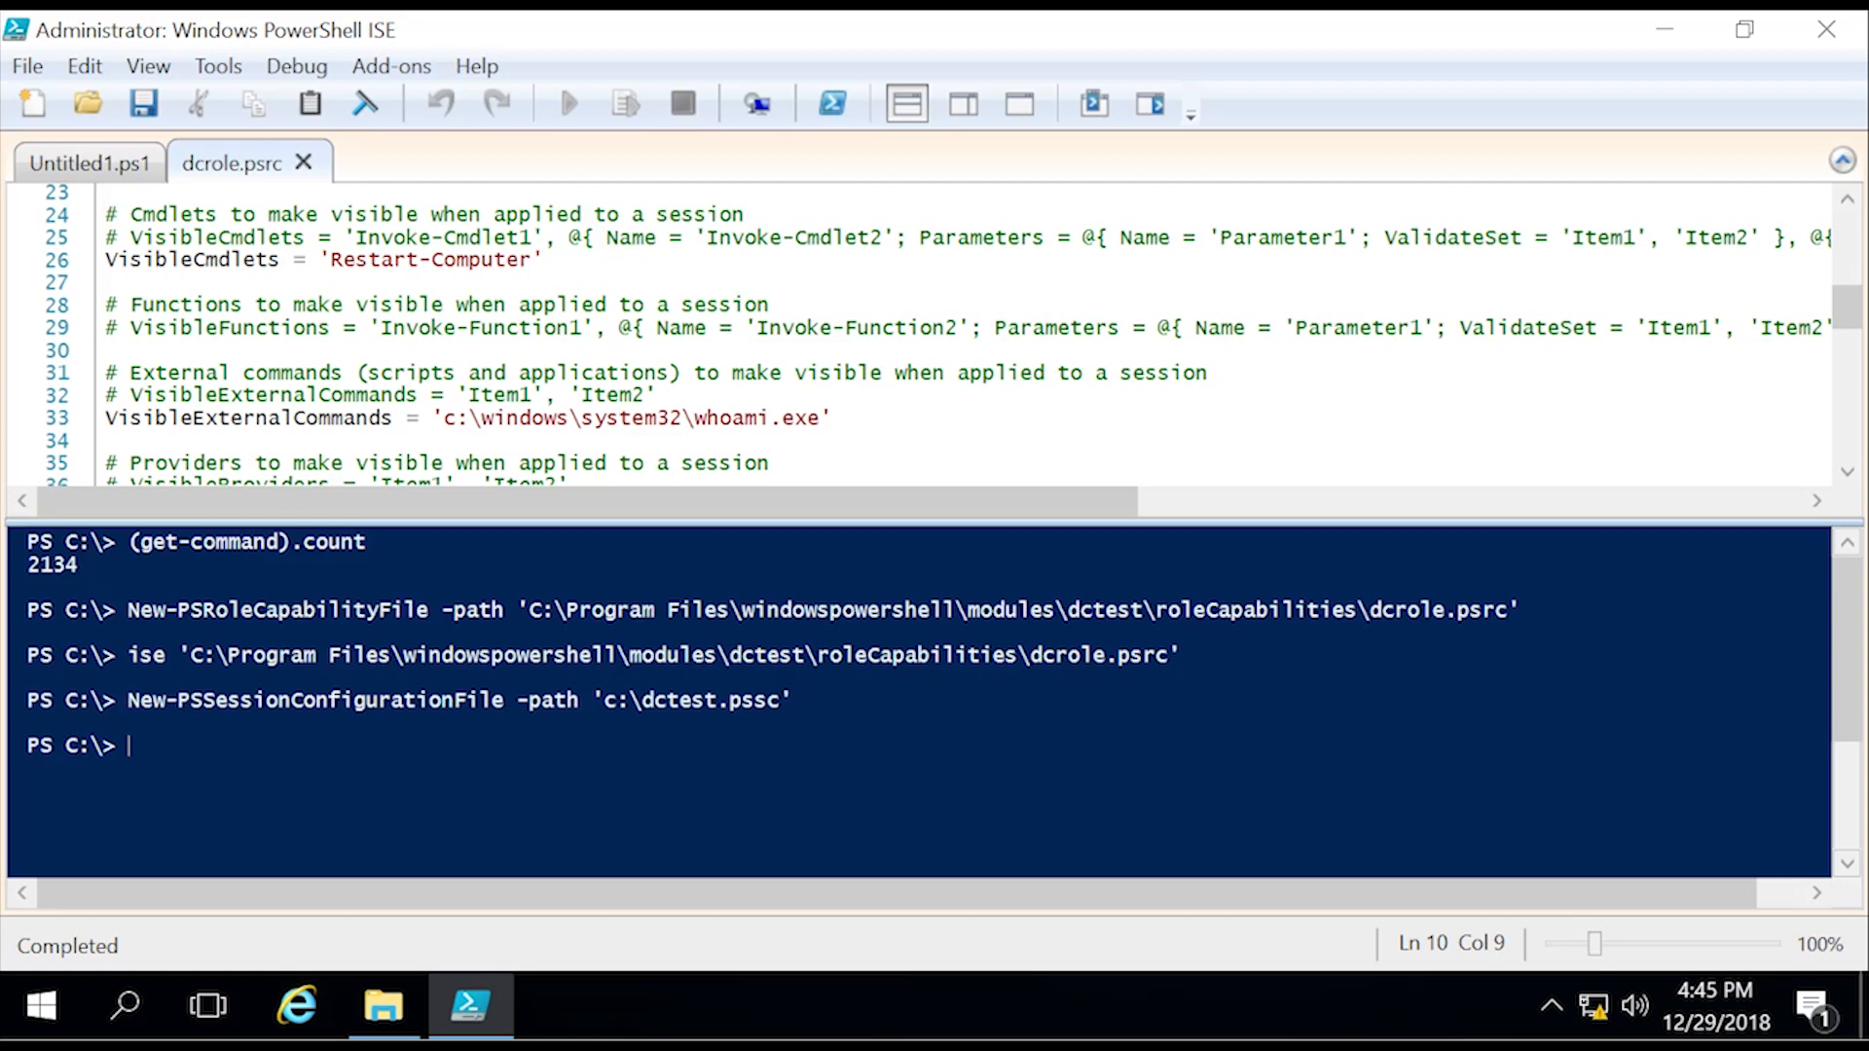
# Step: Open c:\dctest.pssc in the ISE editor
pyautogui.write('ise')
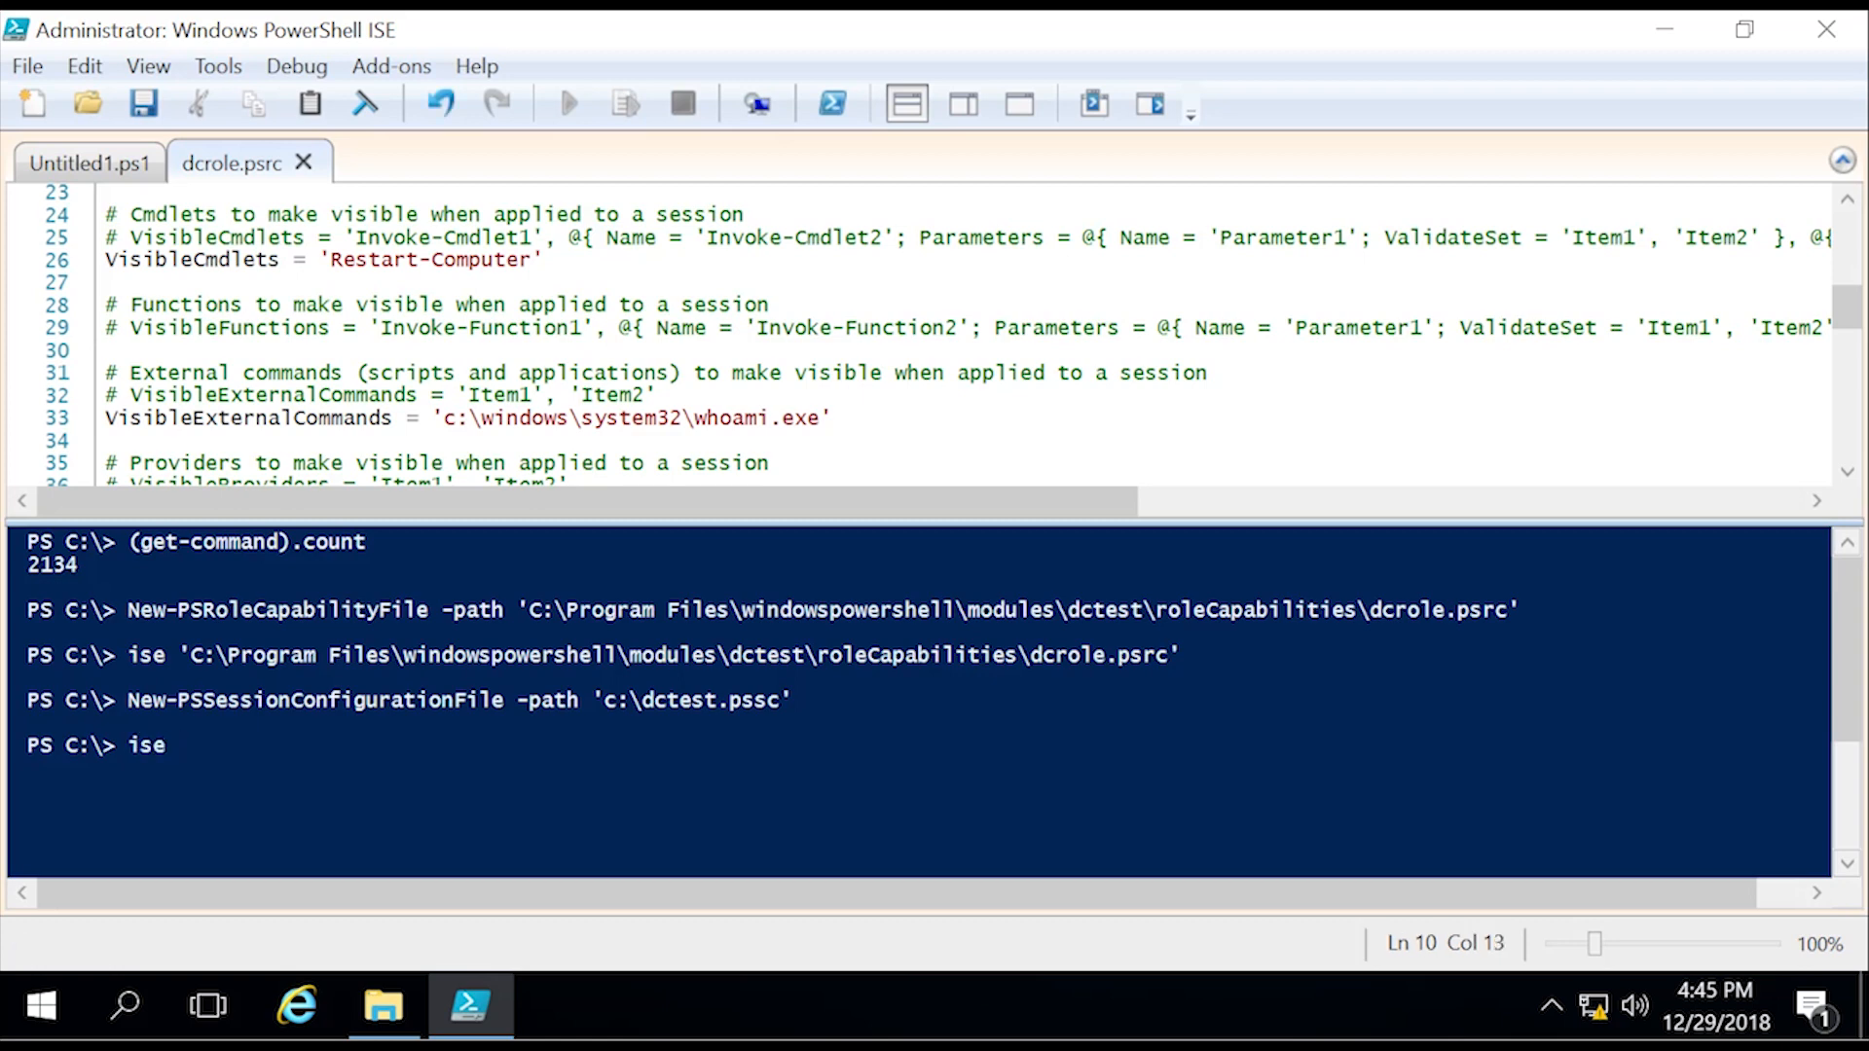
pyautogui.write("'c:\\d")
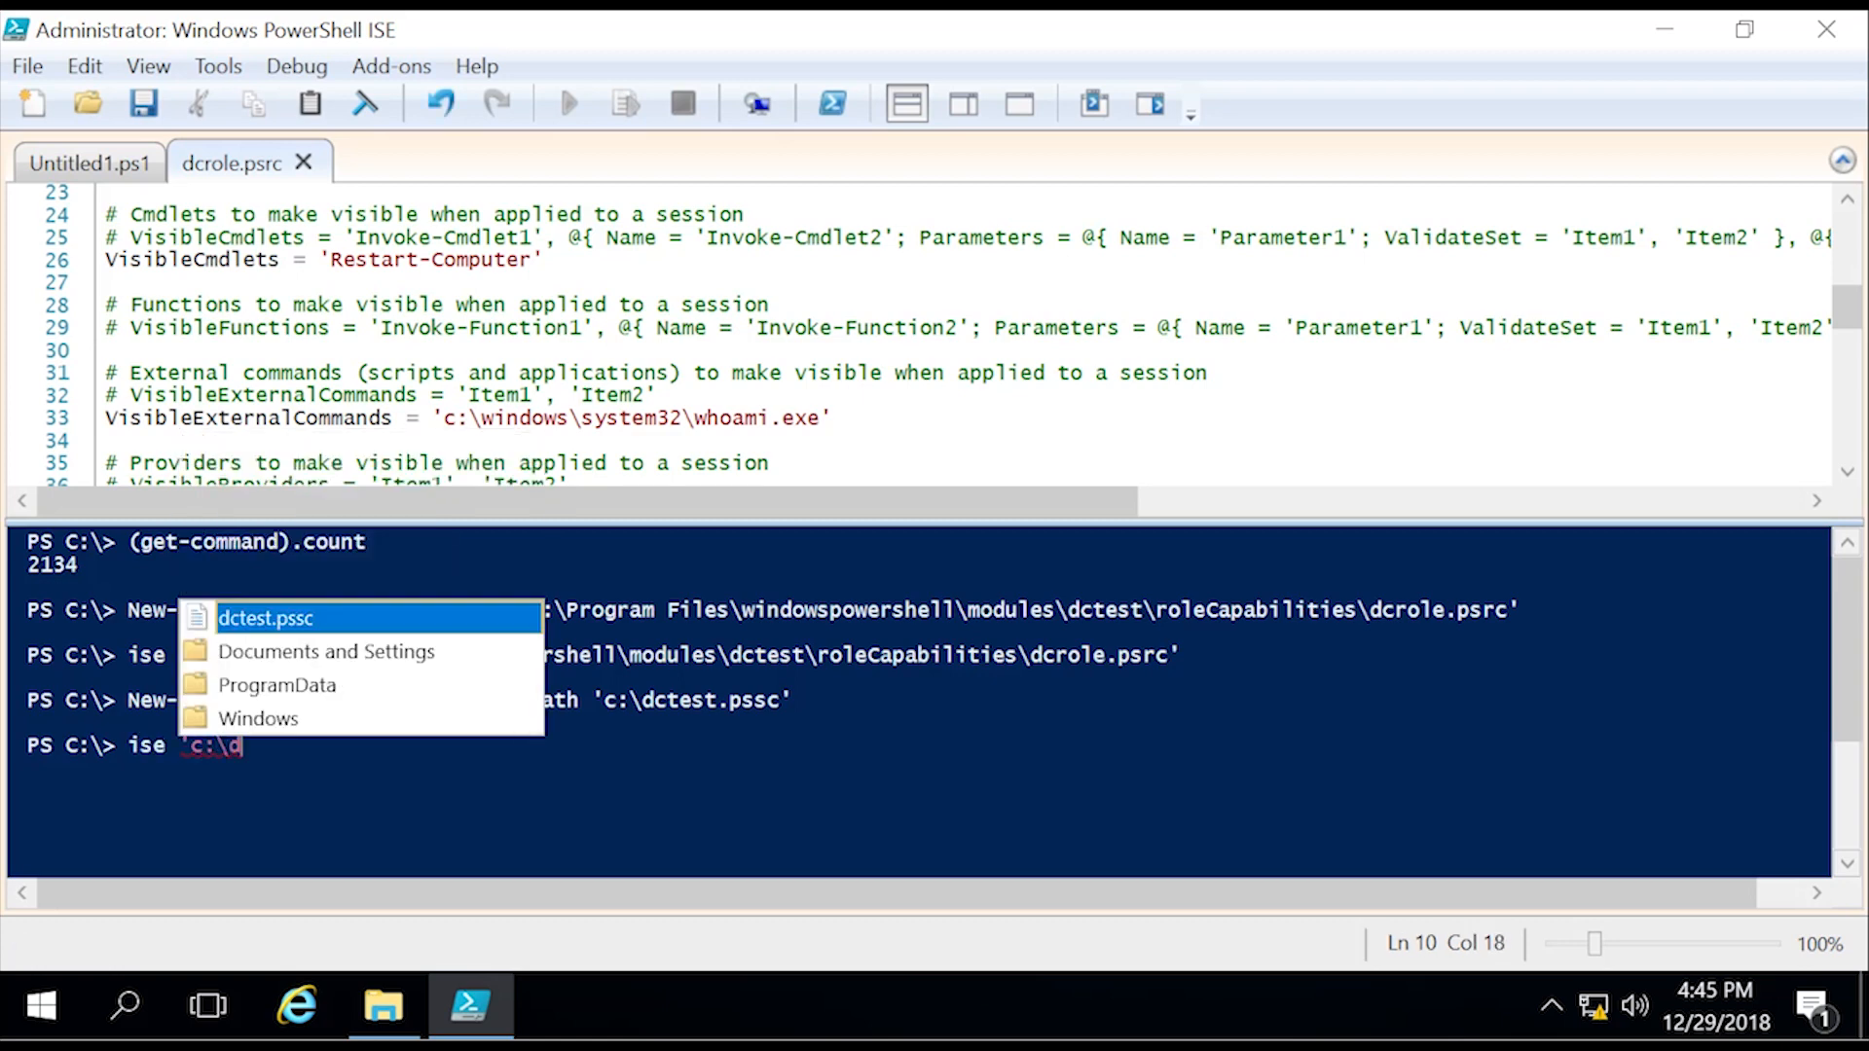
pyautogui.press('Enter')
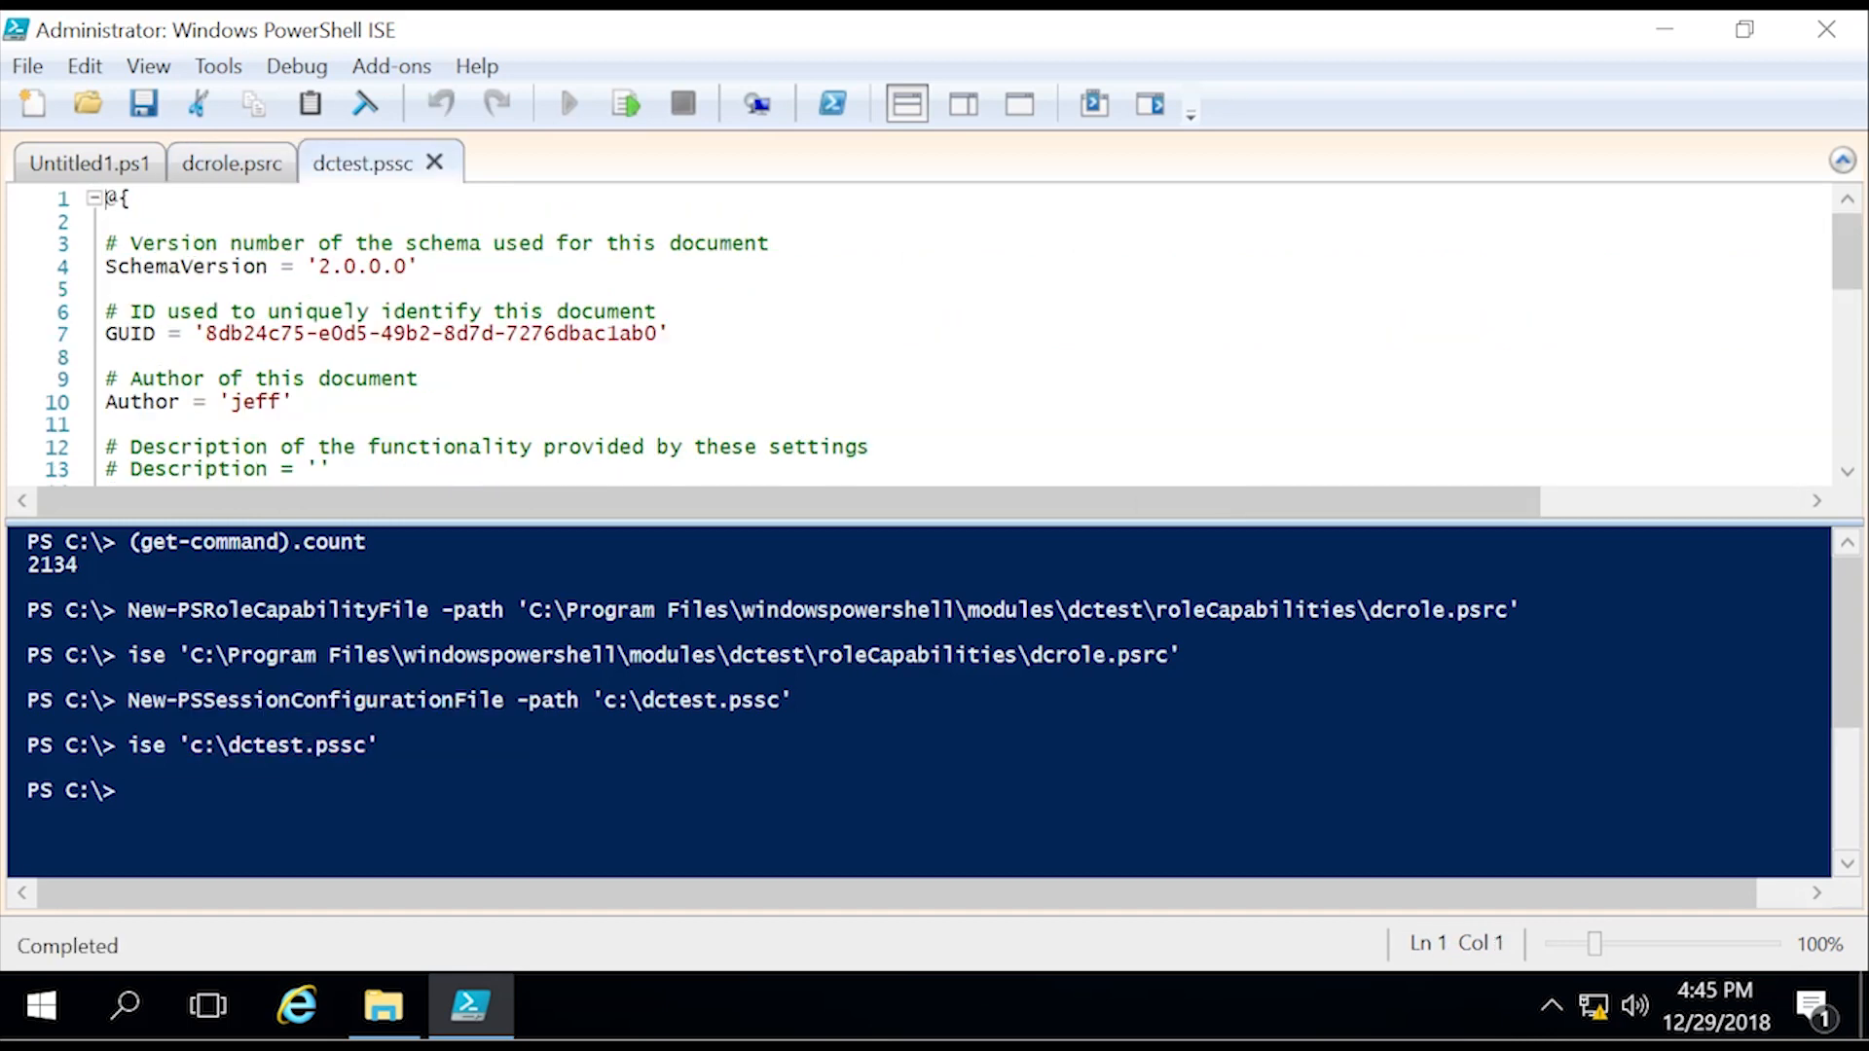
# Step: Change dctest.pssc's SessionType from Default to RestrictedRemoteServer and enable the remaining settings
pyautogui.click(183, 377)
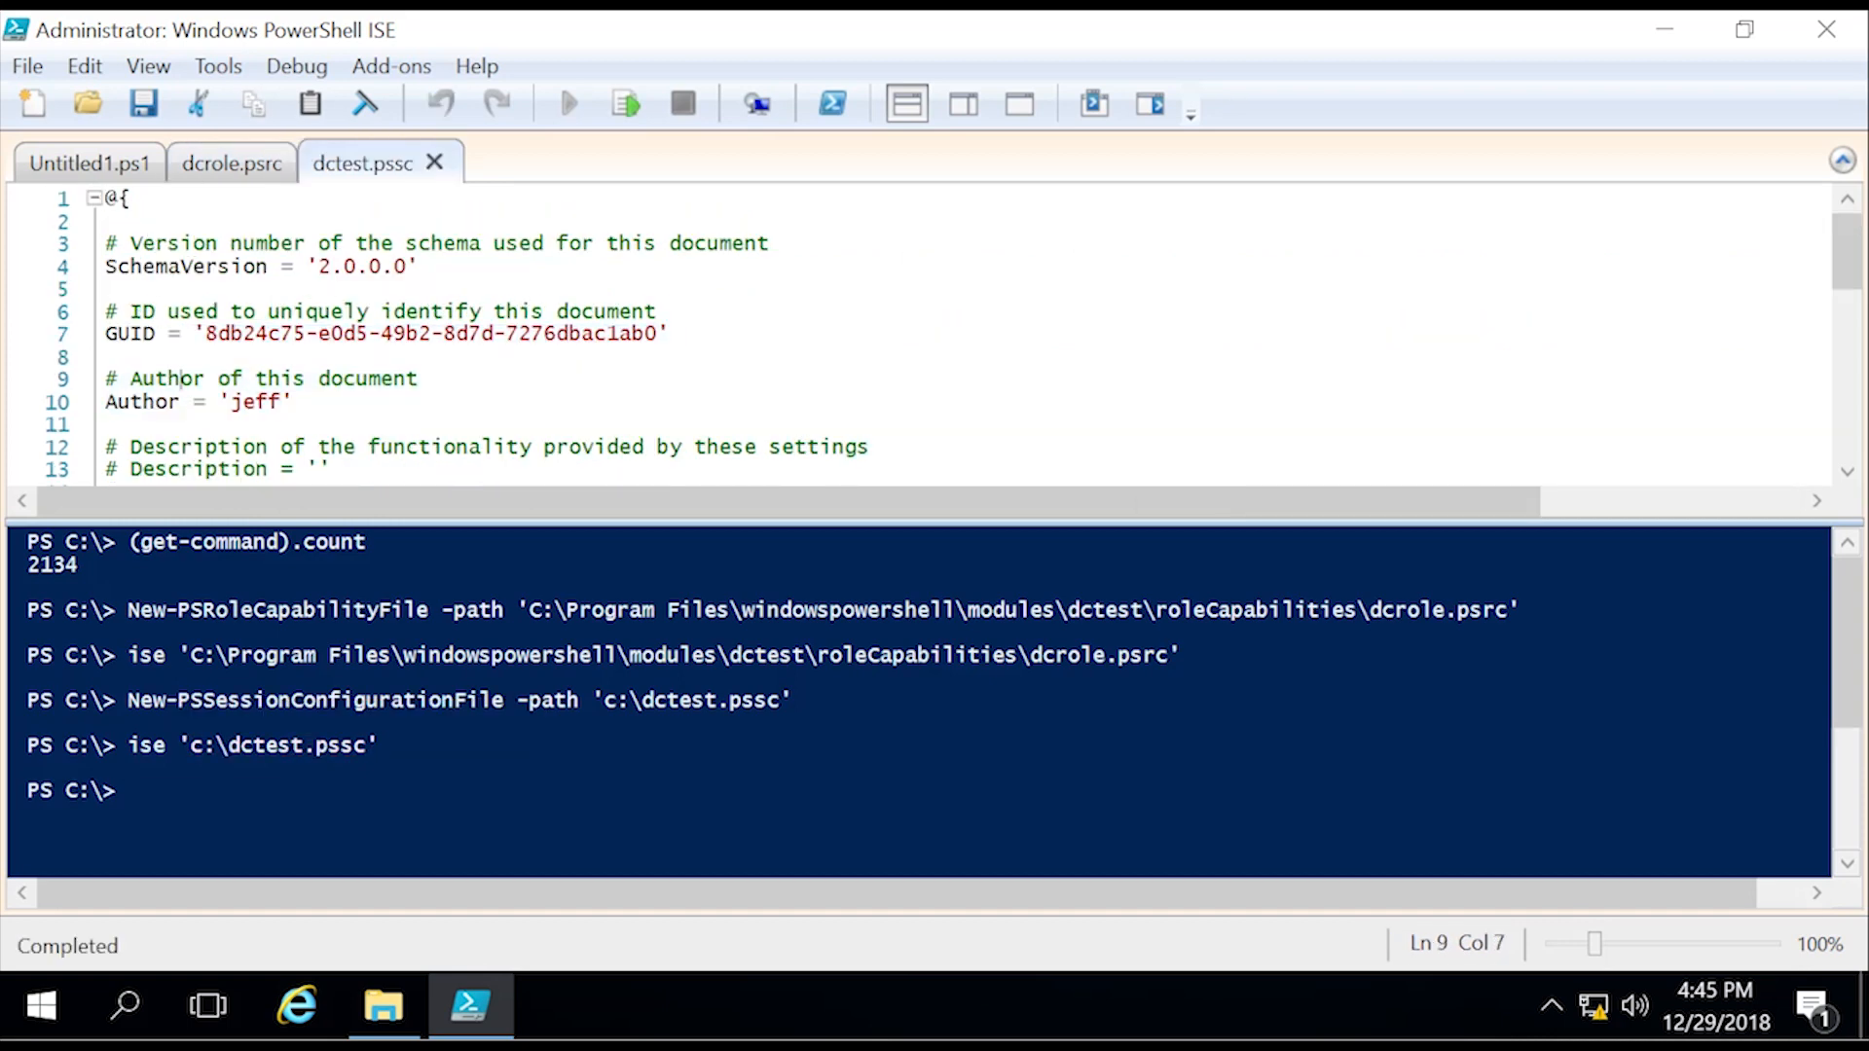
pyautogui.scroll(-3)
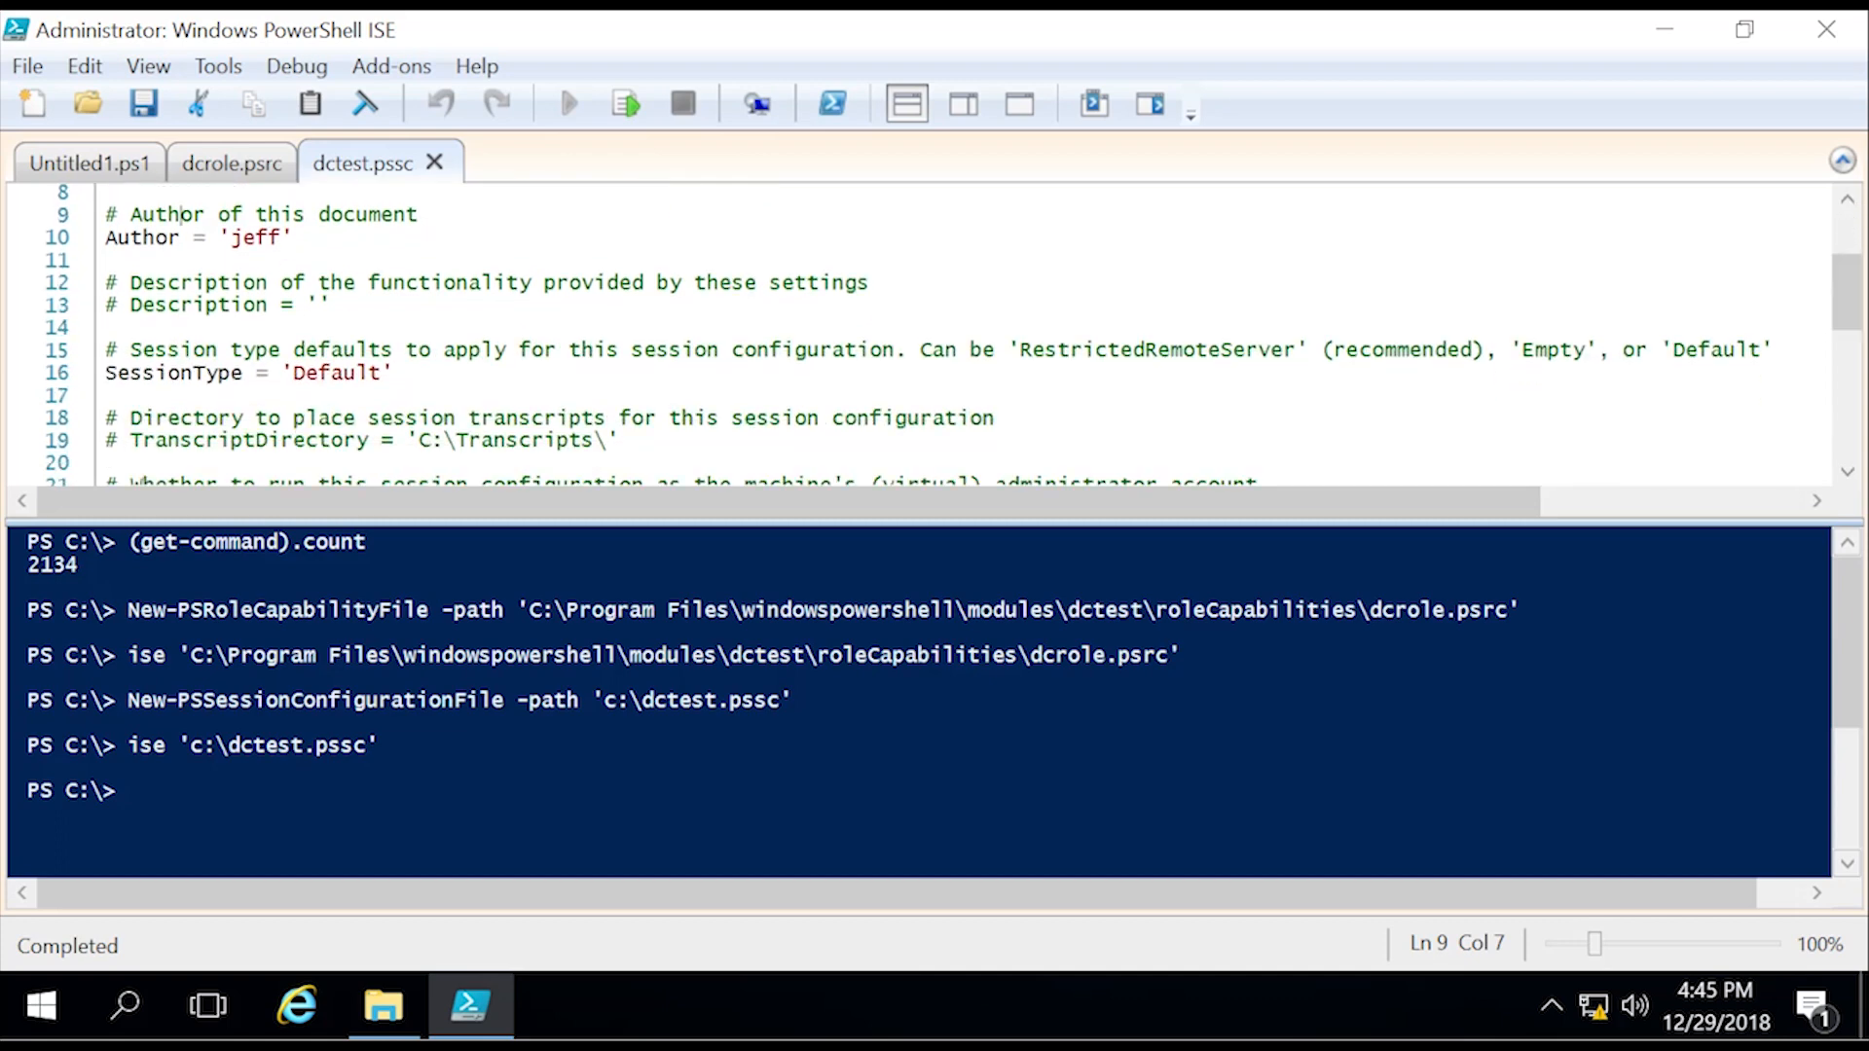
pyautogui.doubleClick(335, 373)
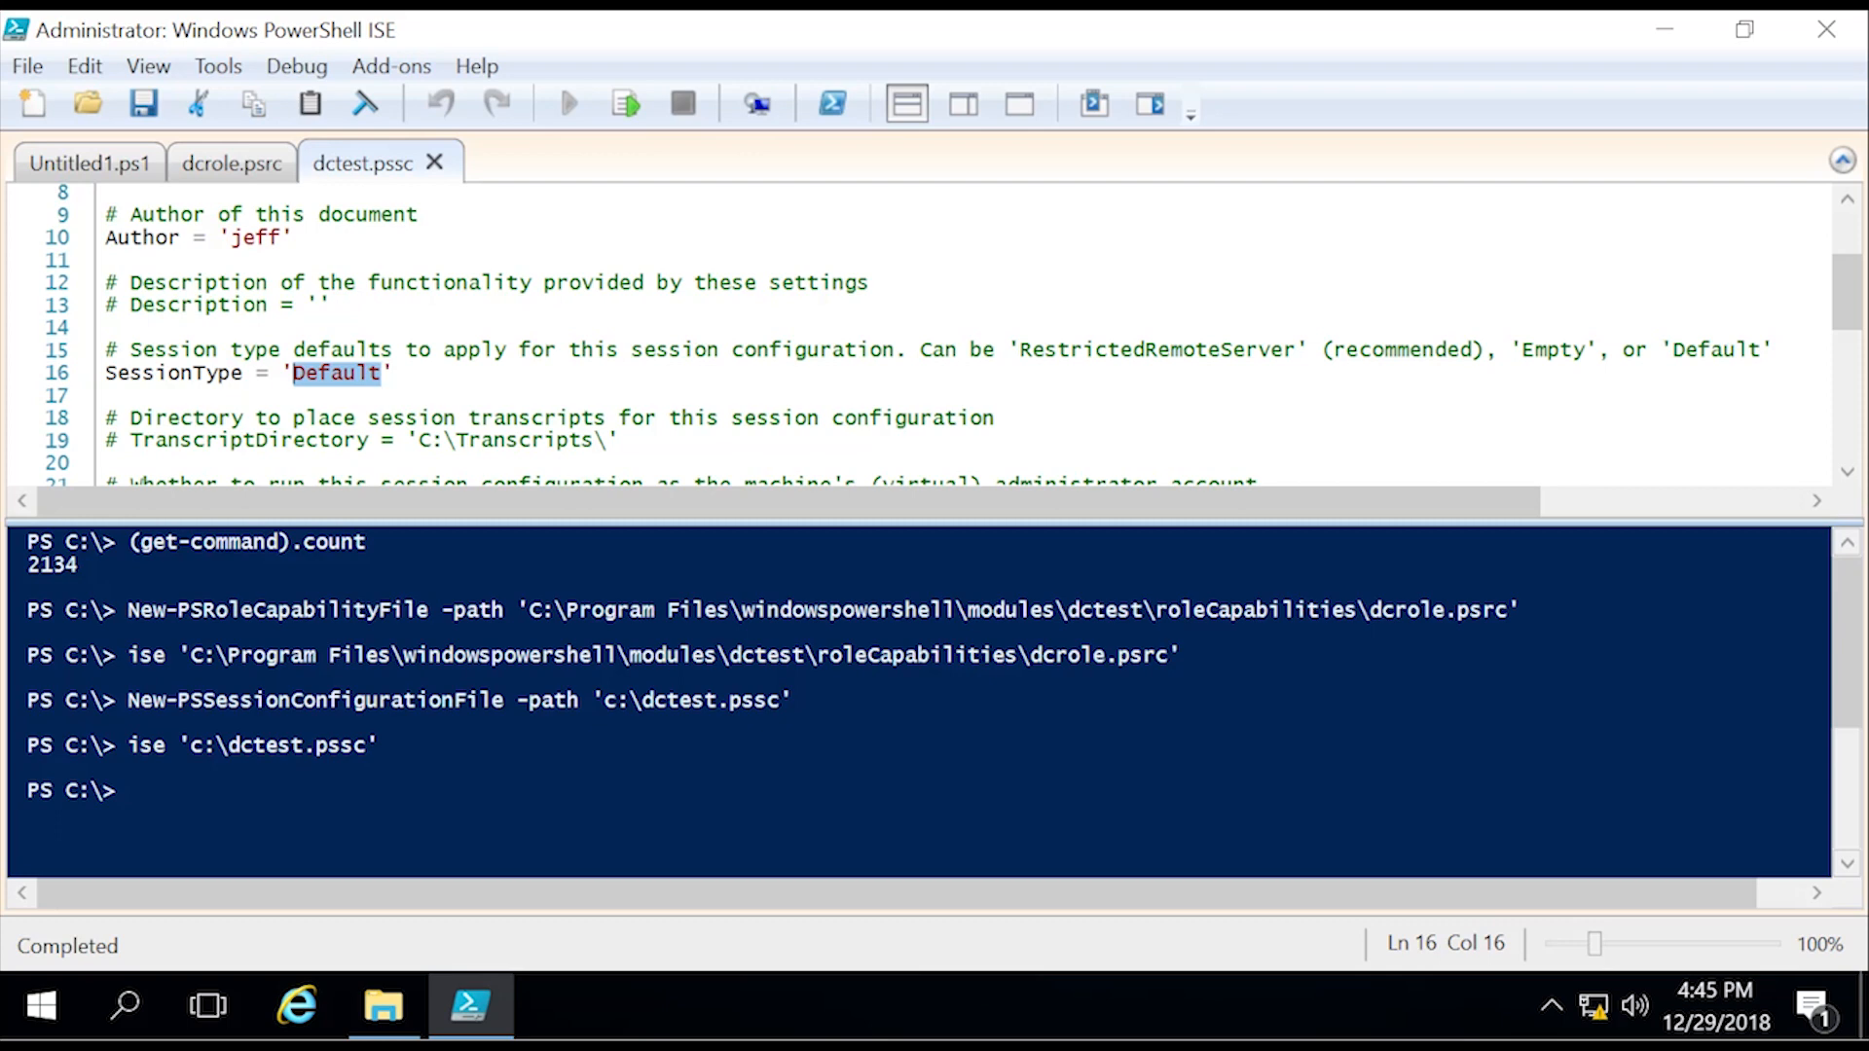
pyautogui.write('Restricted')
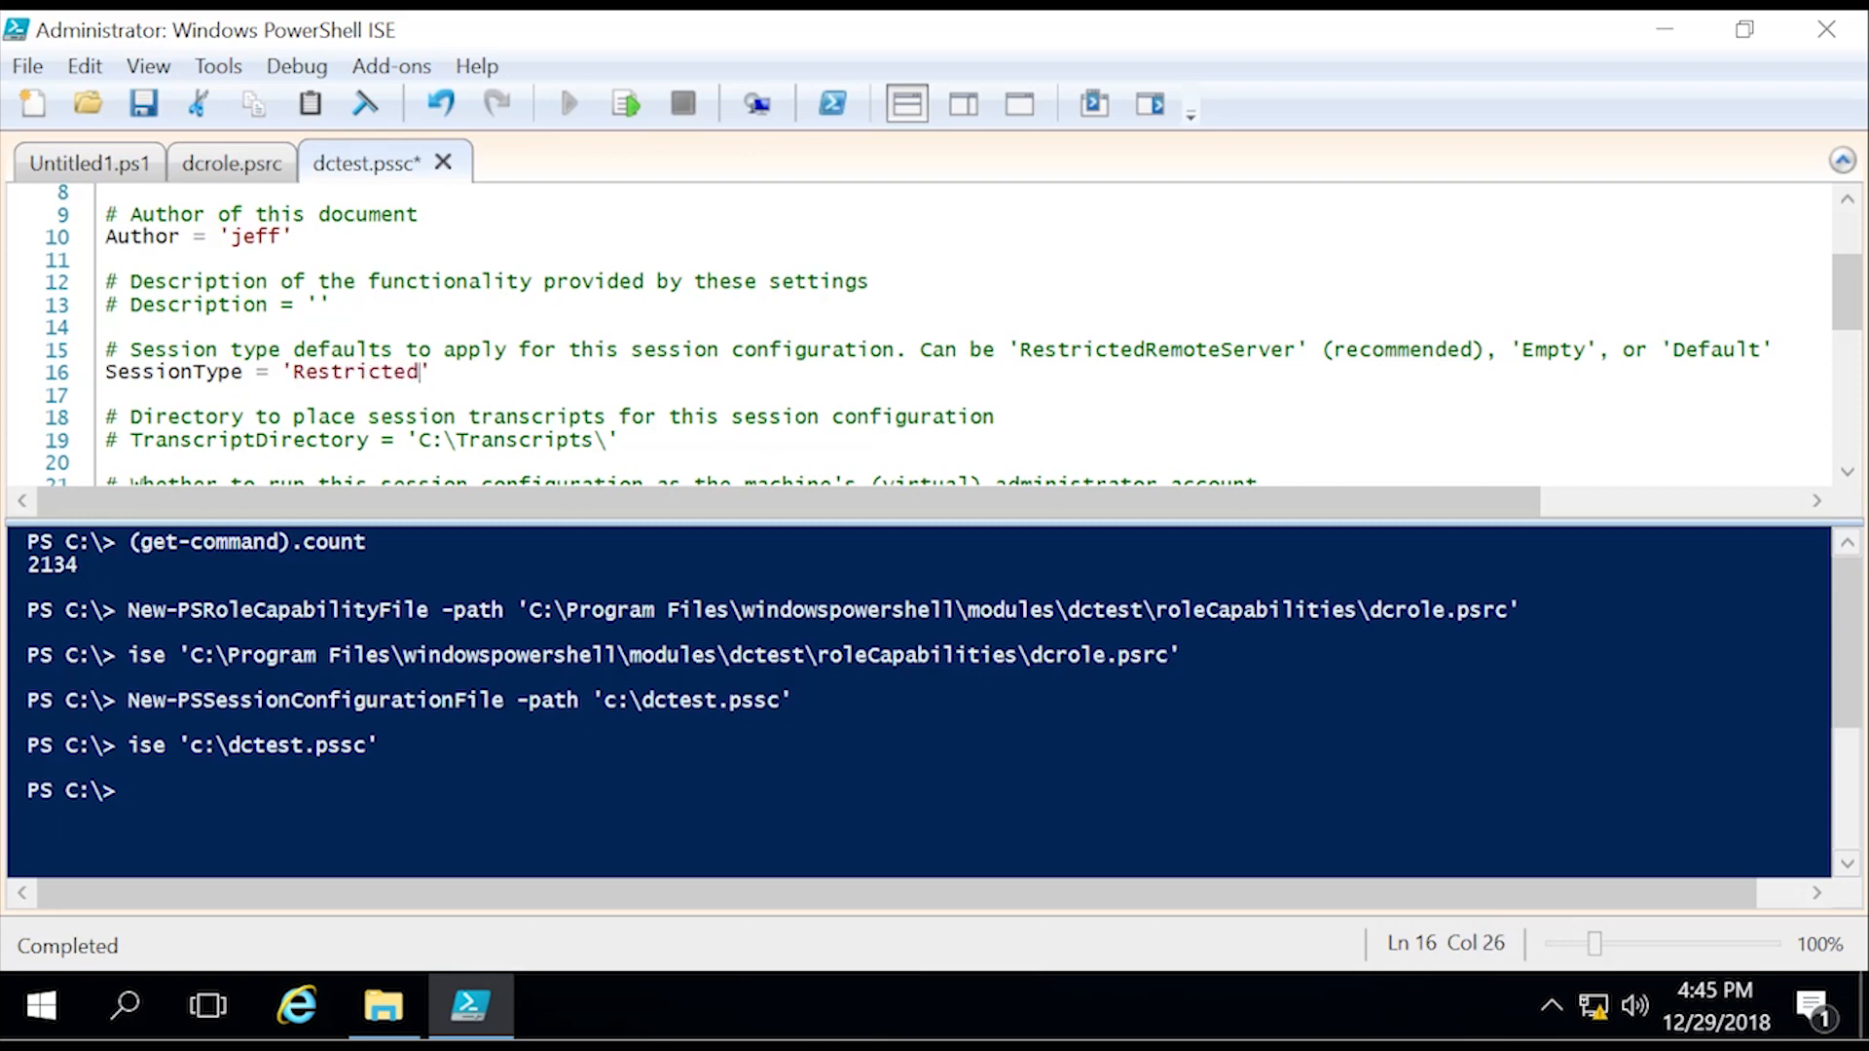
pyautogui.write('RemoteServer')
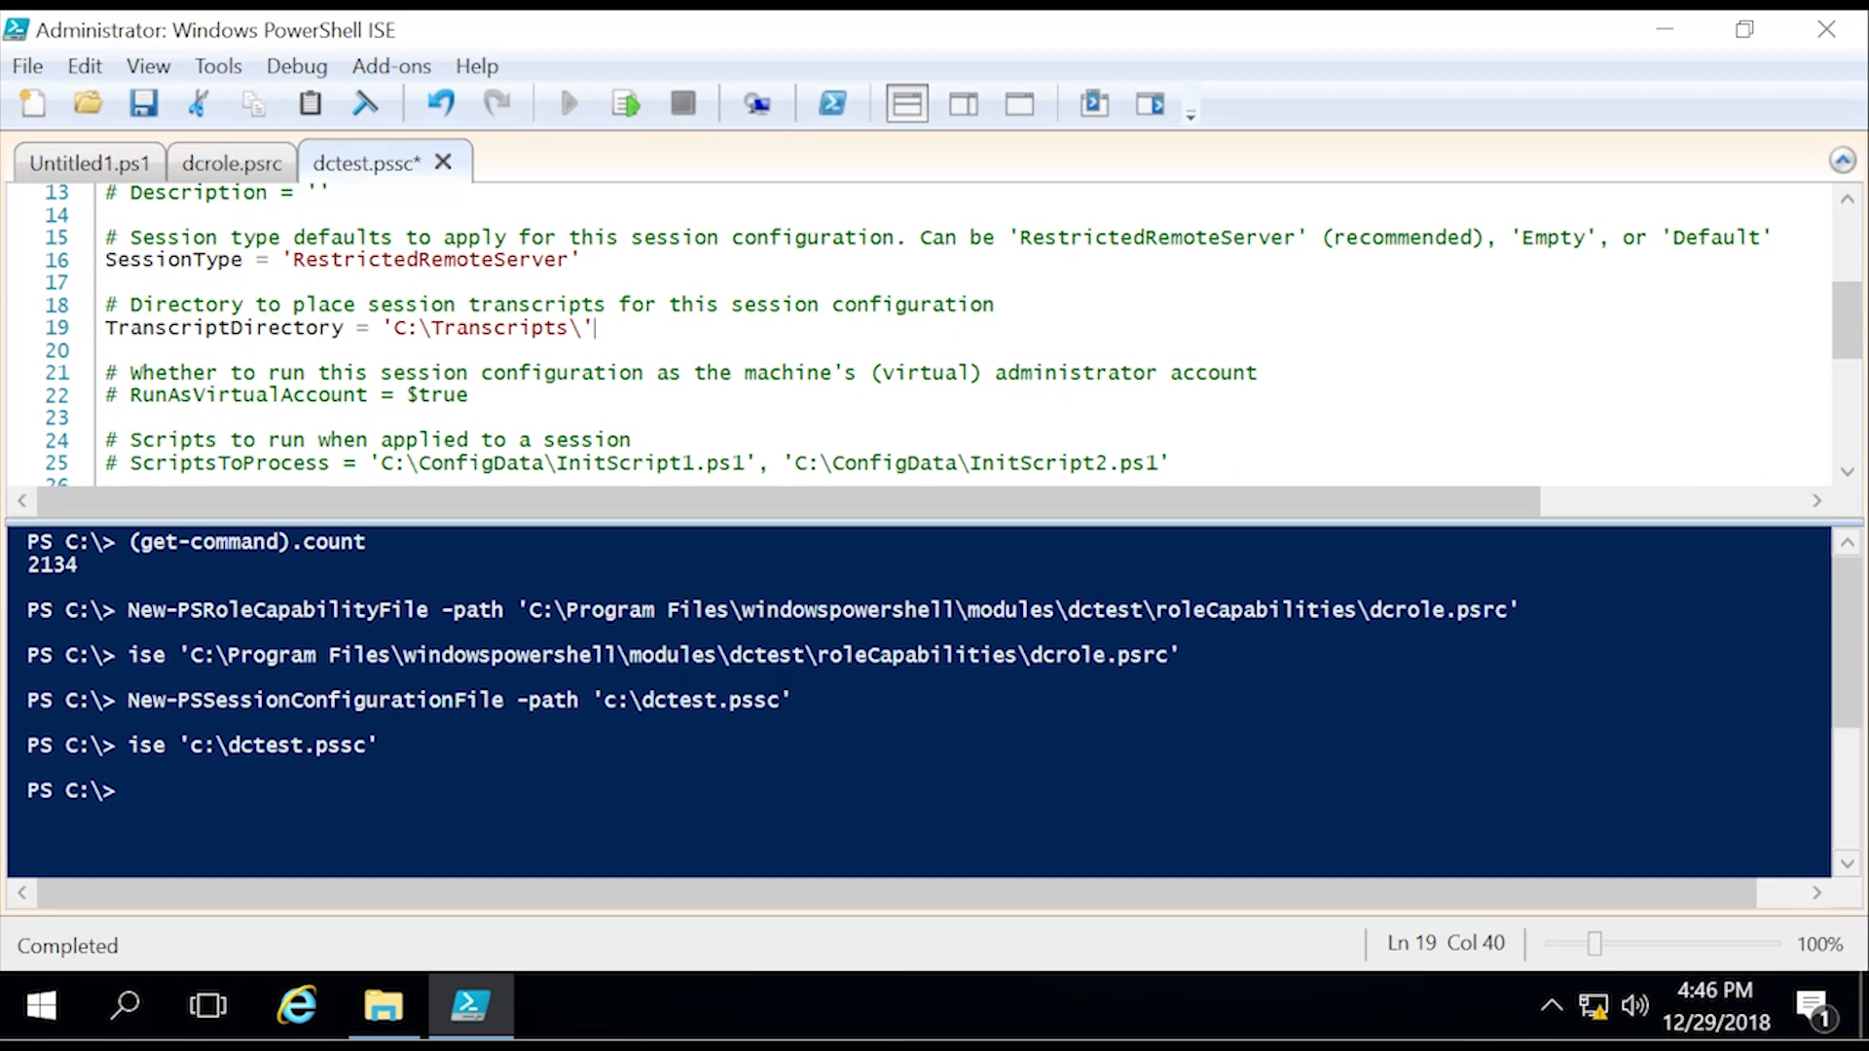
pyautogui.click(131, 395)
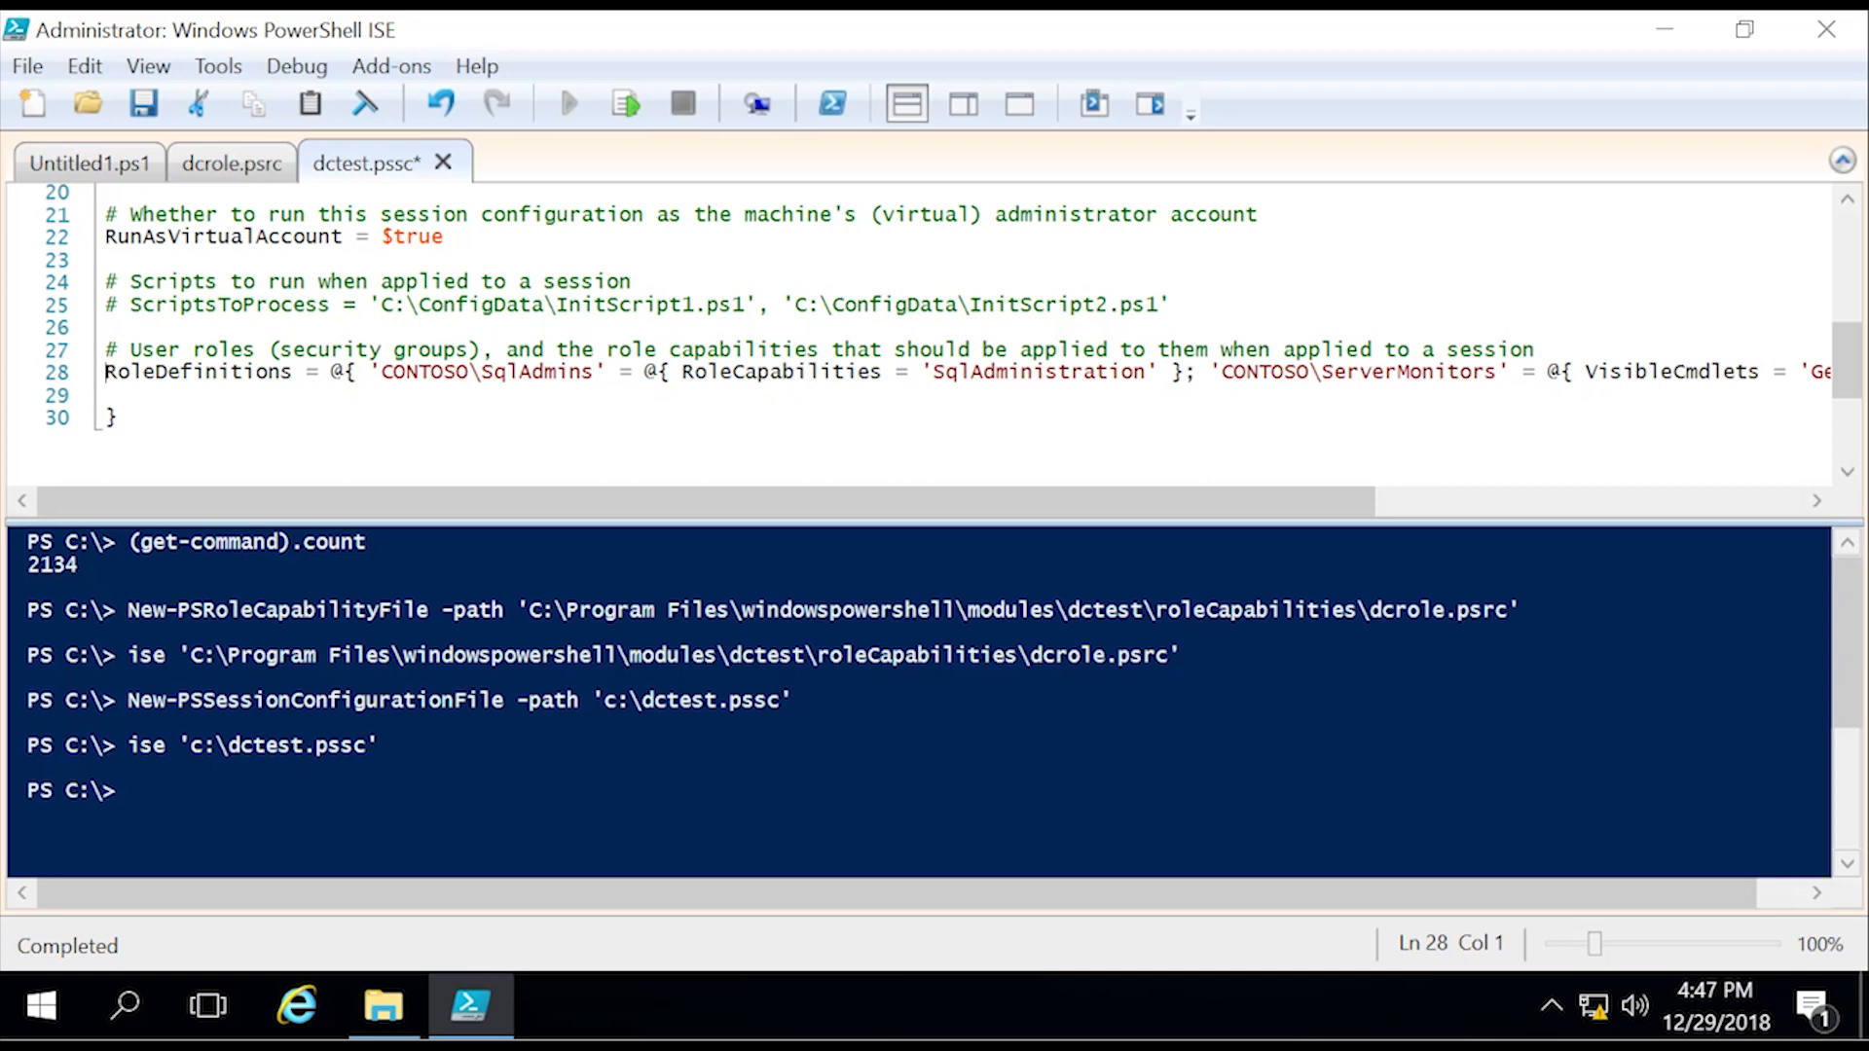
# Step: Replace SqlAdmins with Jeff and SqlAdministration with DCrole, then delete the ServerMonitors entry
pyautogui.click(497, 371)
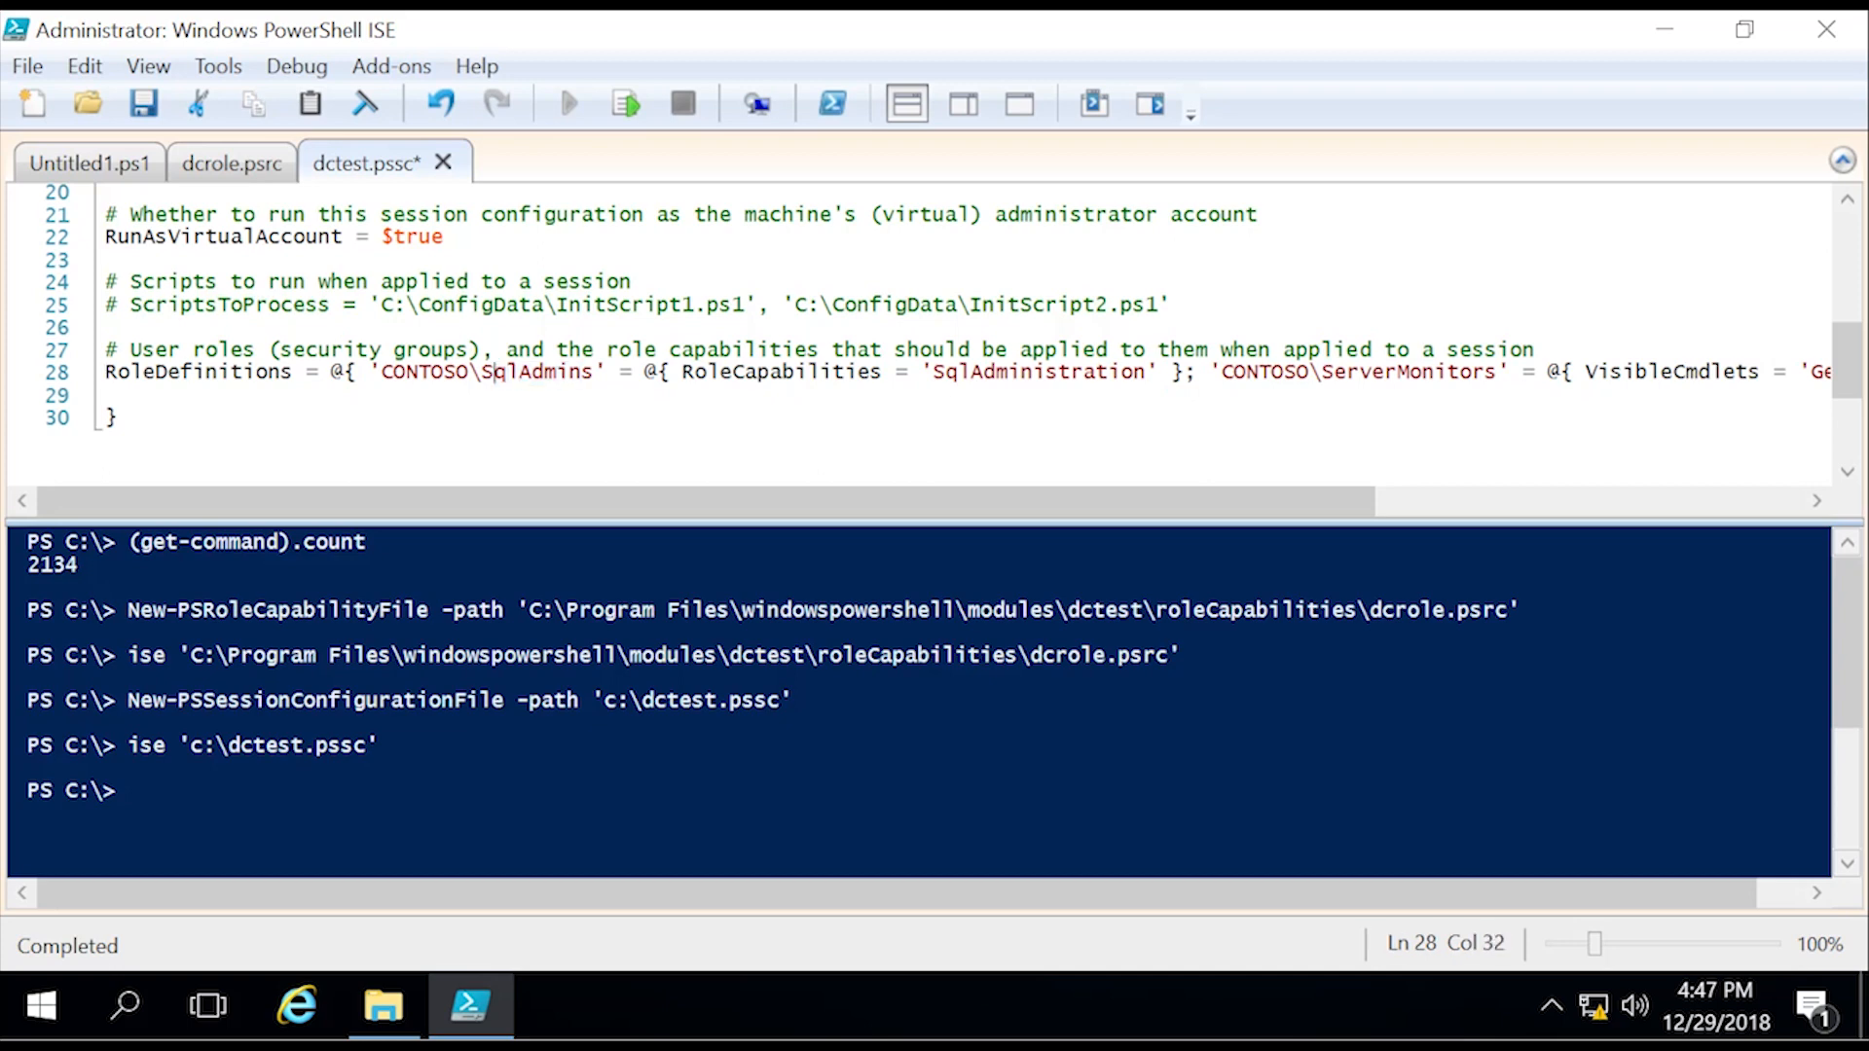
pyautogui.doubleClick(528, 372)
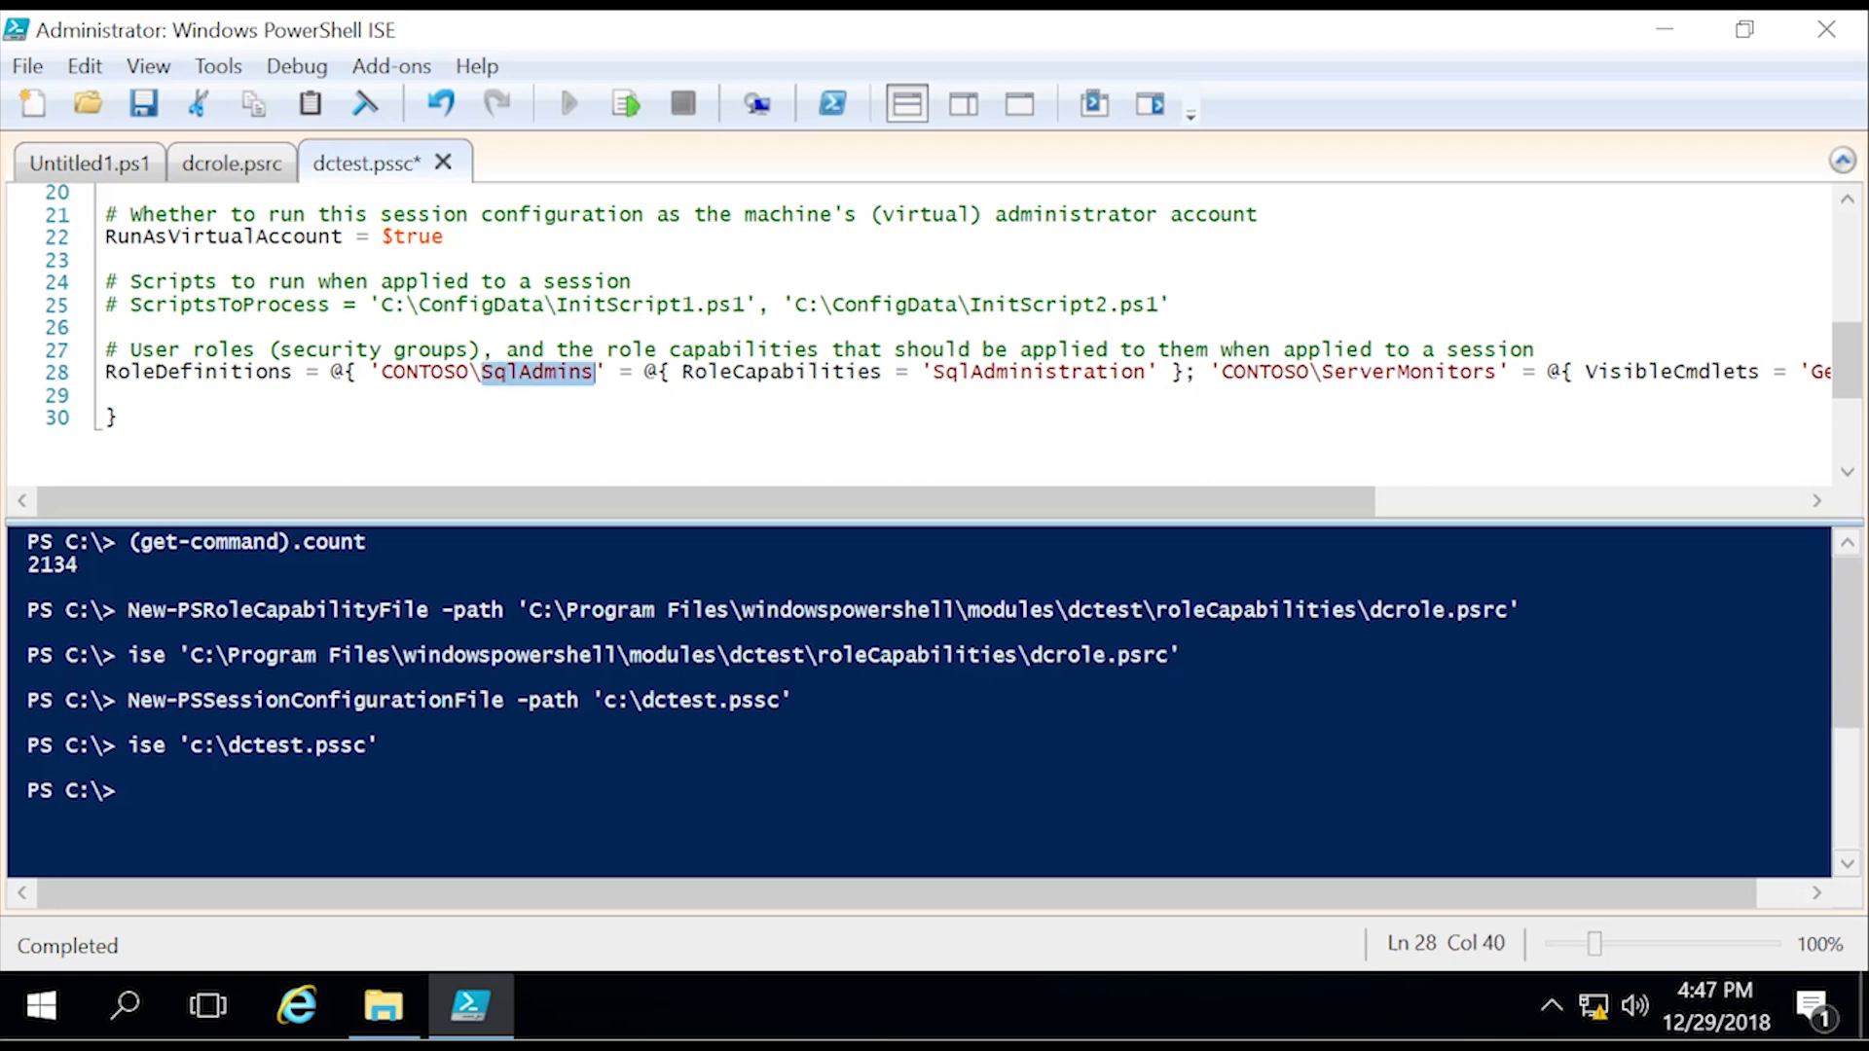
pyautogui.write('J')
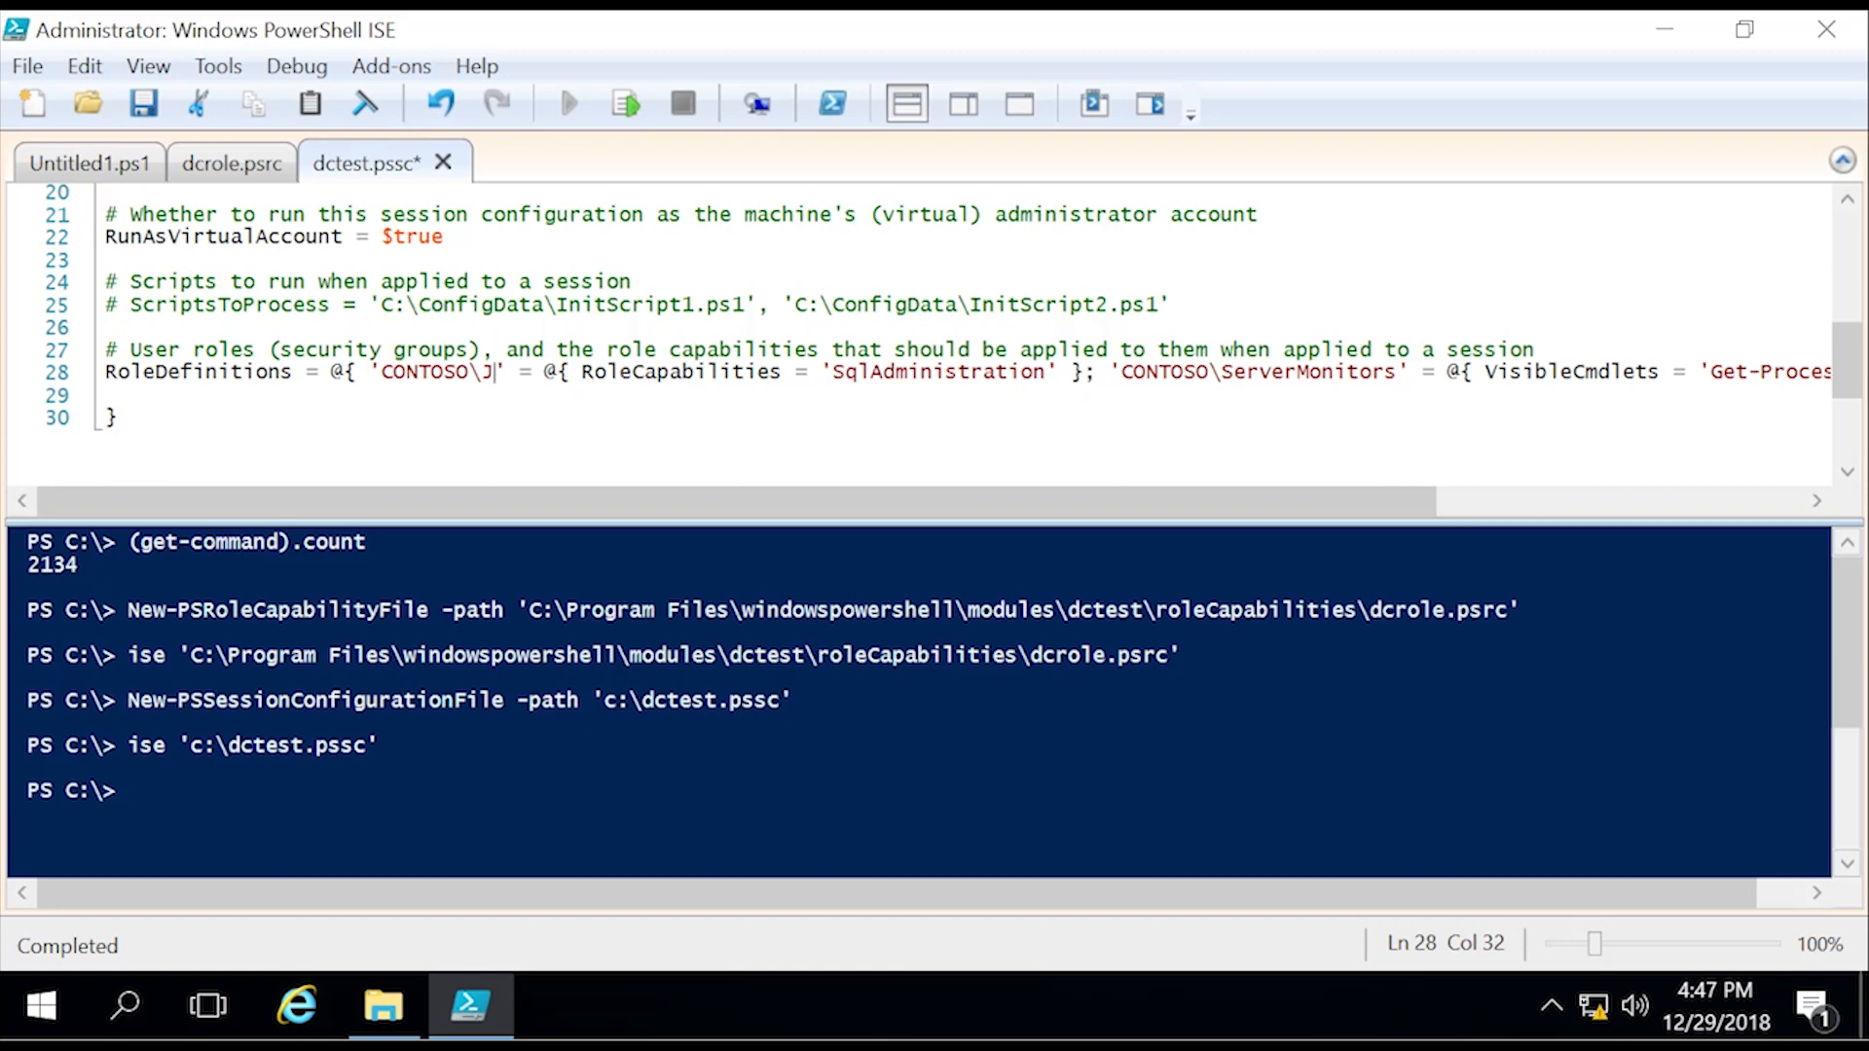
pyautogui.write('eff')
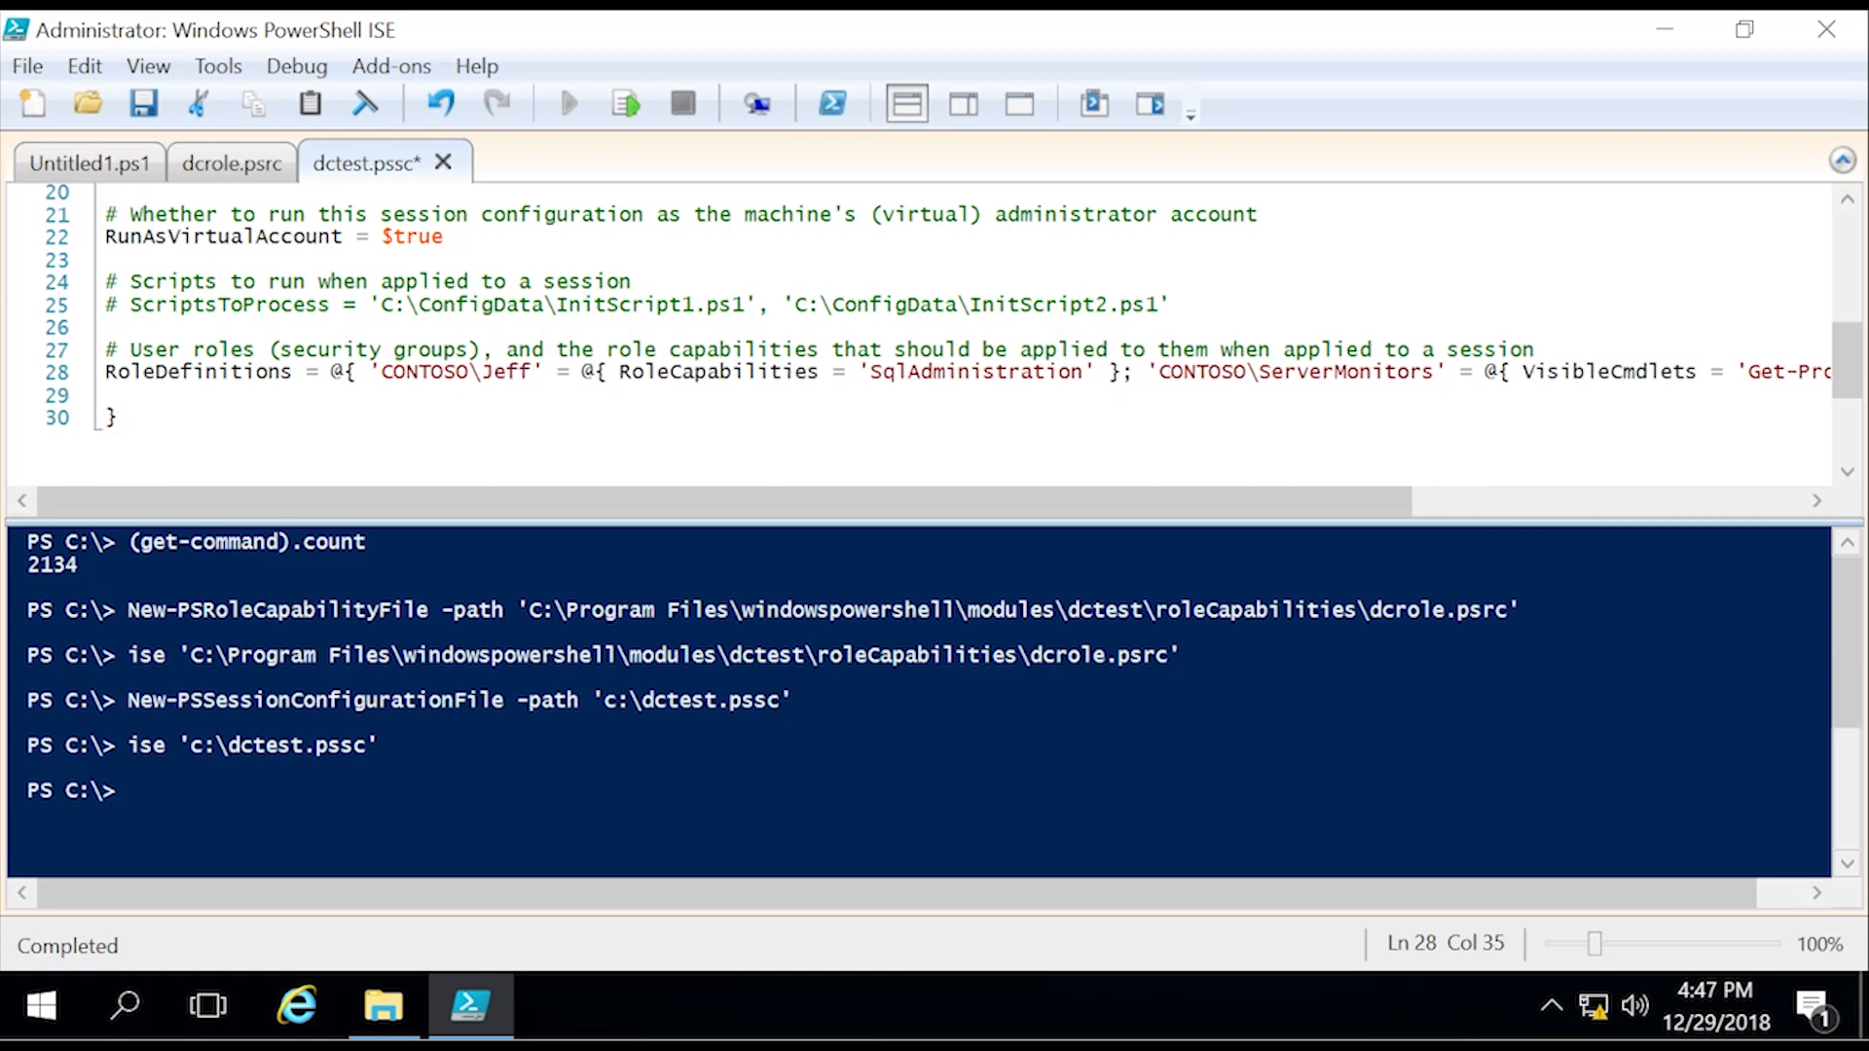
pyautogui.doubleClick(974, 372)
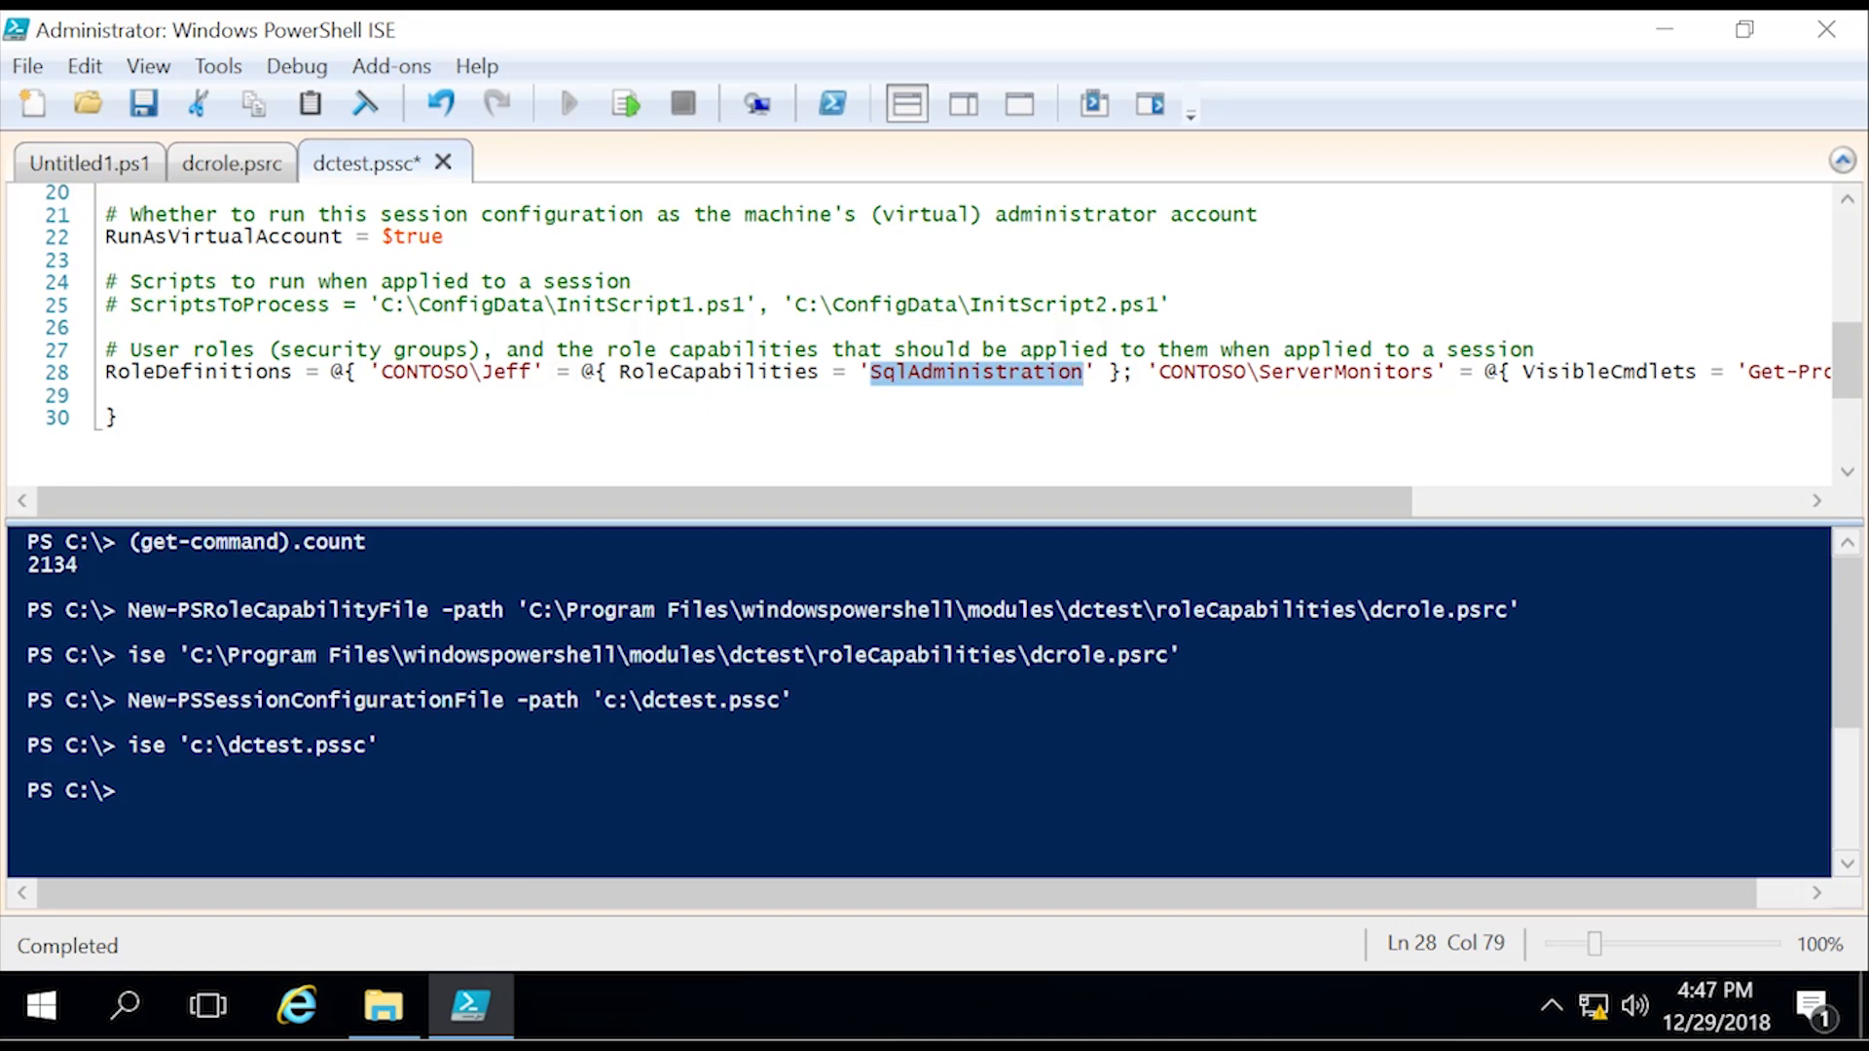
pyautogui.write('DC')
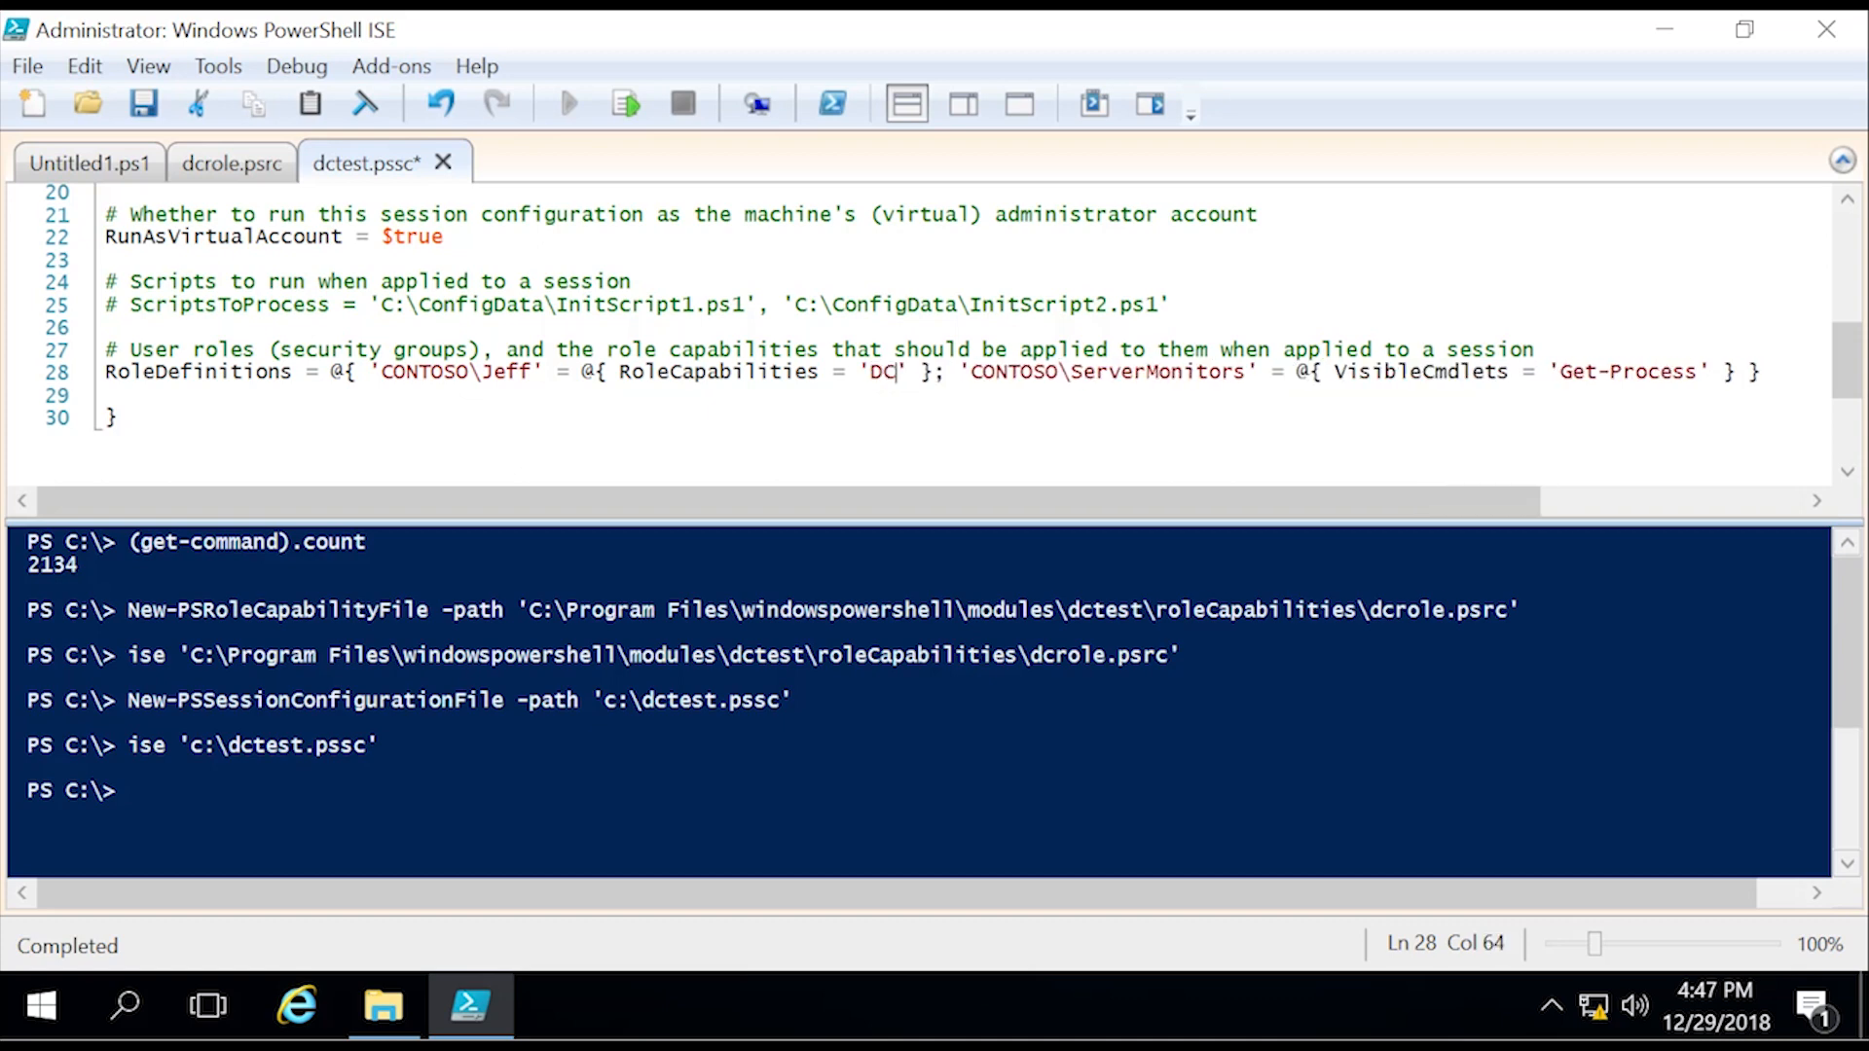
pyautogui.write('role')
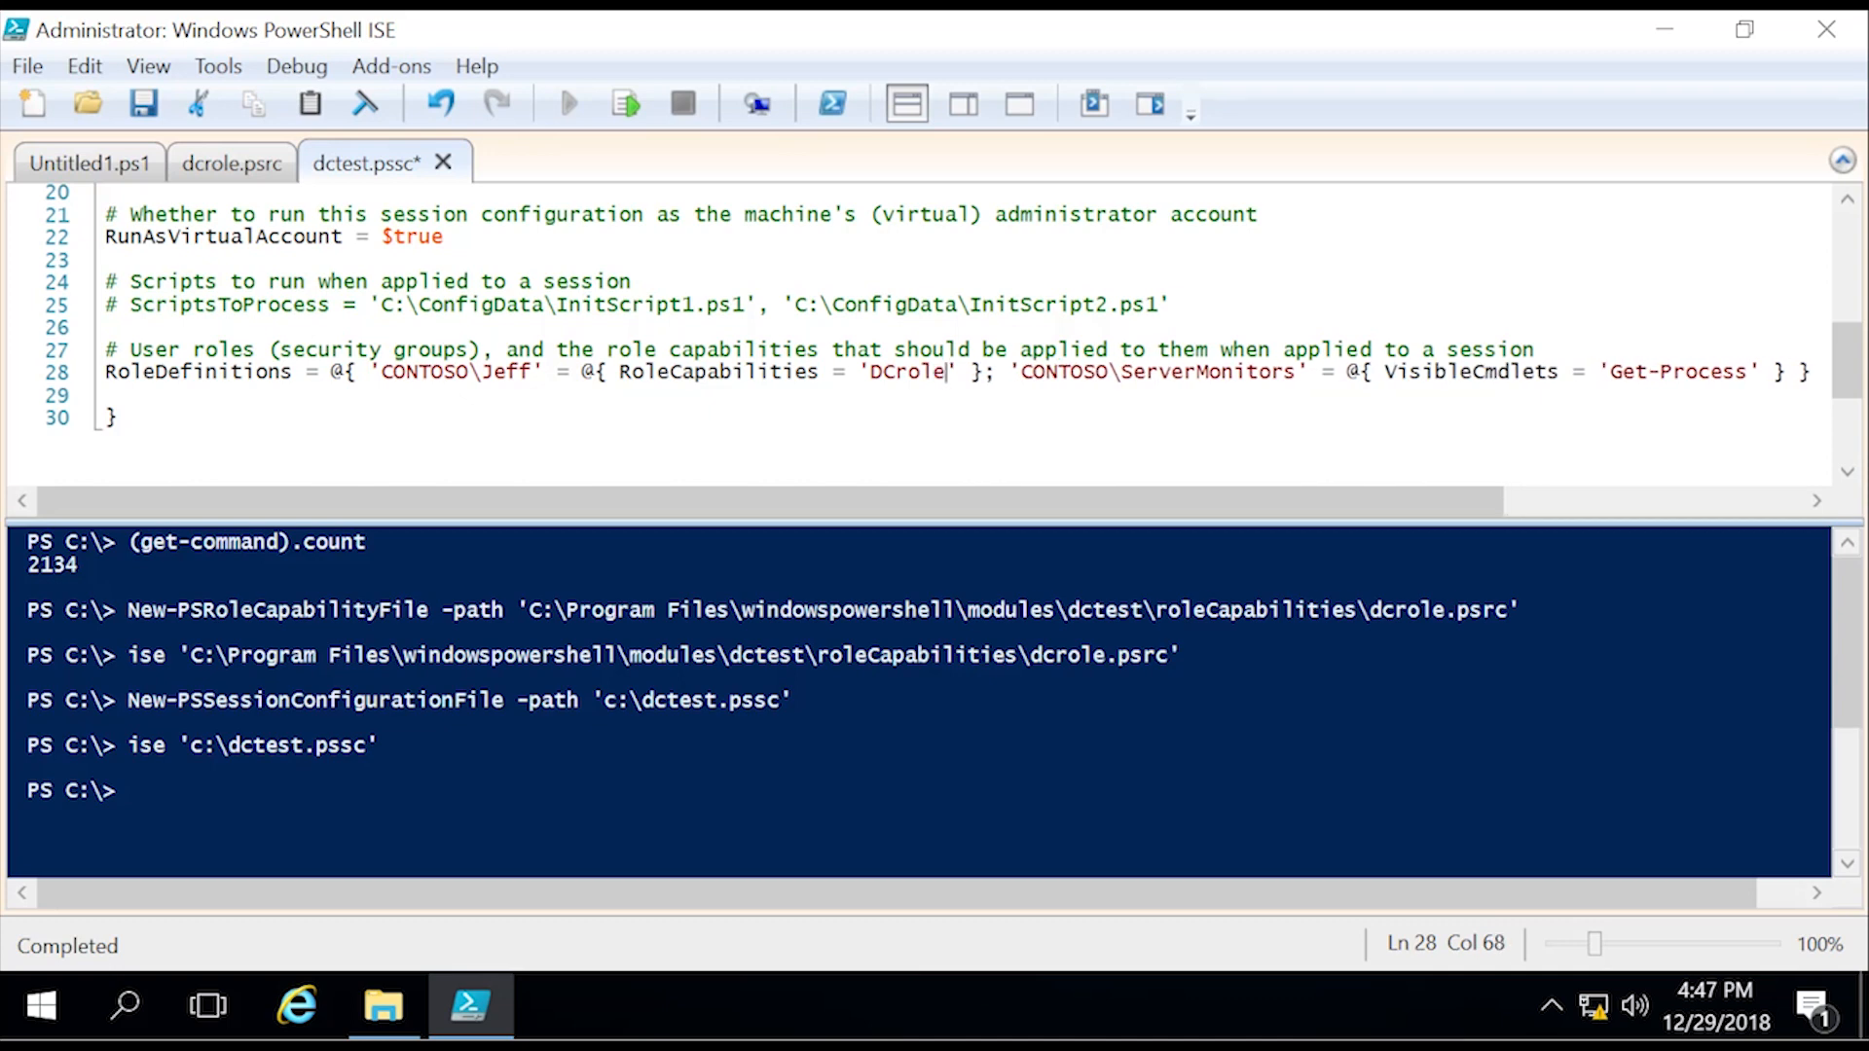
pyautogui.moveTo(1012, 370); pyautogui.dragTo(1784, 370)
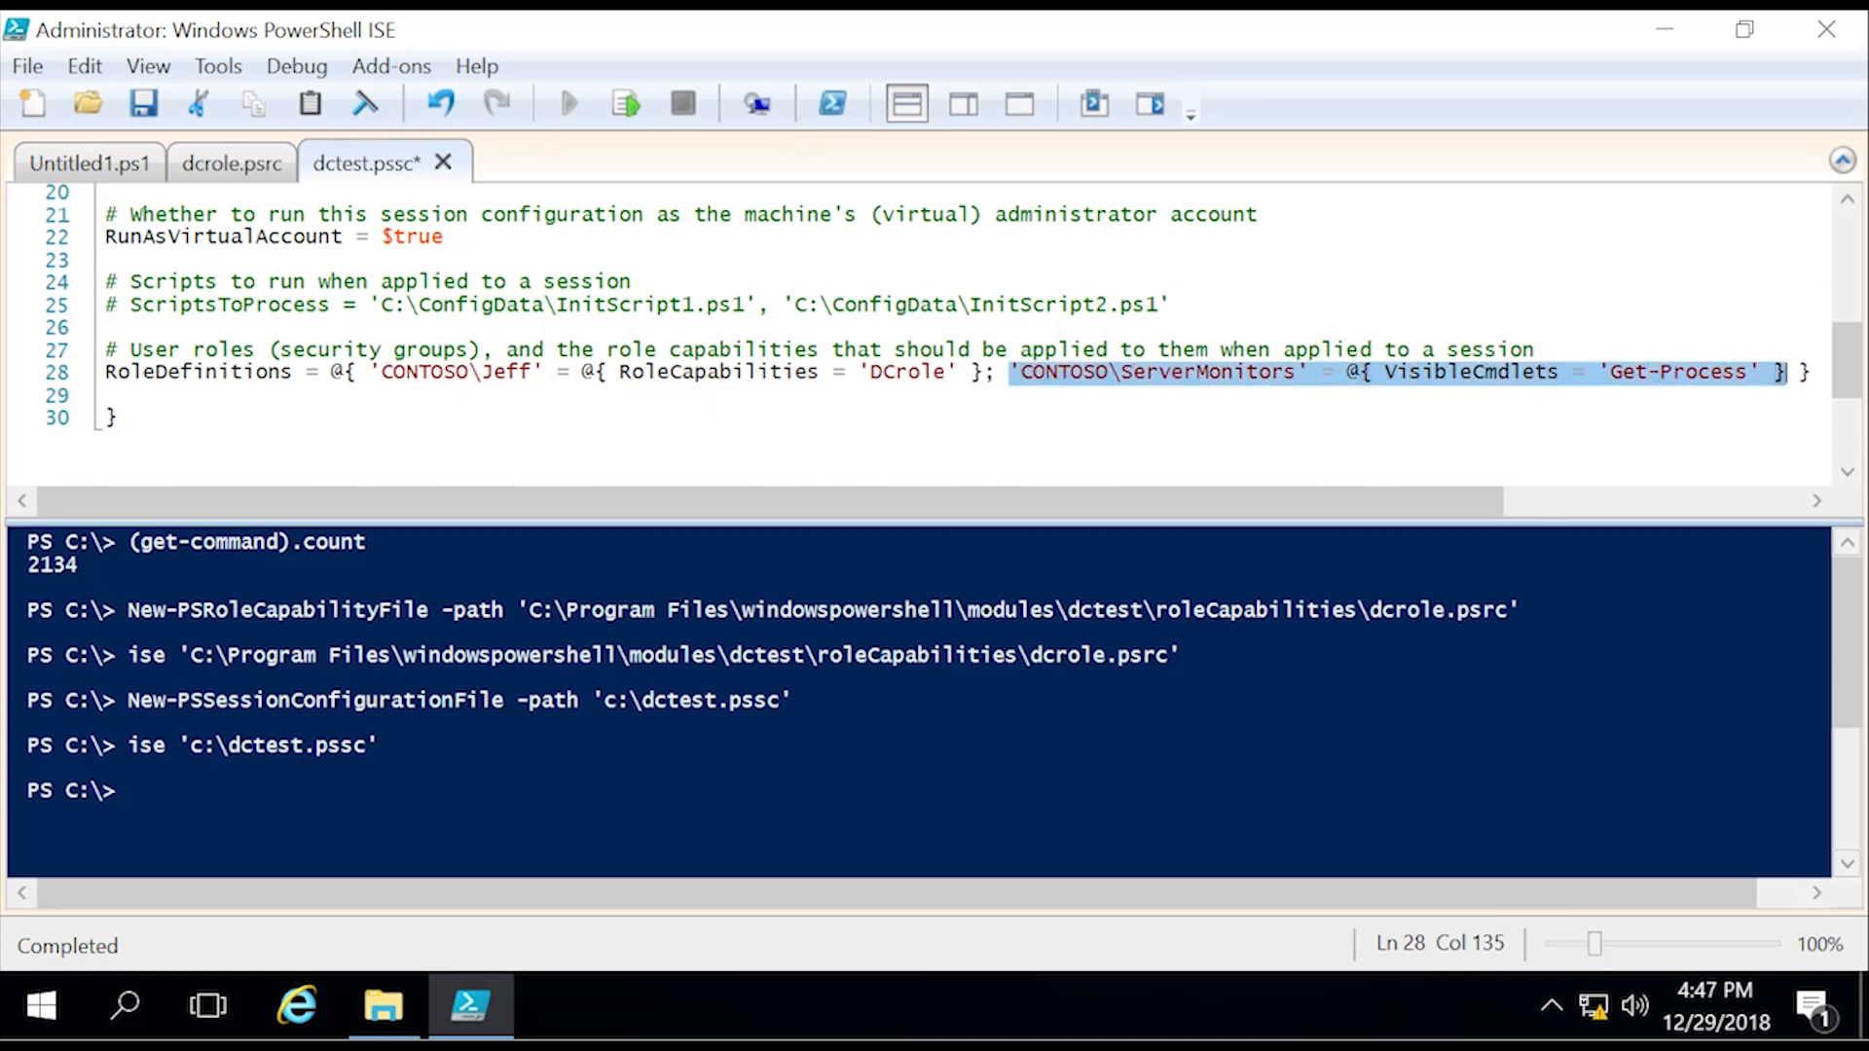
pyautogui.press('Delete')
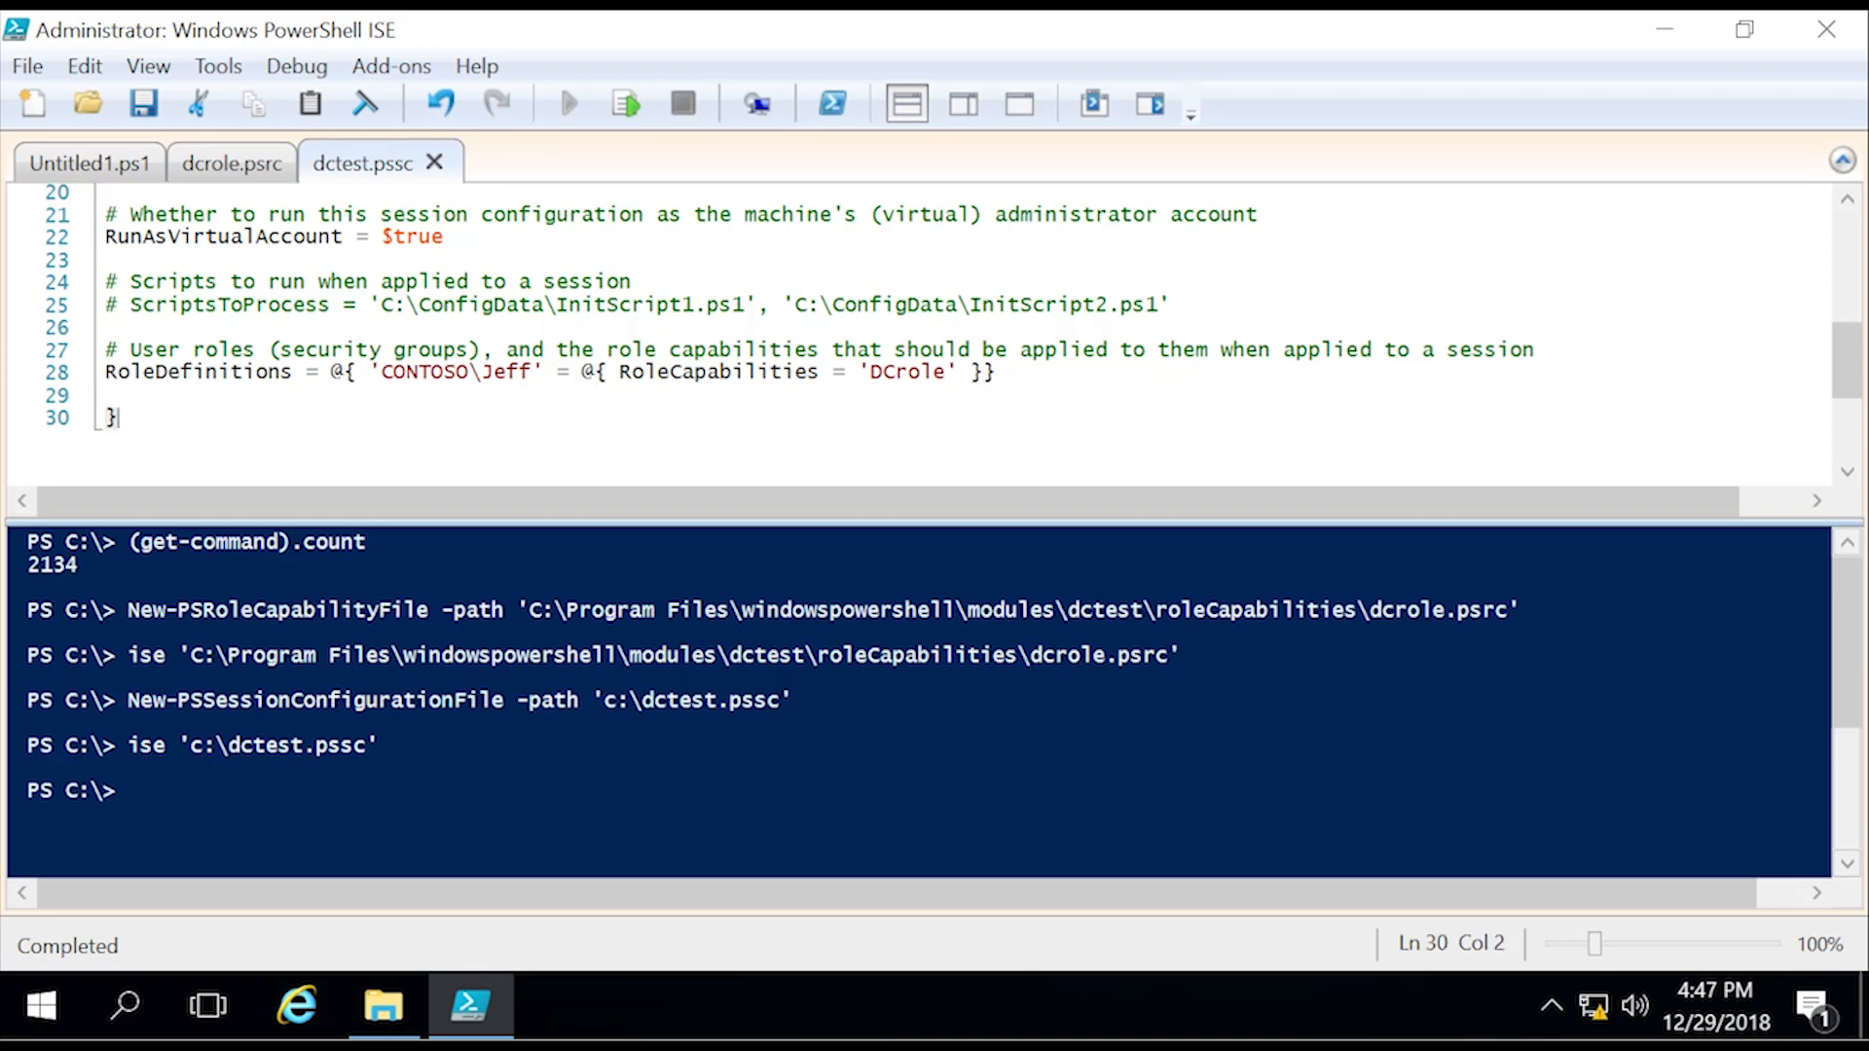
# Step: Close the dctest.pssc and dcrole.psrc editor tabs
pyautogui.click(438, 162)
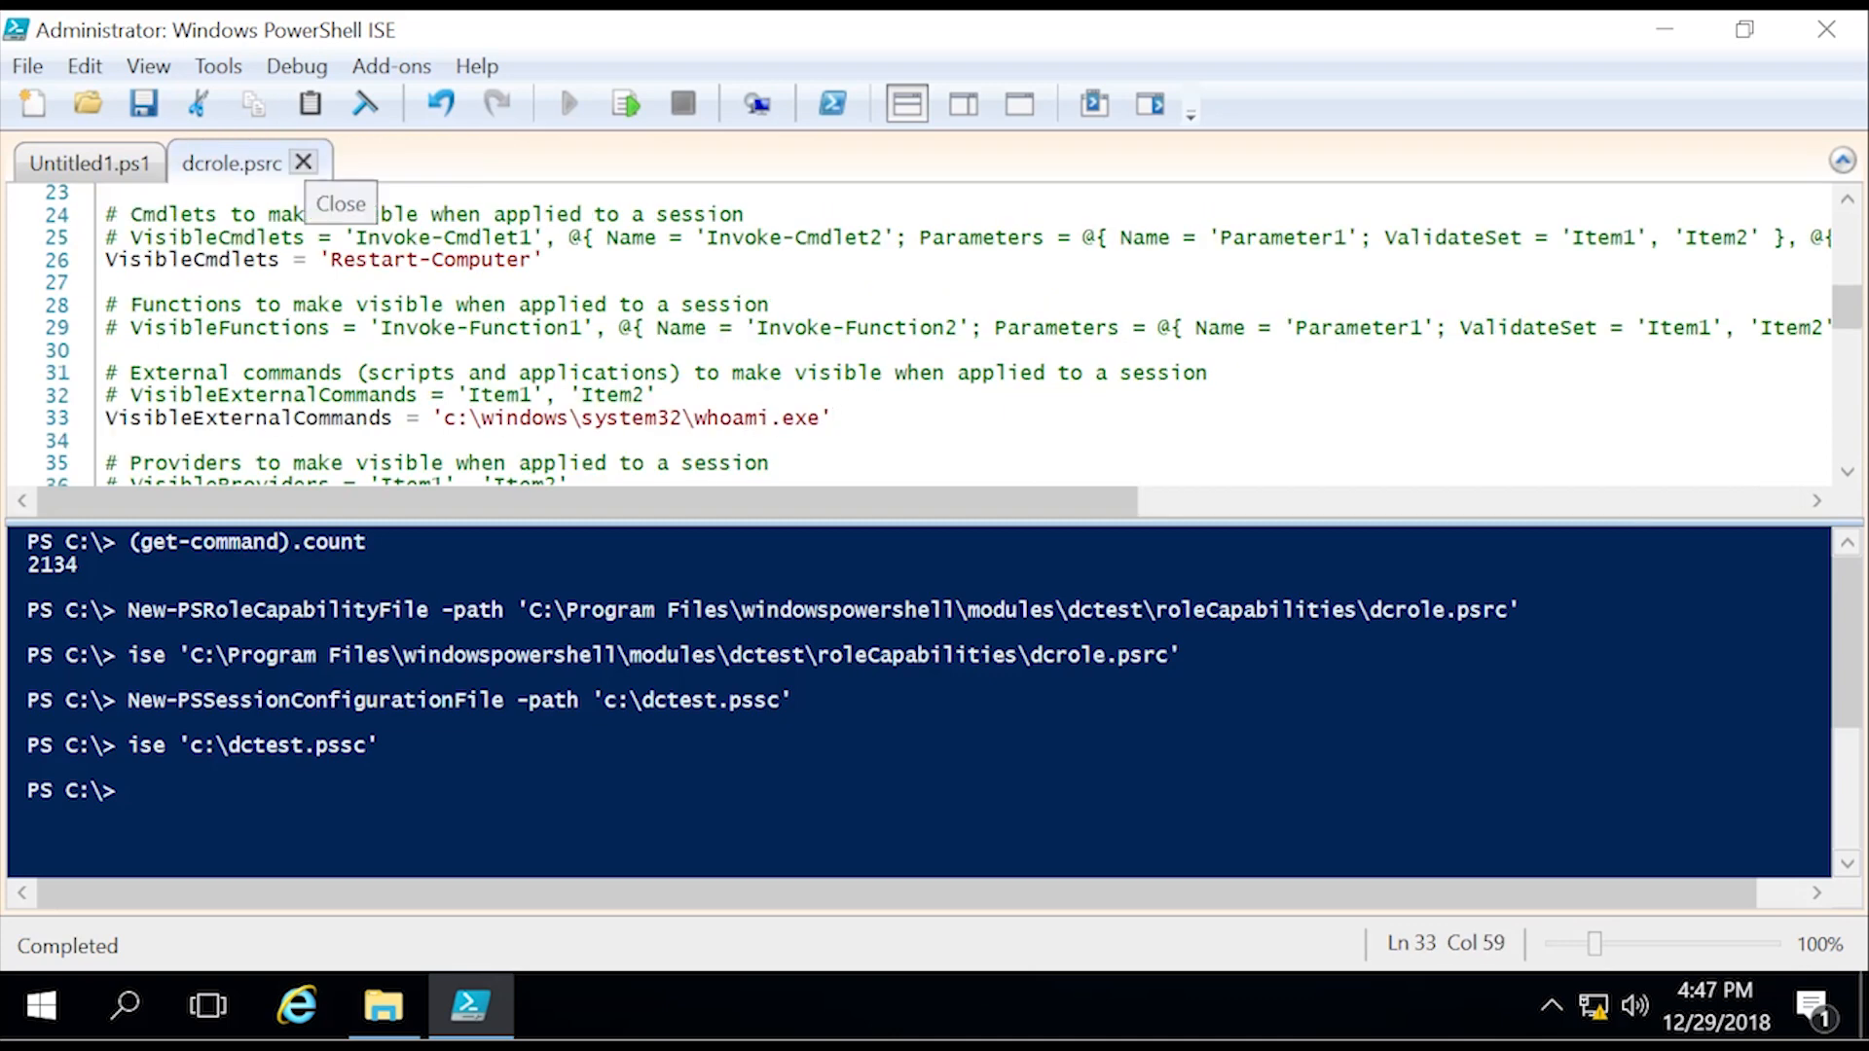
pyautogui.click(303, 161)
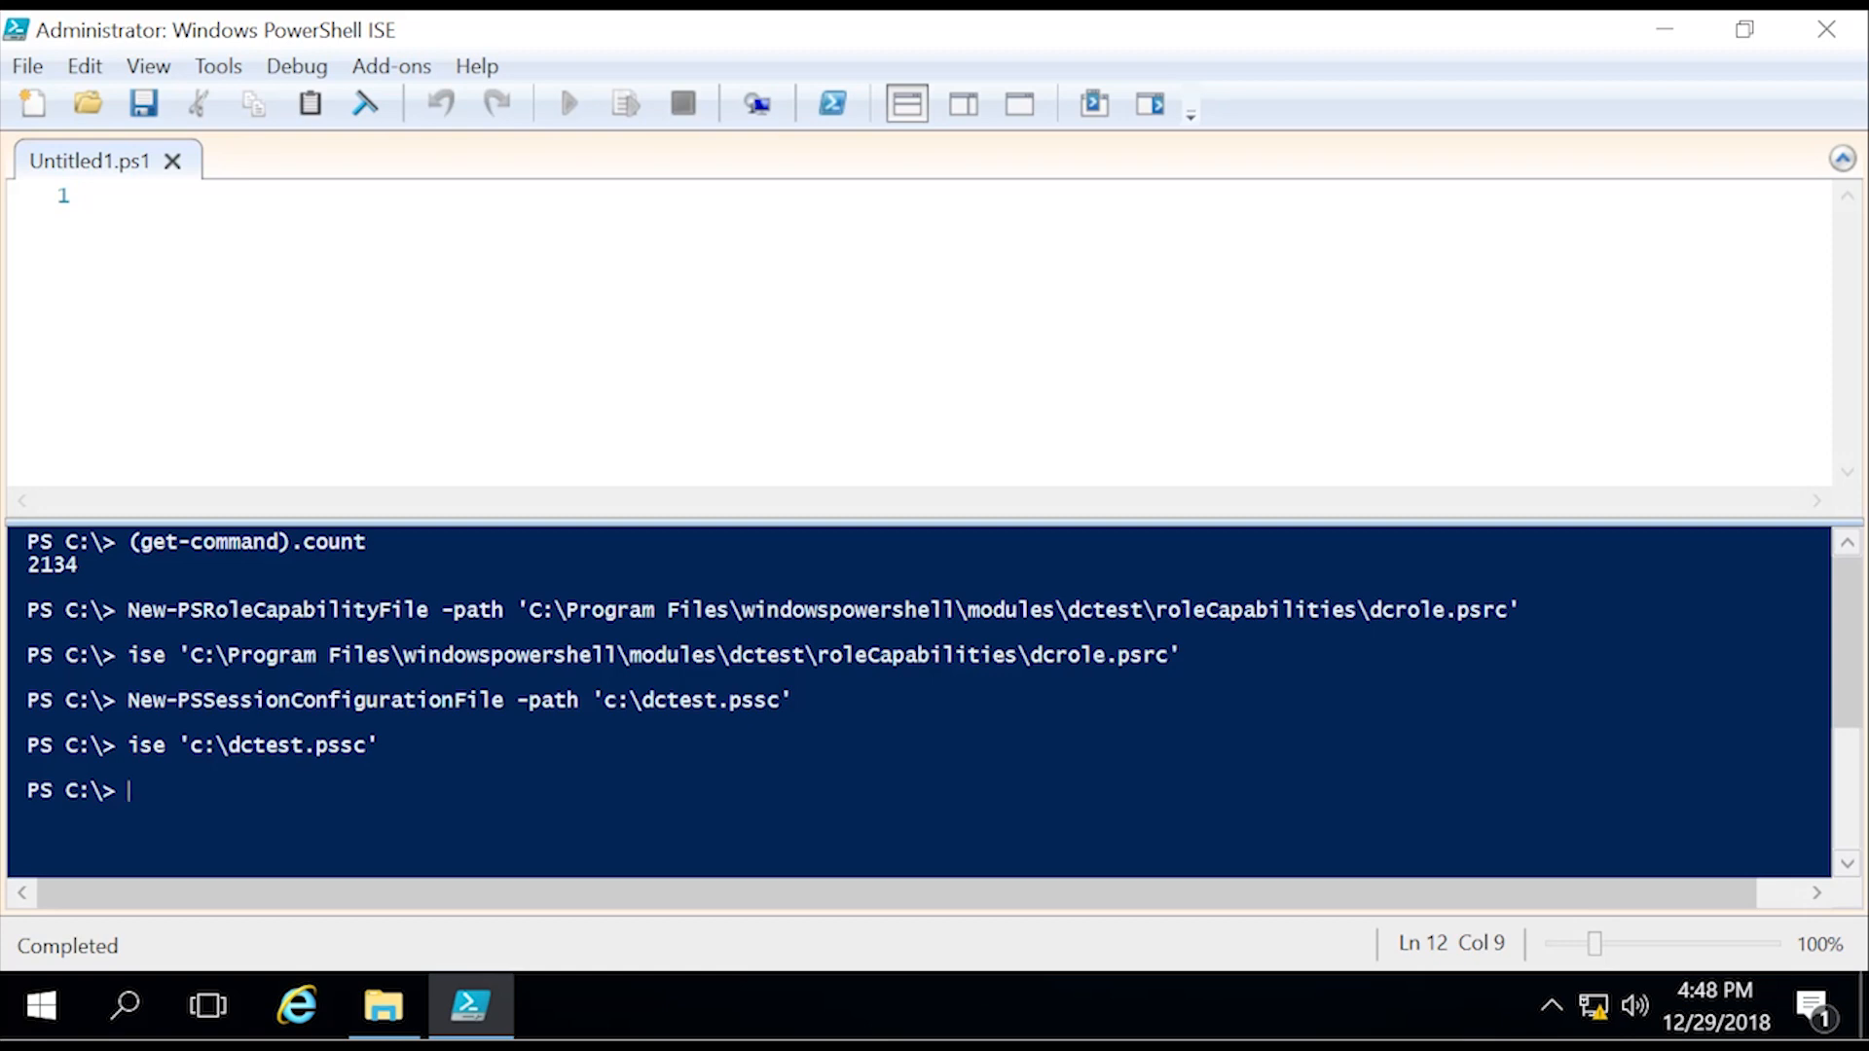
# Step: Run Register-PSSessionConfiguration -Name DCadmin -Path 'c:\dctest.pssc'
pyautogui.write('register')
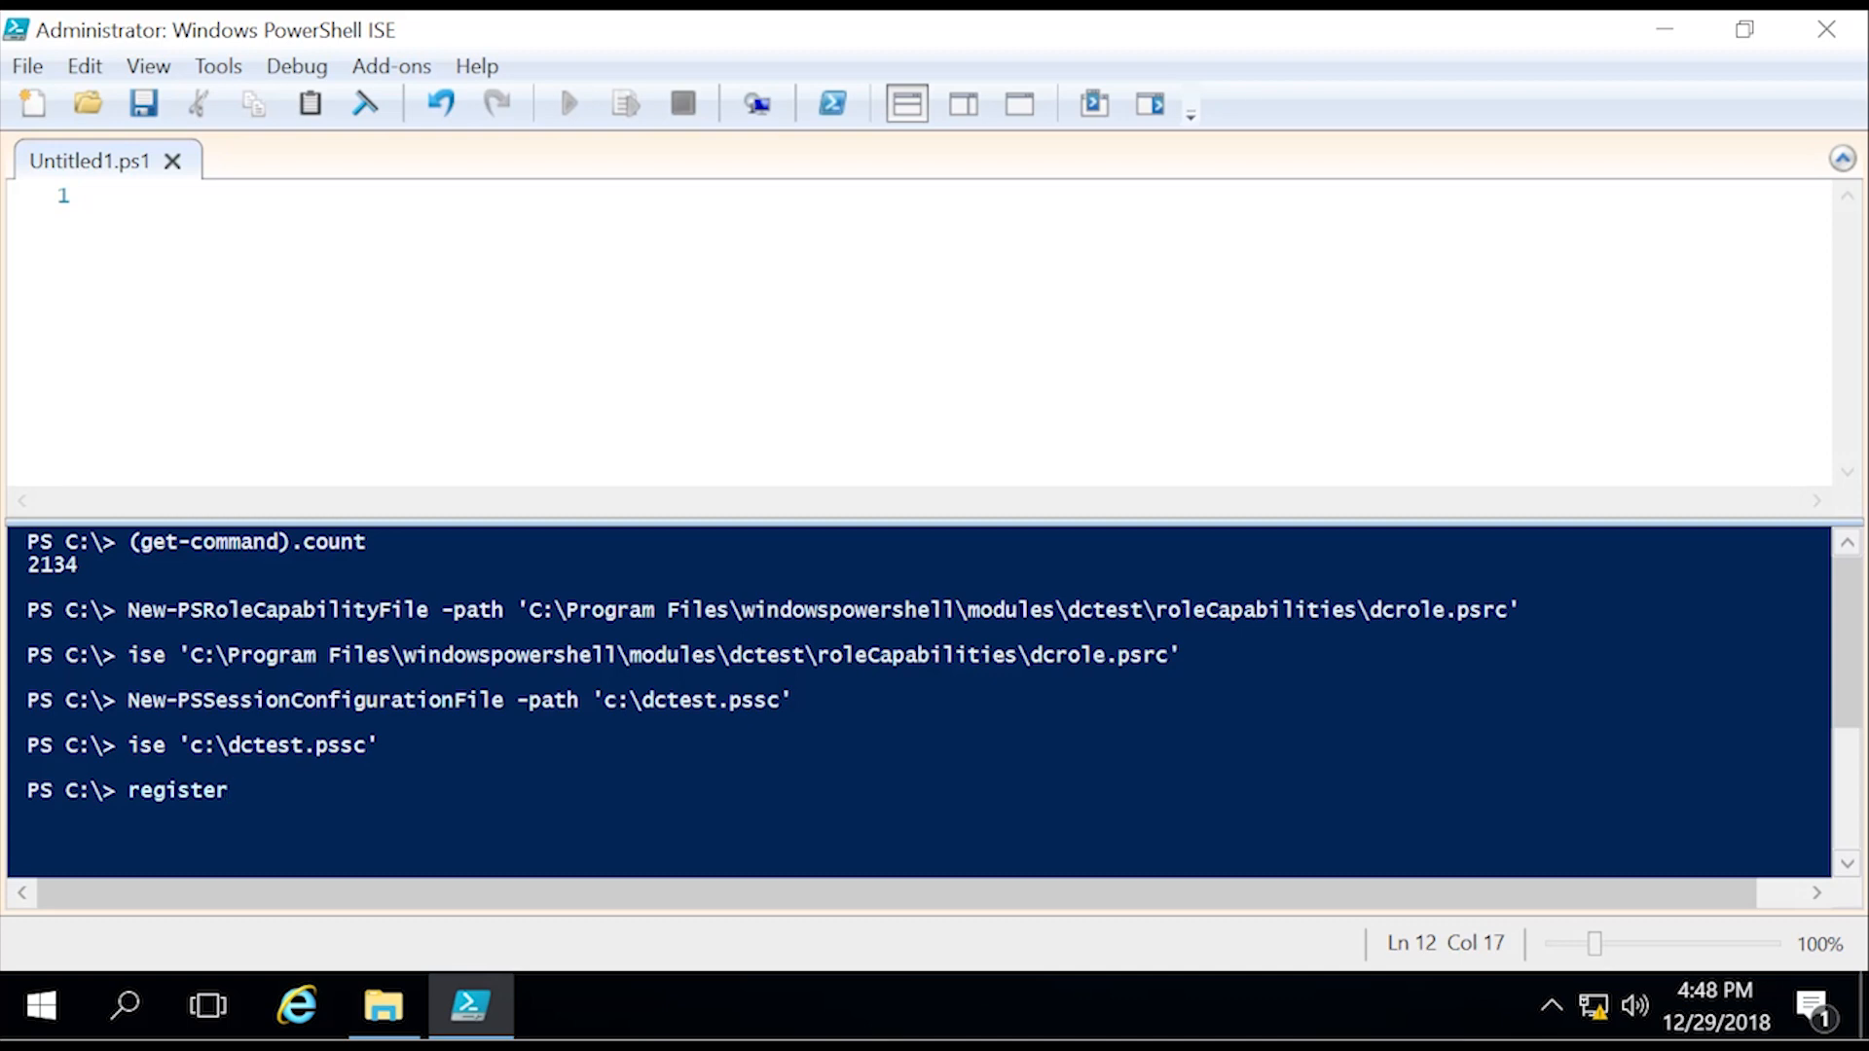
pyautogui.write('-ps')
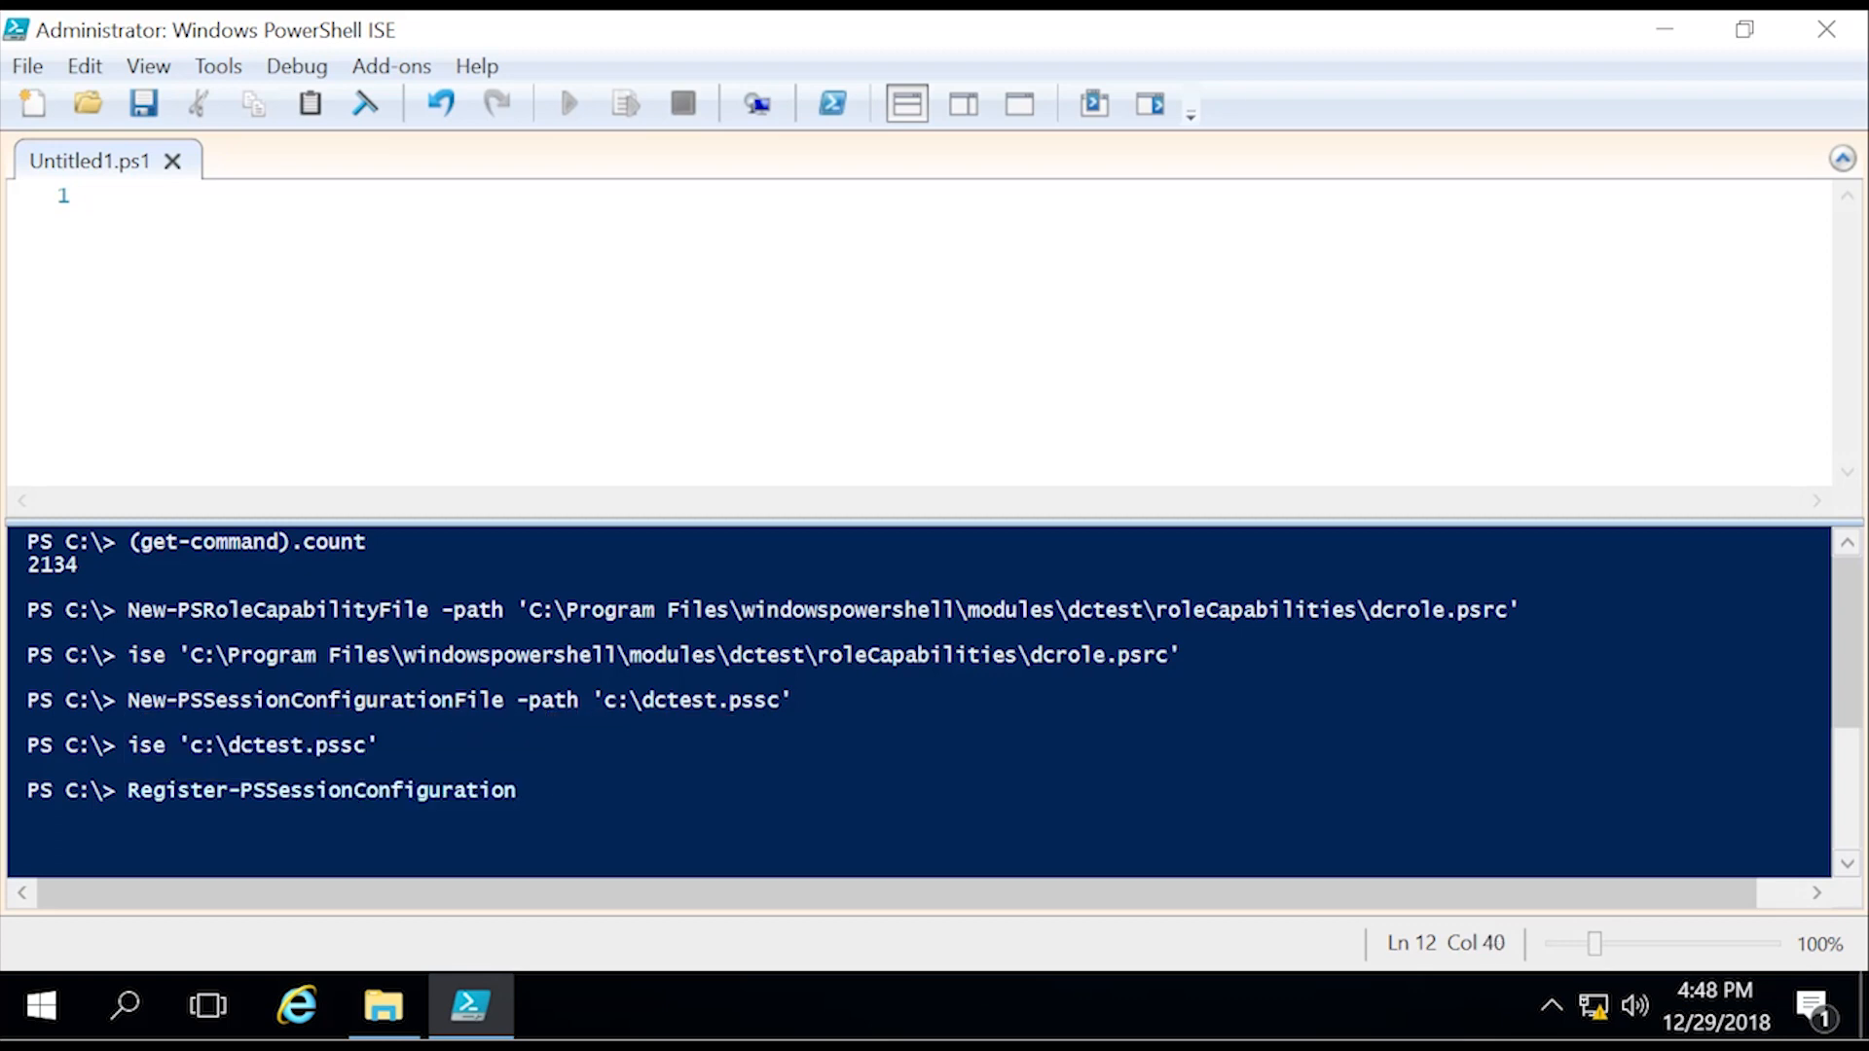
pyautogui.write('-name D')
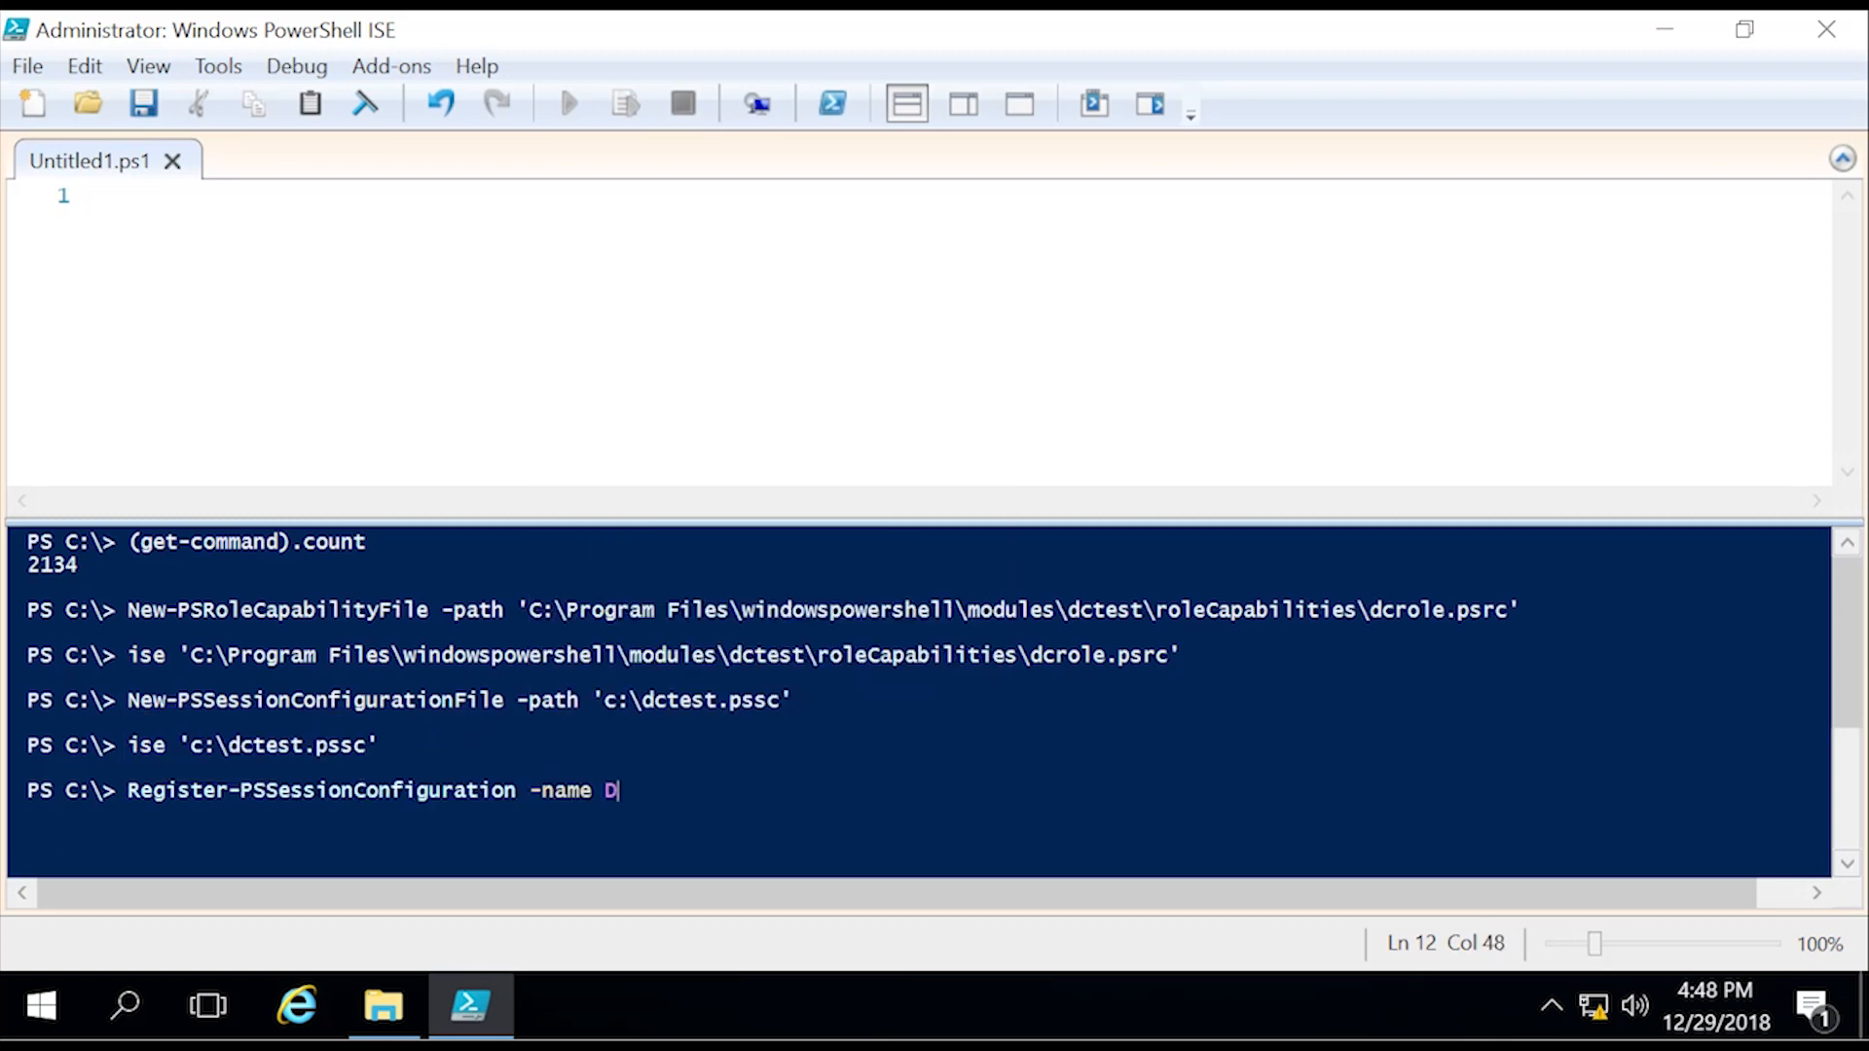
pyautogui.write('Cadmin -path')
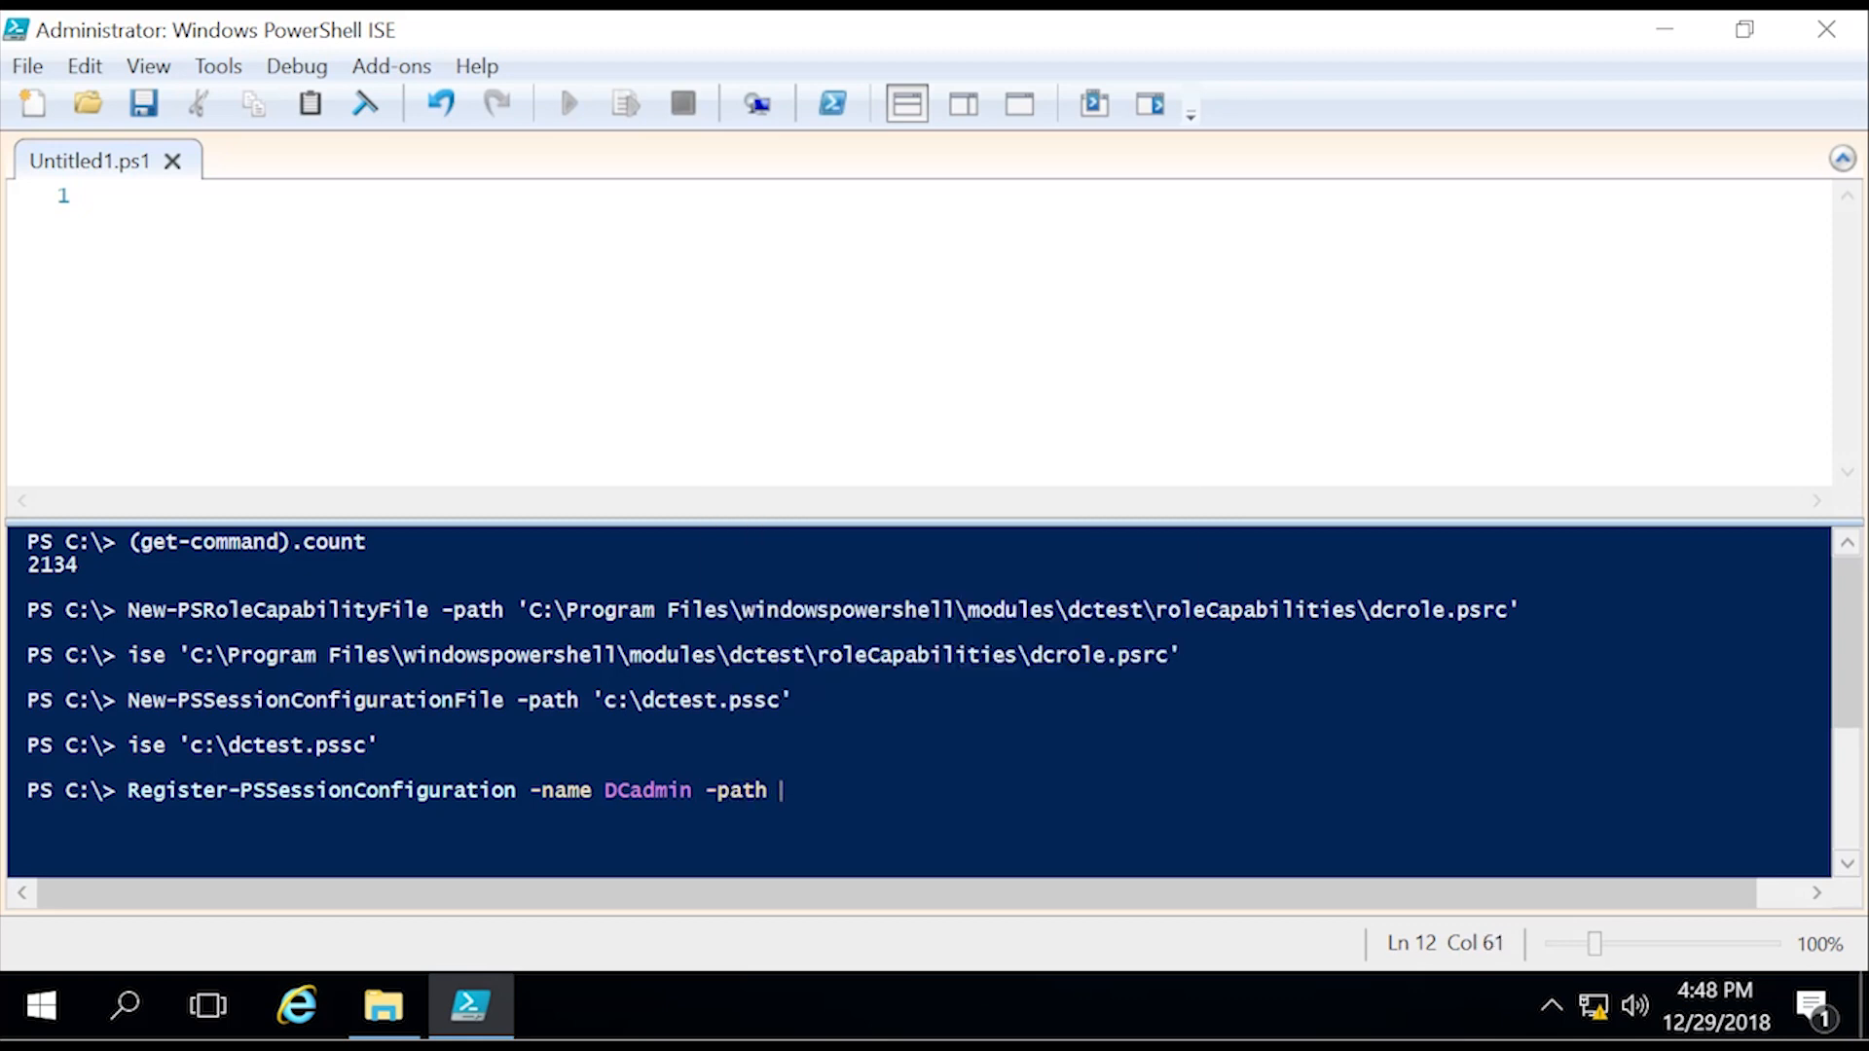
pyautogui.write("'c")
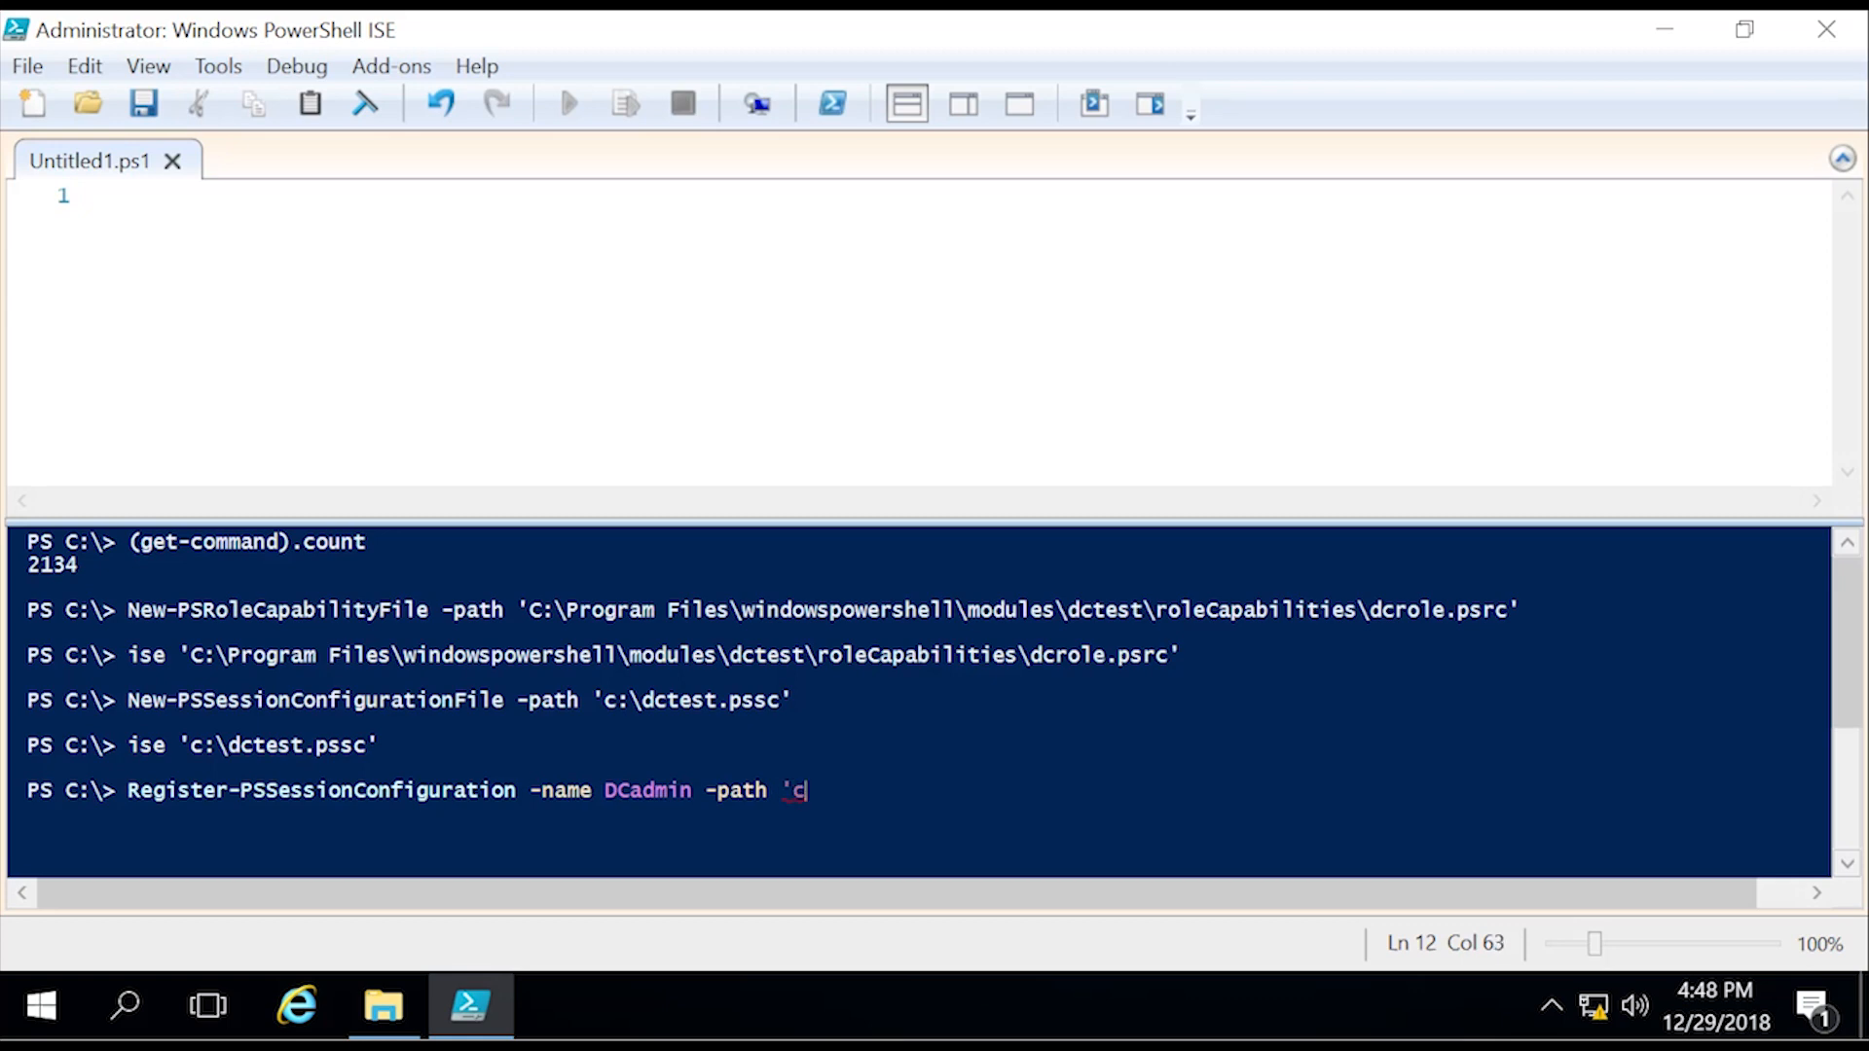
pyautogui.write(':\\dcte')
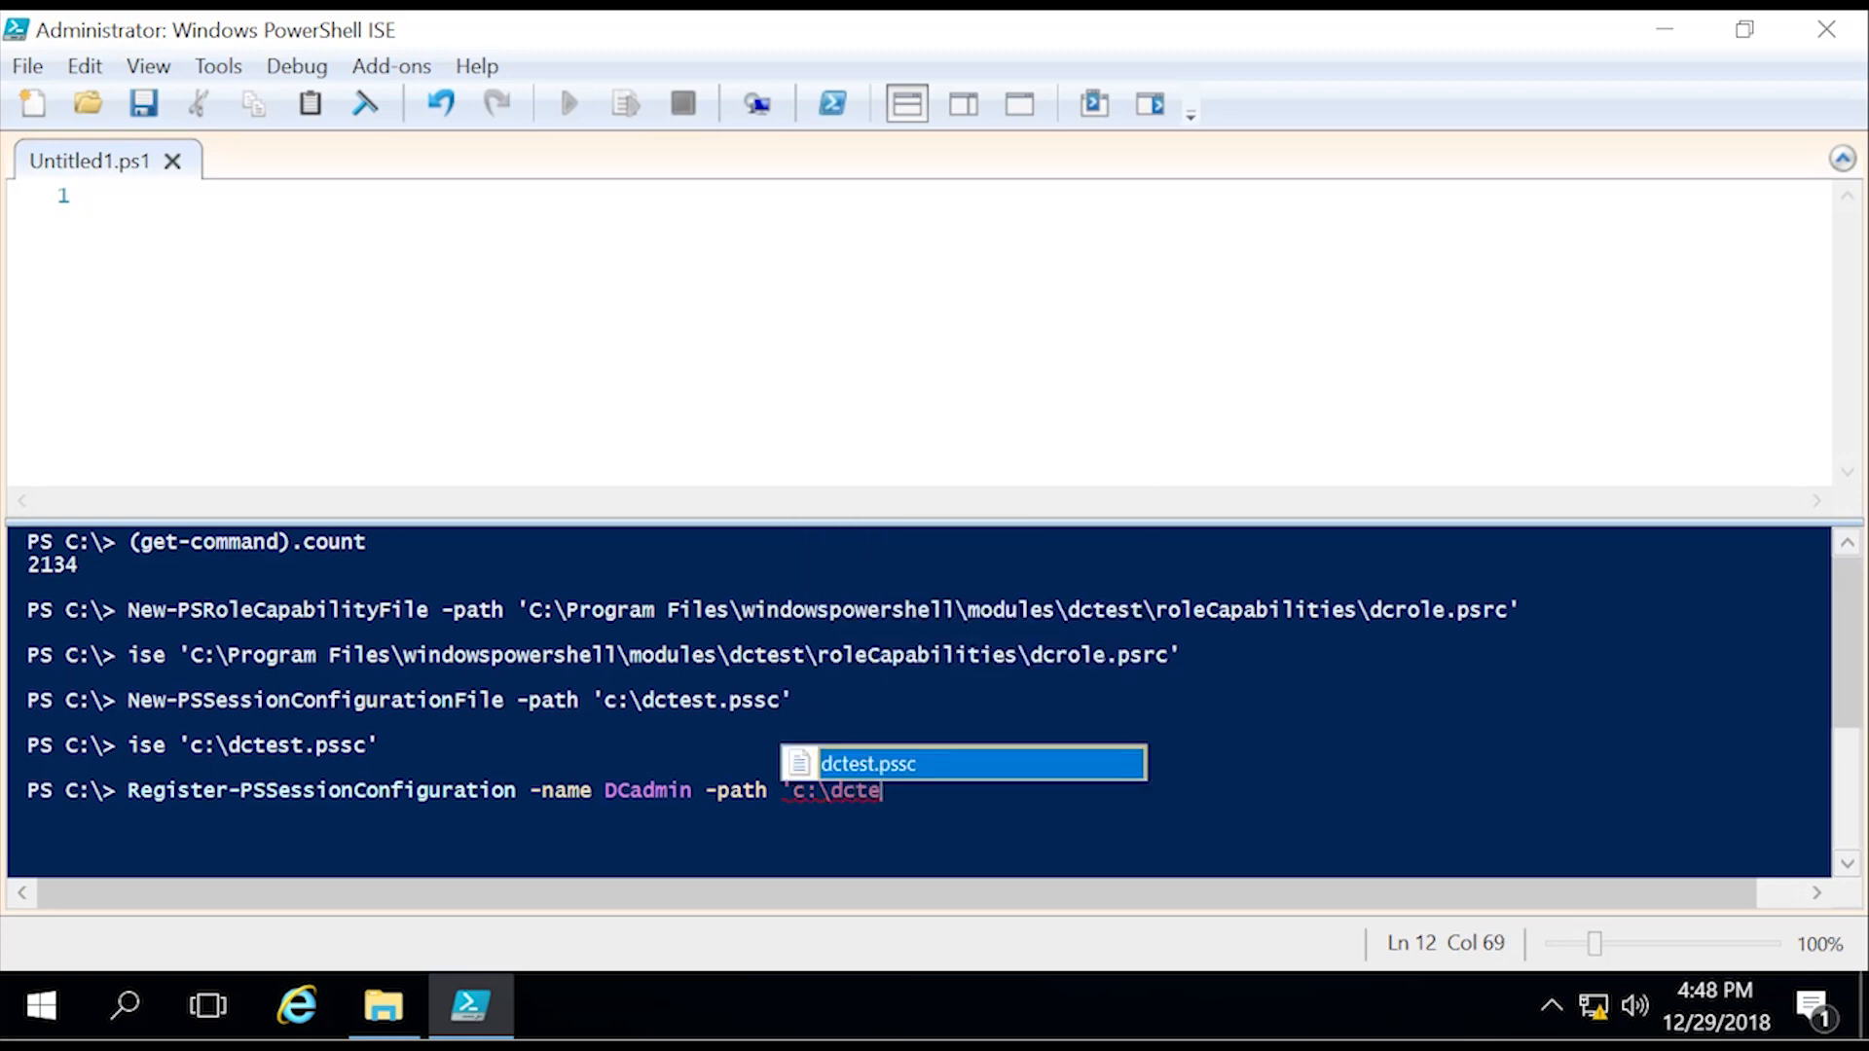
pyautogui.press('Tab')
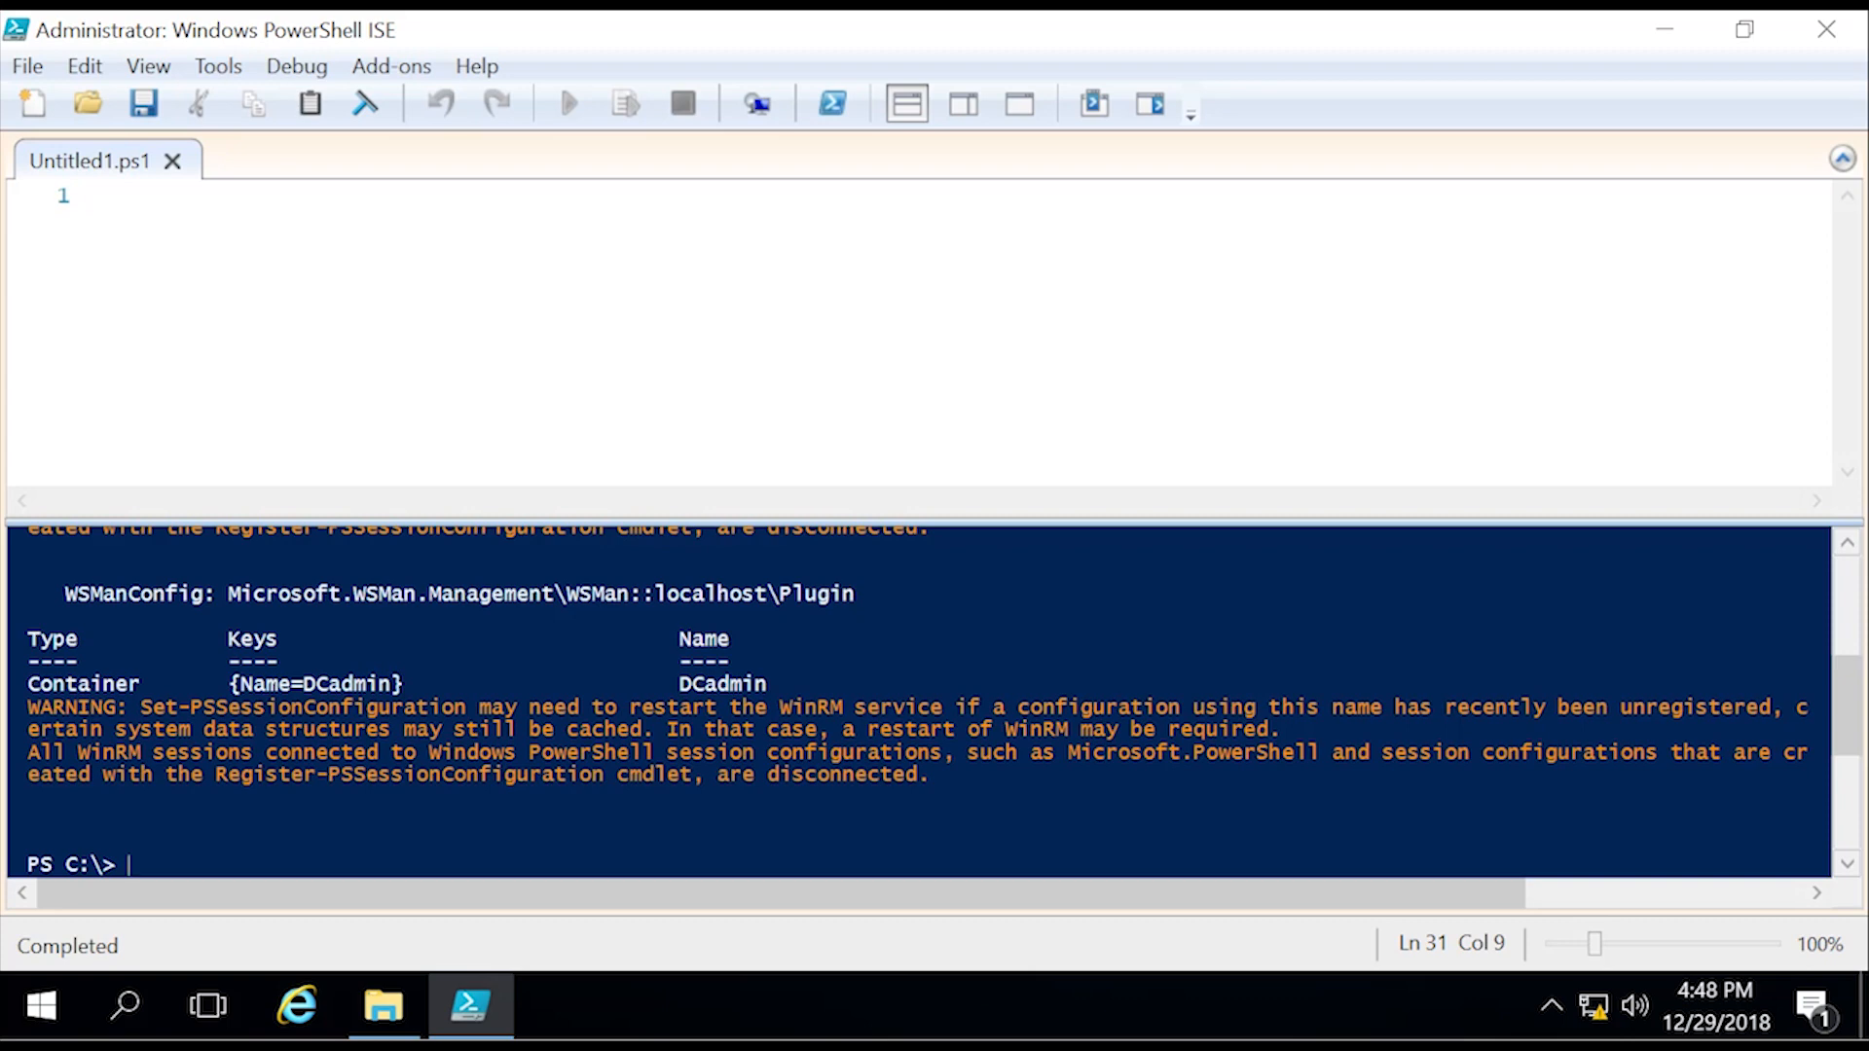
# Step: Restart the WinRM service with Restart-Service Winrm, then begin the Enter-PSSession command
pyautogui.write('restart-serv')
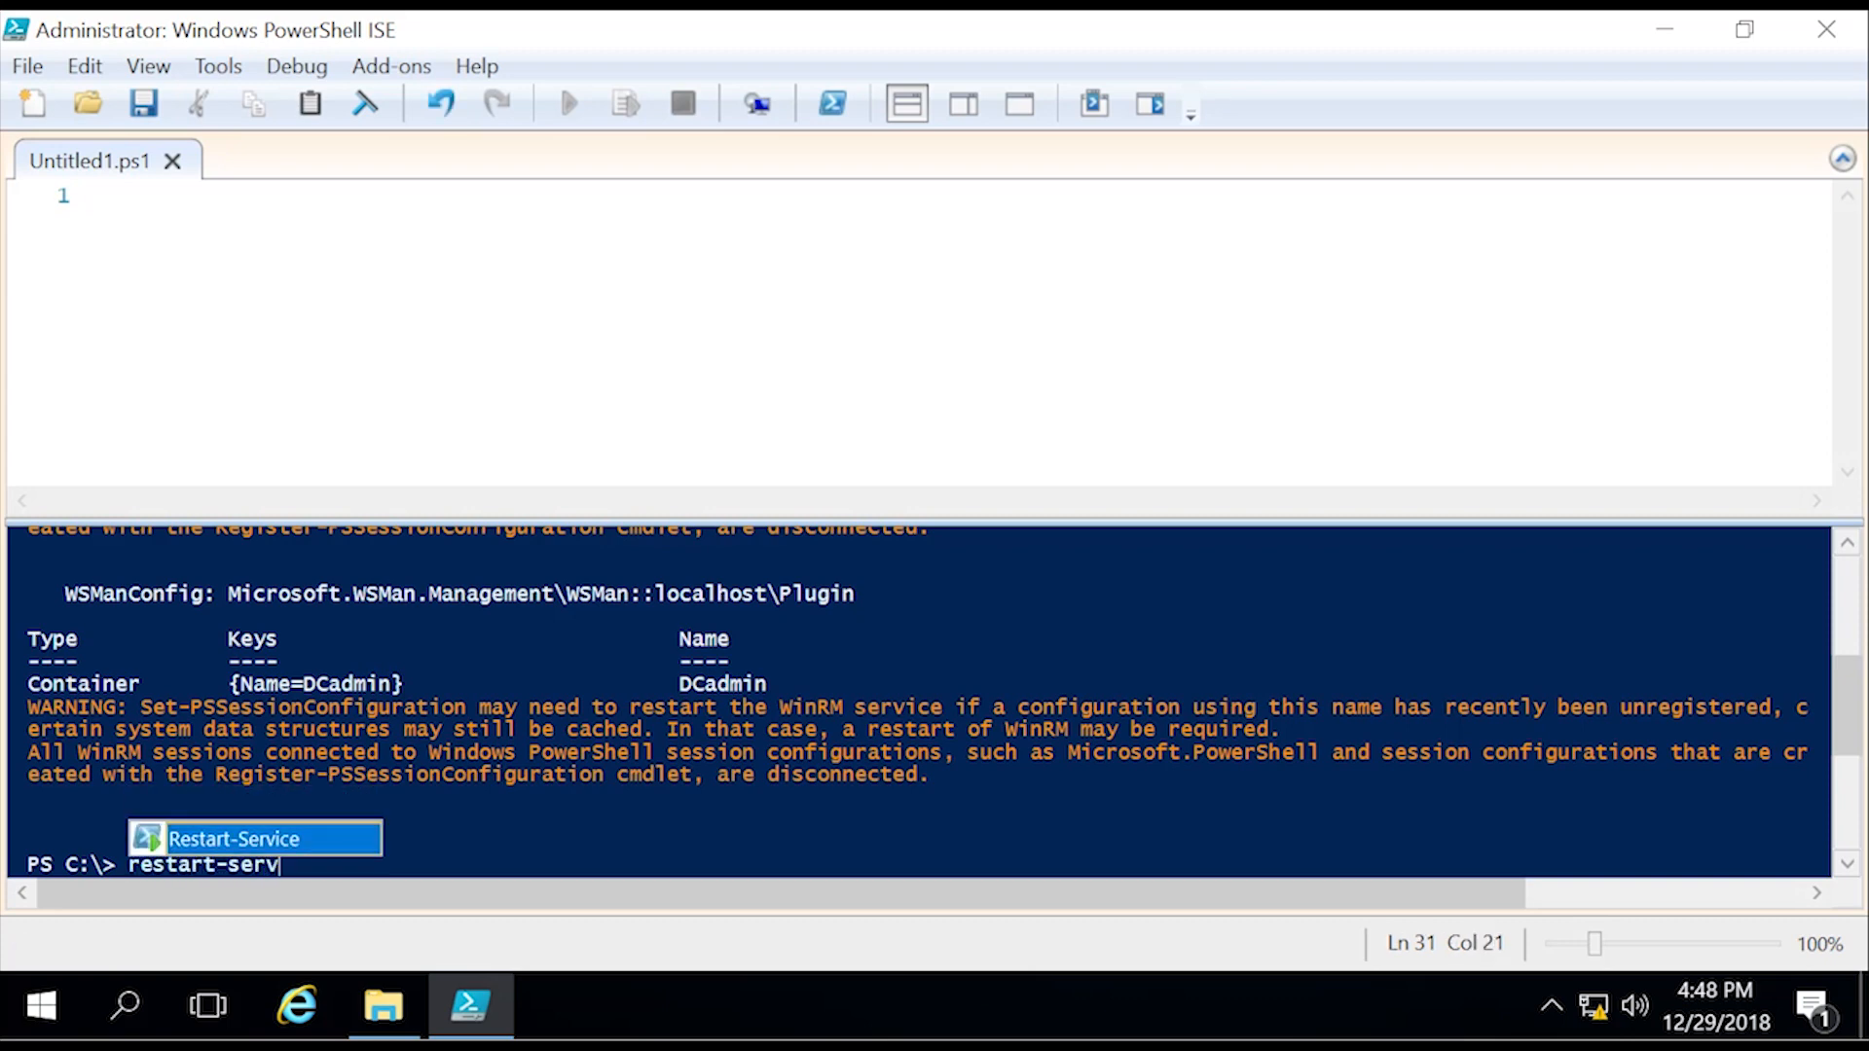
pyautogui.press('Enter')
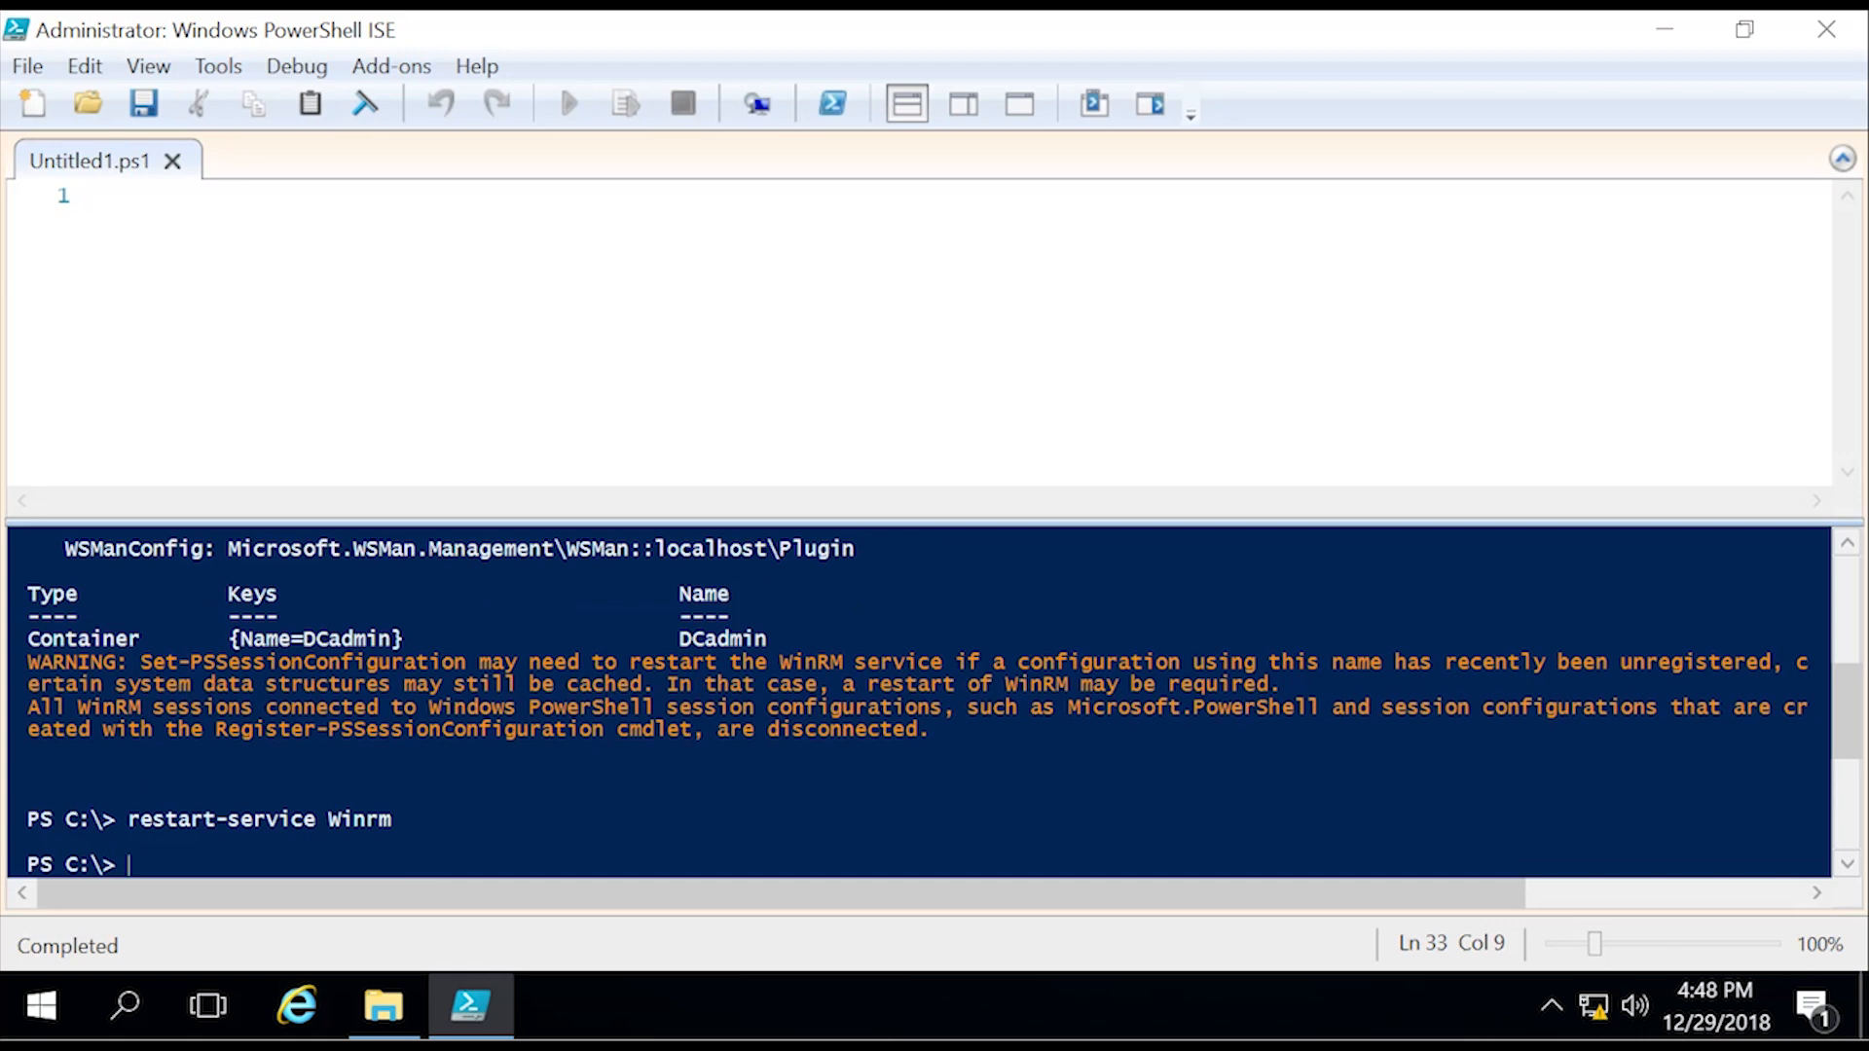
pyautogui.write('enter')
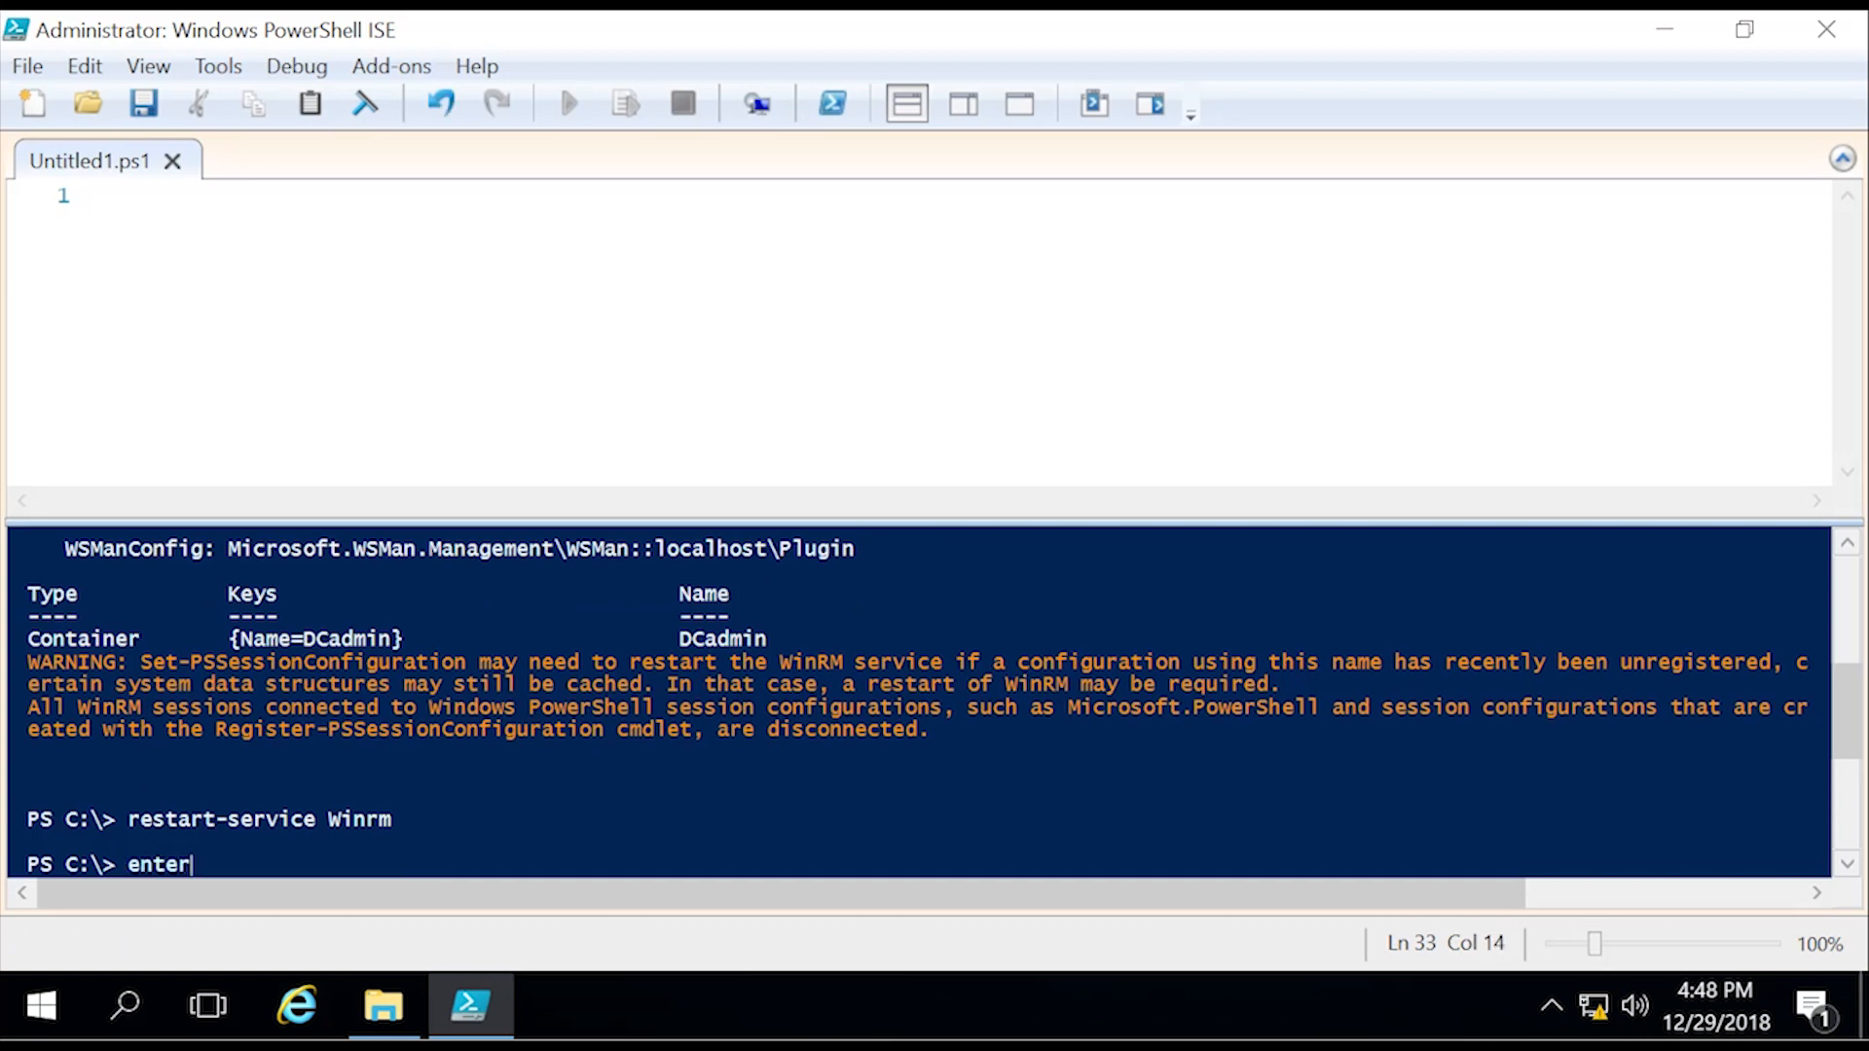
pyautogui.write('-p')
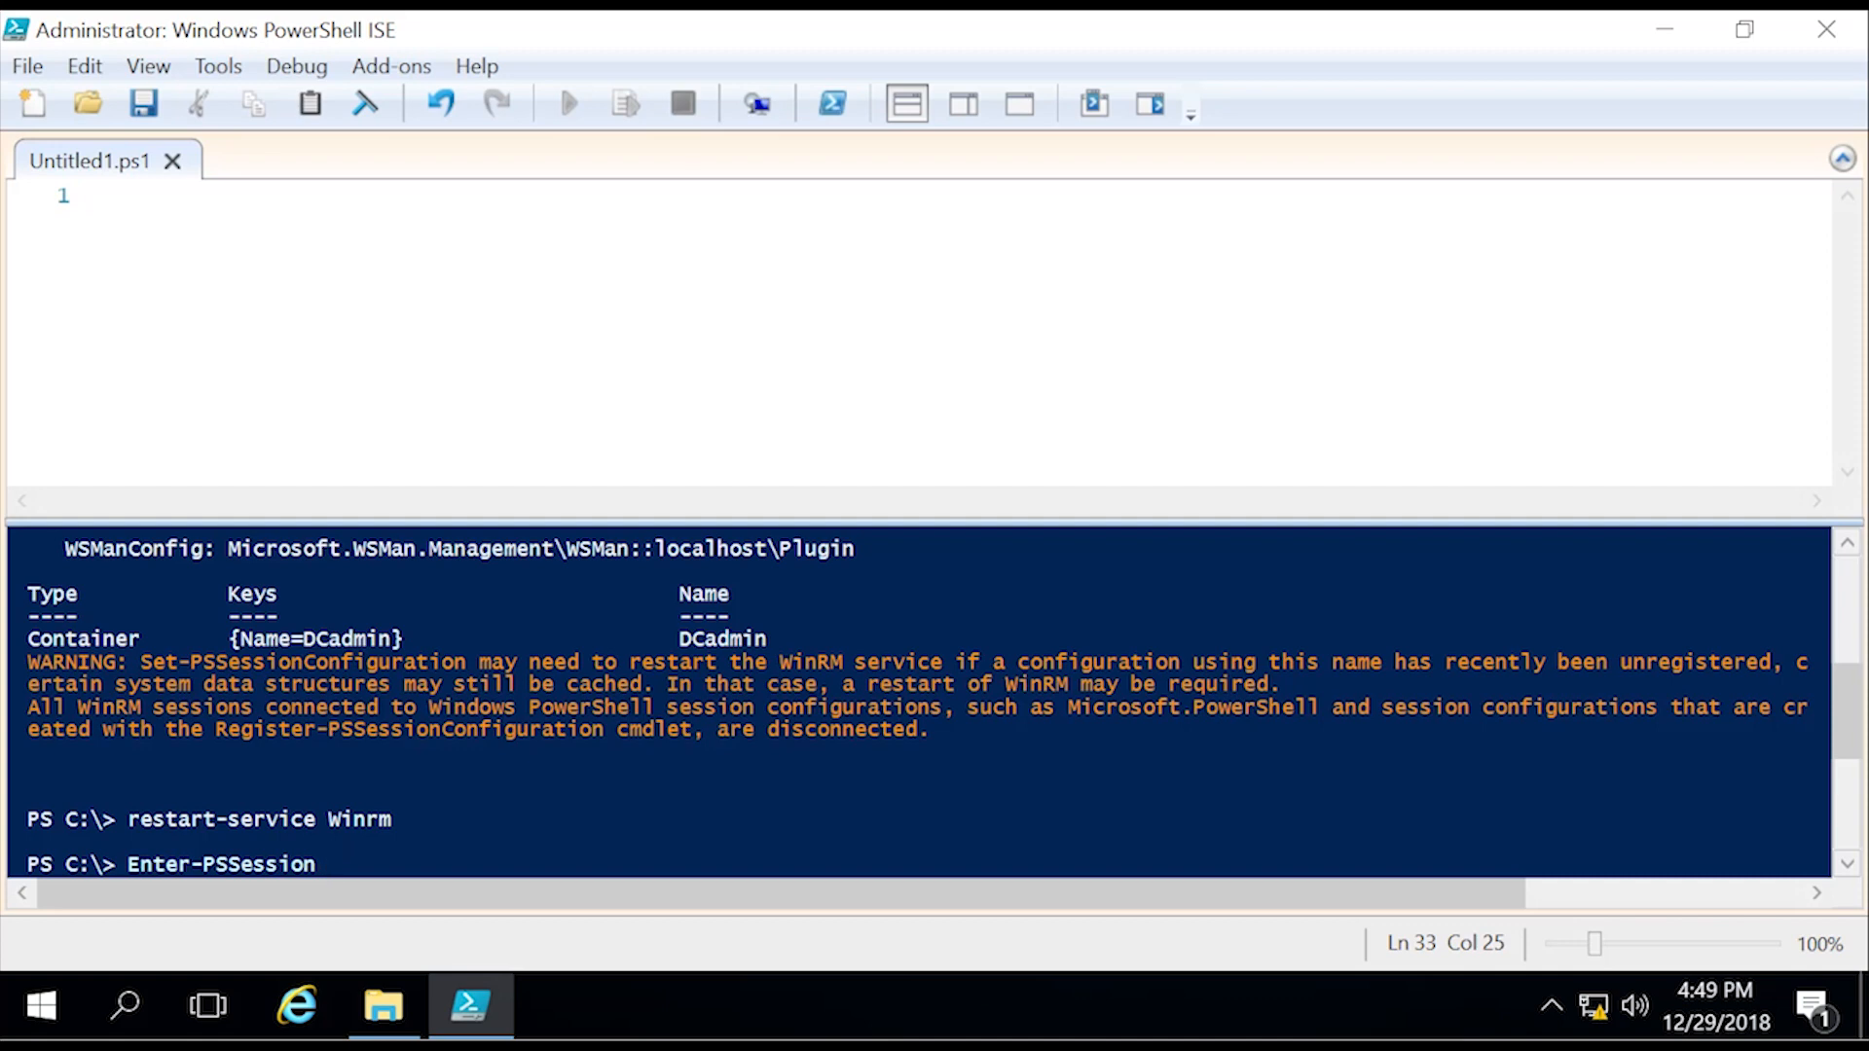
# Step: Enter a remote session on computer dc using the DCAdmin configuration name
pyautogui.write('-comput')
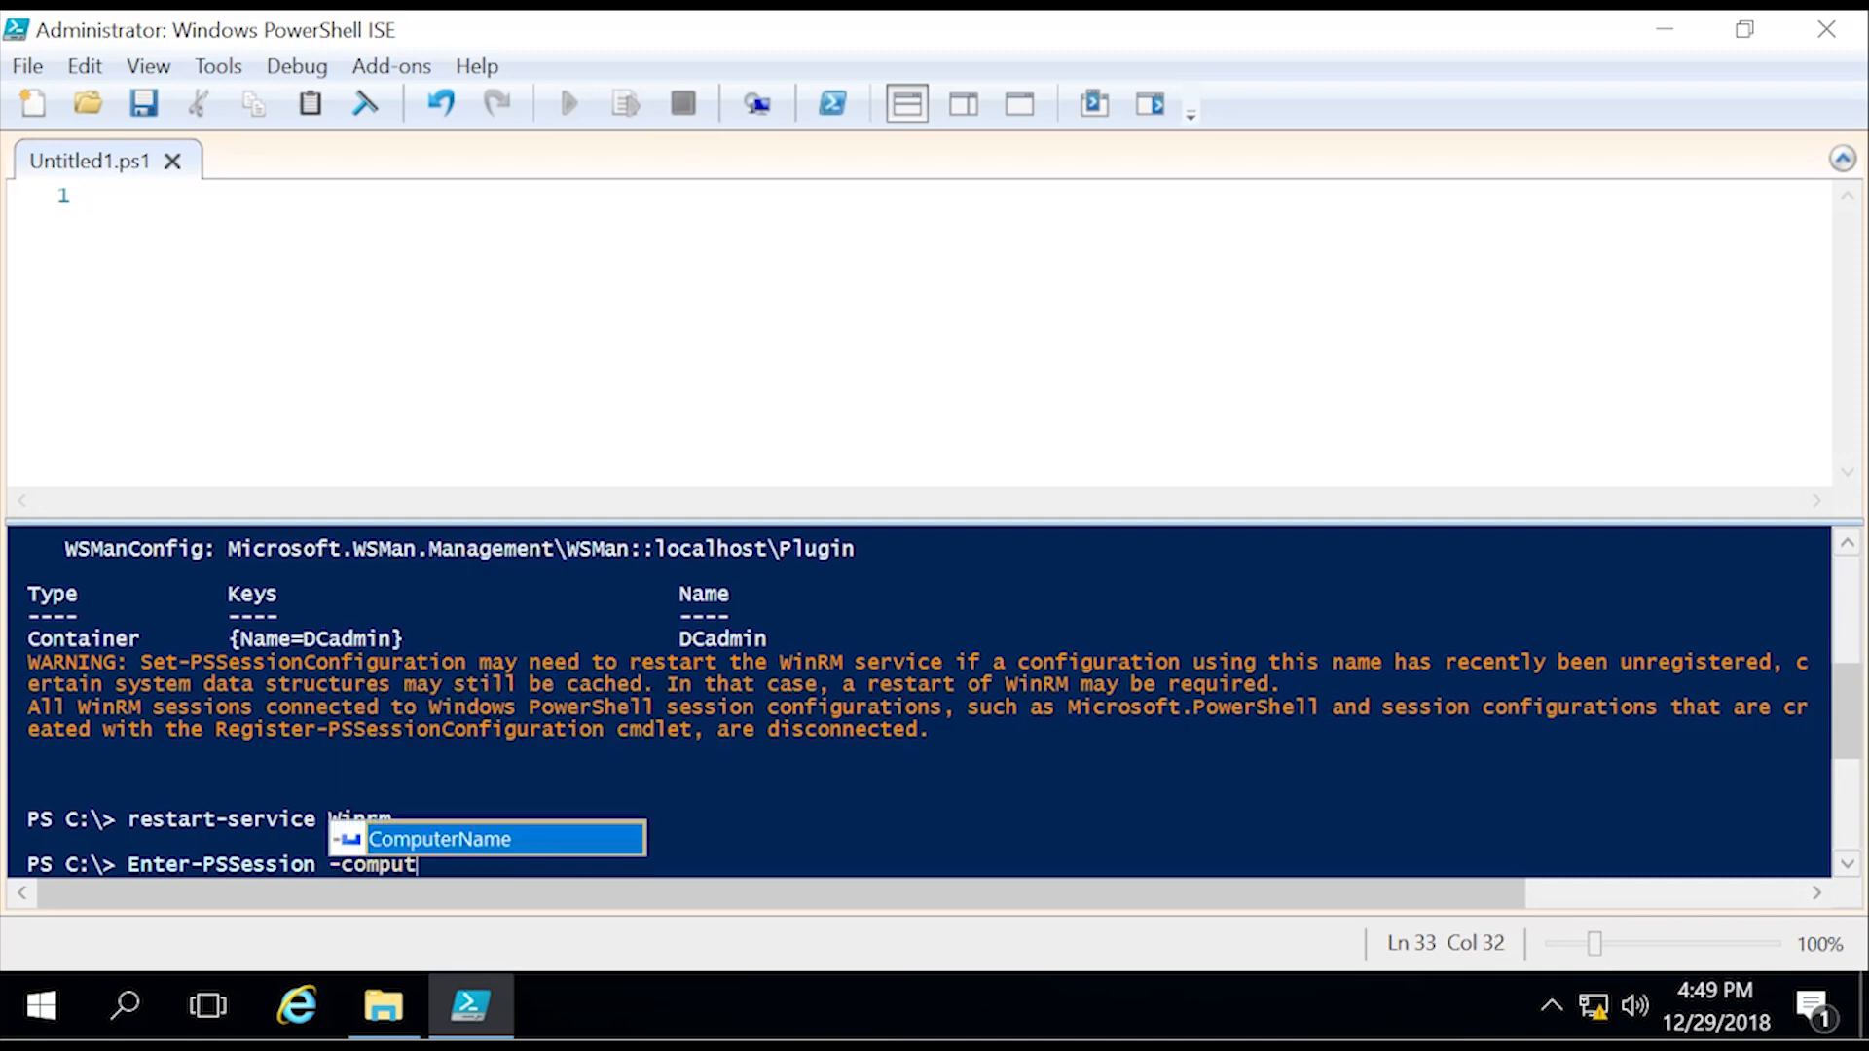
pyautogui.write('ername dc')
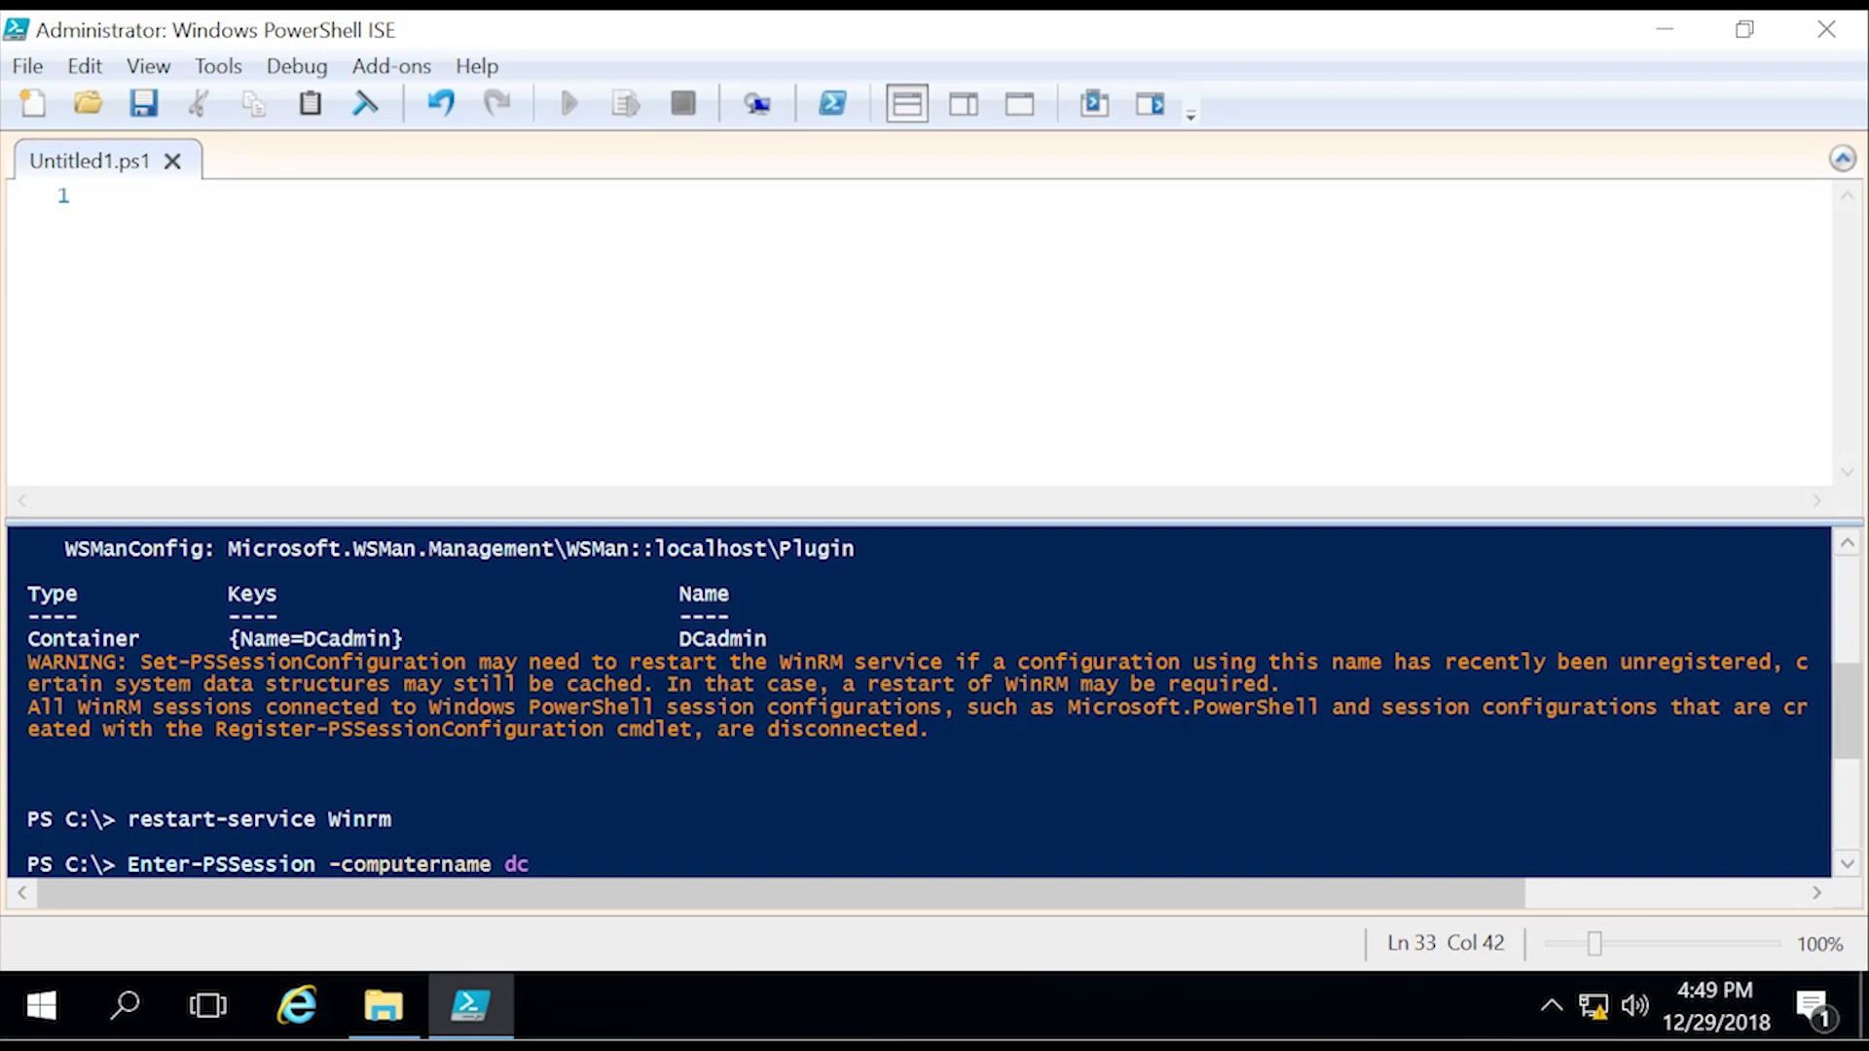
pyautogui.write('-configurationname')
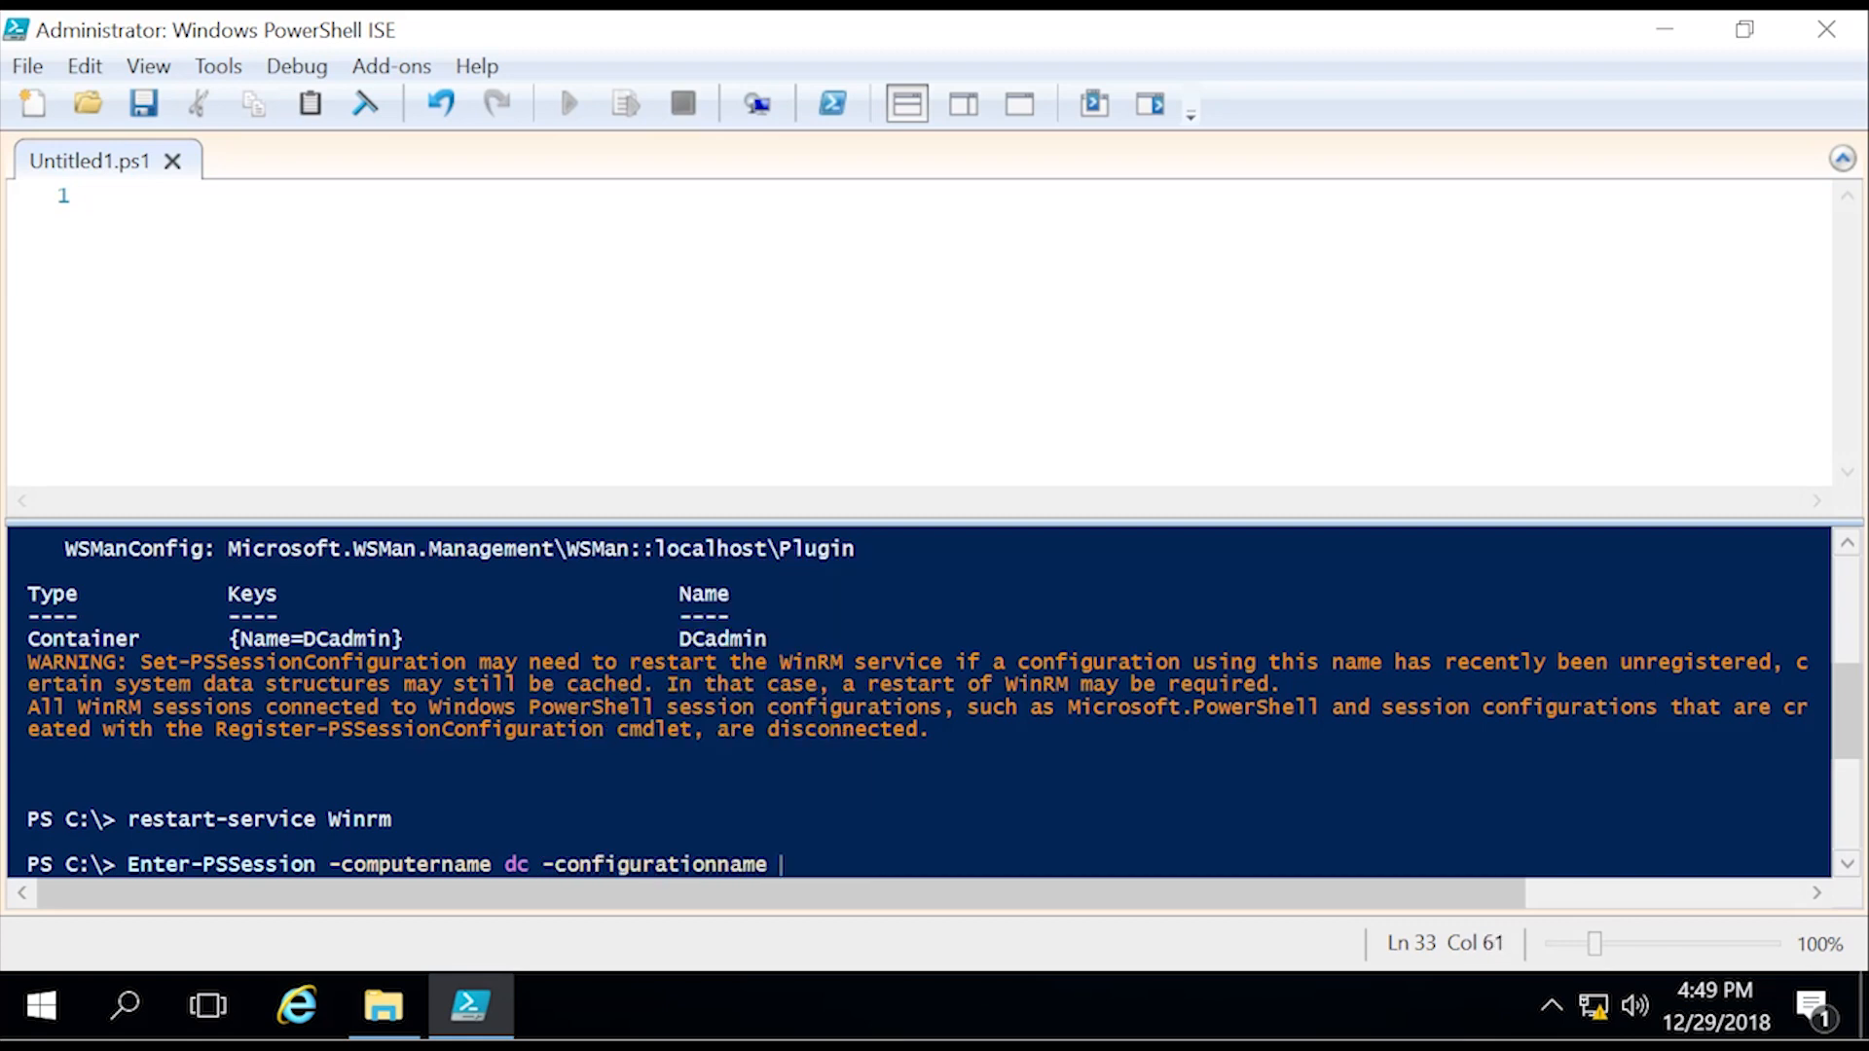
pyautogui.write('DCAdmin')
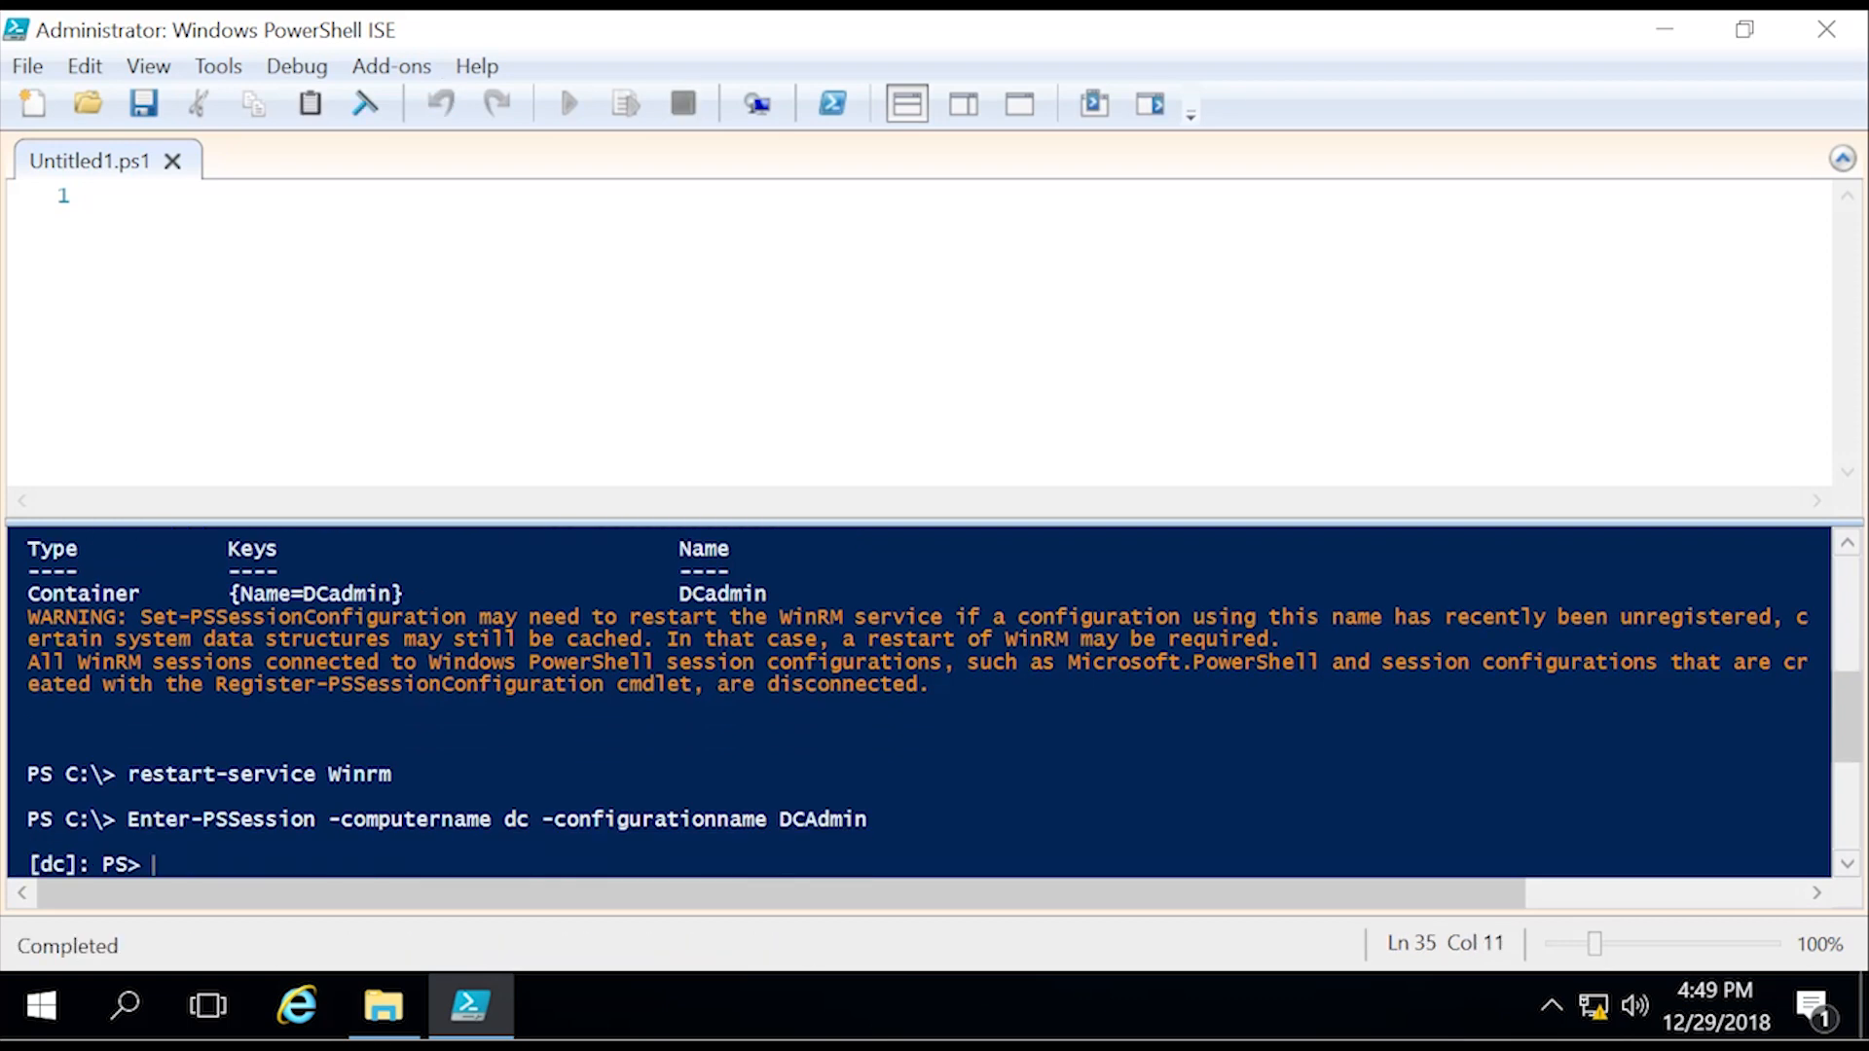
pyautogui.write('w')
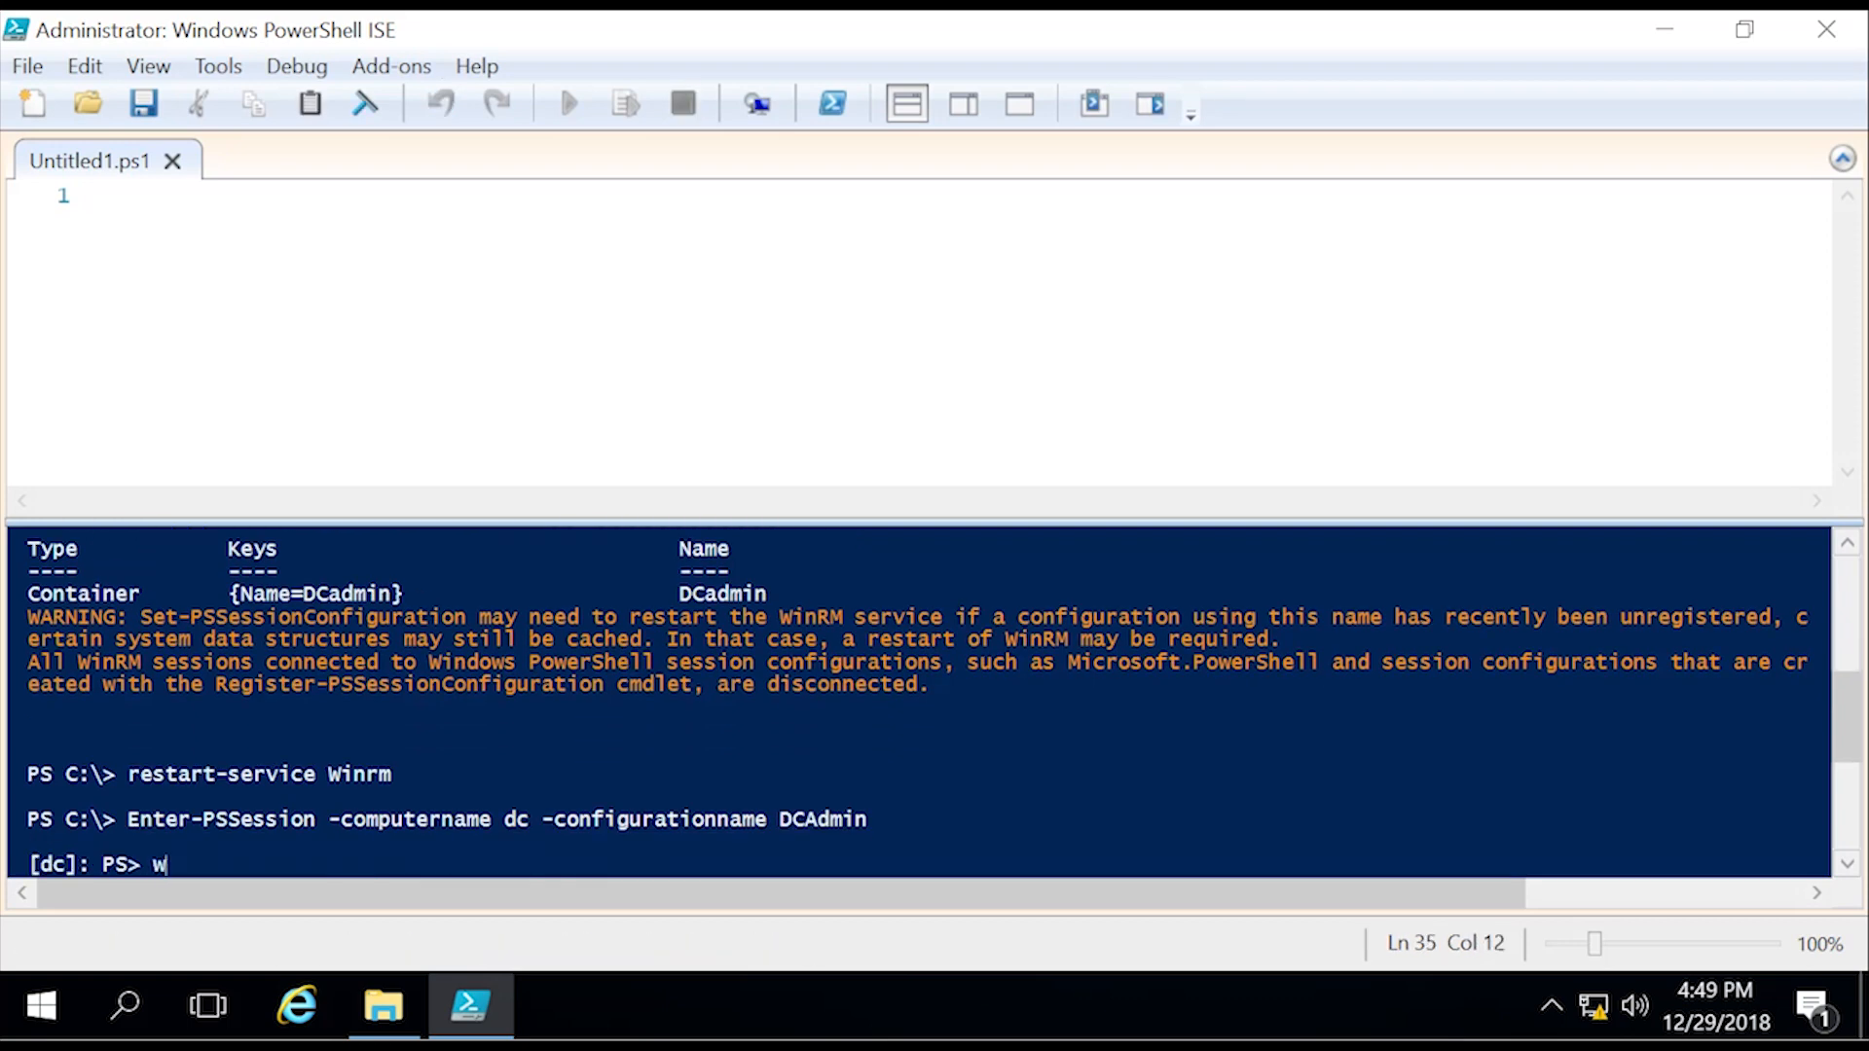
# Step: Run whoami to show the WinRM virtual account for contoso jeff, then enter get-command
pyautogui.write('hoami')
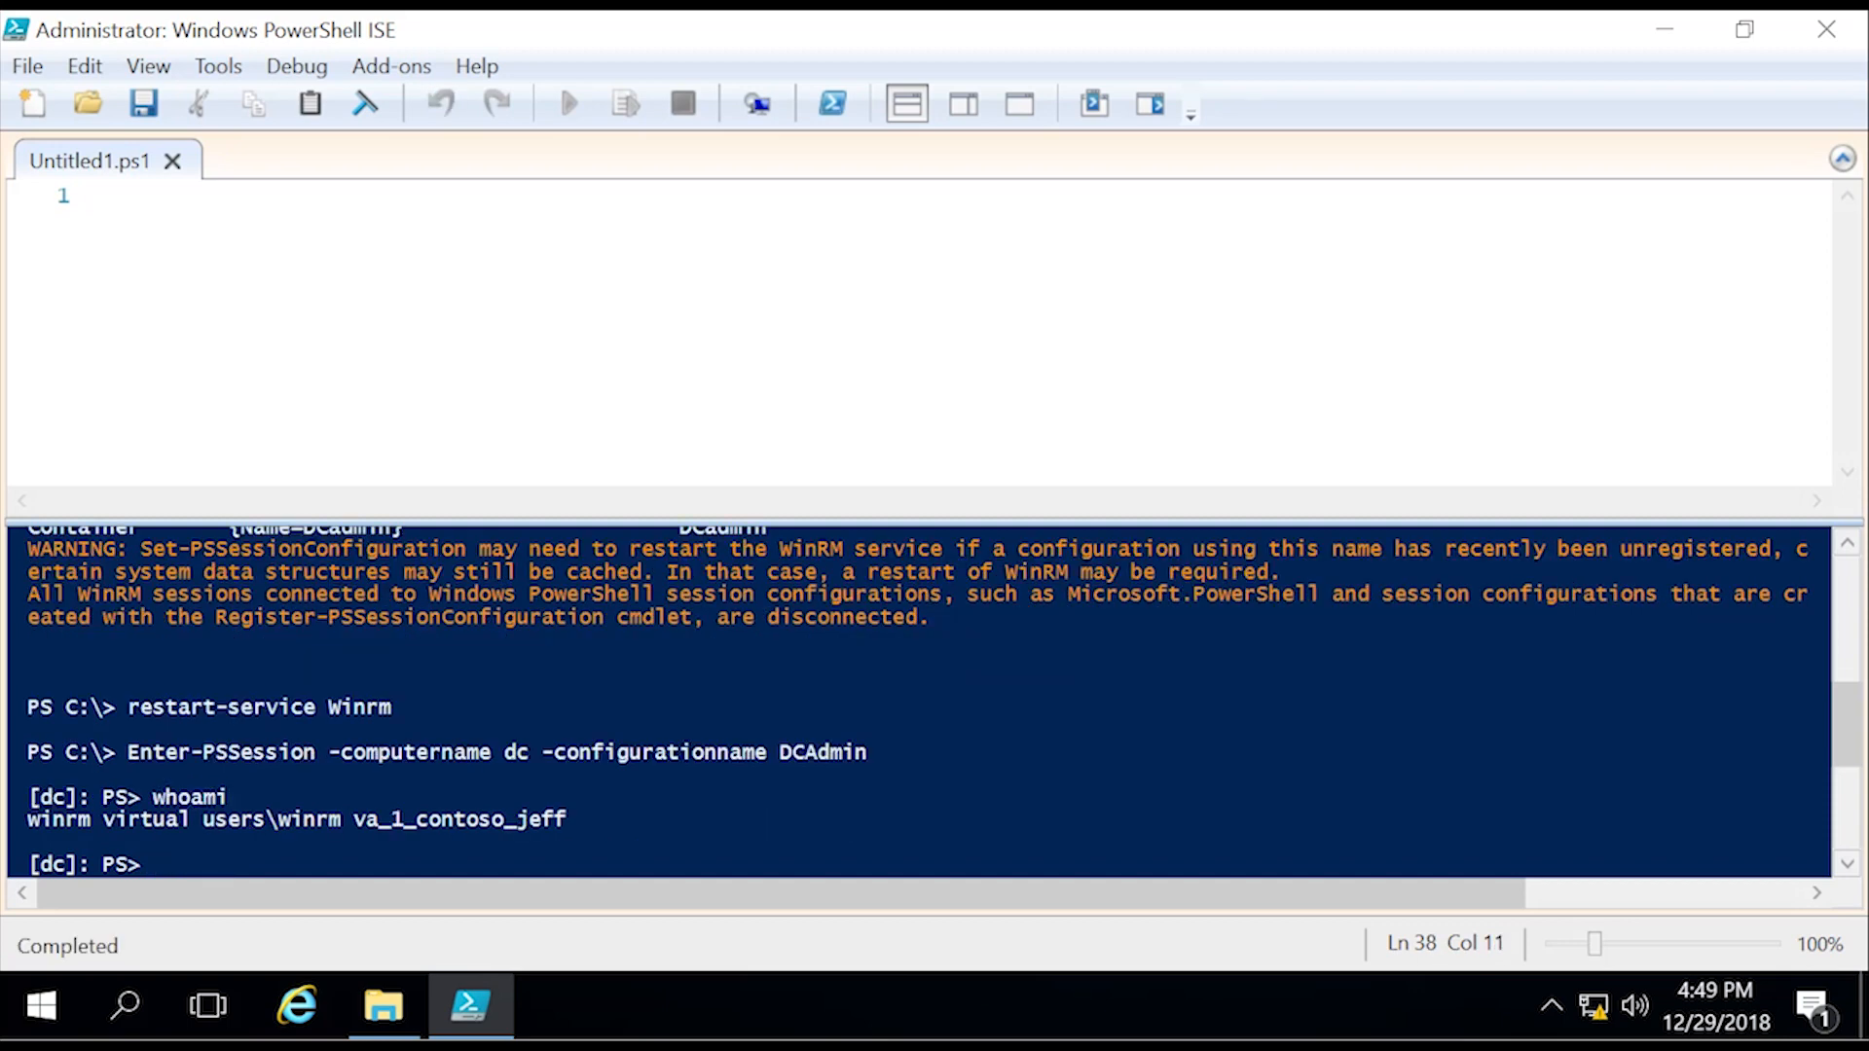
pyautogui.moveTo(105, 818); pyautogui.dragTo(567, 818)
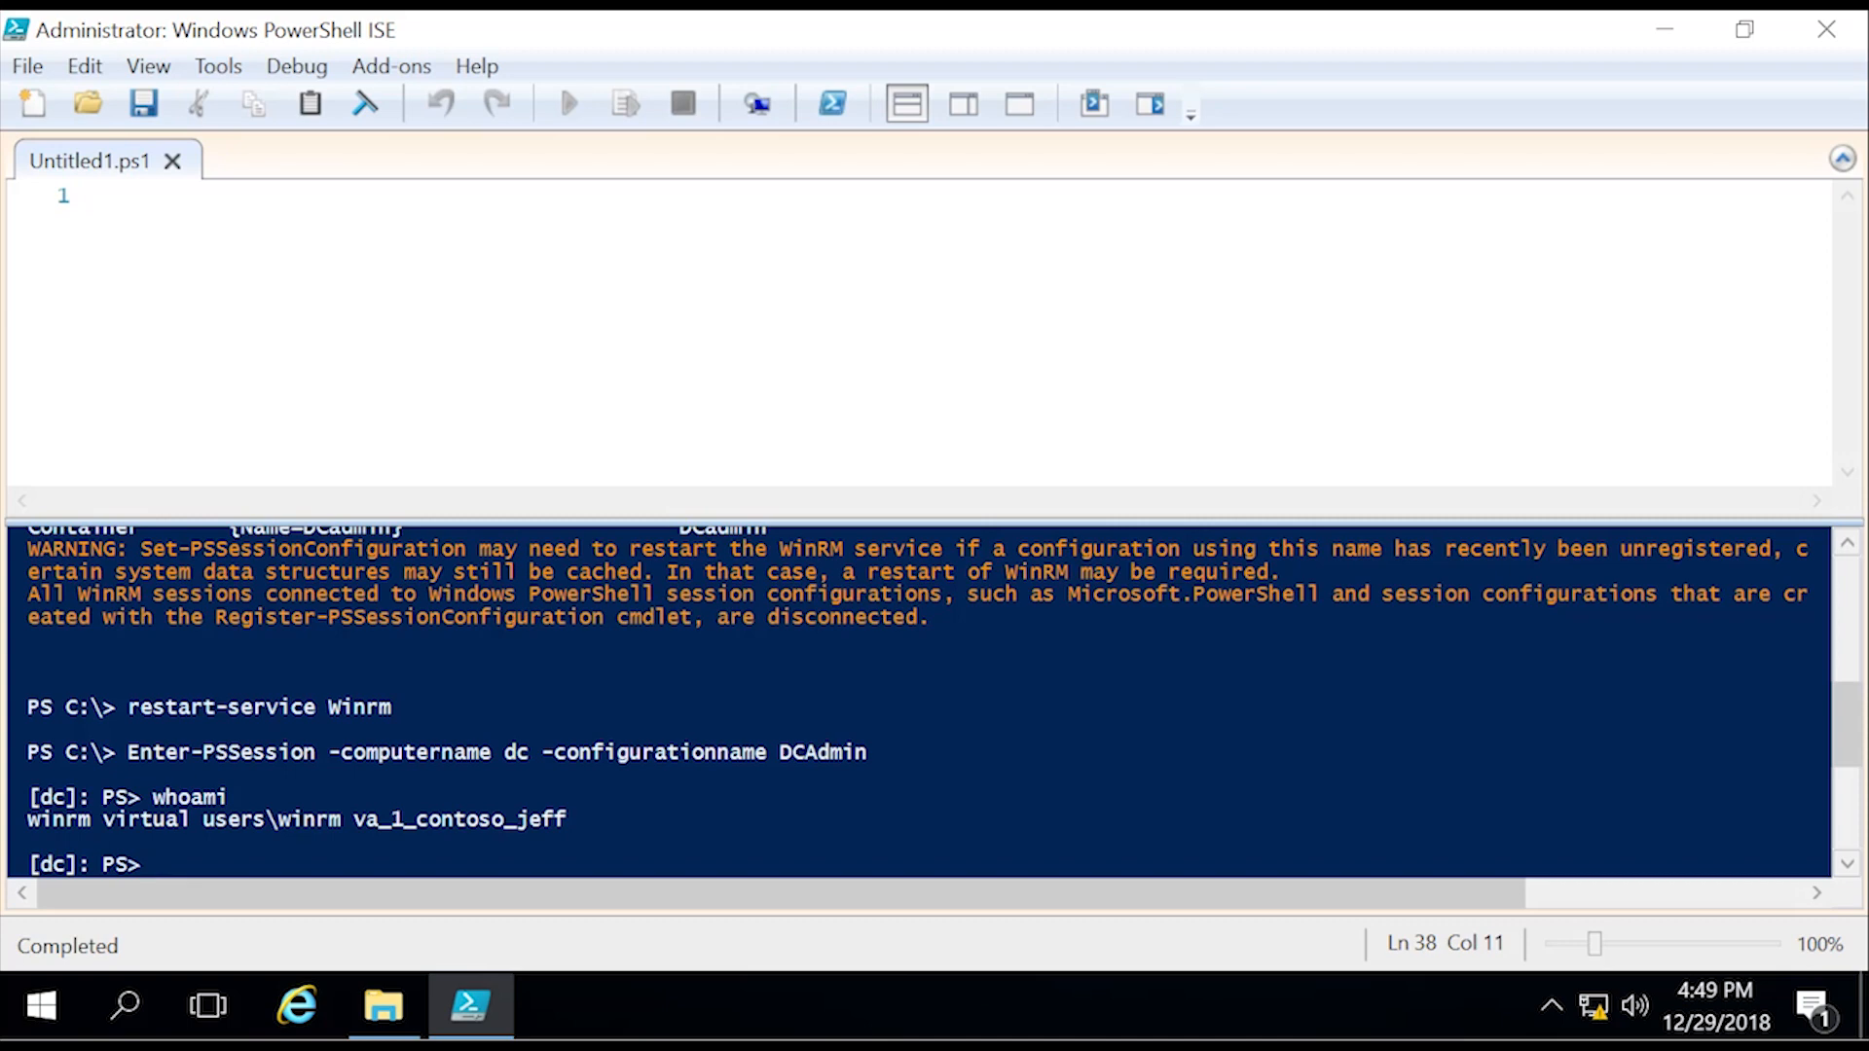
pyautogui.write('get-command')
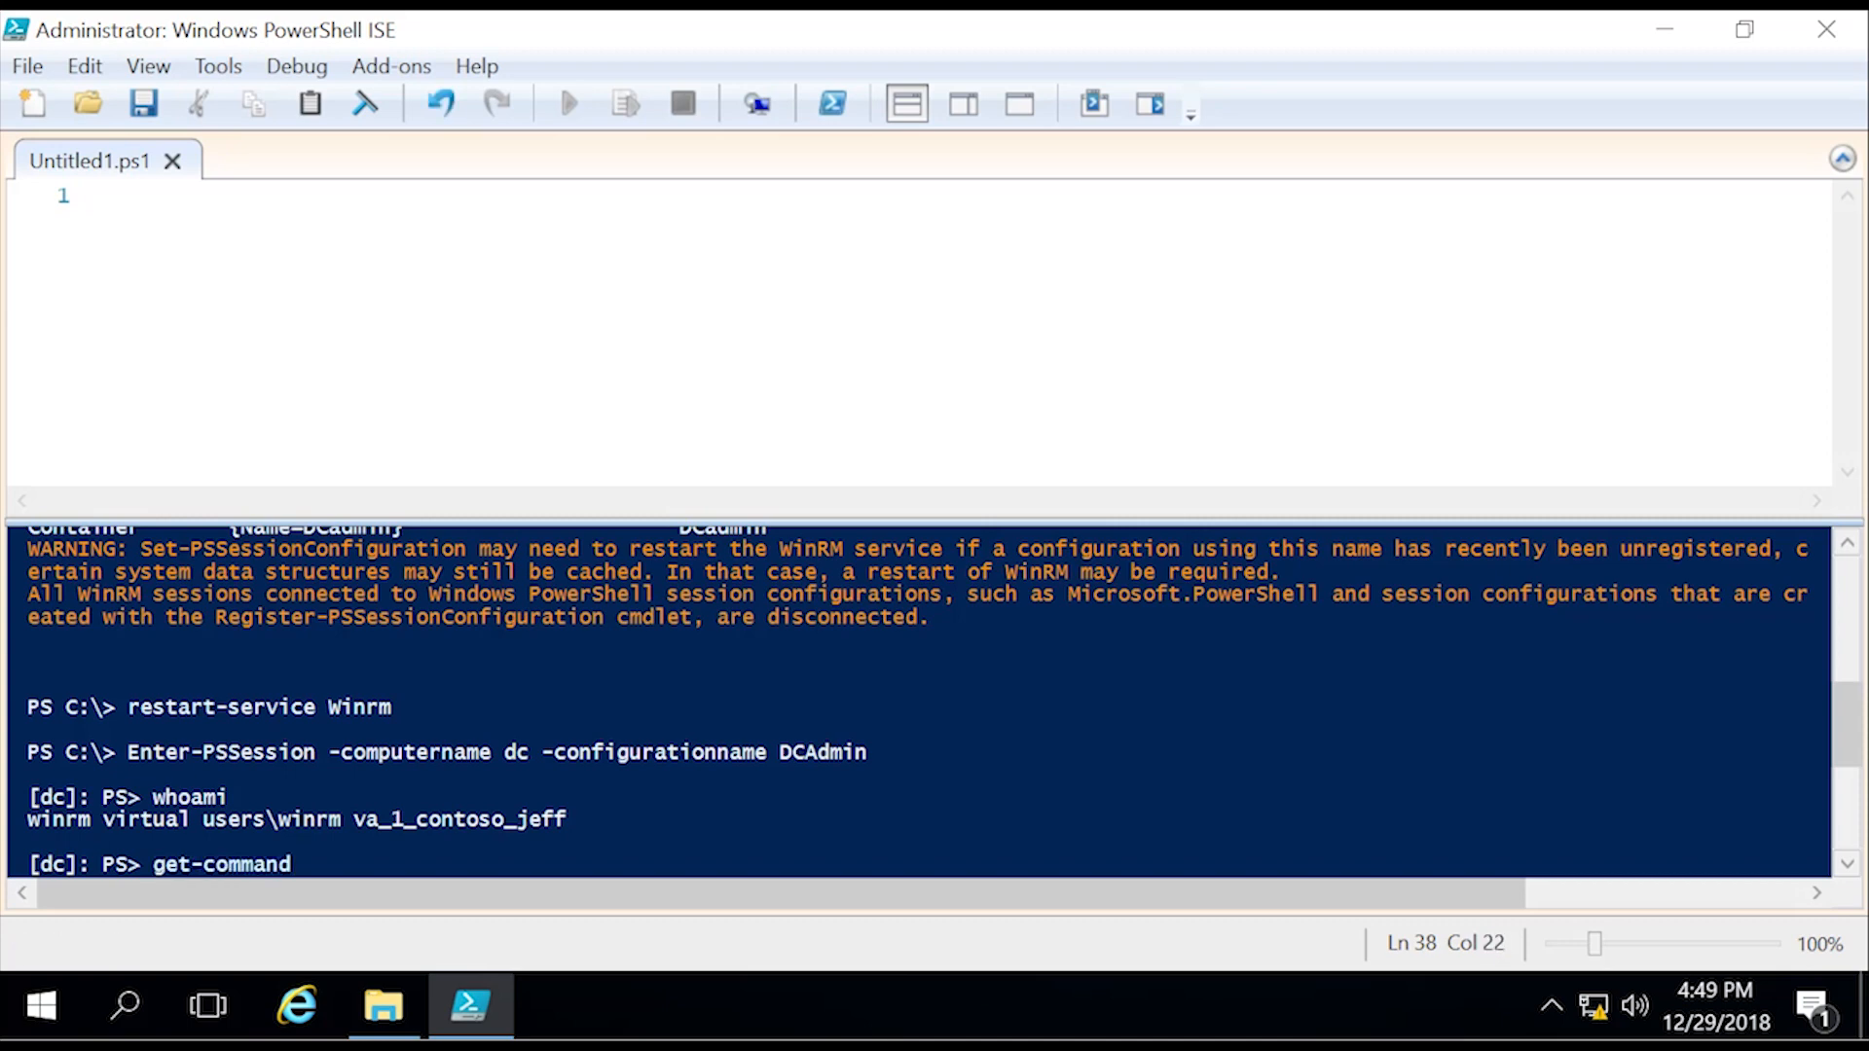